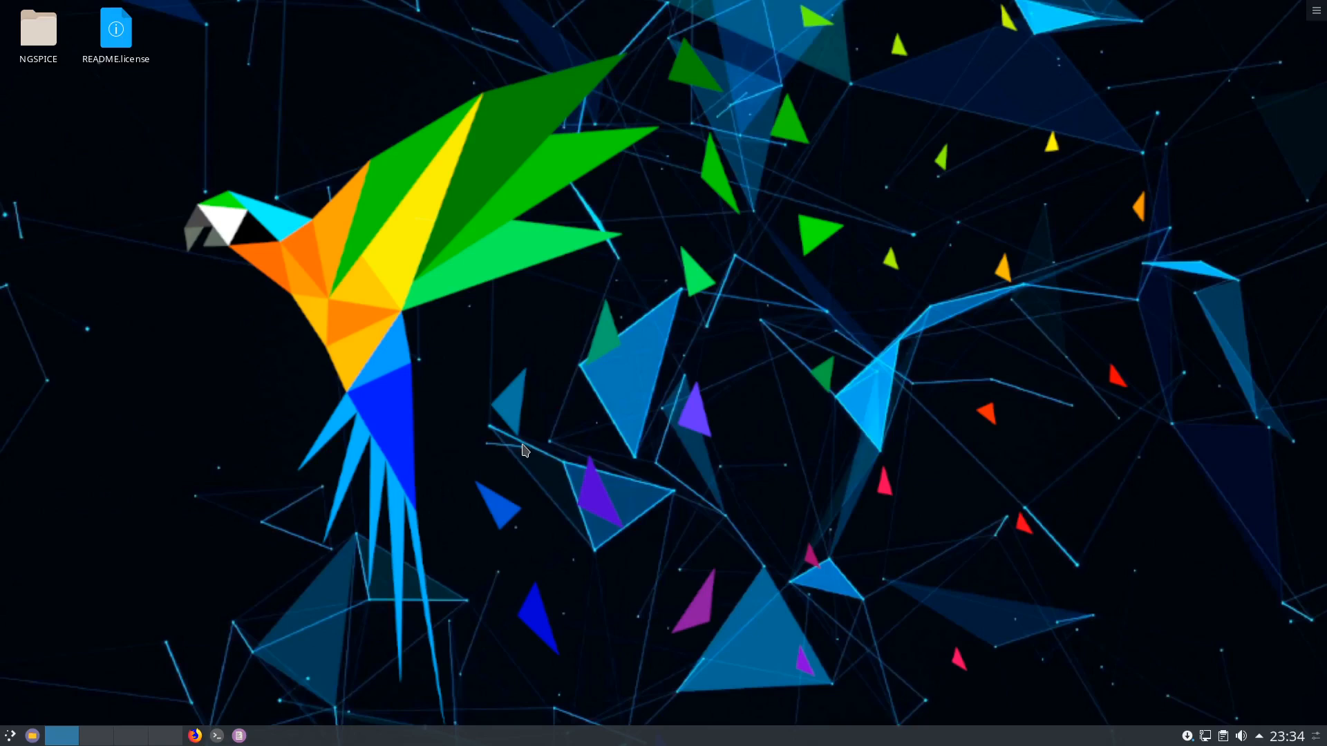
pyautogui.moveTo(517, 448)
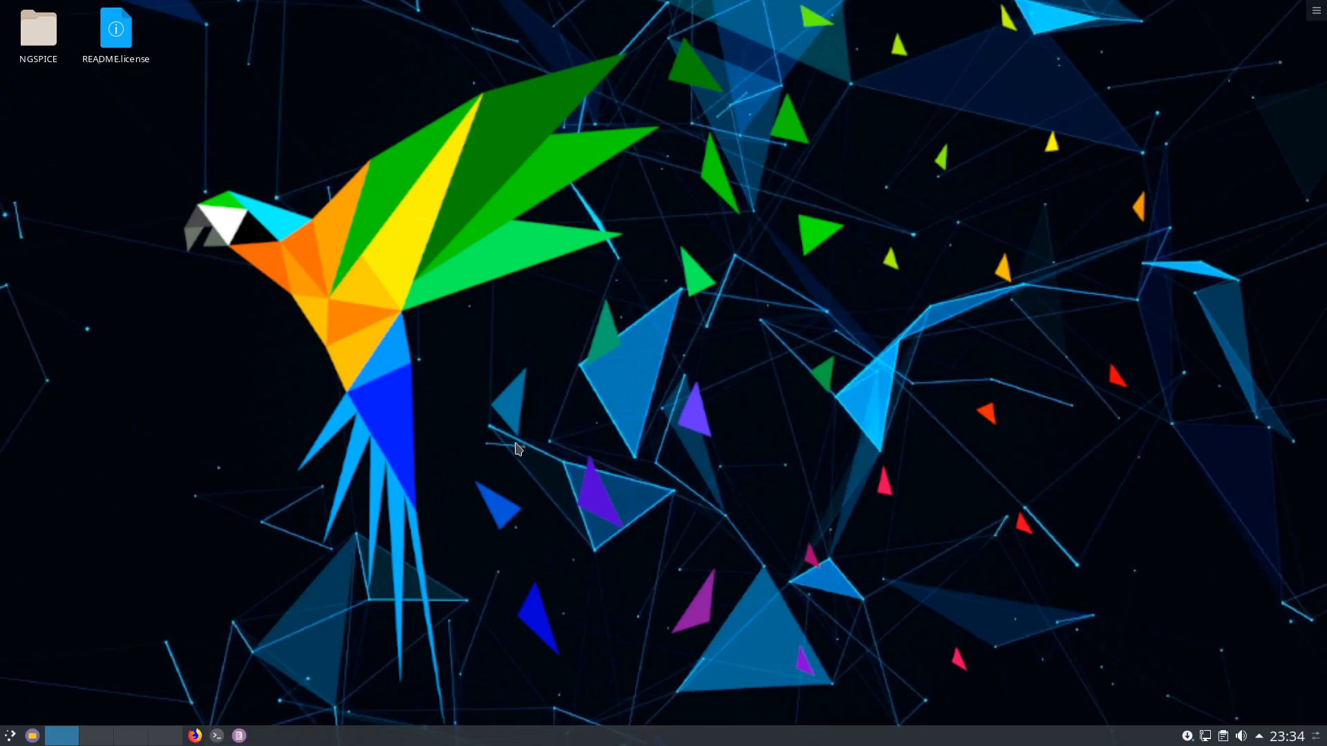
# Navigate NGSPICE > Tutorial > 4 and view the Active Band-Pass Filter.png schematic.
pyautogui.click(38, 29)
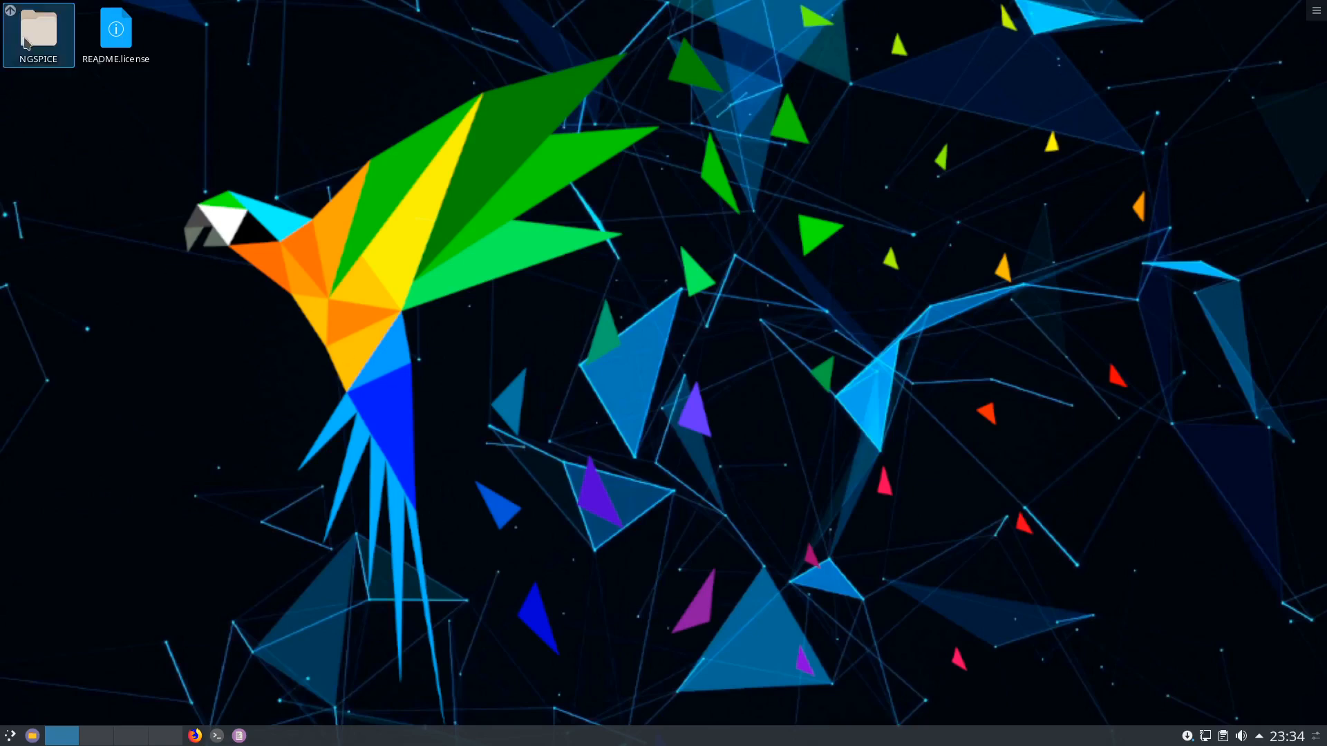
pyautogui.doubleClick(38, 27)
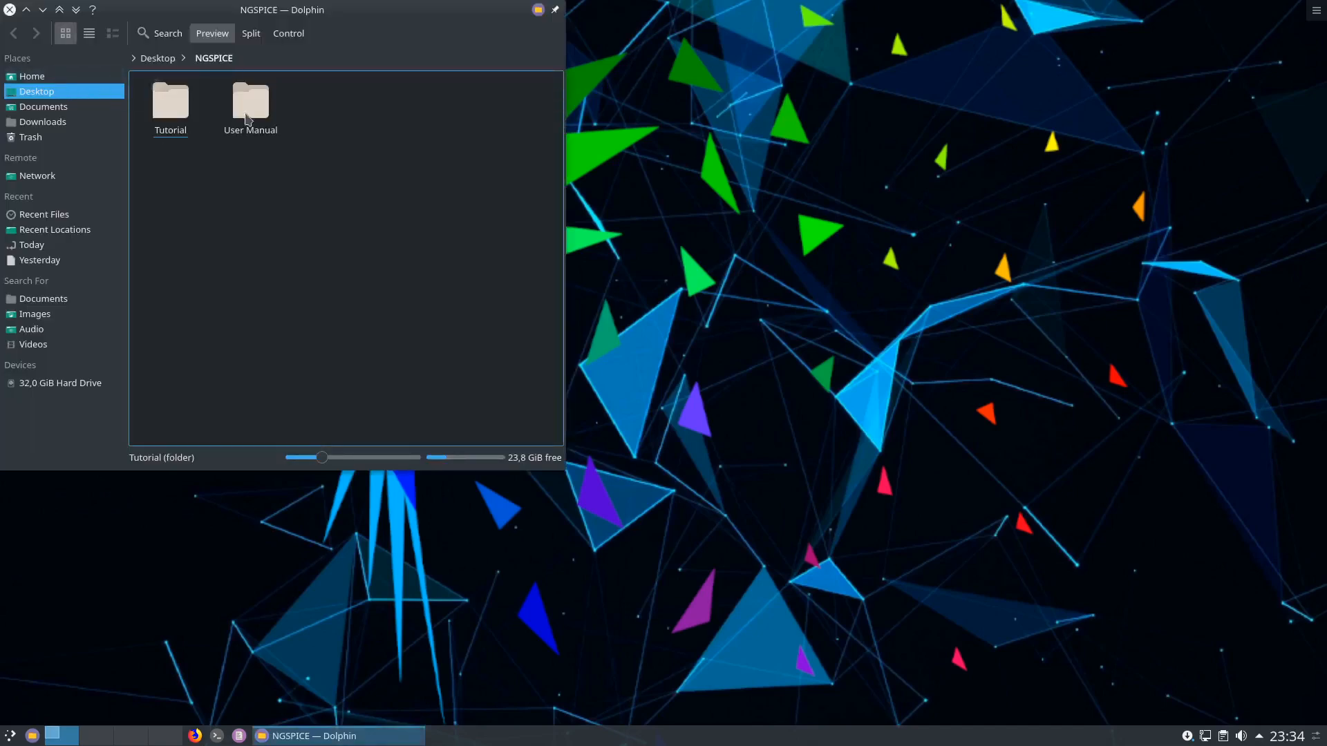
pyautogui.doubleClick(170, 99)
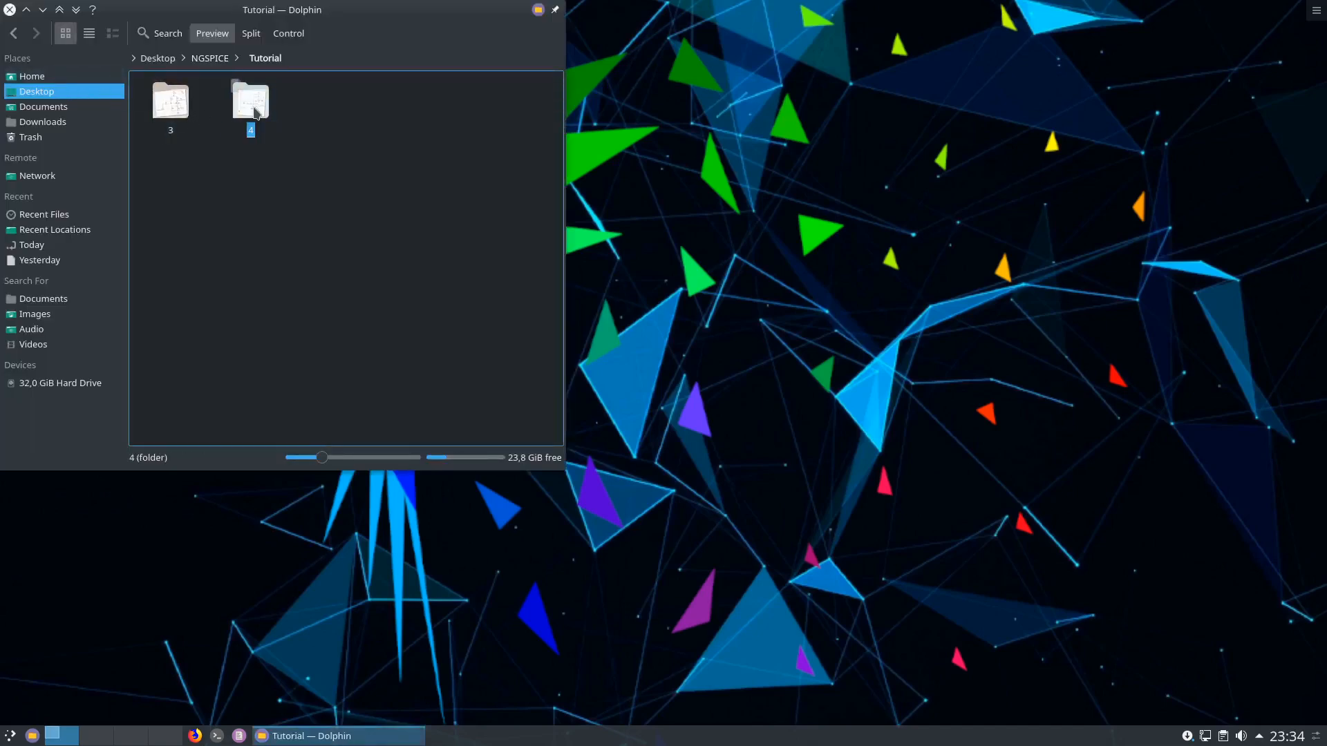
pyautogui.doubleClick(250, 102)
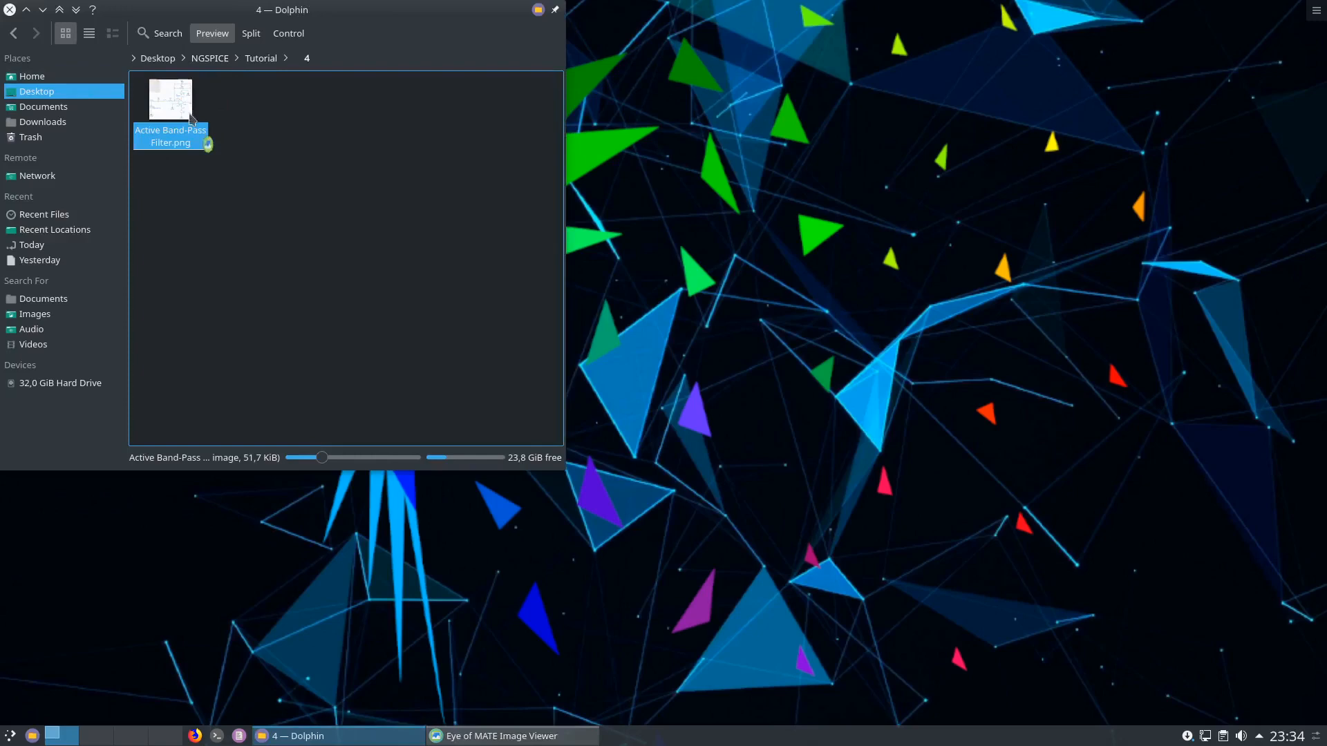
pyautogui.doubleClick(169, 98)
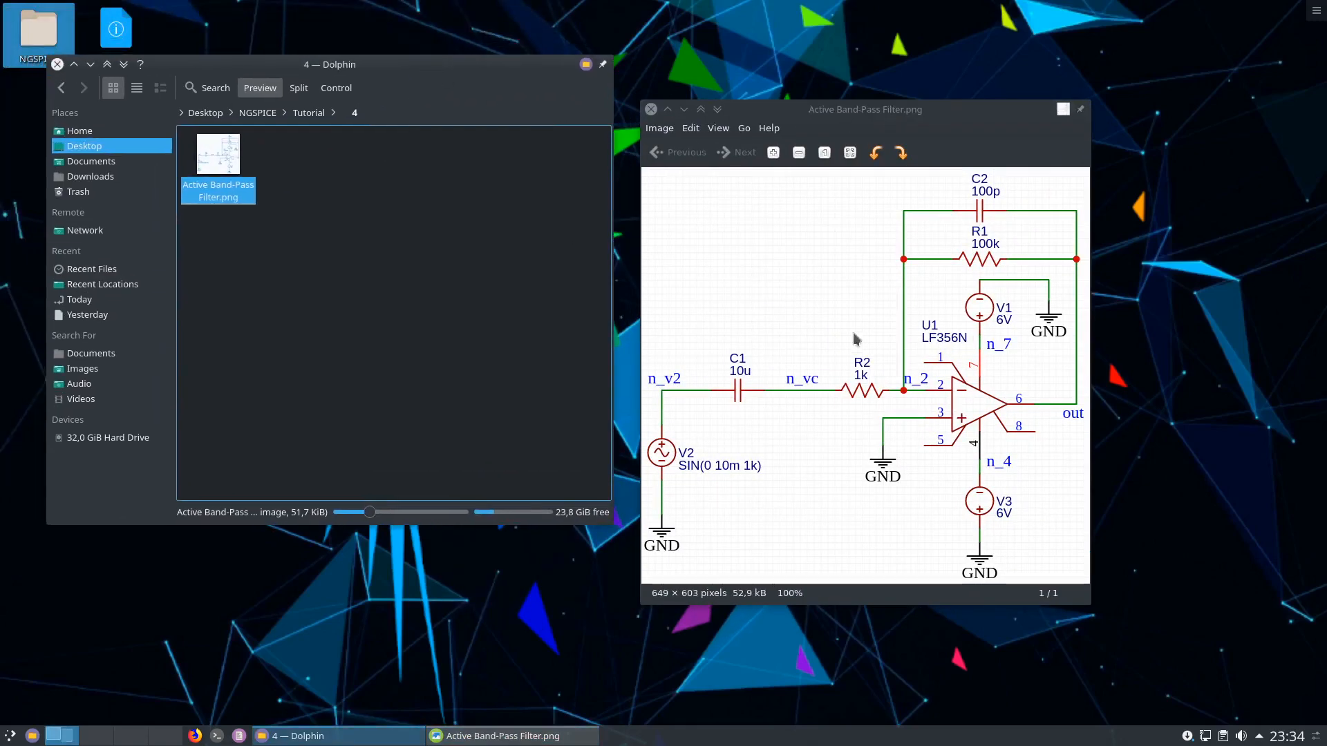
pyautogui.moveTo(867, 345)
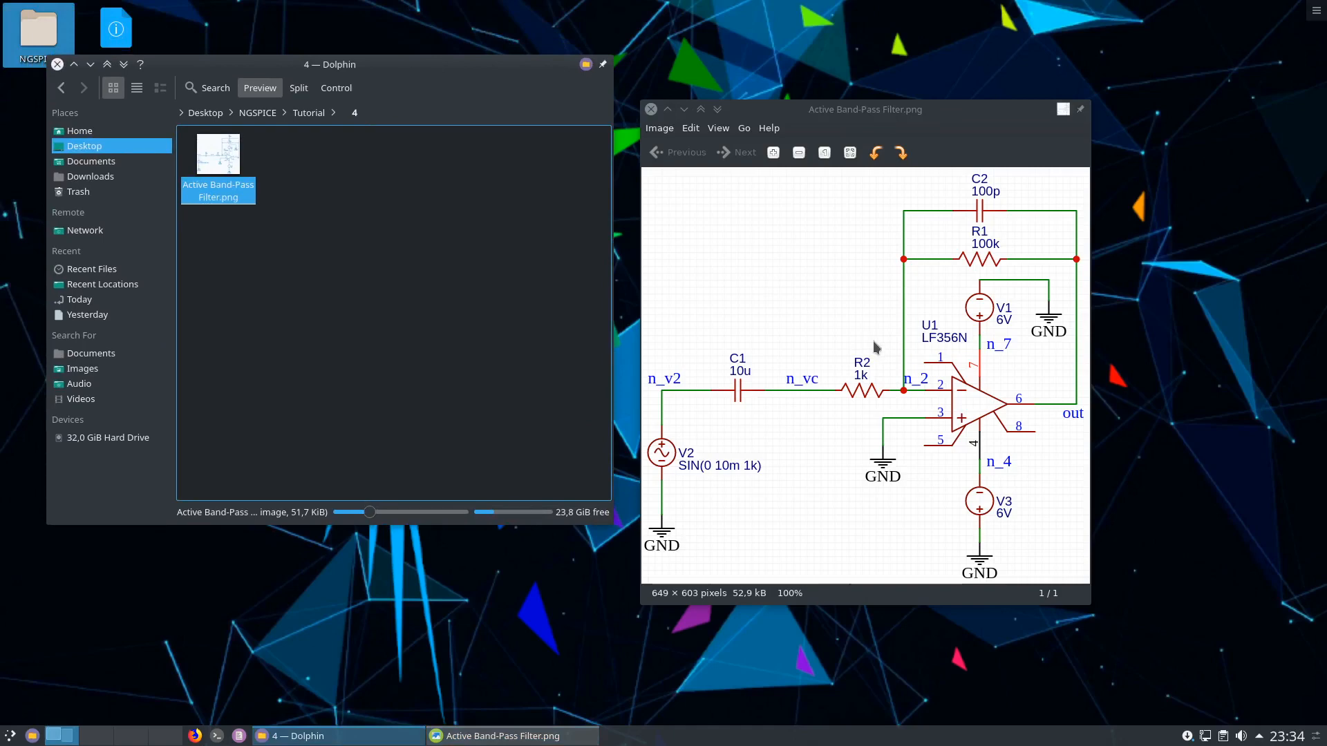
pyautogui.moveTo(957, 351)
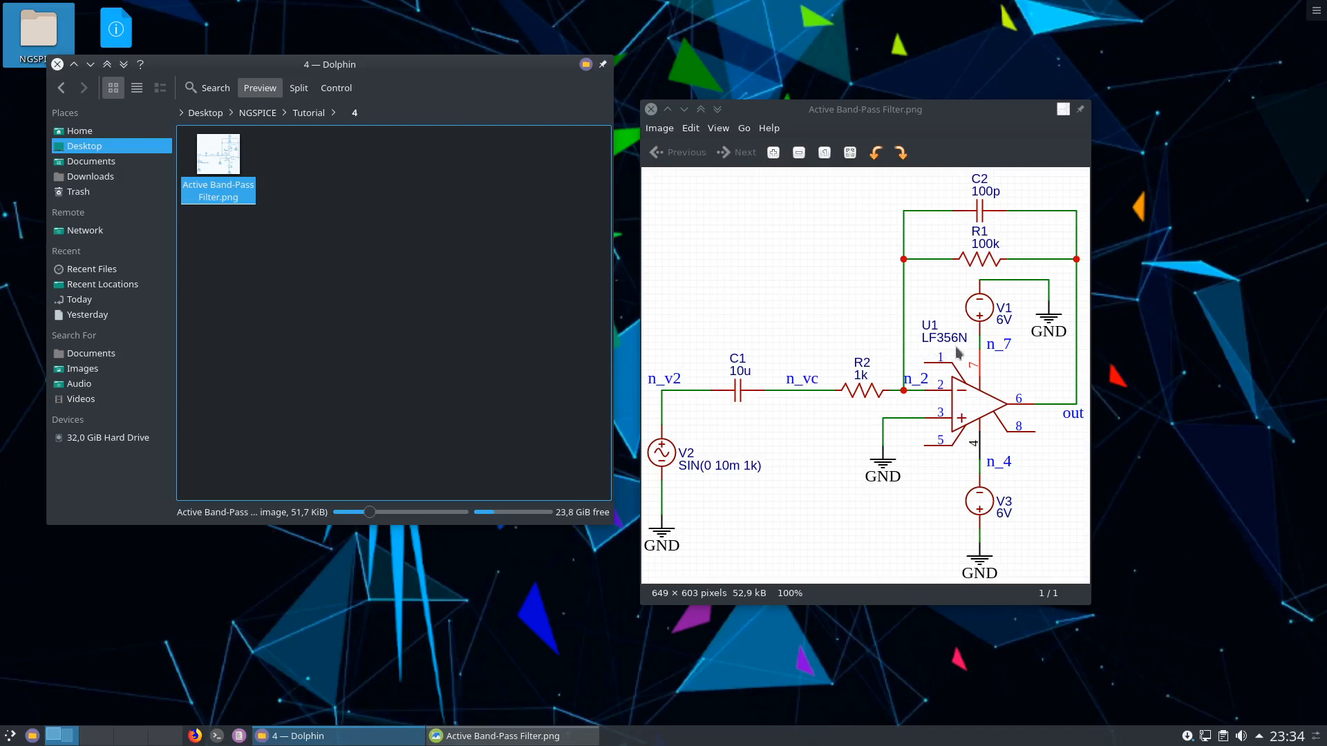
pyautogui.moveTo(958, 354)
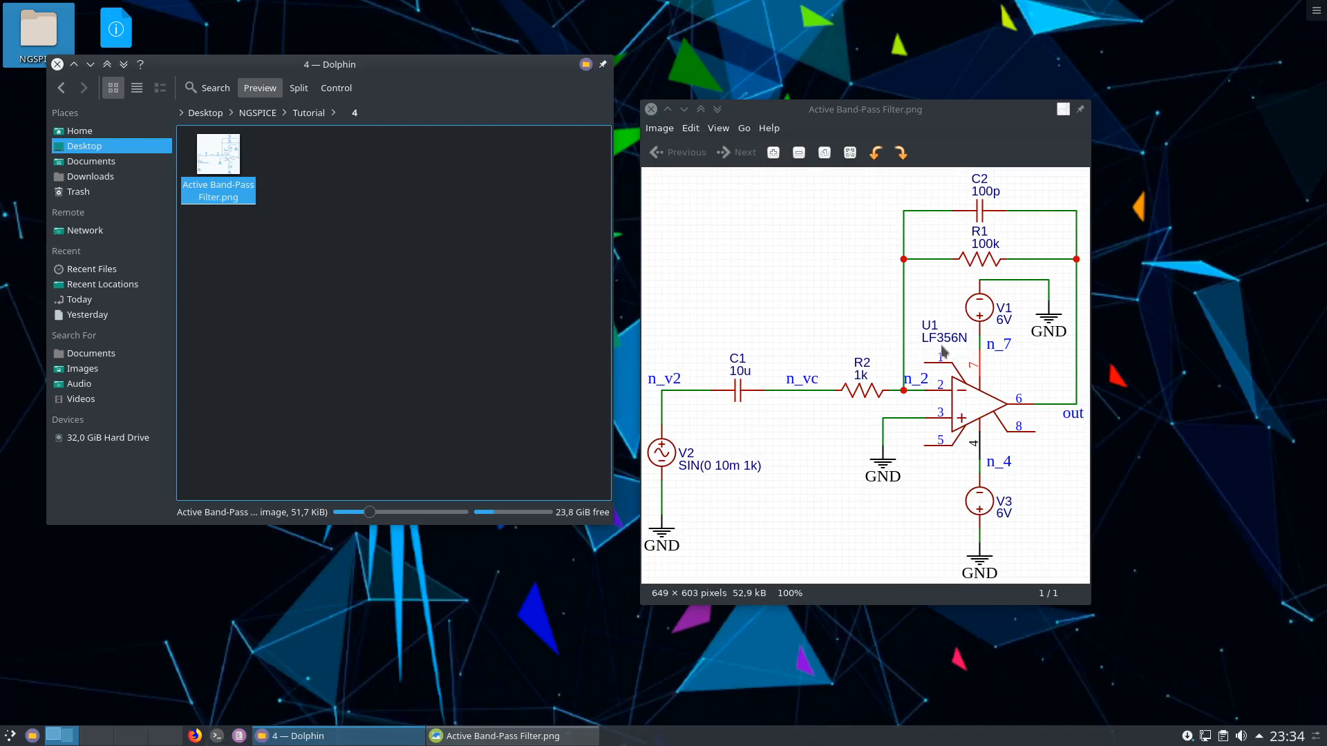
pyautogui.moveTo(954, 364)
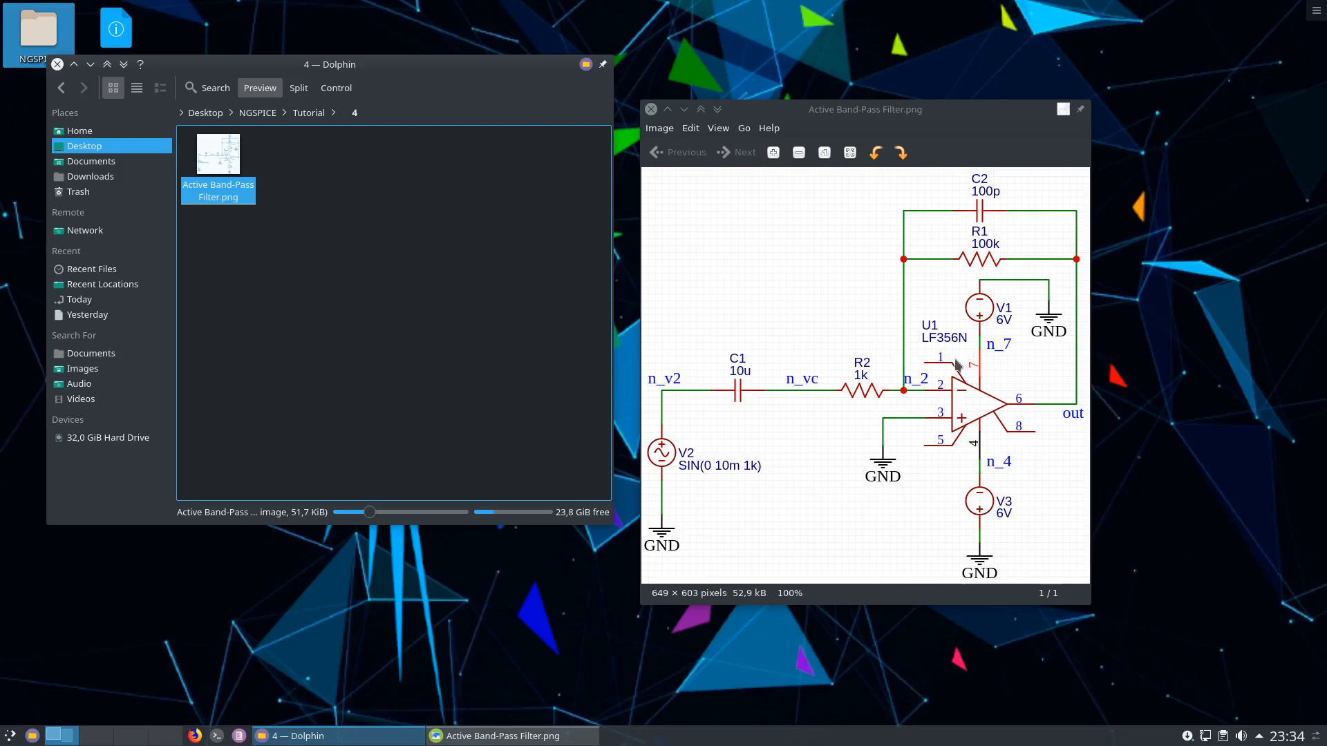
pyautogui.moveTo(977, 301)
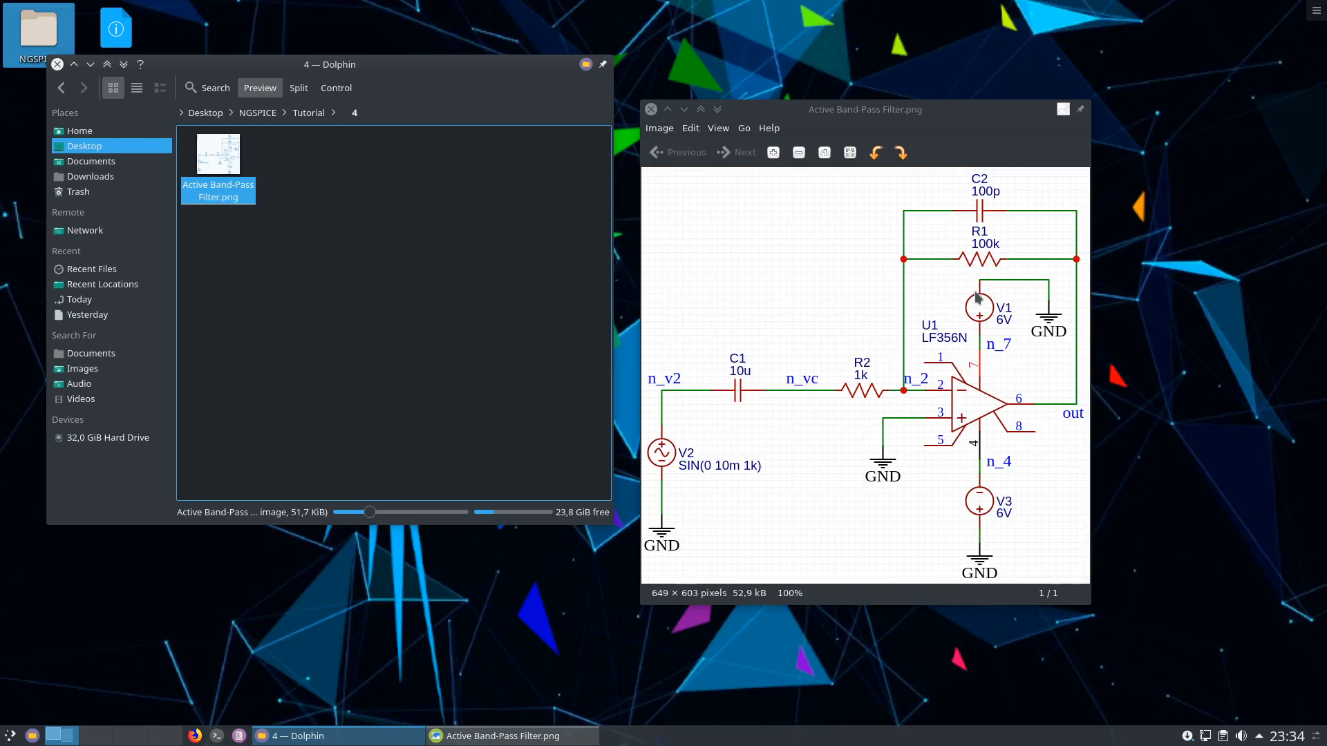
pyautogui.moveTo(1010, 494)
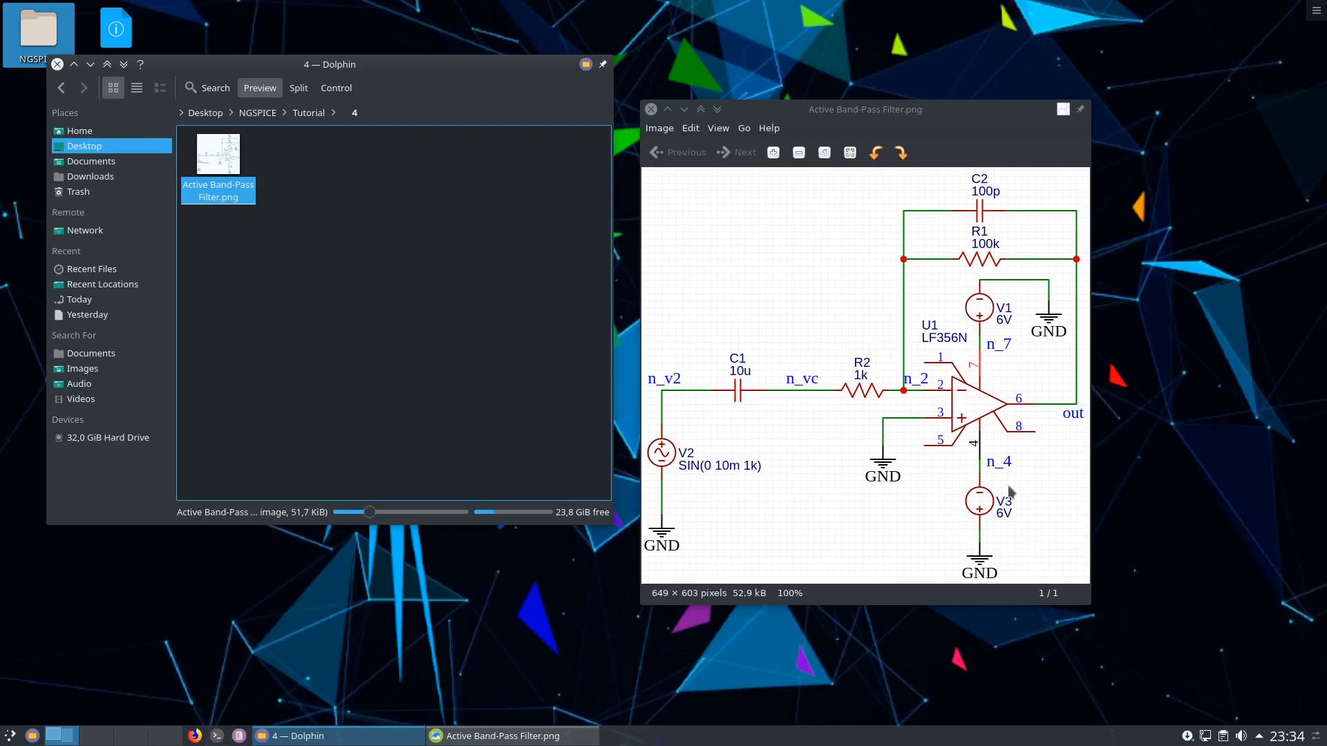
pyautogui.moveTo(968, 523)
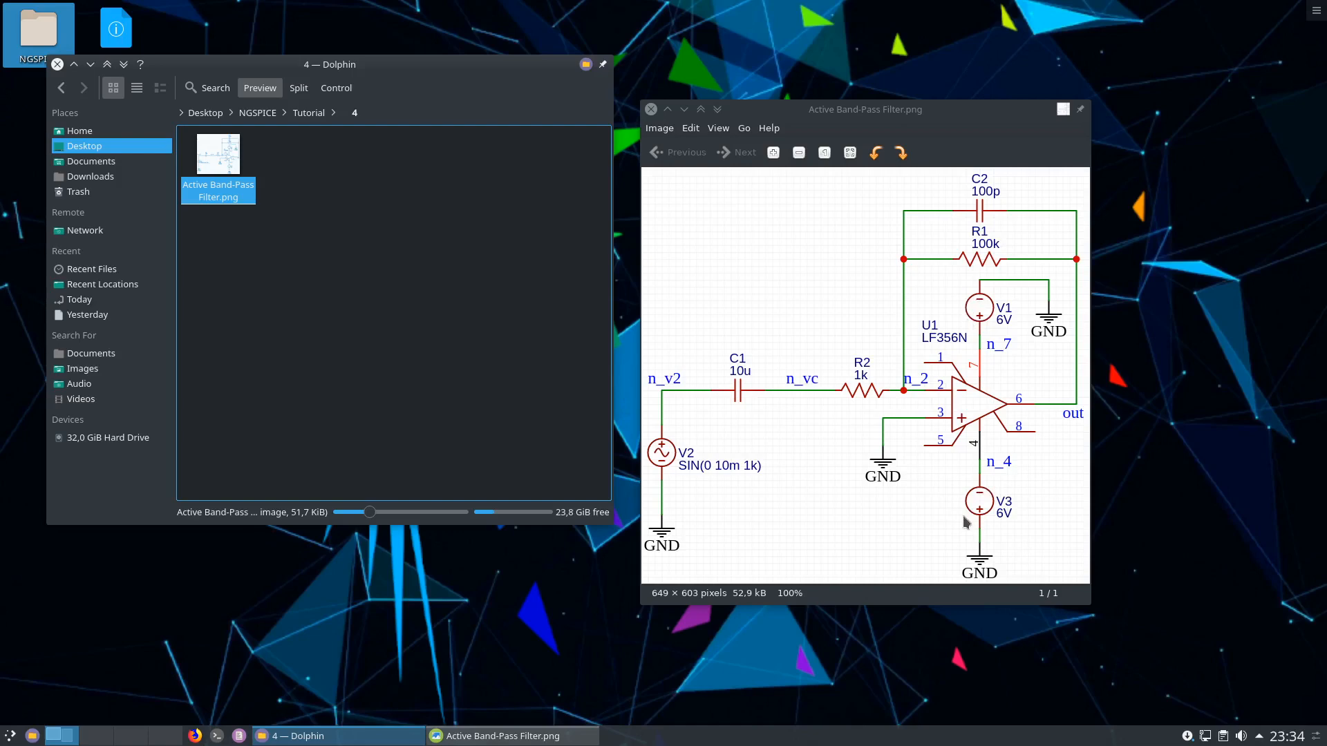
pyautogui.moveTo(683, 468)
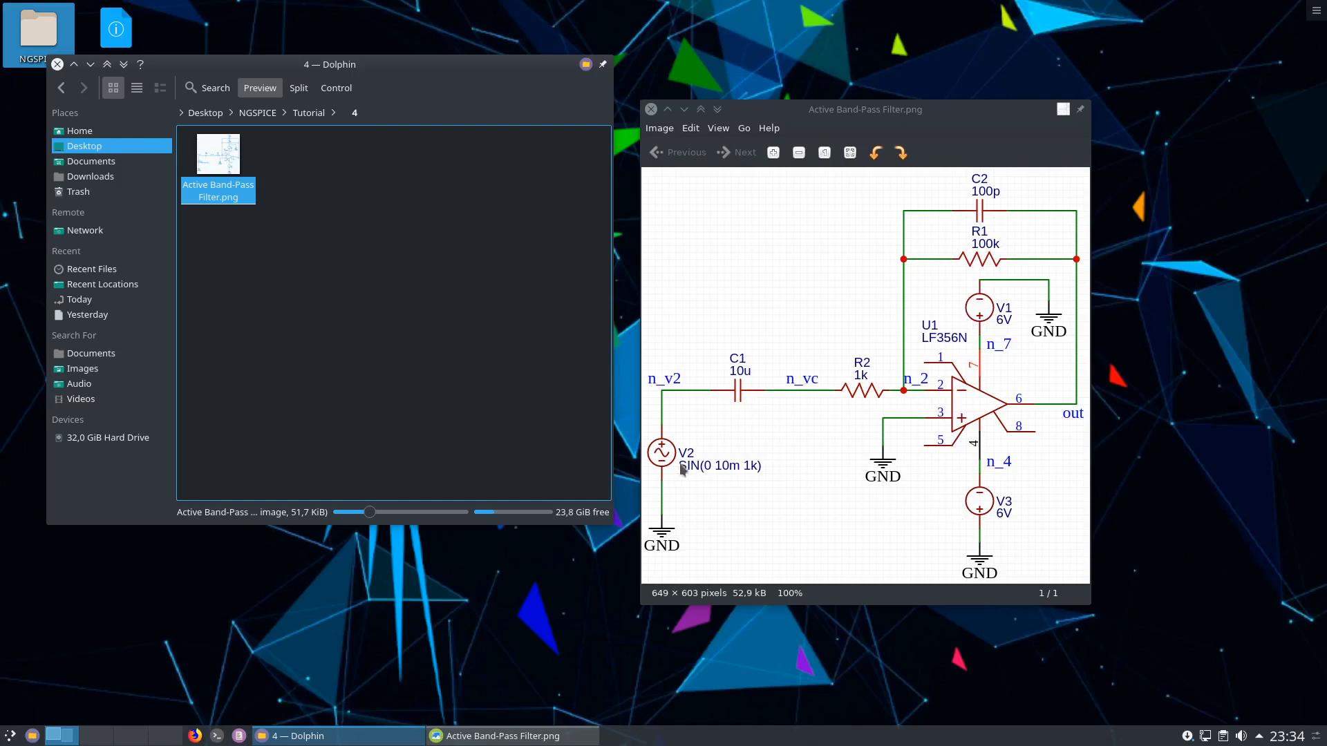
pyautogui.moveTo(659, 453)
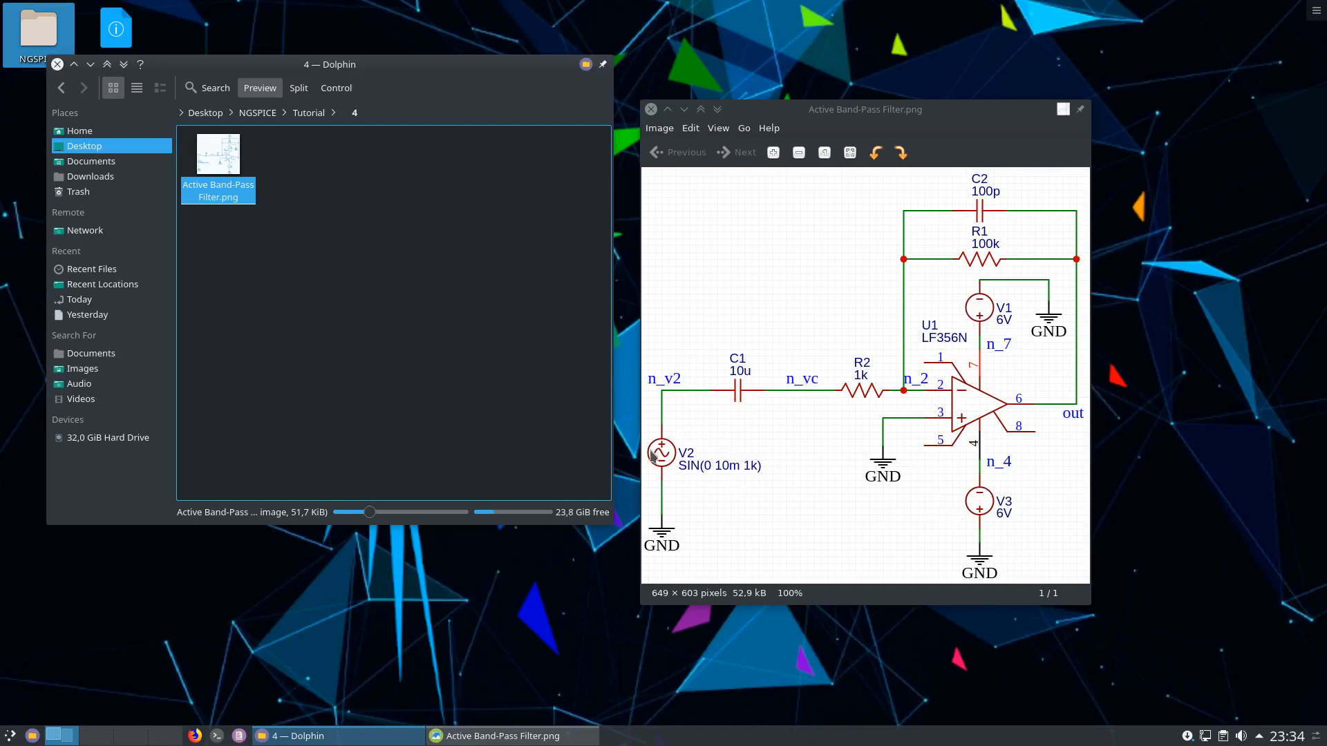
pyautogui.moveTo(714, 473)
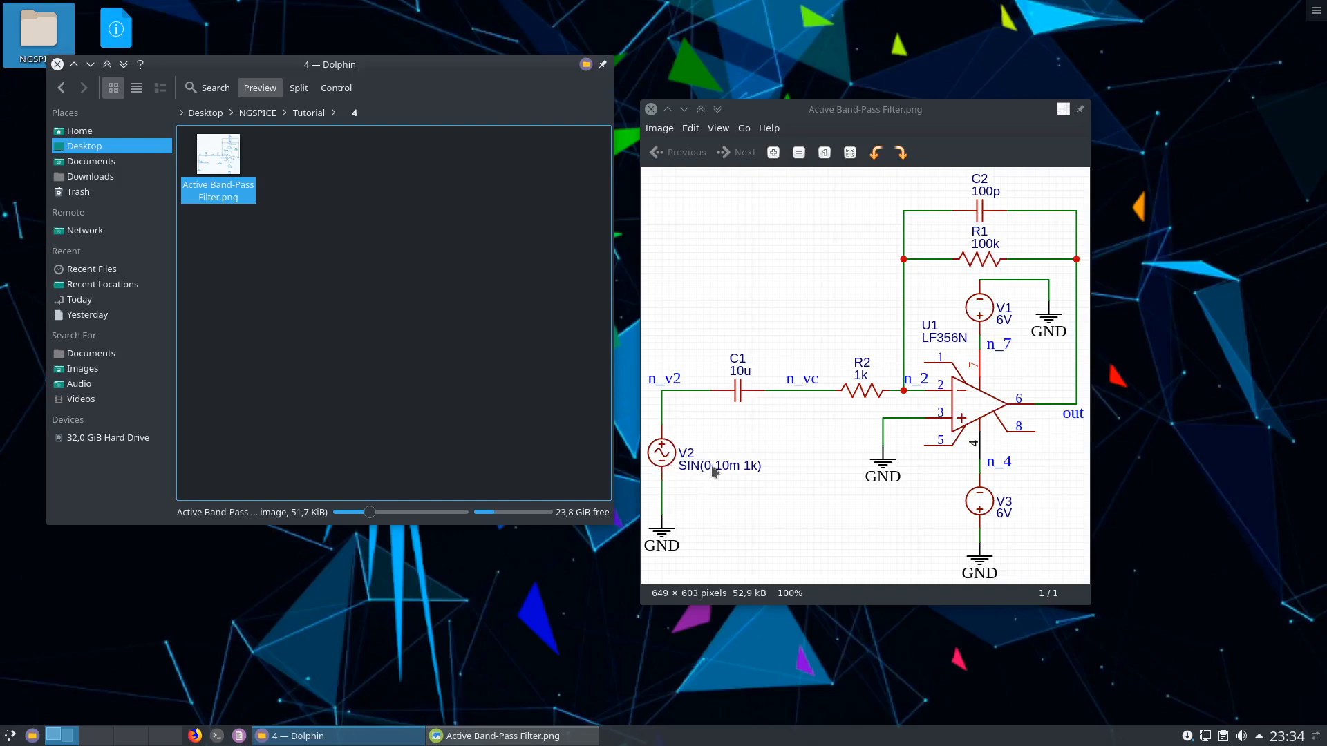
pyautogui.moveTo(750, 472)
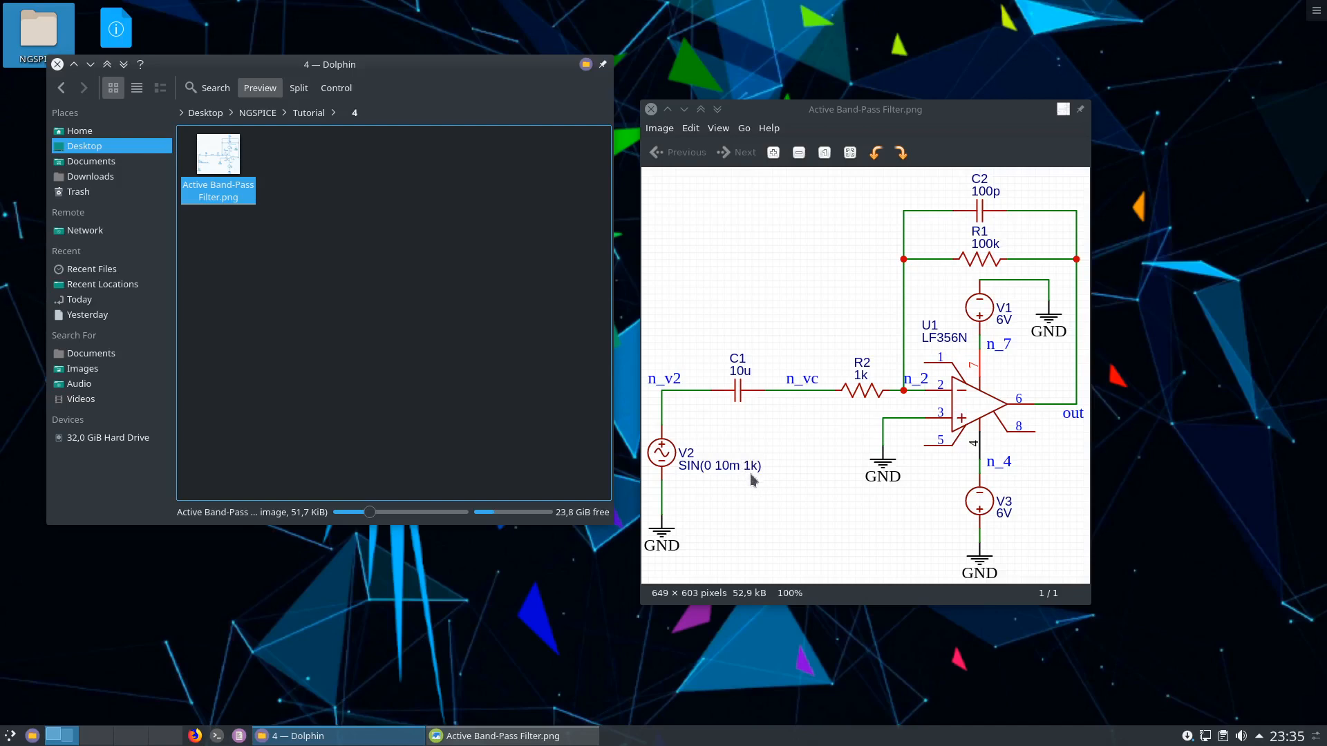
pyautogui.moveTo(772, 461)
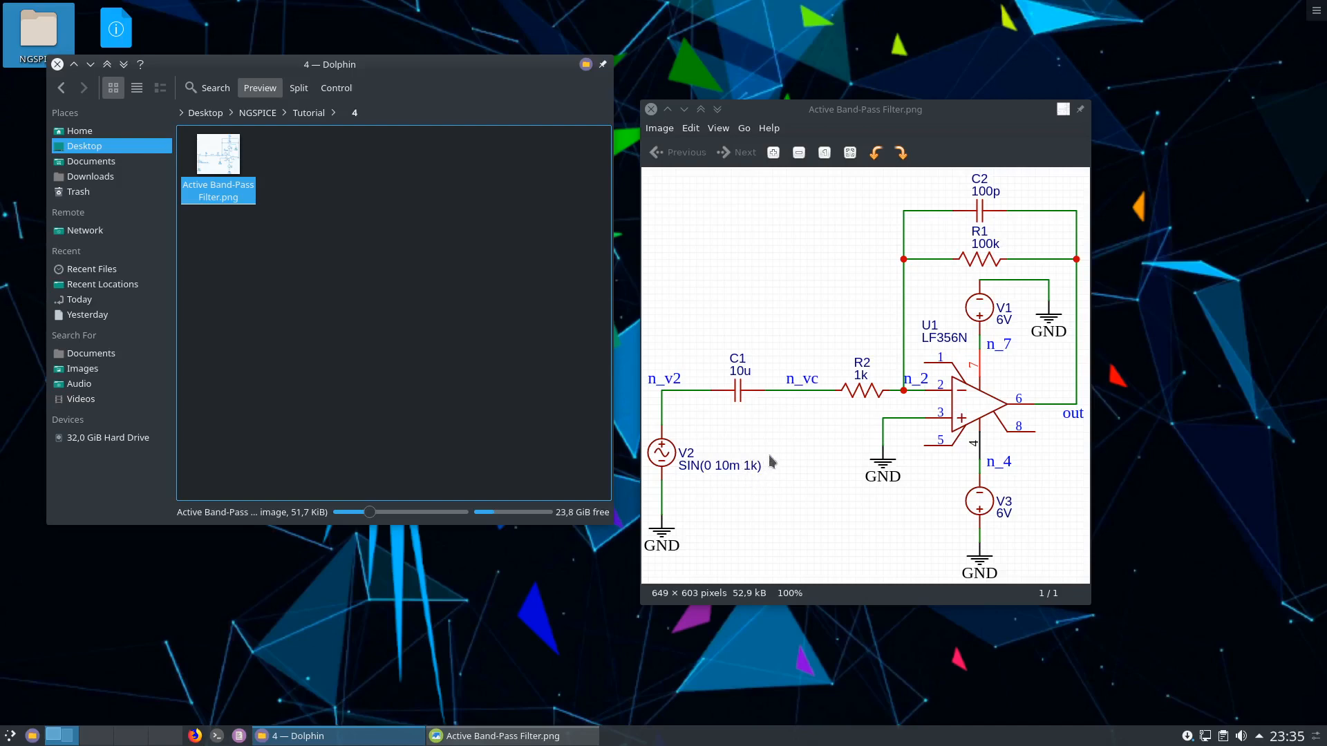
pyautogui.moveTo(758, 471)
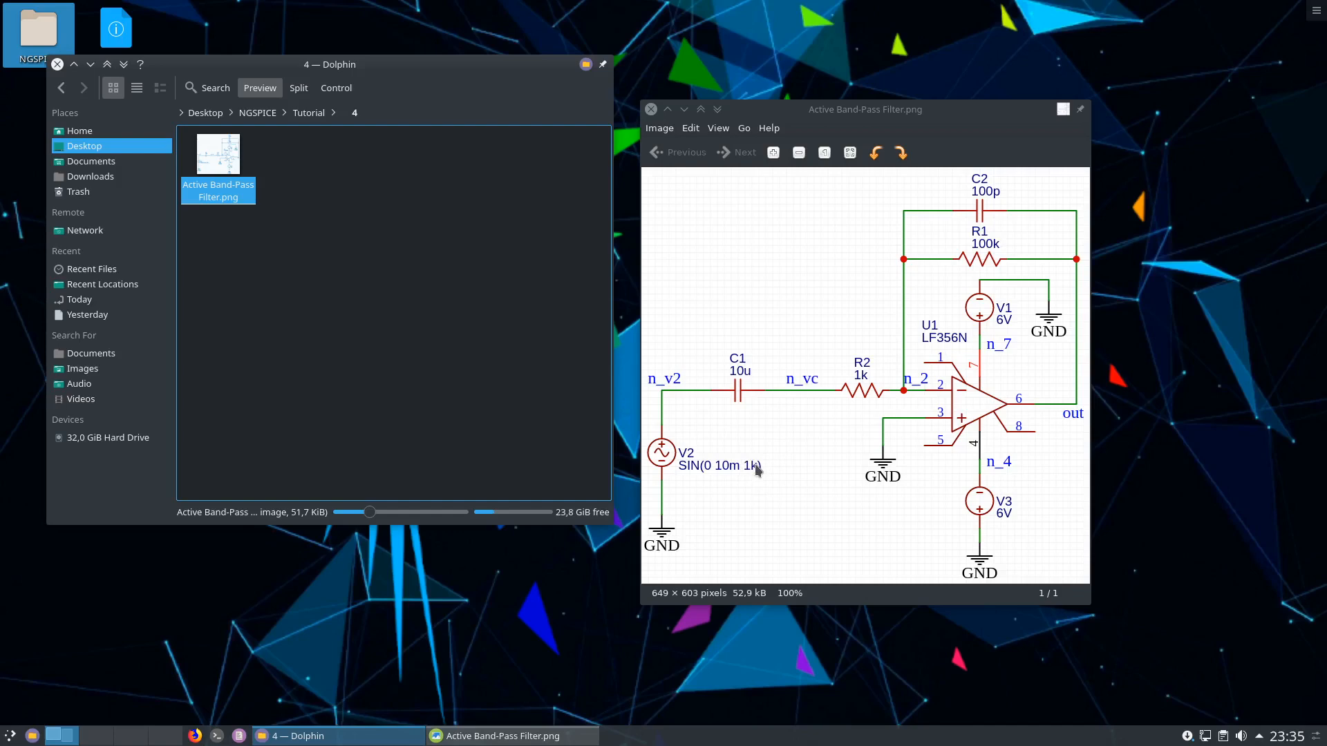
pyautogui.moveTo(732, 471)
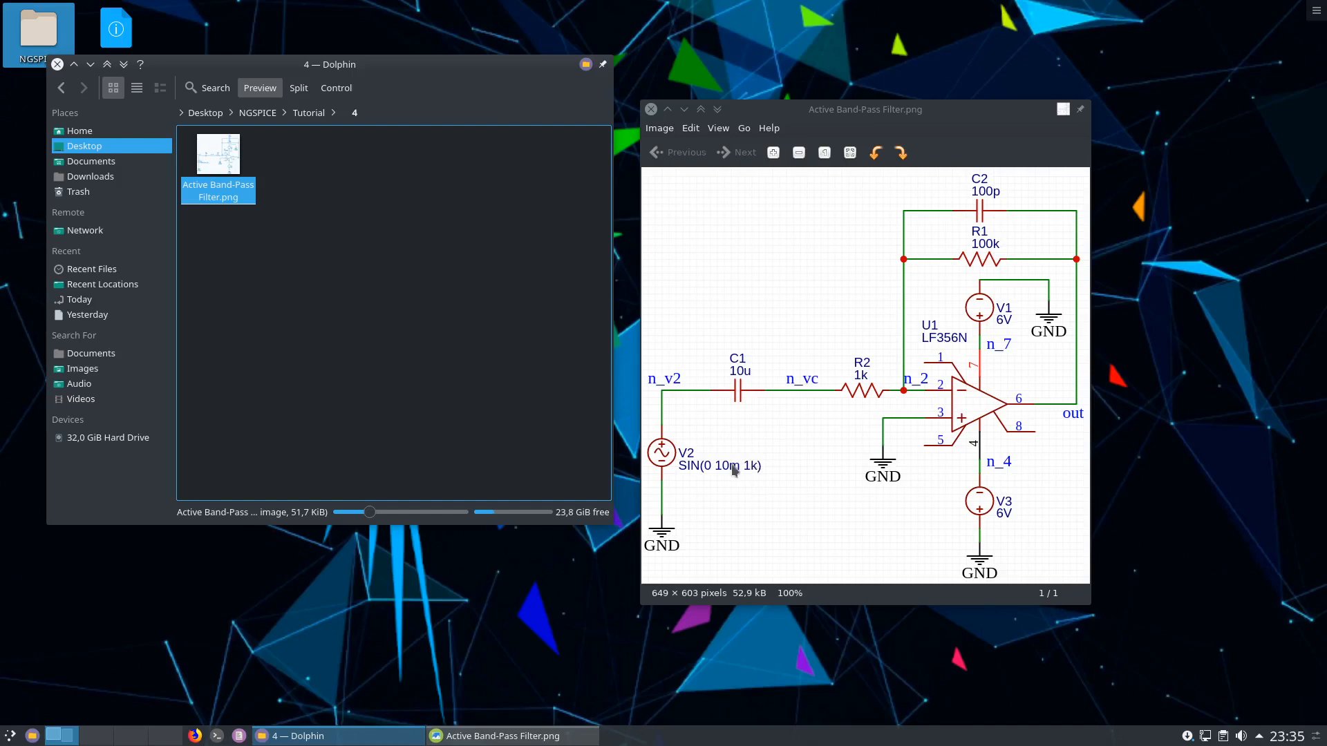
pyautogui.moveTo(697, 479)
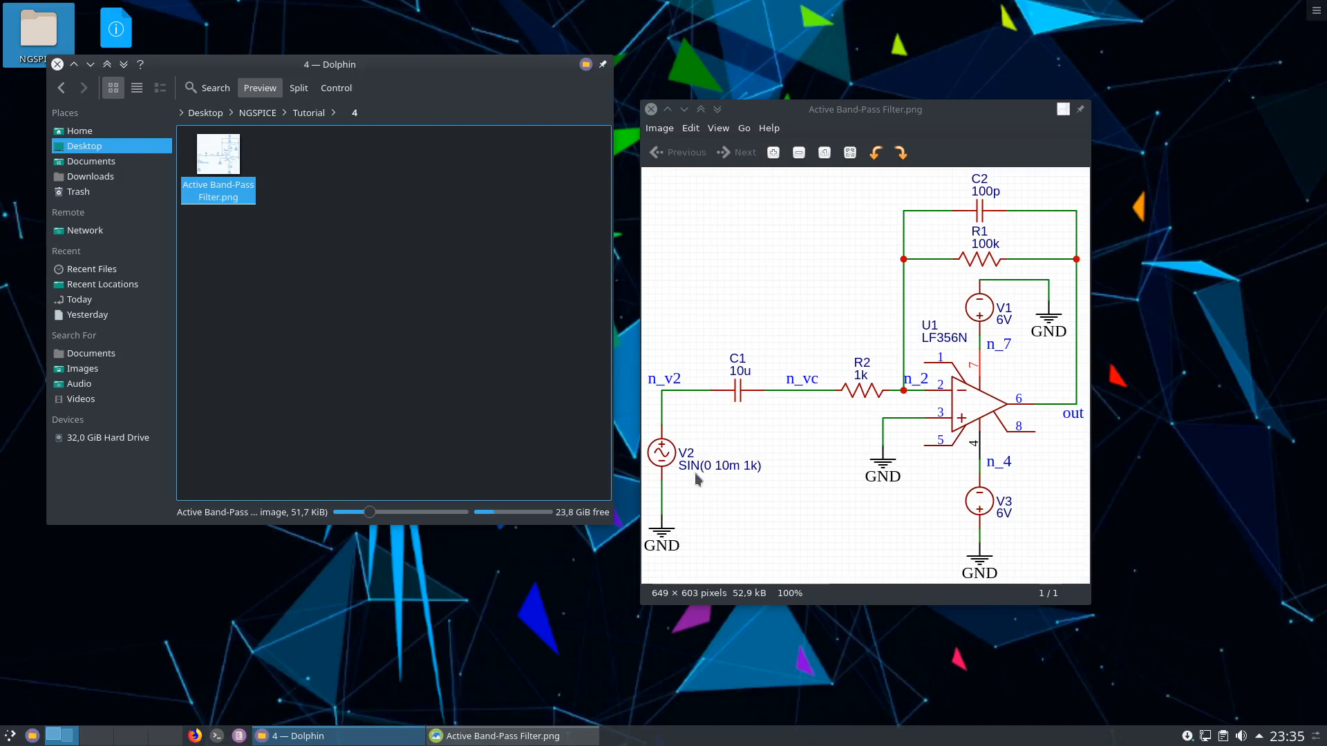
pyautogui.moveTo(702, 412)
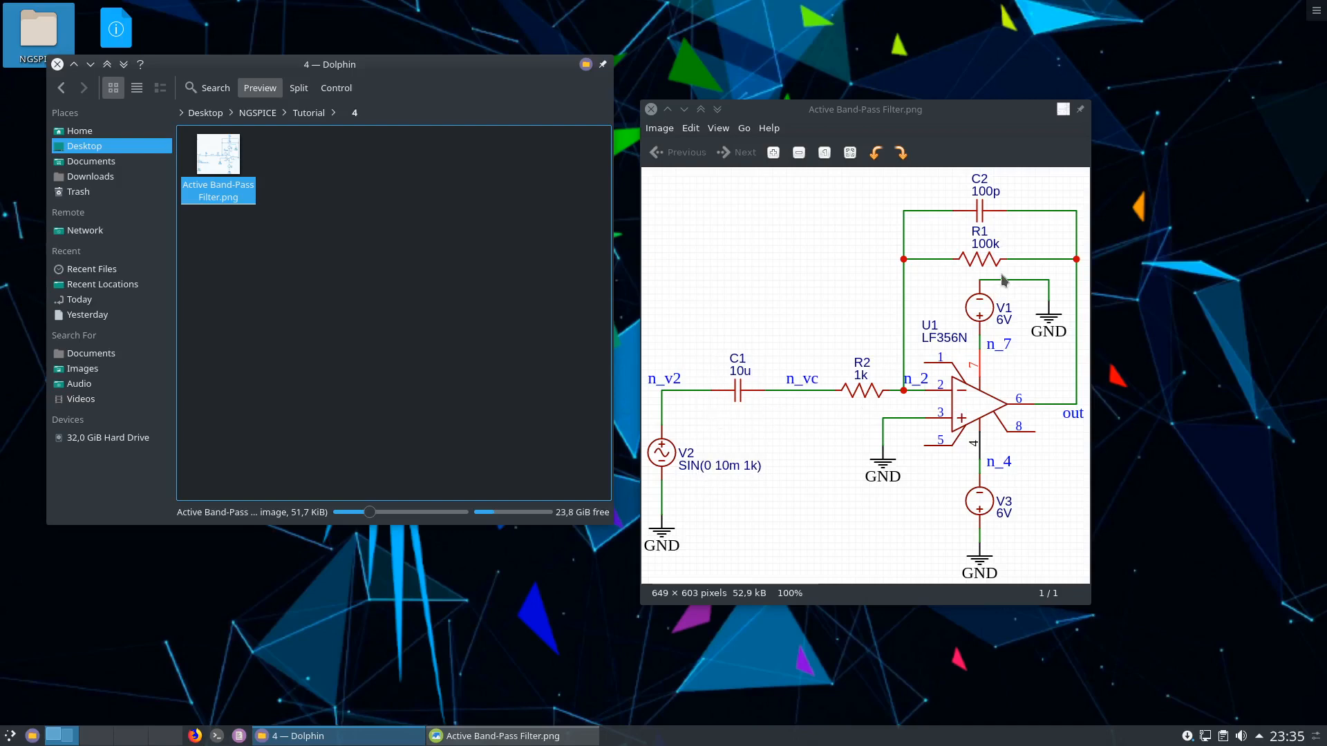
pyautogui.moveTo(1022, 209)
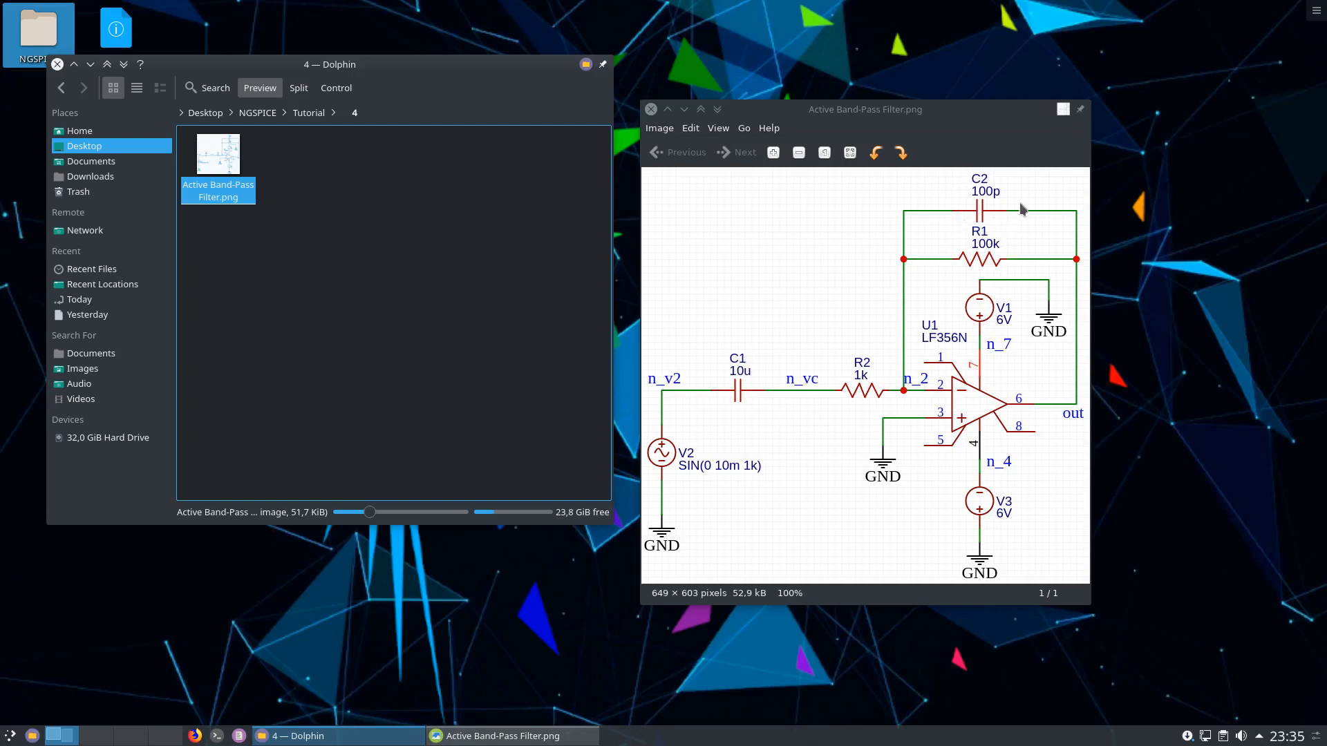
pyautogui.moveTo(973, 193)
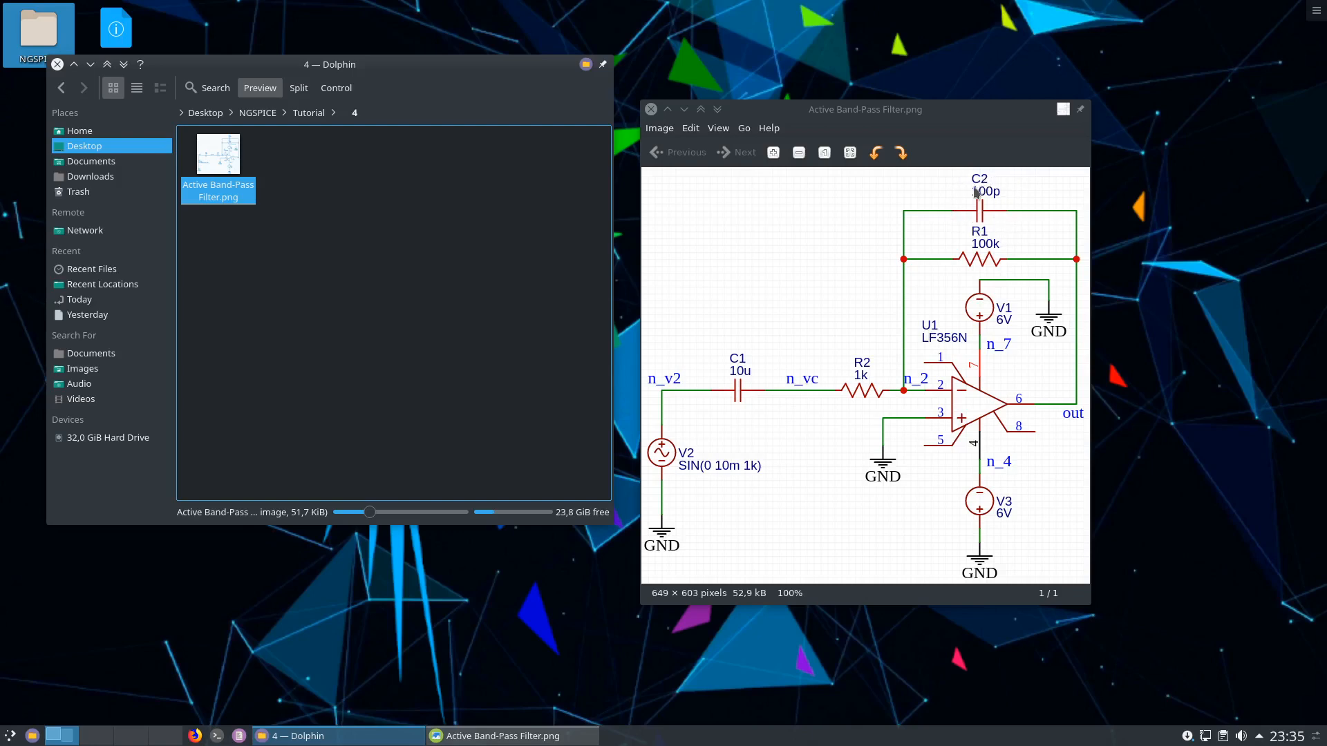
pyautogui.moveTo(964, 212)
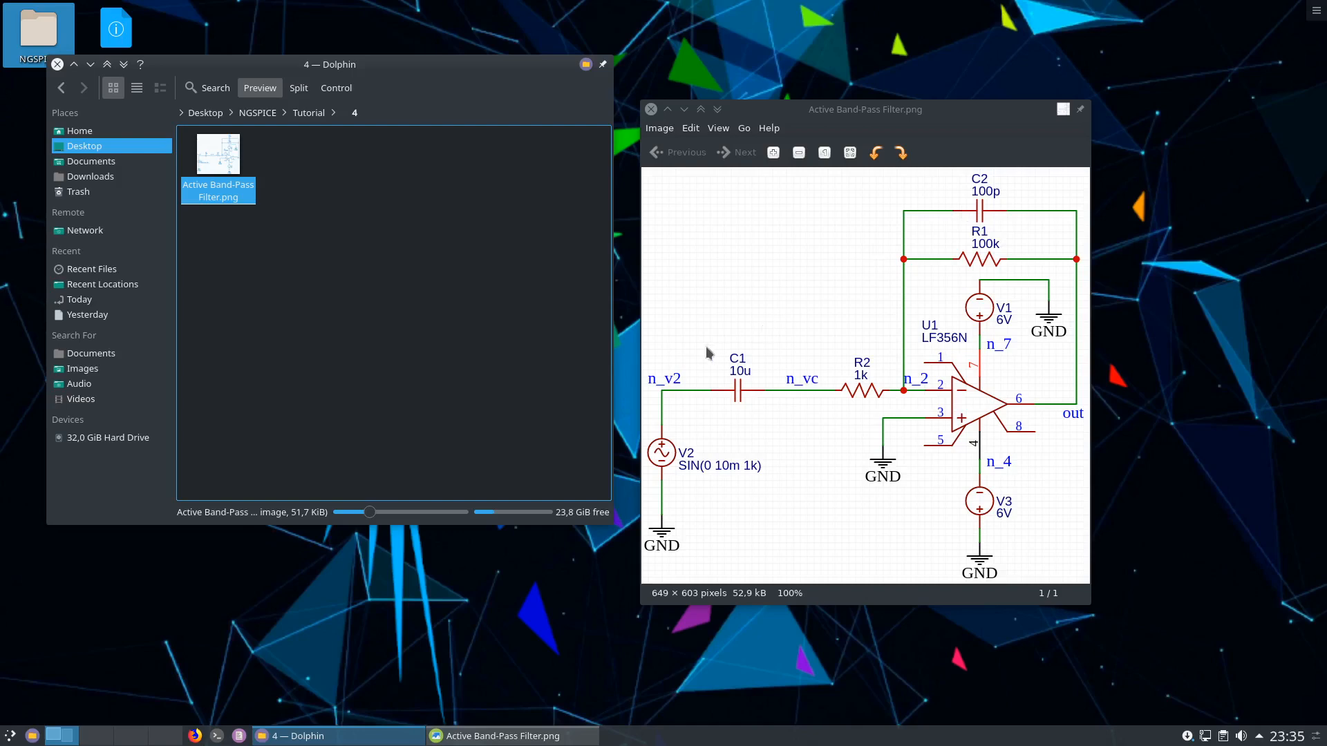
pyautogui.moveTo(732, 348)
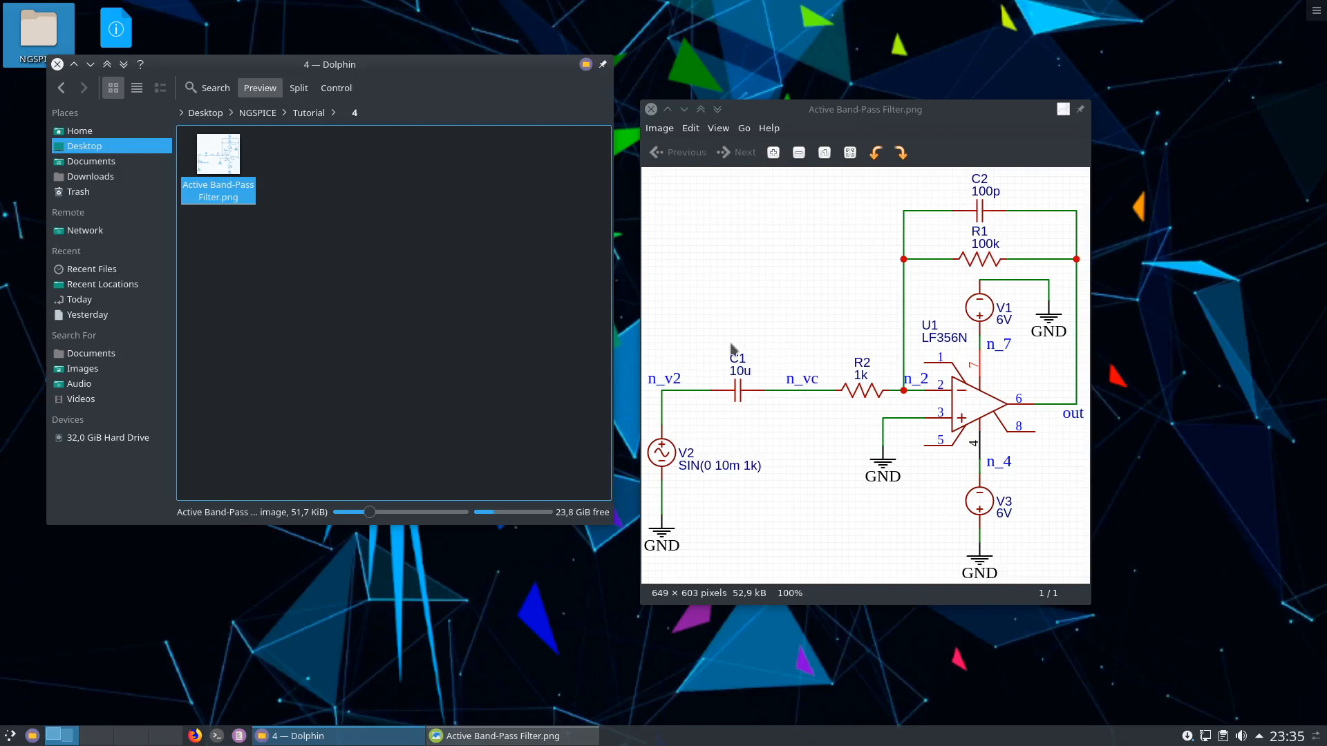
pyautogui.moveTo(743, 388)
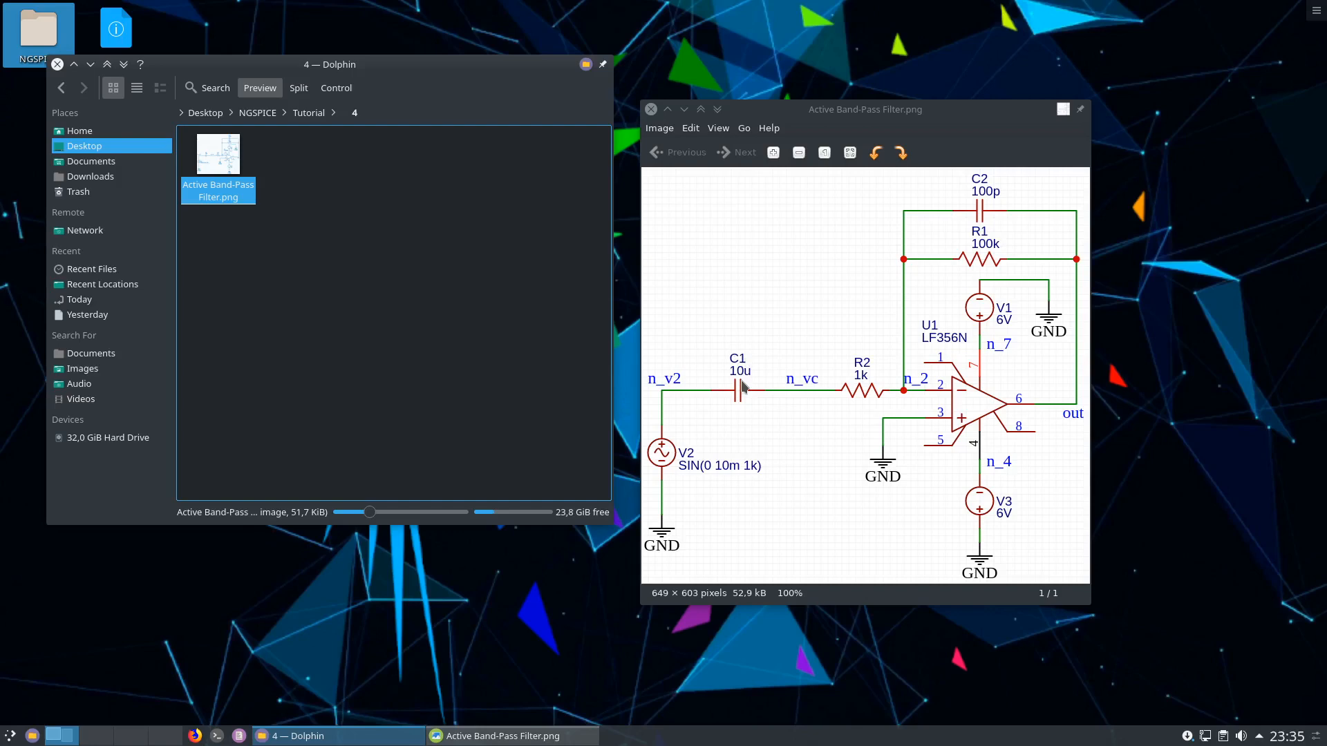
# Create a new text file named circuit3.cir in folder 4.
pyautogui.rightClick(329, 204)
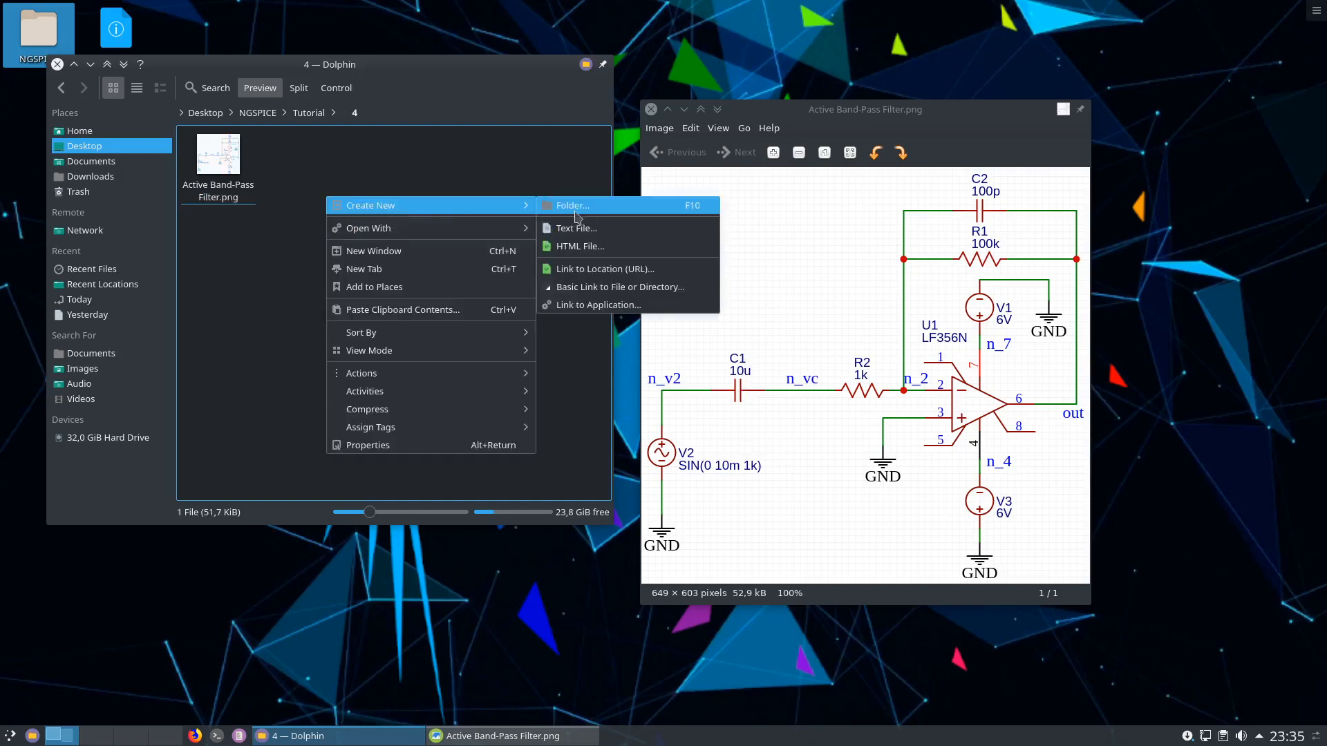
pyautogui.click(576, 227)
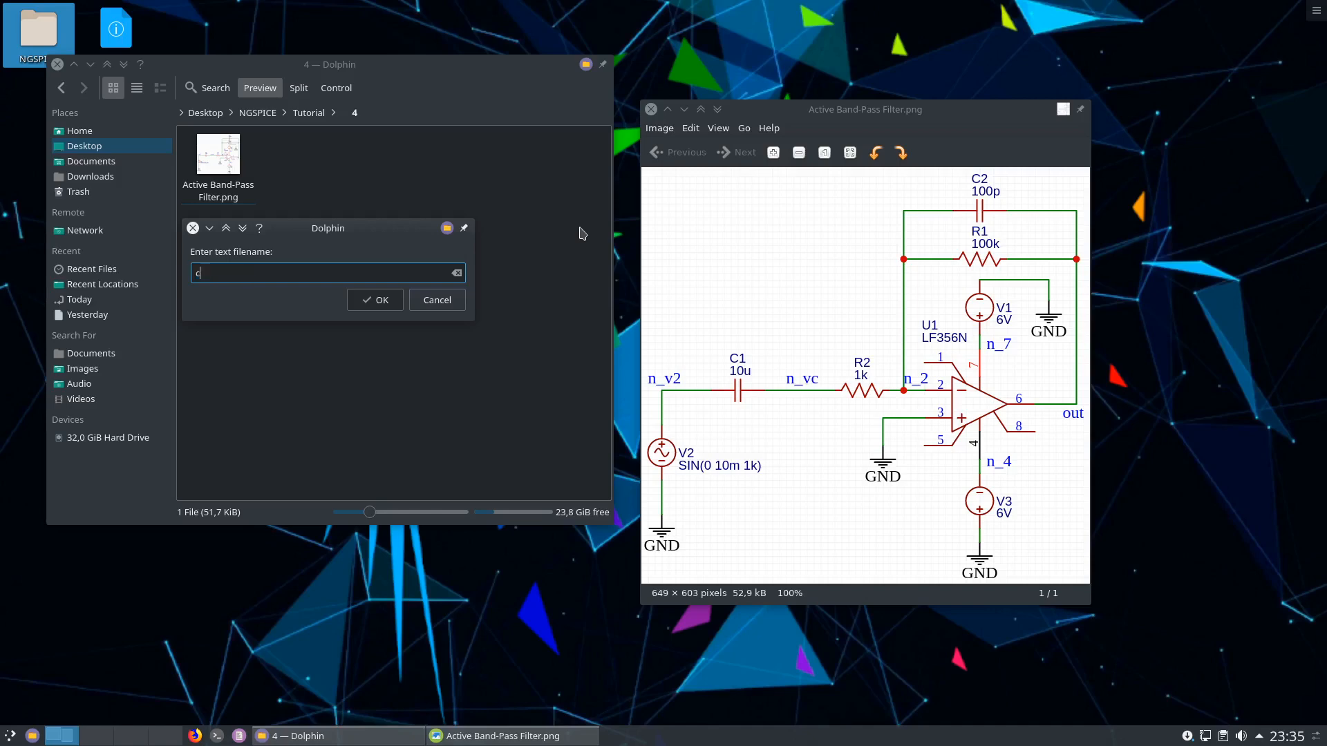
pyautogui.write('ircuit')
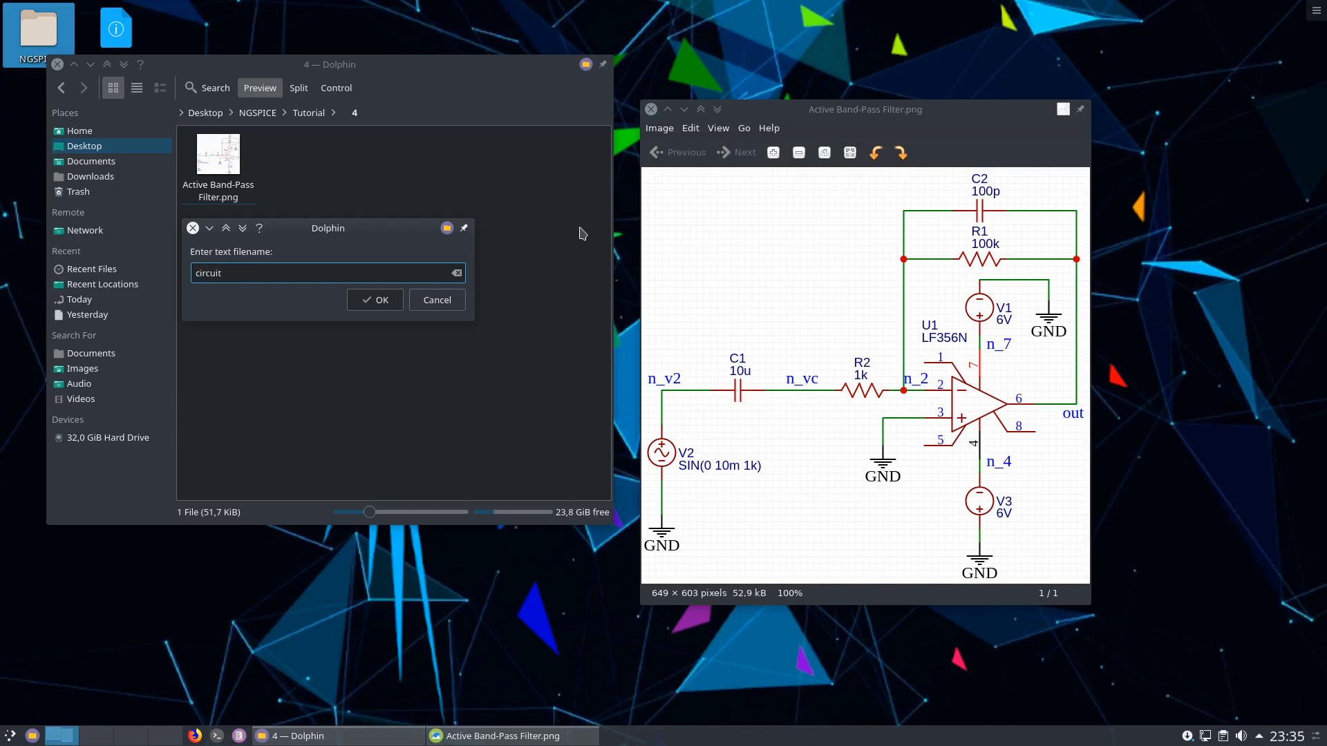
pyautogui.click(374, 300)
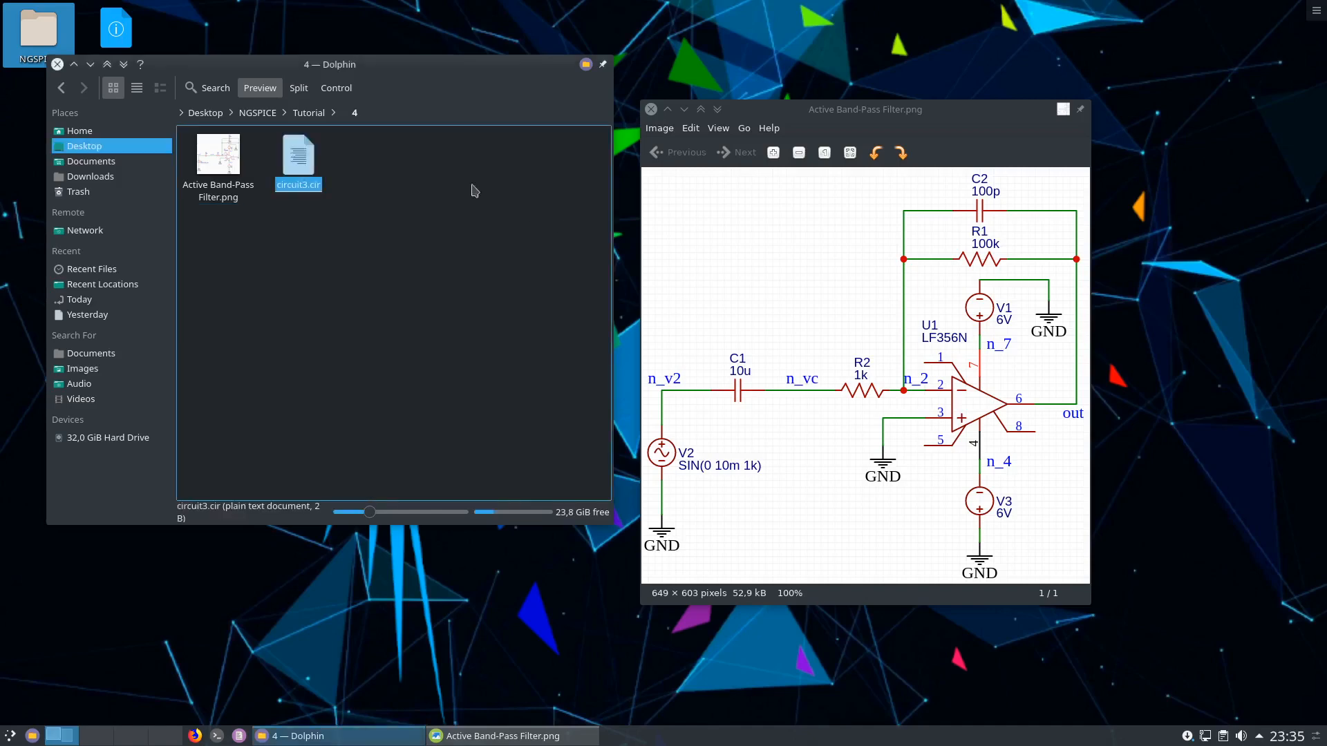
# Open circuit3.cir in Kate from its context menu.
pyautogui.rightClick(297, 159)
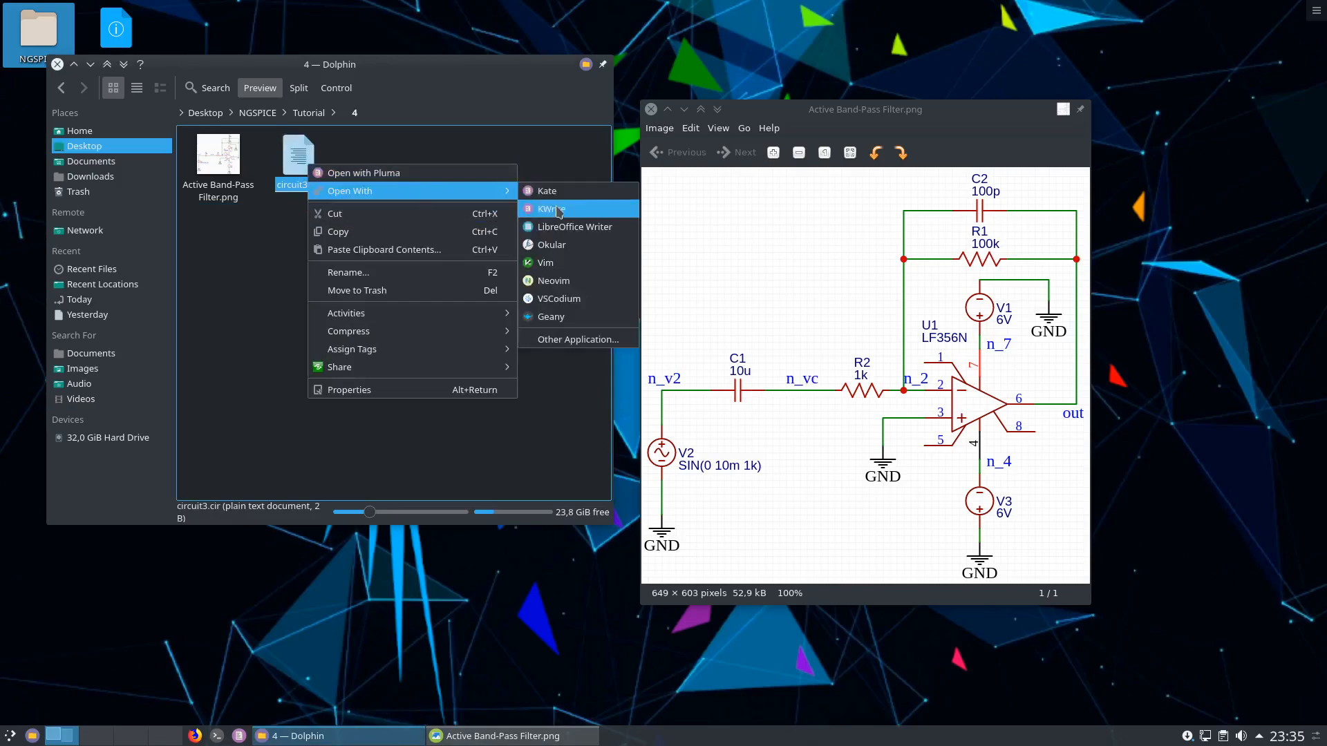
pyautogui.click(550, 208)
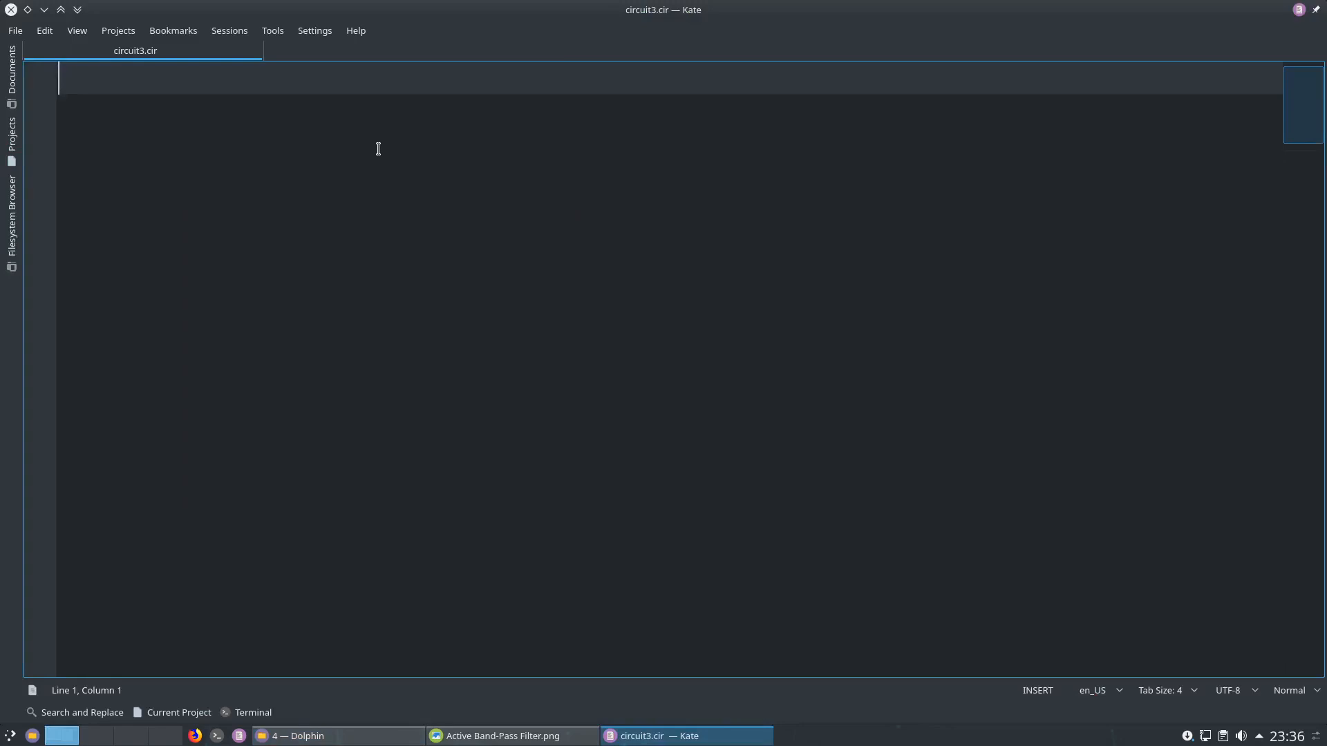
# Return to Dolphin and reopen the band-pass filter schematic image for reference.
pyautogui.click(297, 736)
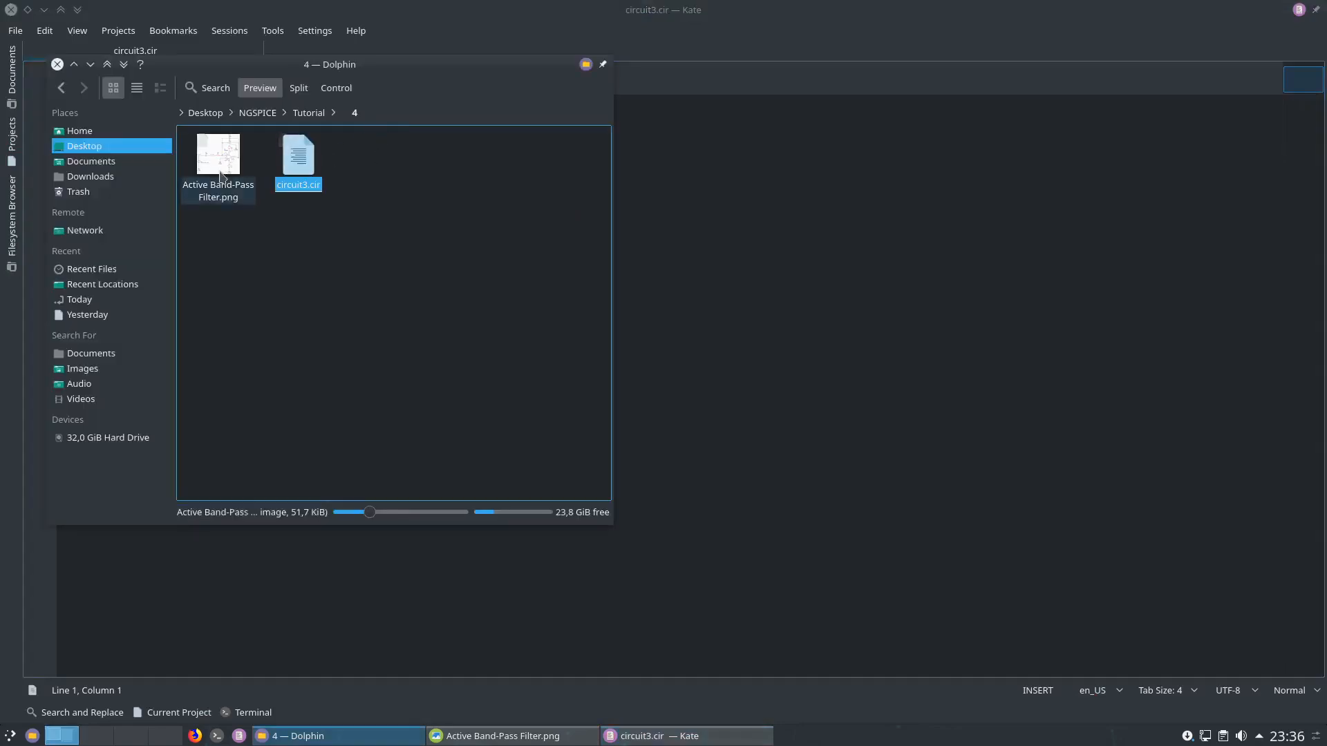
pyautogui.doubleClick(218, 157)
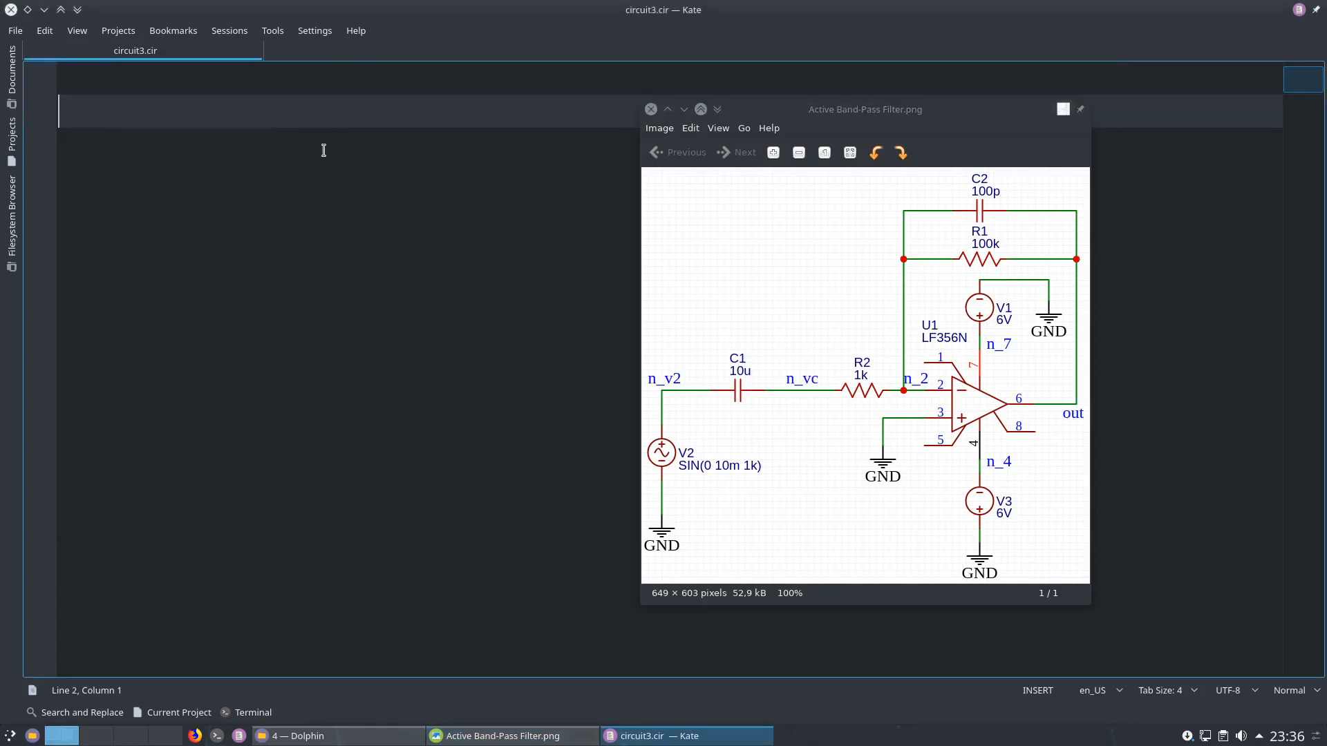
# Write the title line 'Circuit 3: Active Filter' in circuit3.cir.
pyautogui.write('Cir')
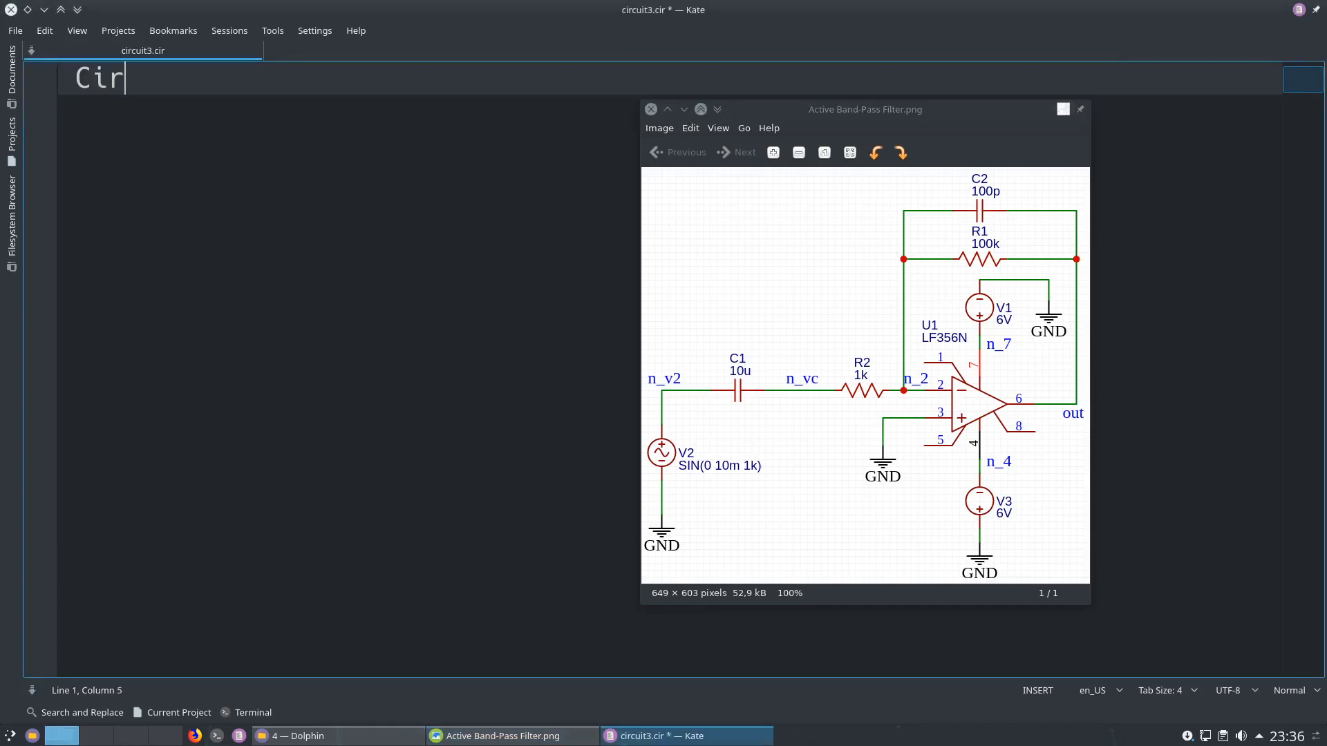
pyautogui.write('cuit 3:')
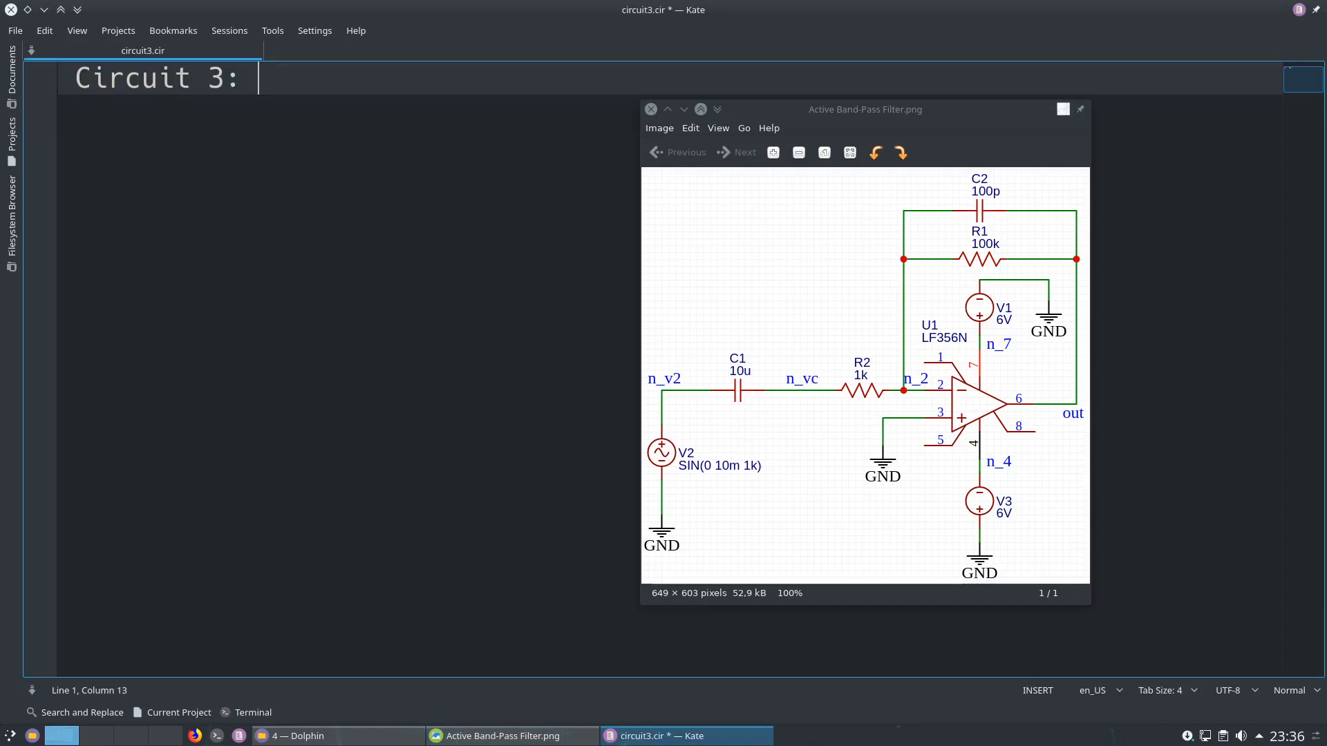
pyautogui.write('Act')
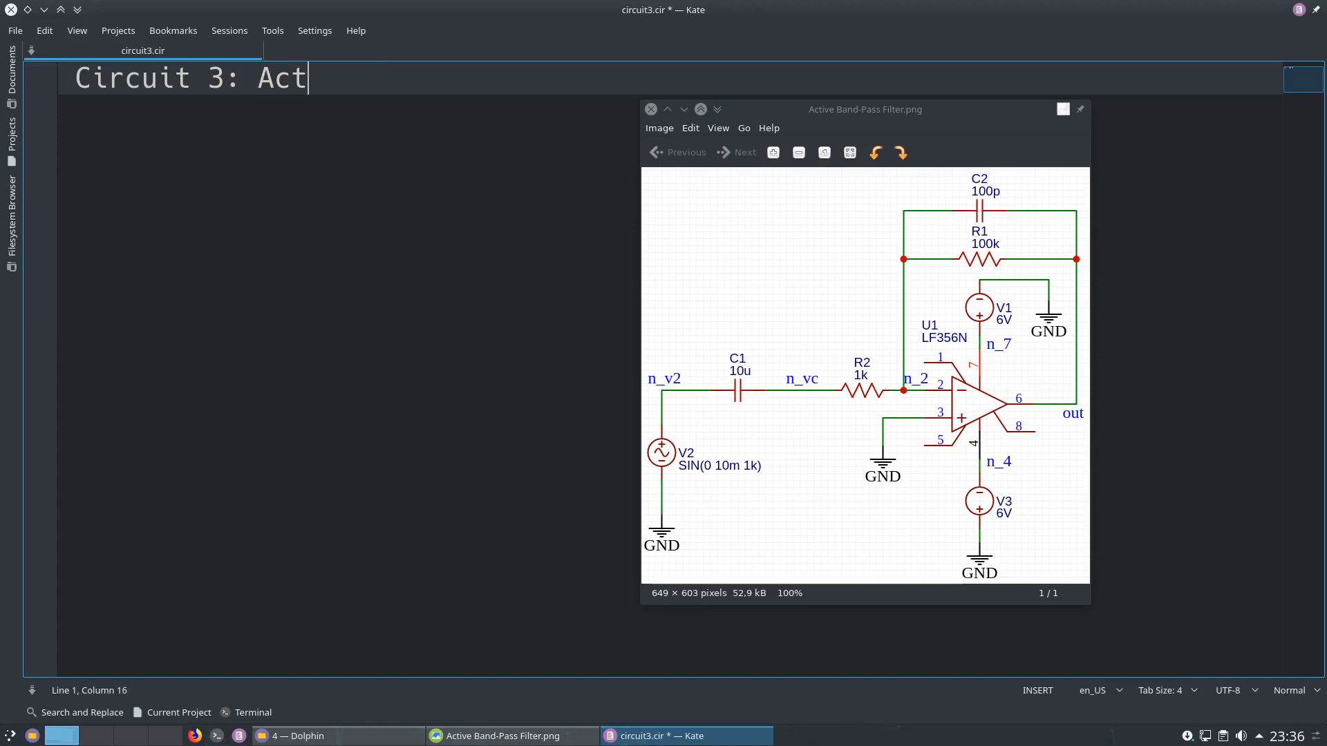
pyautogui.write('ive Filter')
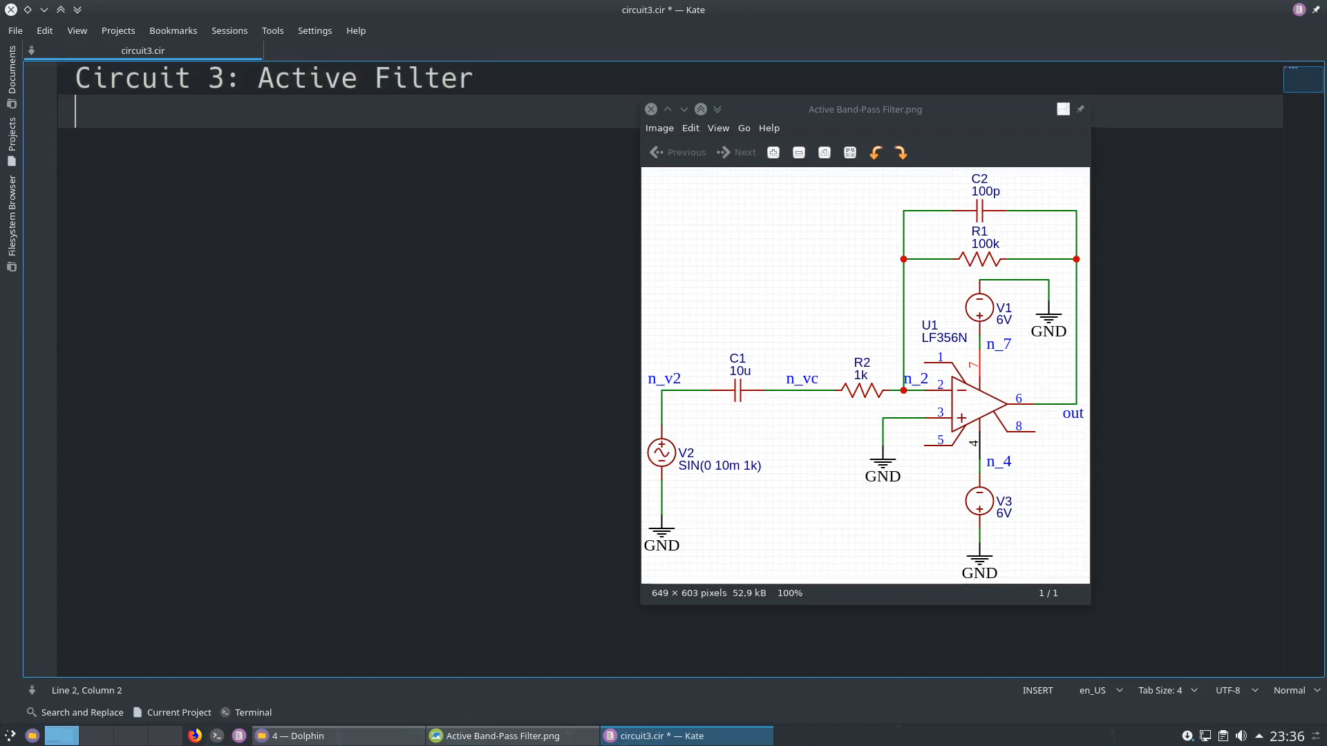
pyautogui.moveTo(662, 542)
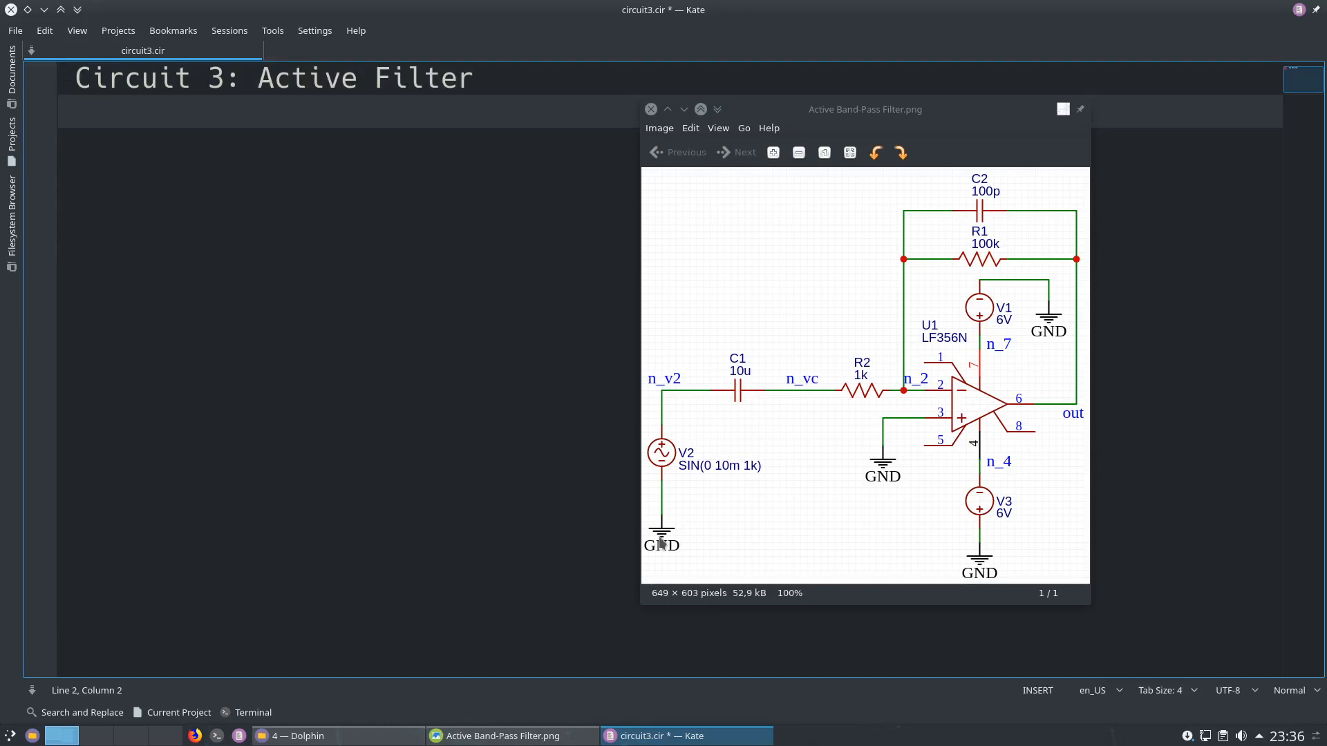
pyautogui.moveTo(597, 463)
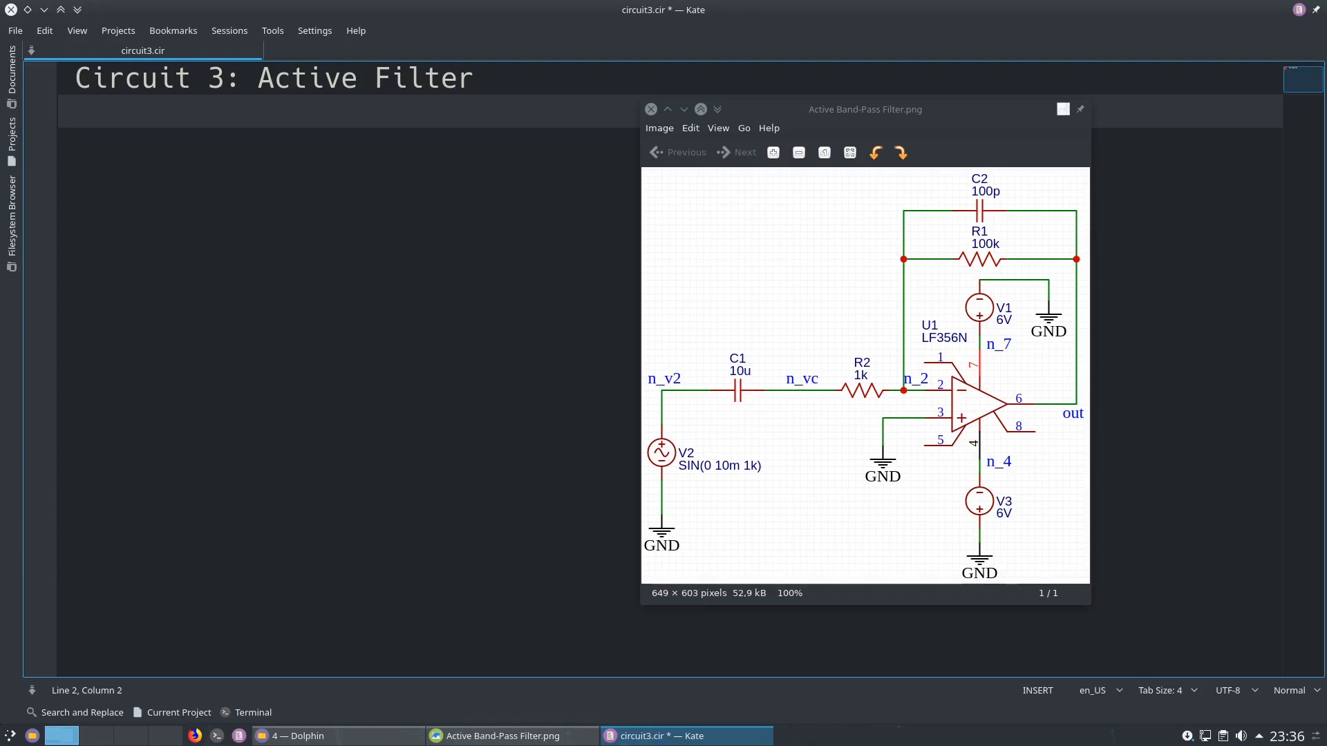
pyautogui.moveTo(690, 510)
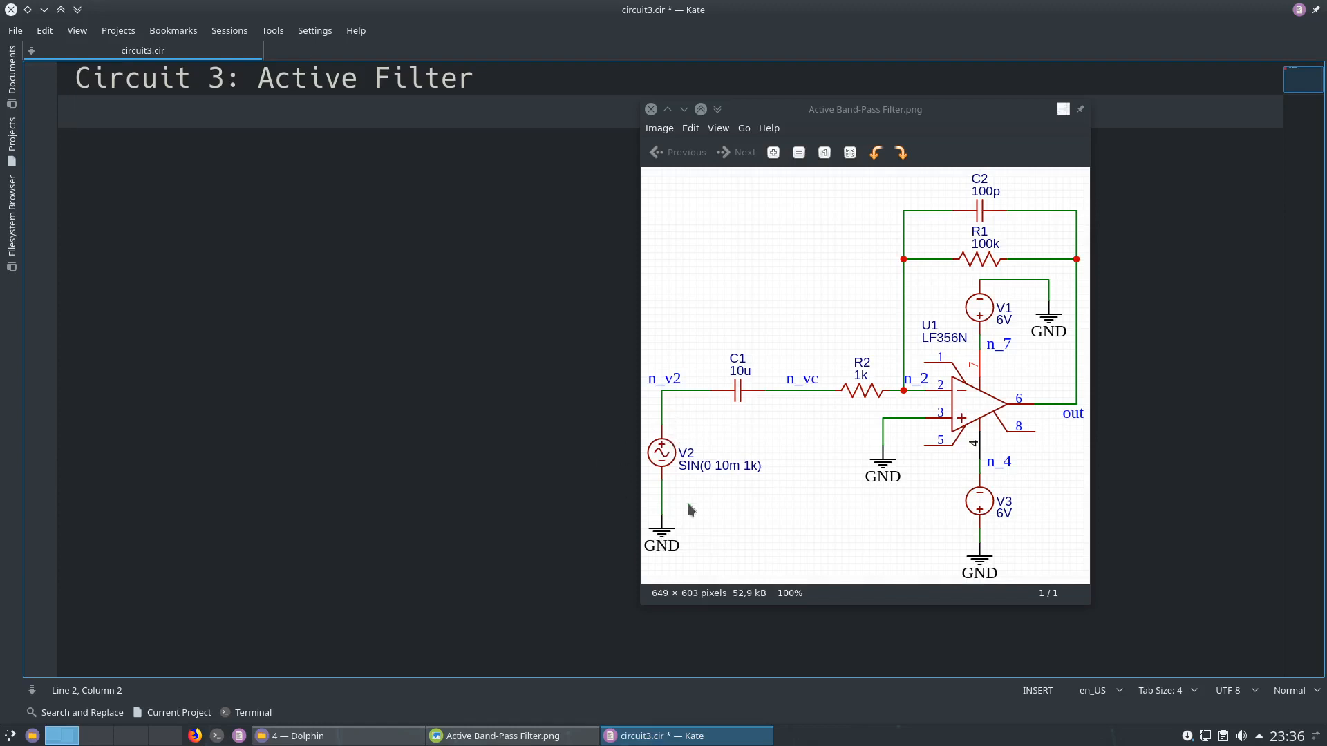
pyautogui.moveTo(750, 468)
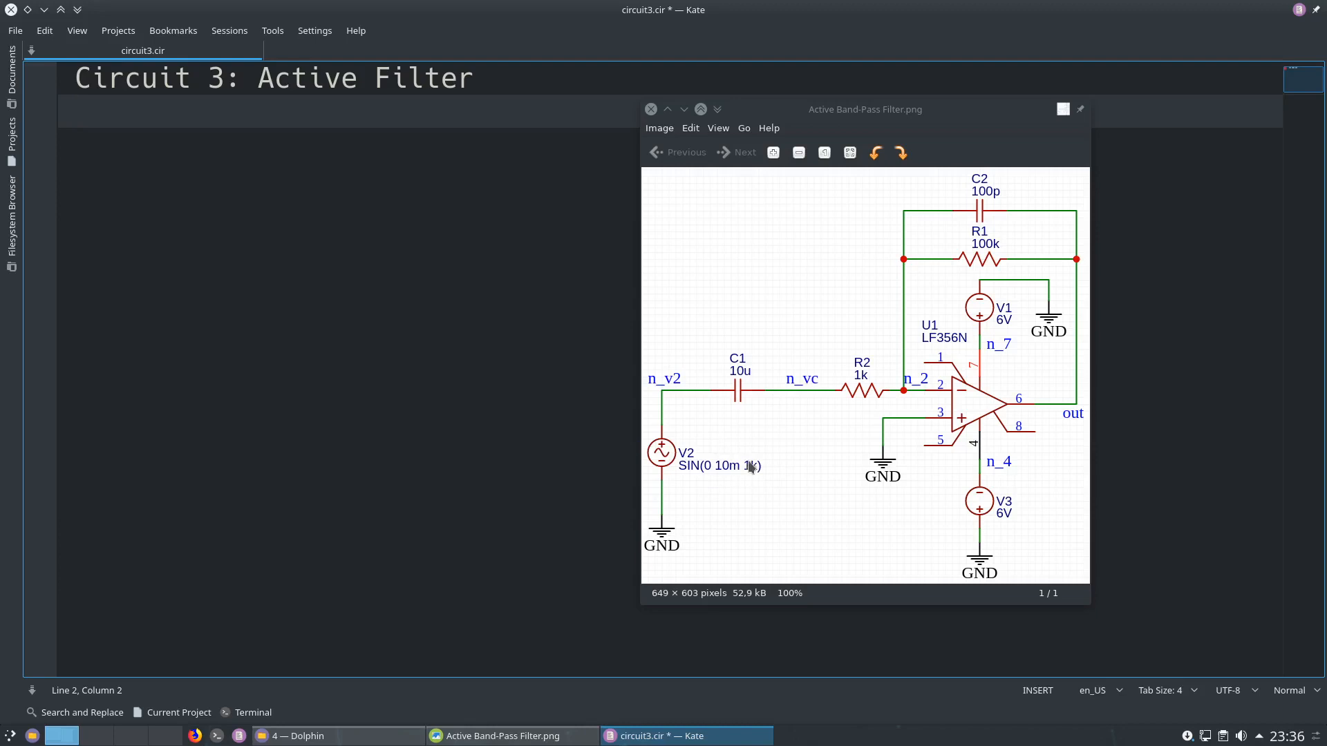
pyautogui.moveTo(729, 476)
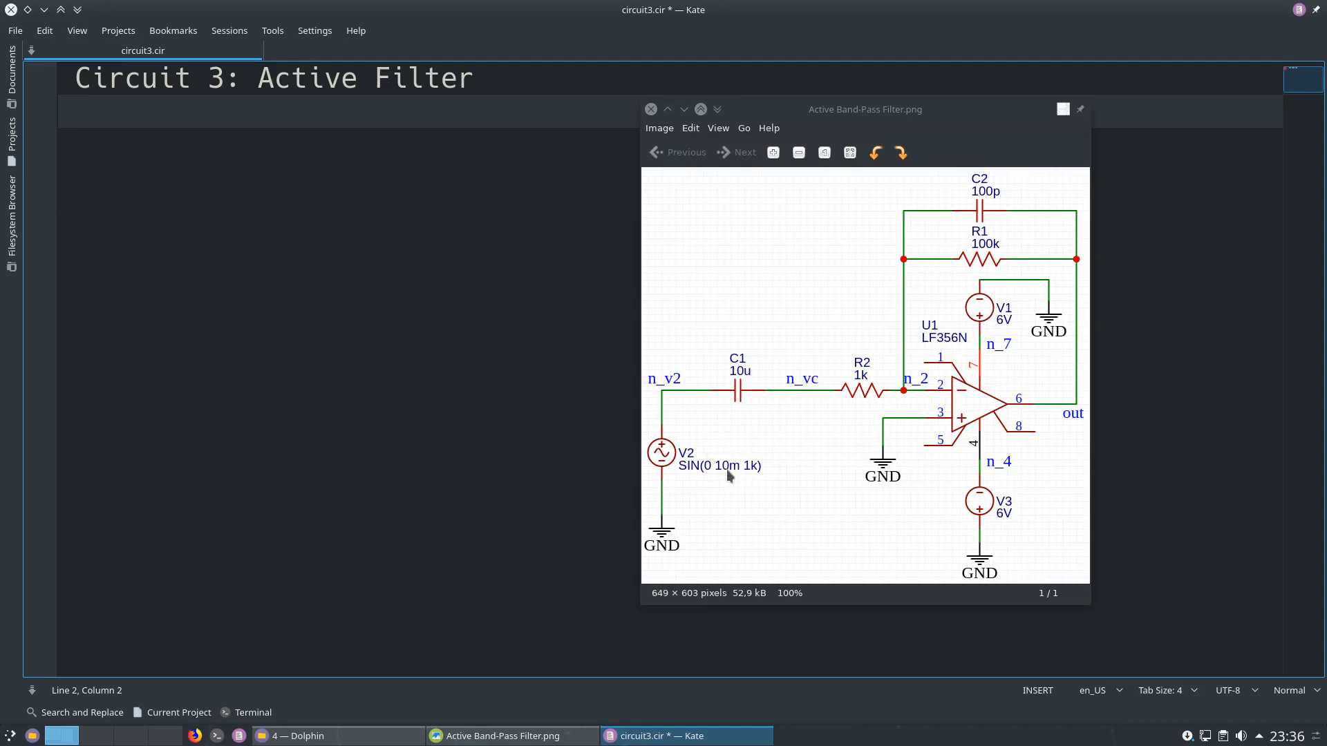
# Add the netlist lines V2 n_v2 0 ac 10m and C1 n_v2 n_vc 10u.
pyautogui.write('V')
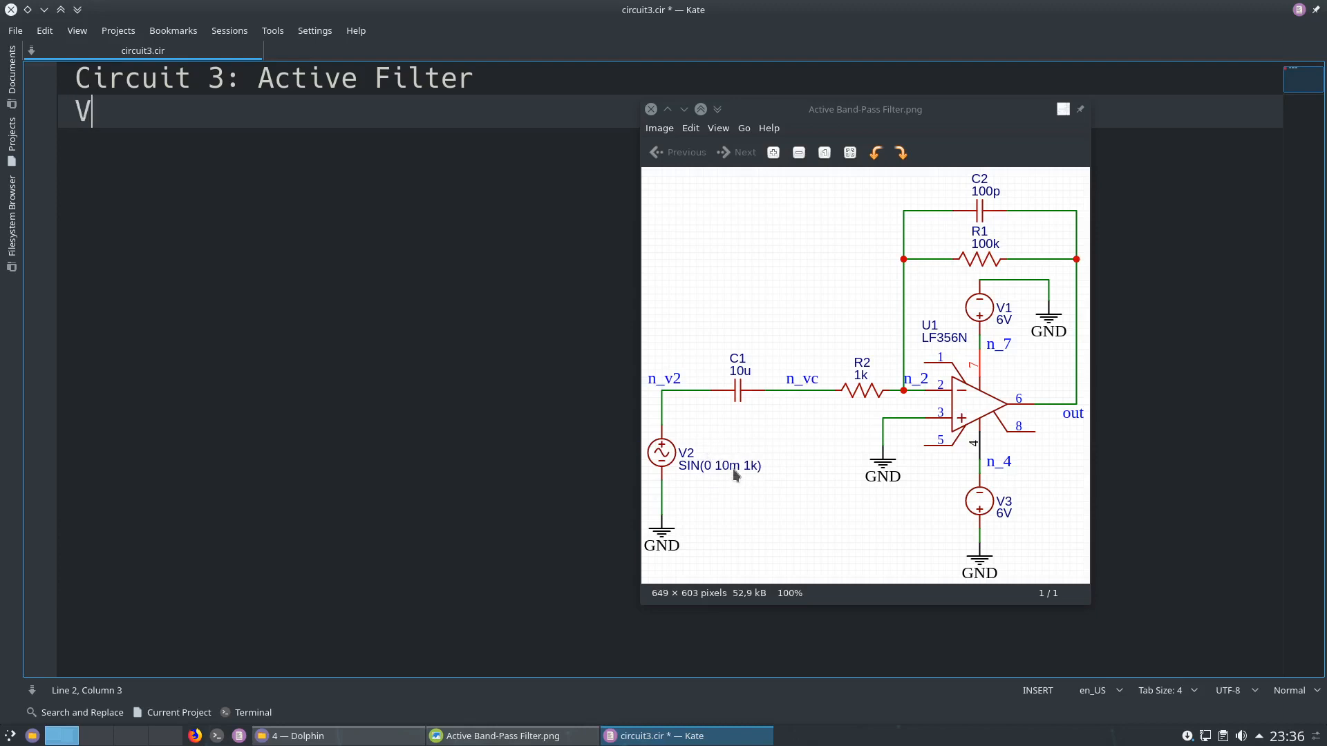
pyautogui.write('2 n_')
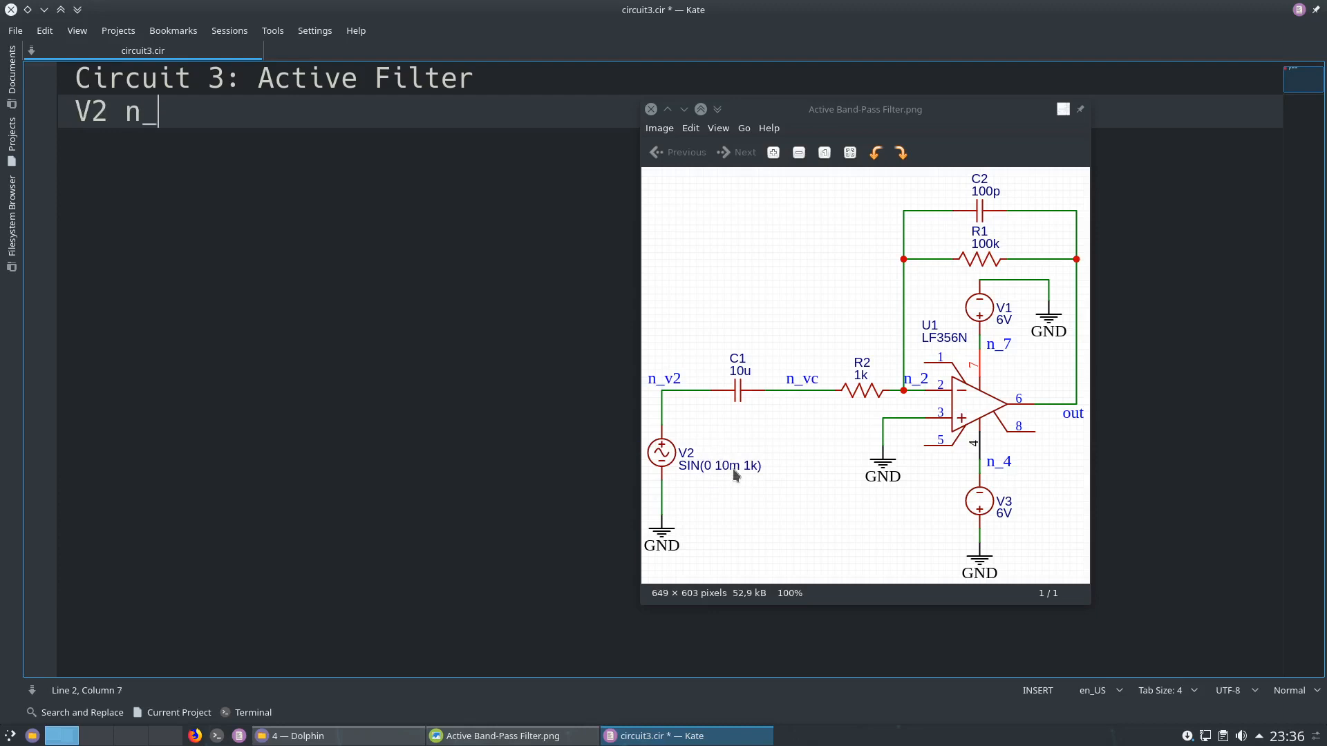
pyautogui.write('v2')
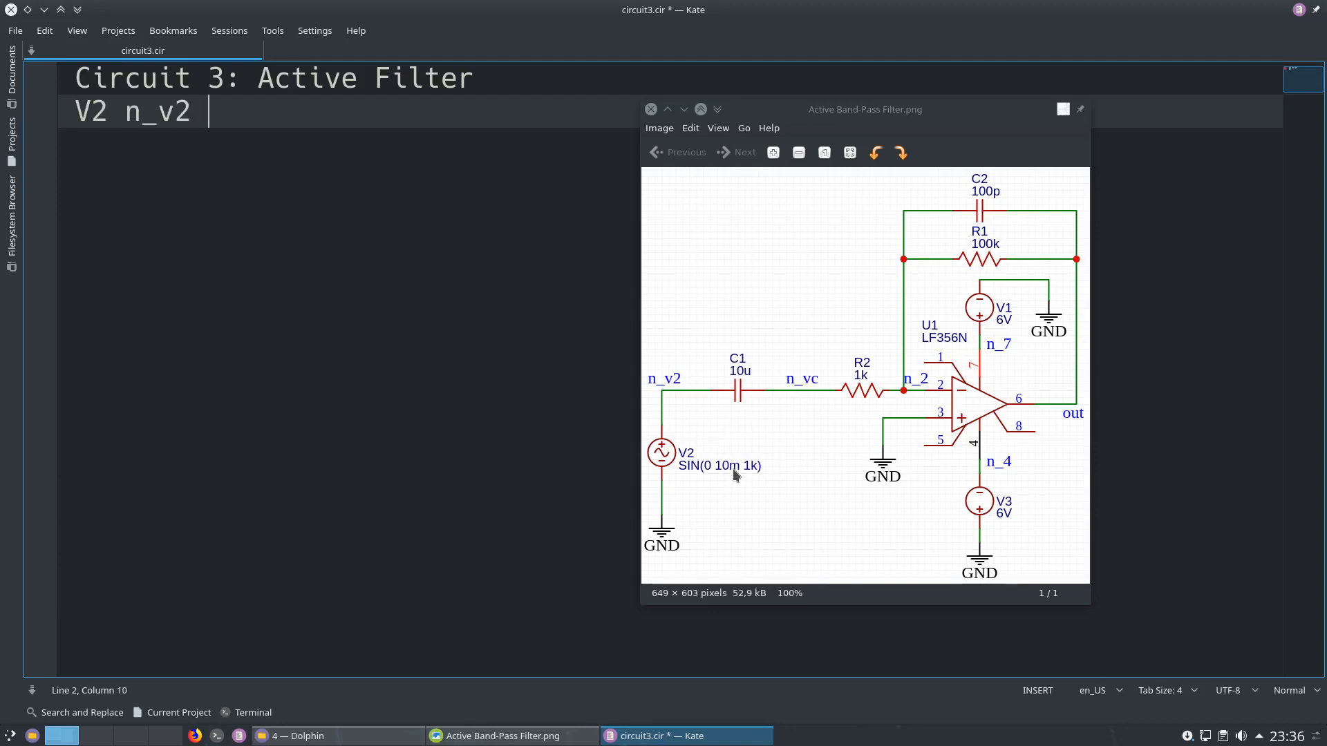
pyautogui.write('0')
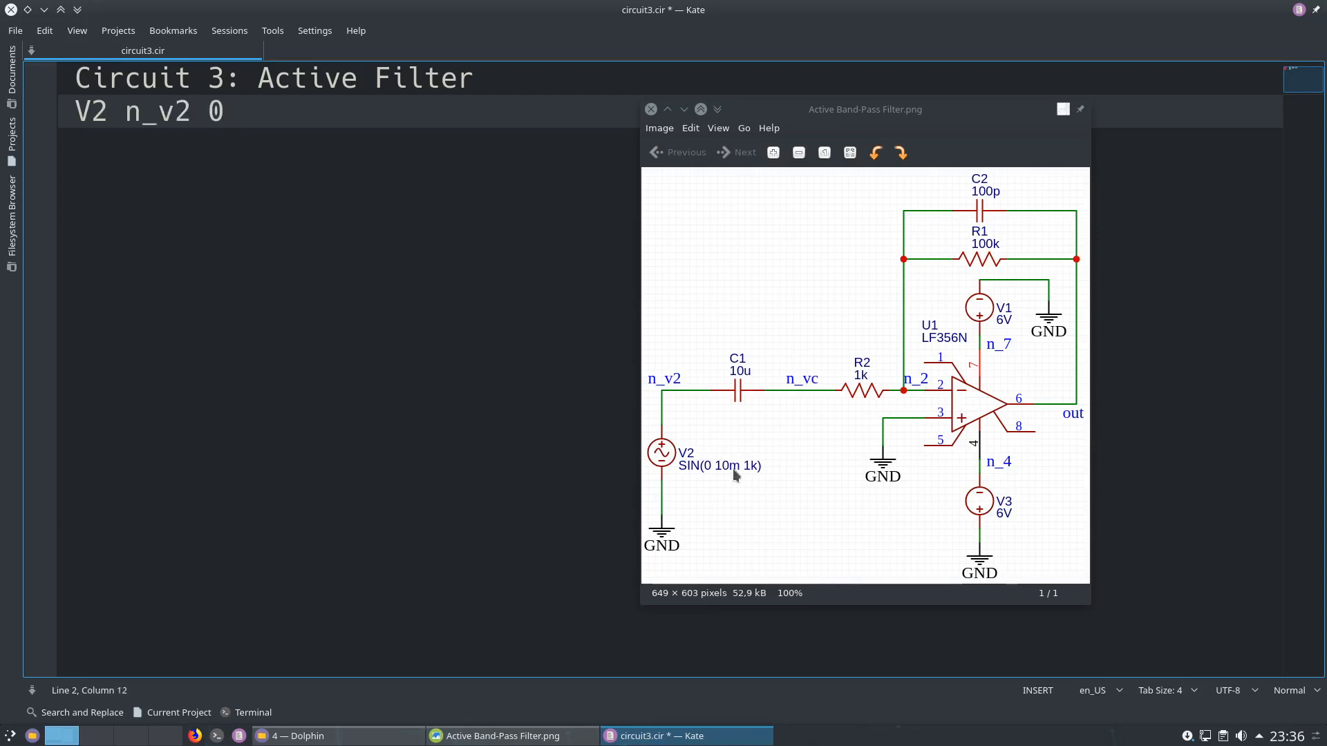
pyautogui.write('ac 10m')
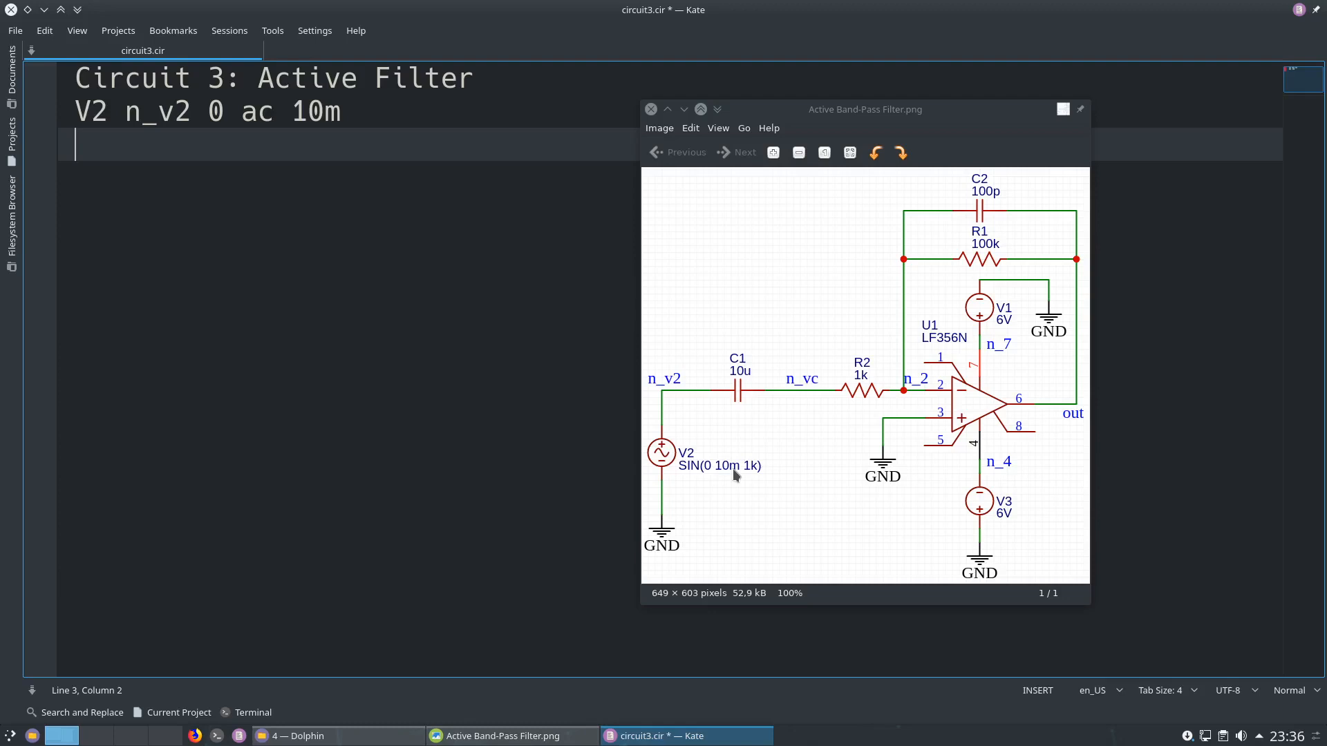
pyautogui.write('C2')
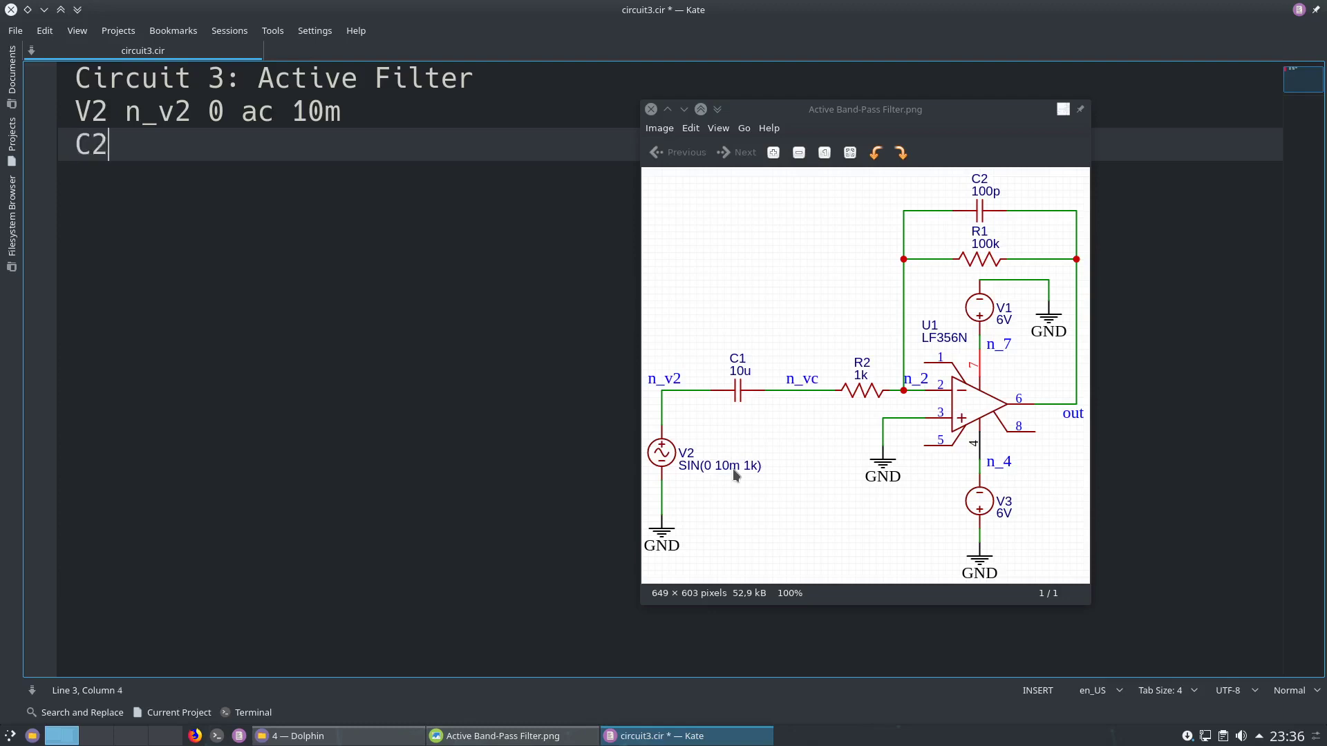
pyautogui.write('1')
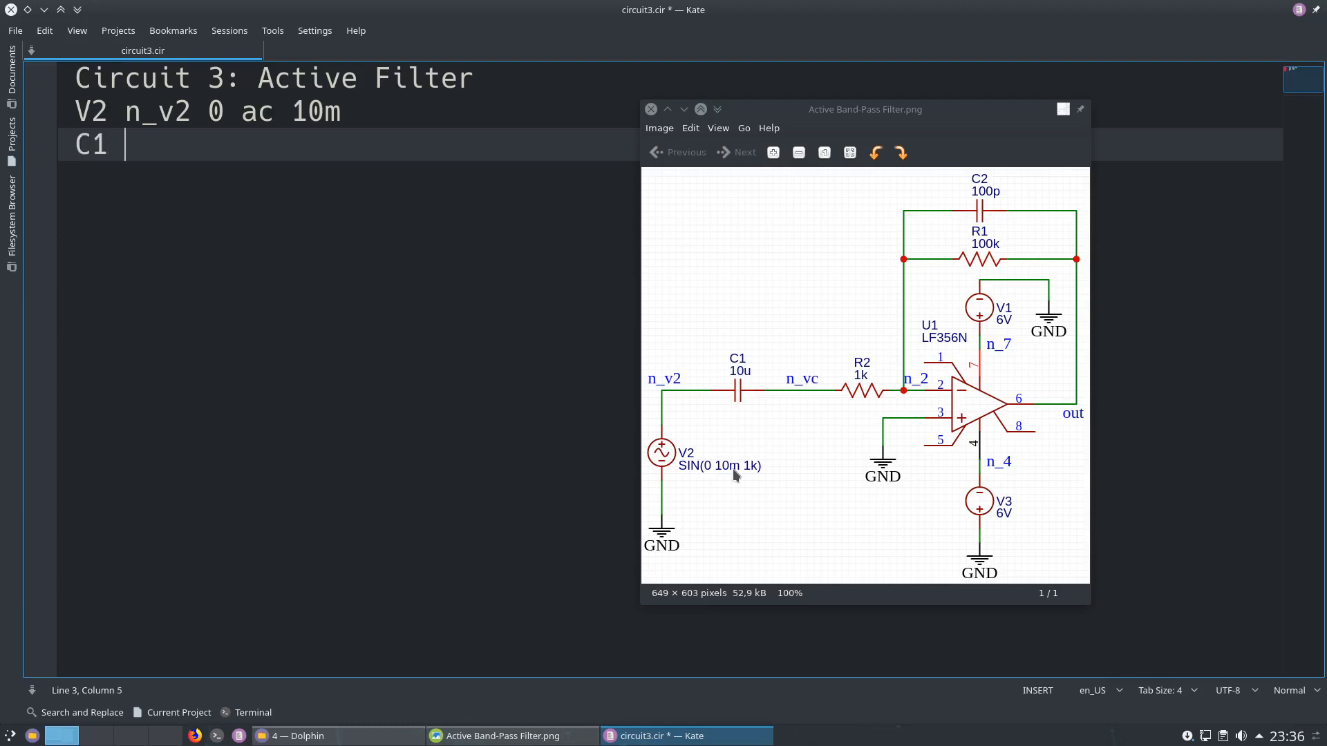
pyautogui.write('n_v2')
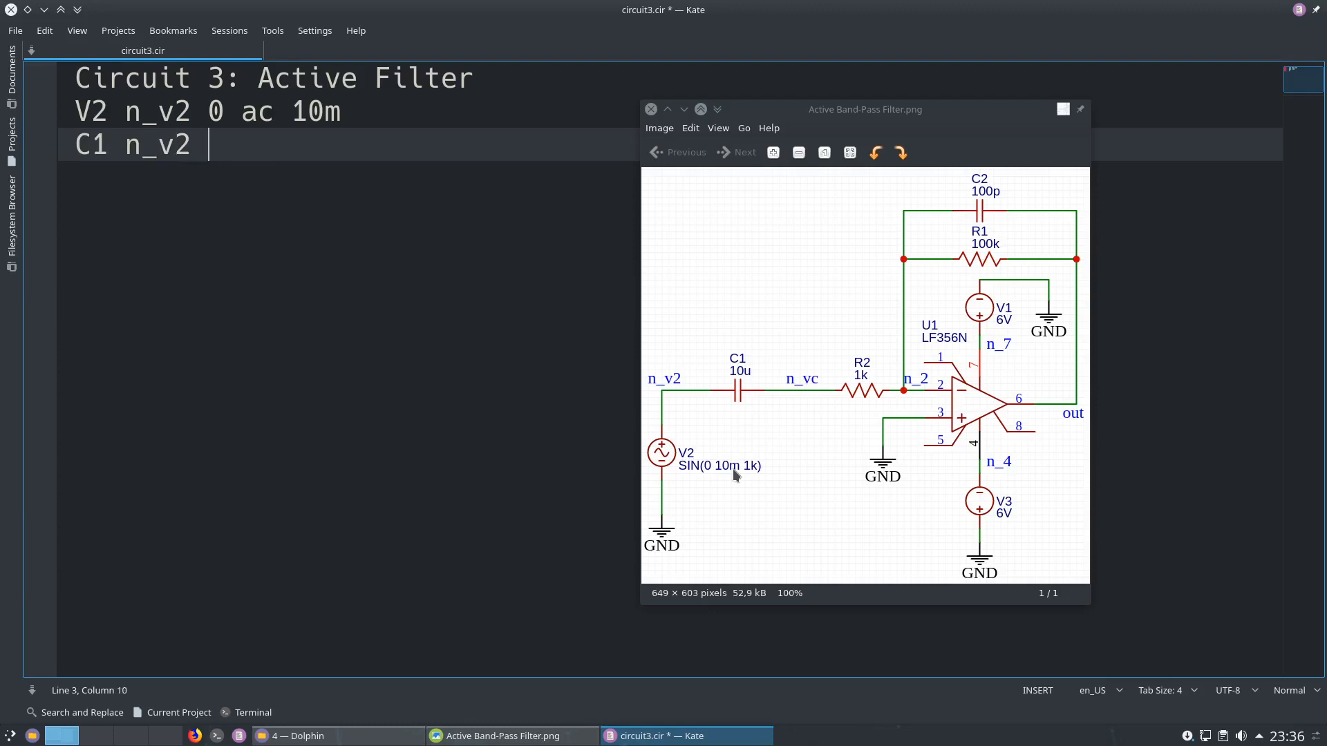
pyautogui.write('n_vc')
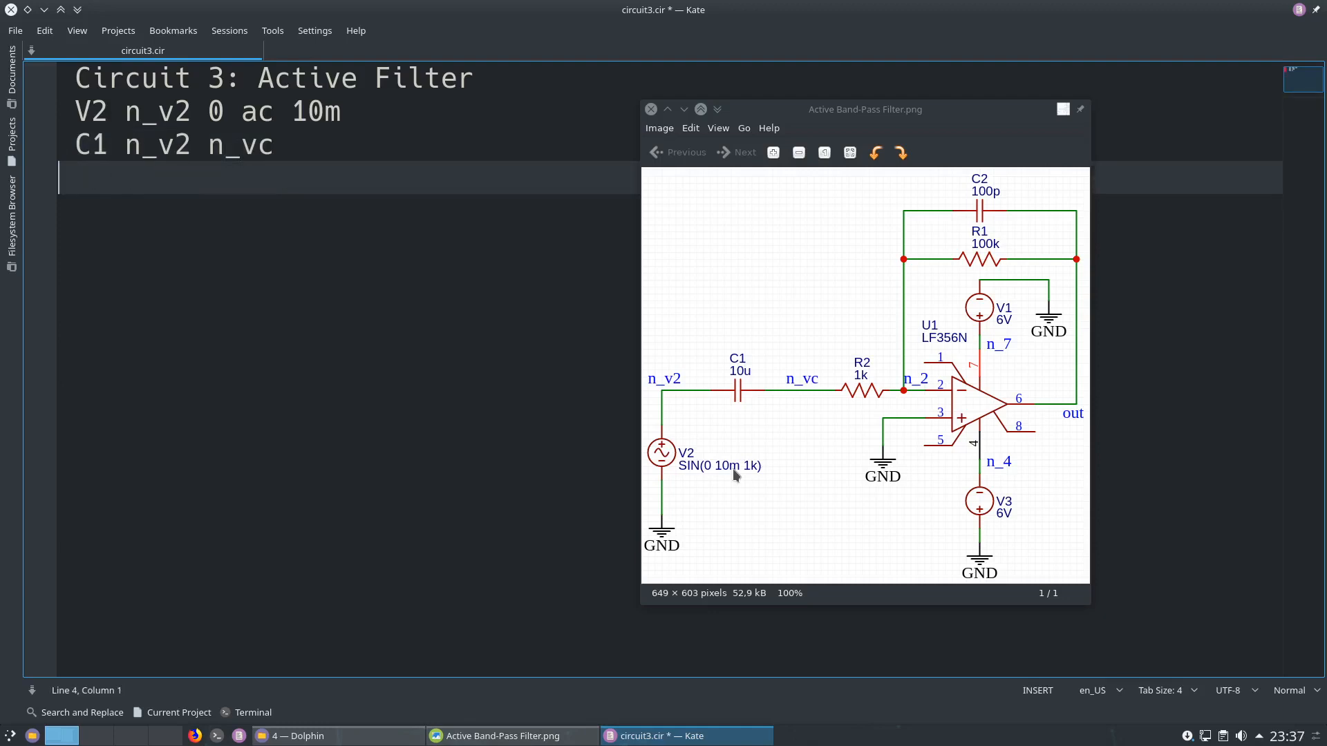
pyautogui.write('10u')
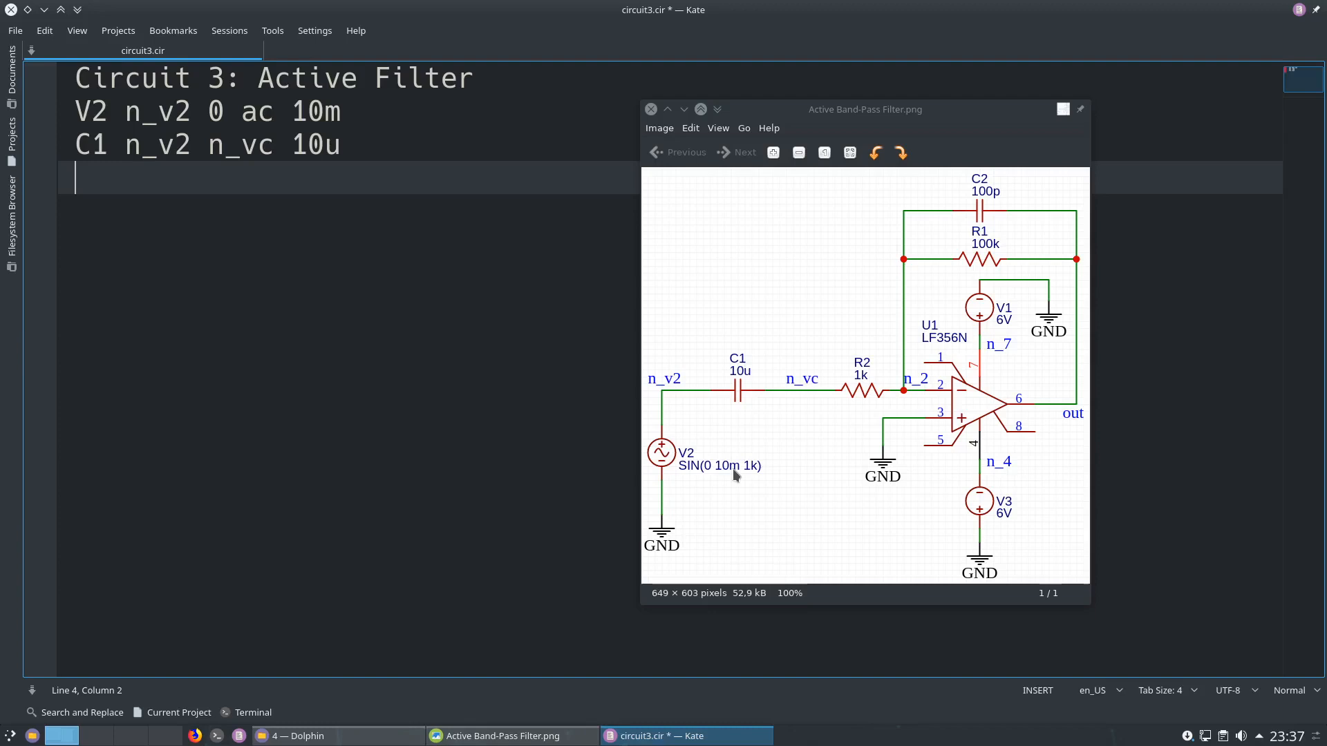
# Add the resistor line R2 n_vc n2 1k and start a new line.
pyautogui.write('R2')
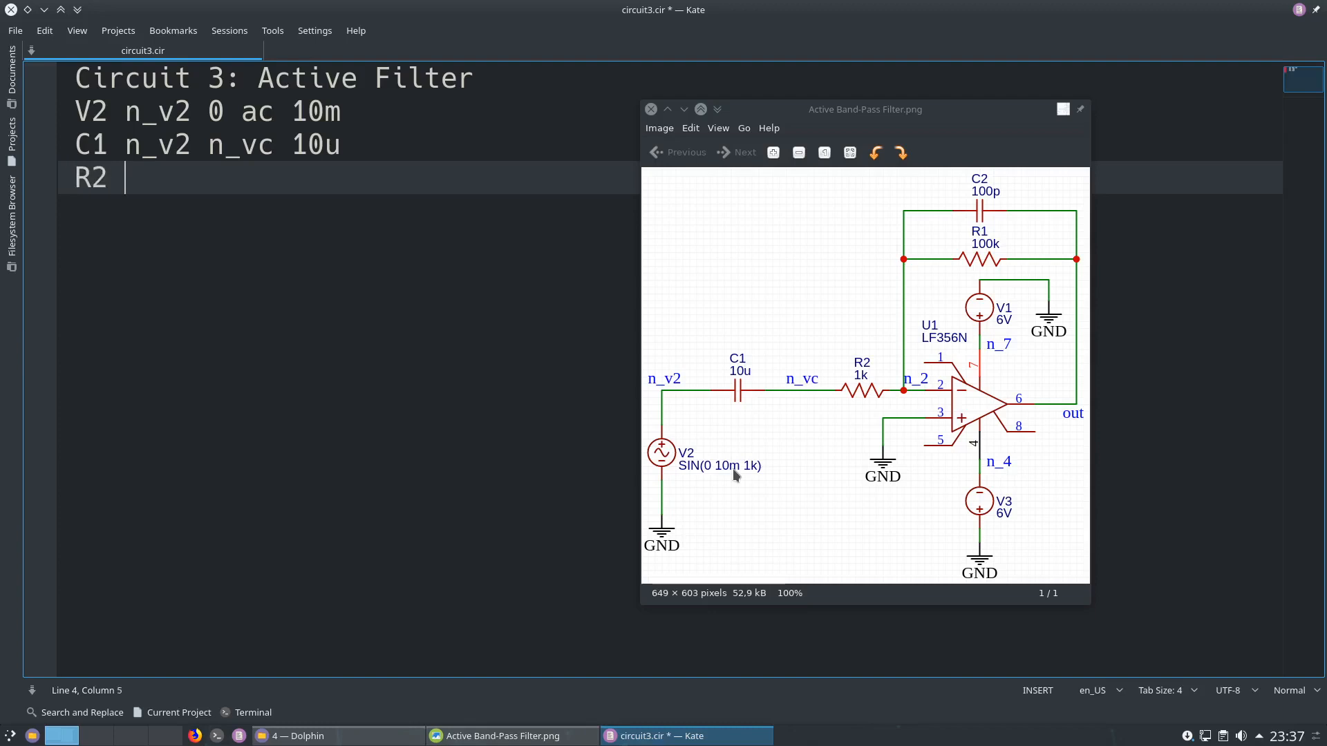
pyautogui.write('n')
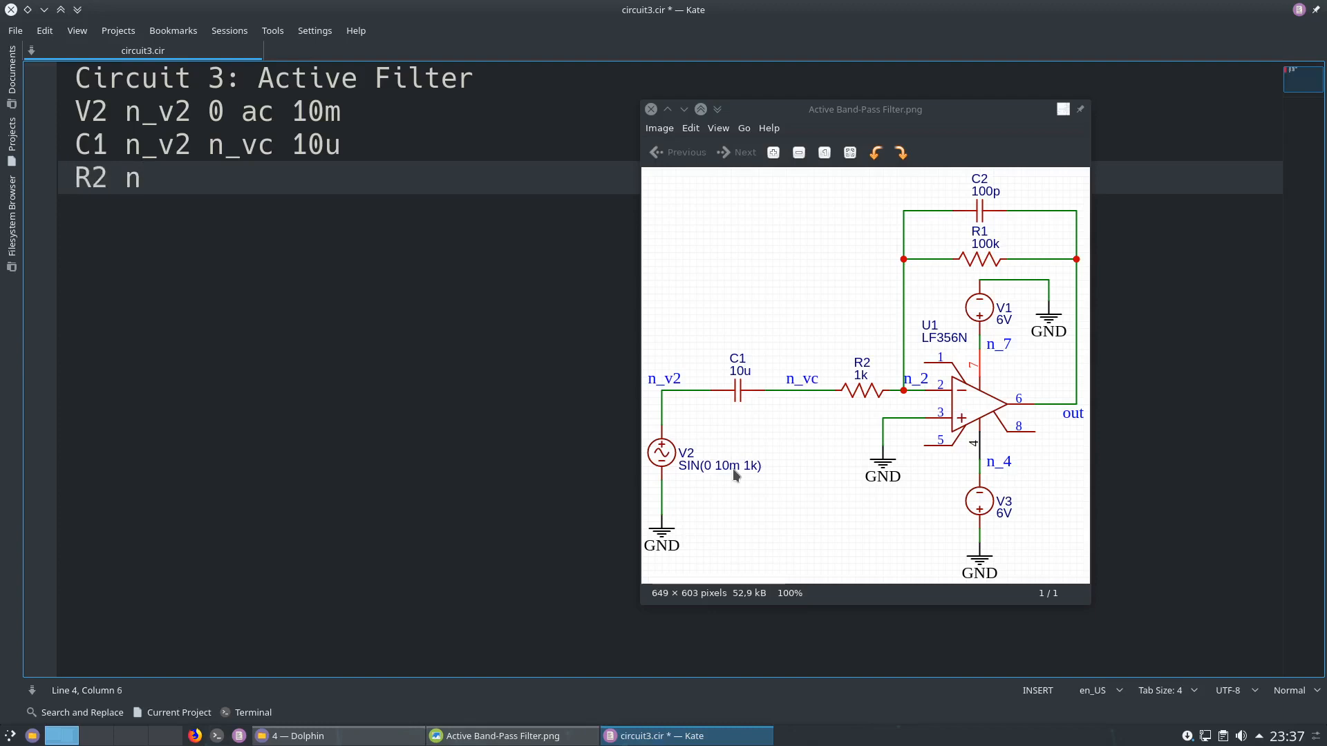
pyautogui.write('_vc')
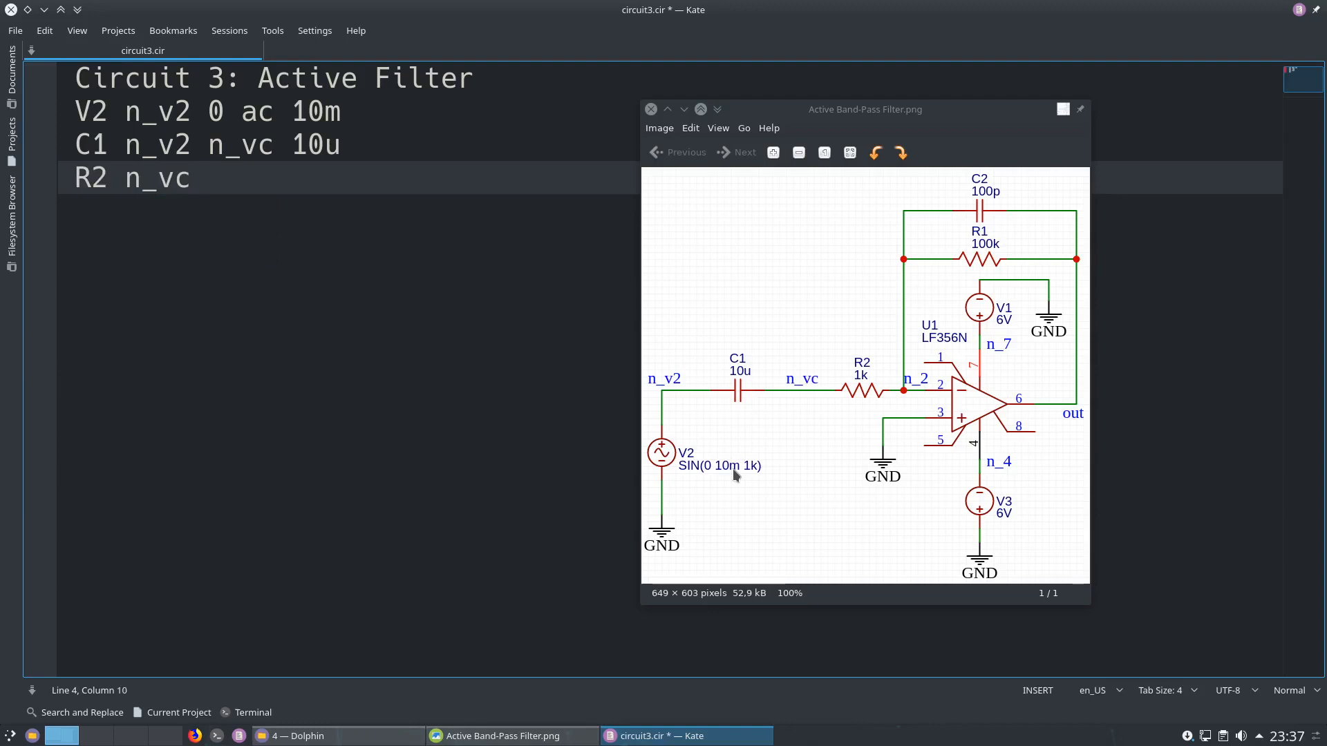
pyautogui.write('n2 1k')
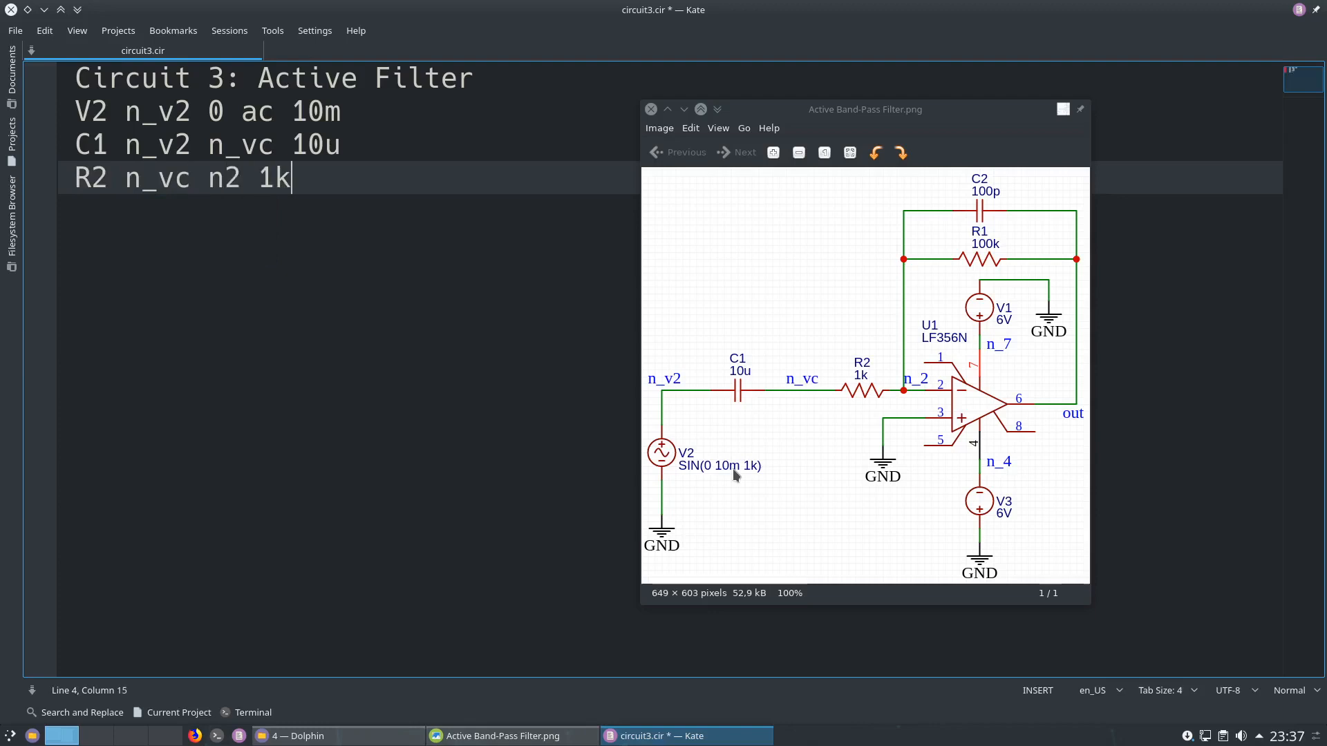
pyautogui.press('Return')
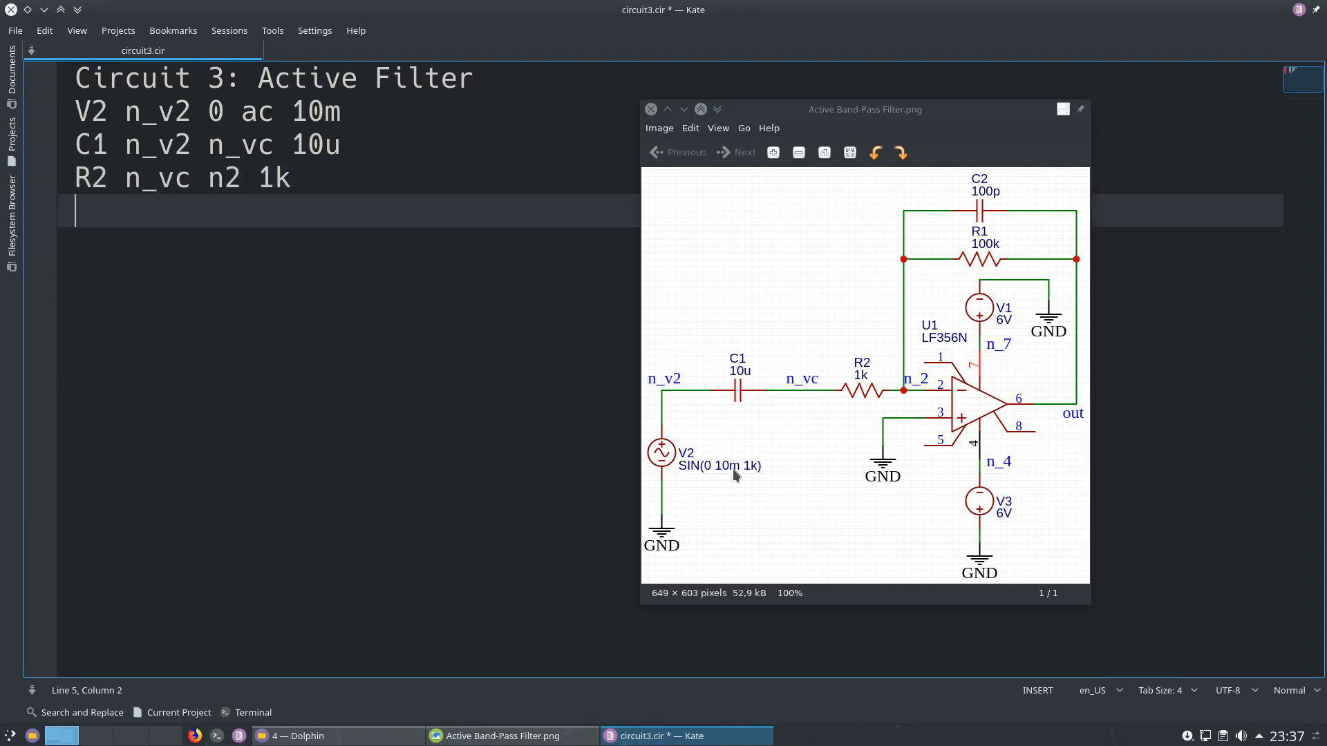
# Add the feedback resistor line R1 out n_2 100k.
pyautogui.write('R1')
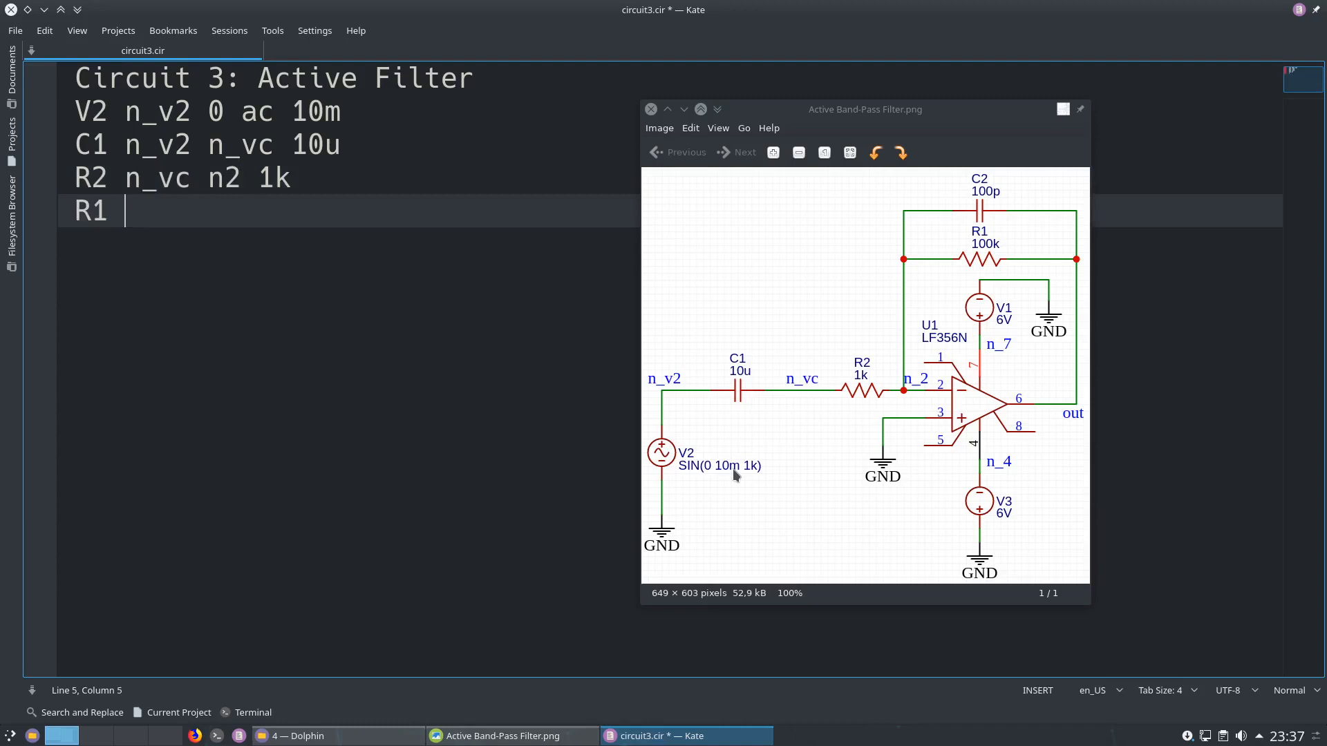
pyautogui.write('o')
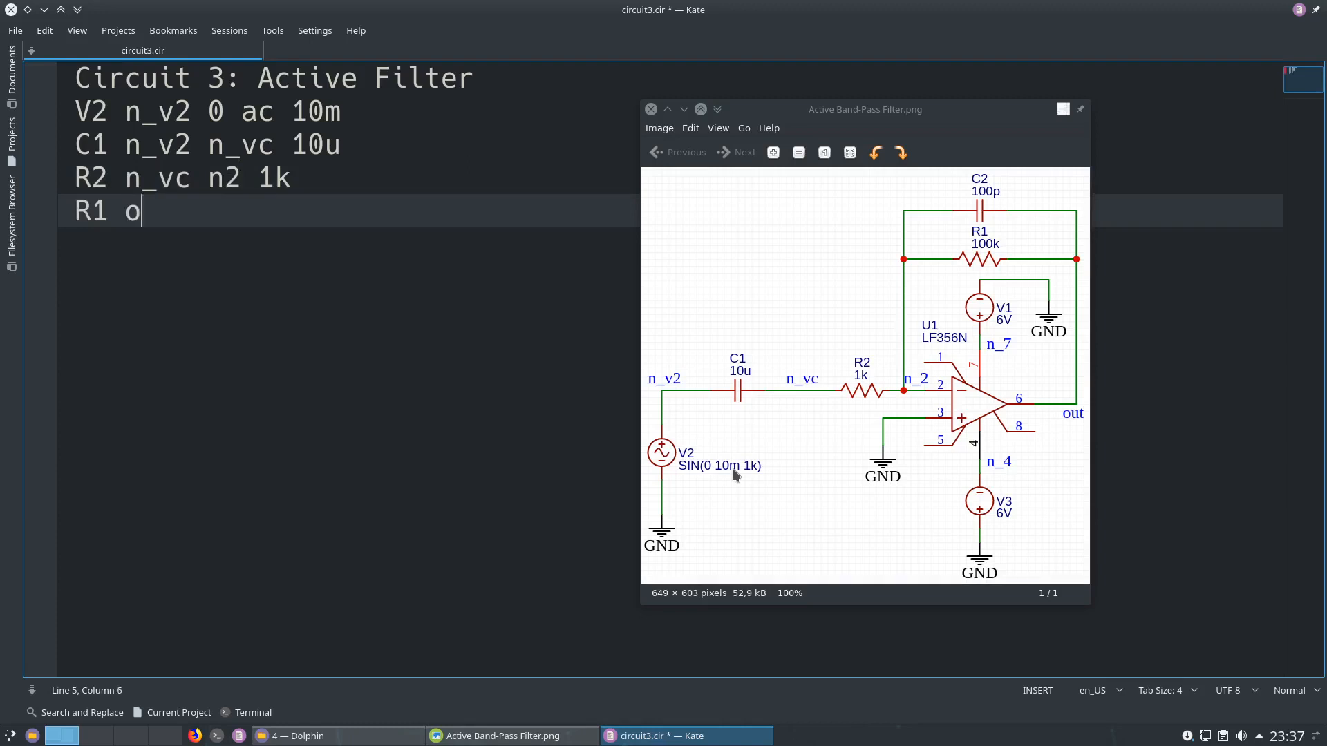
pyautogui.write('ut n_2 100k')
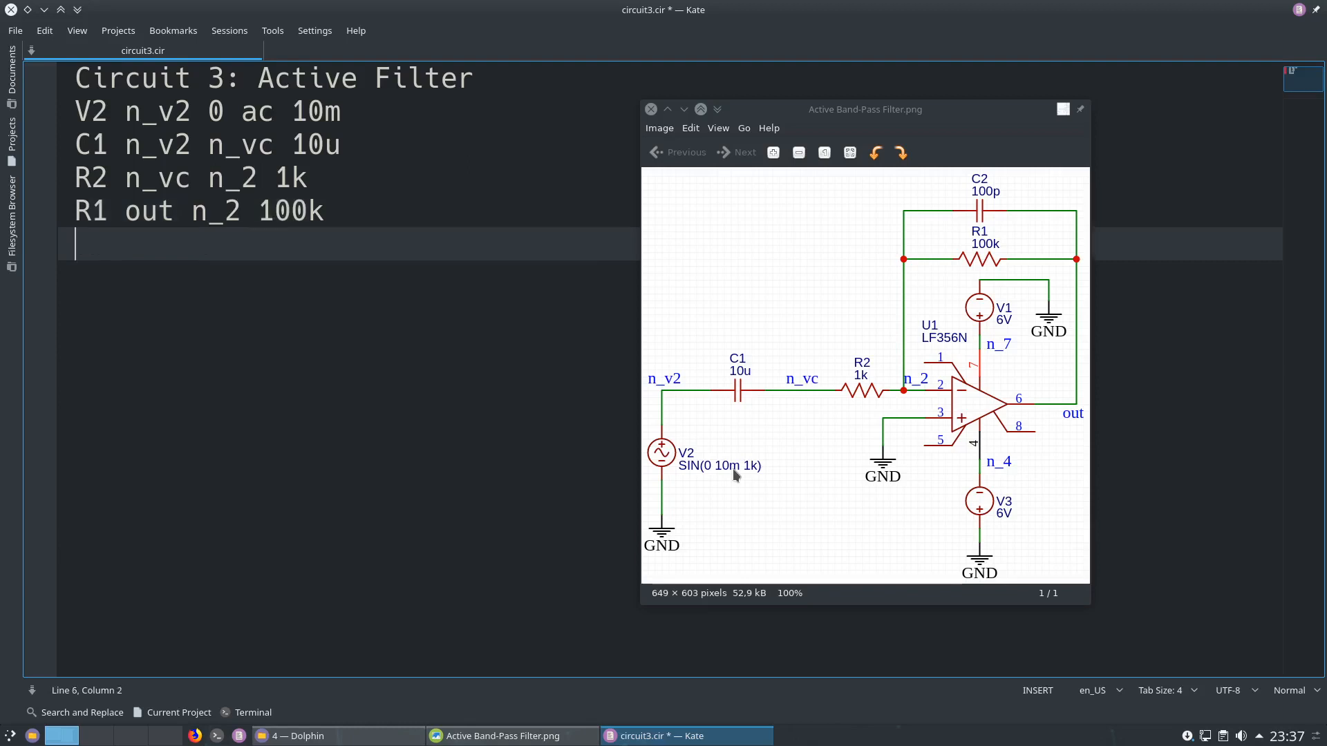
# Add the feedback capacitor line C2 out n_2 100p and start a new line.
pyautogui.write('C2')
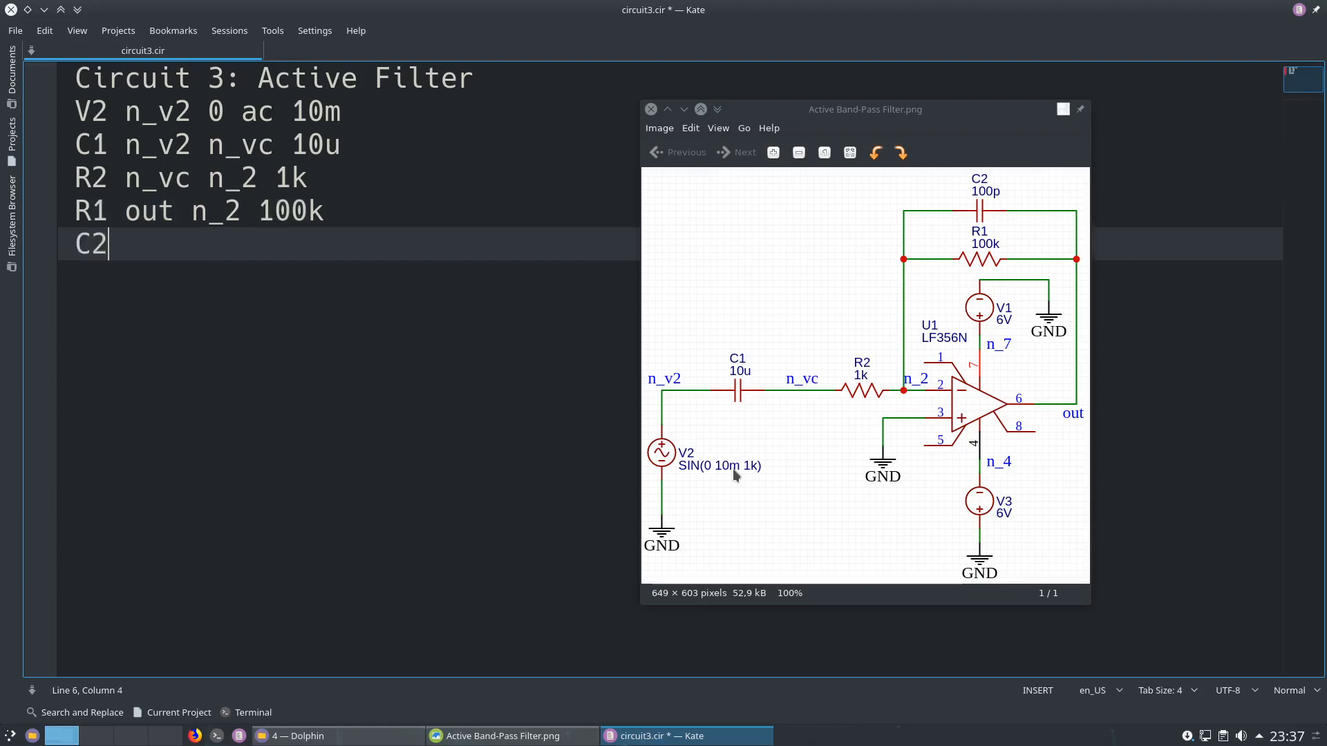
pyautogui.write('out')
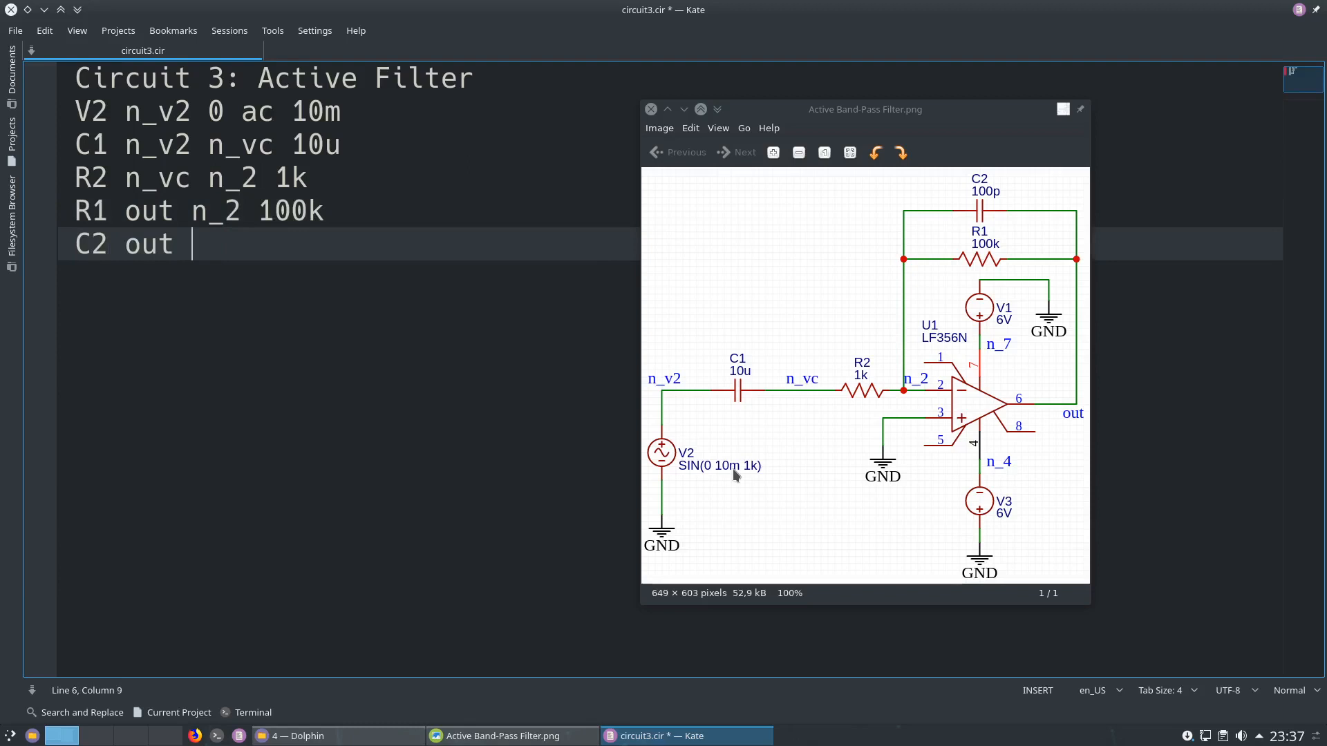
pyautogui.write('n')
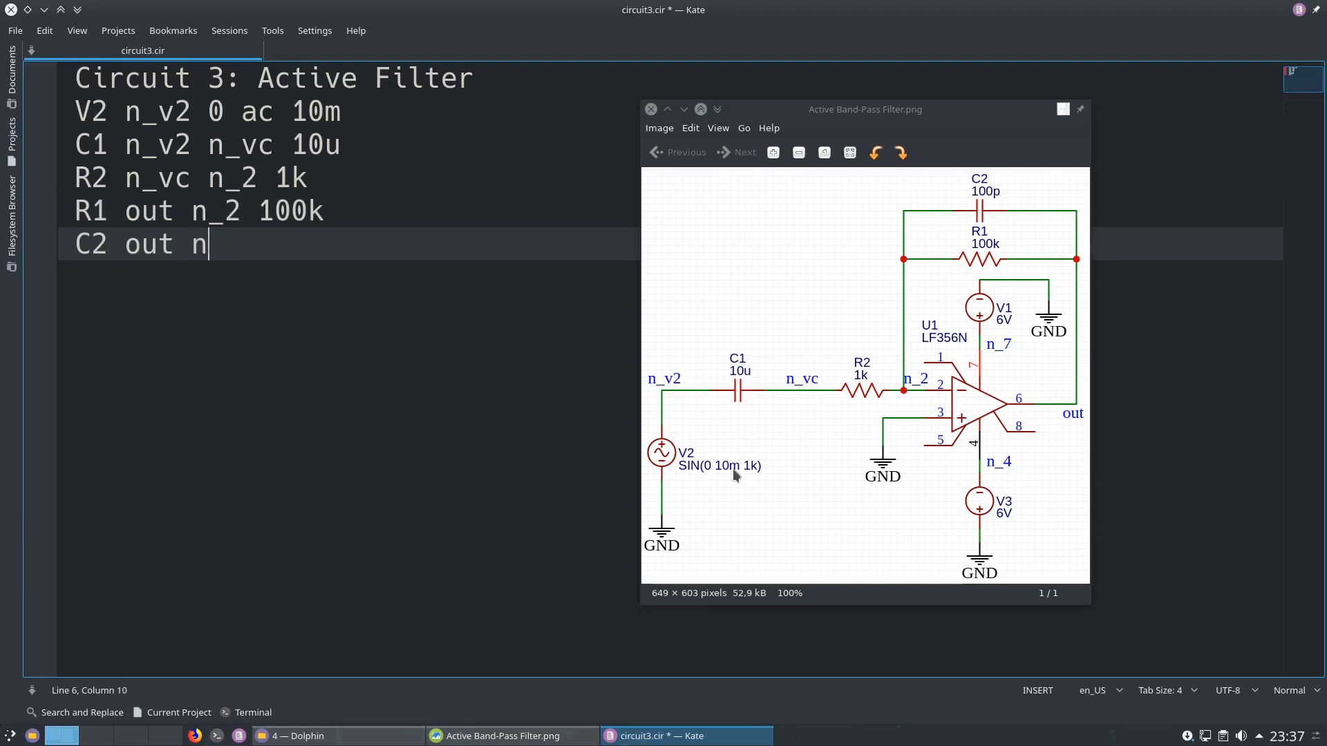
pyautogui.write('_2')
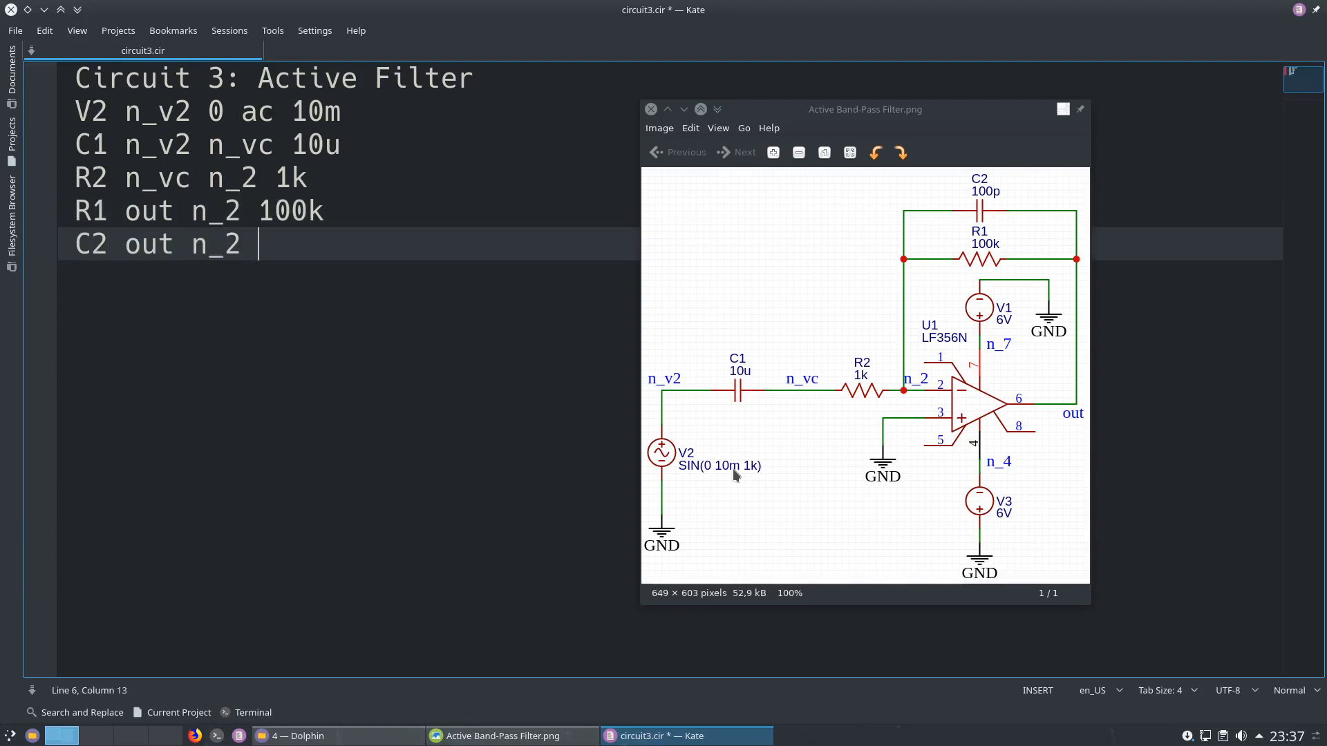
pyautogui.write('100p')
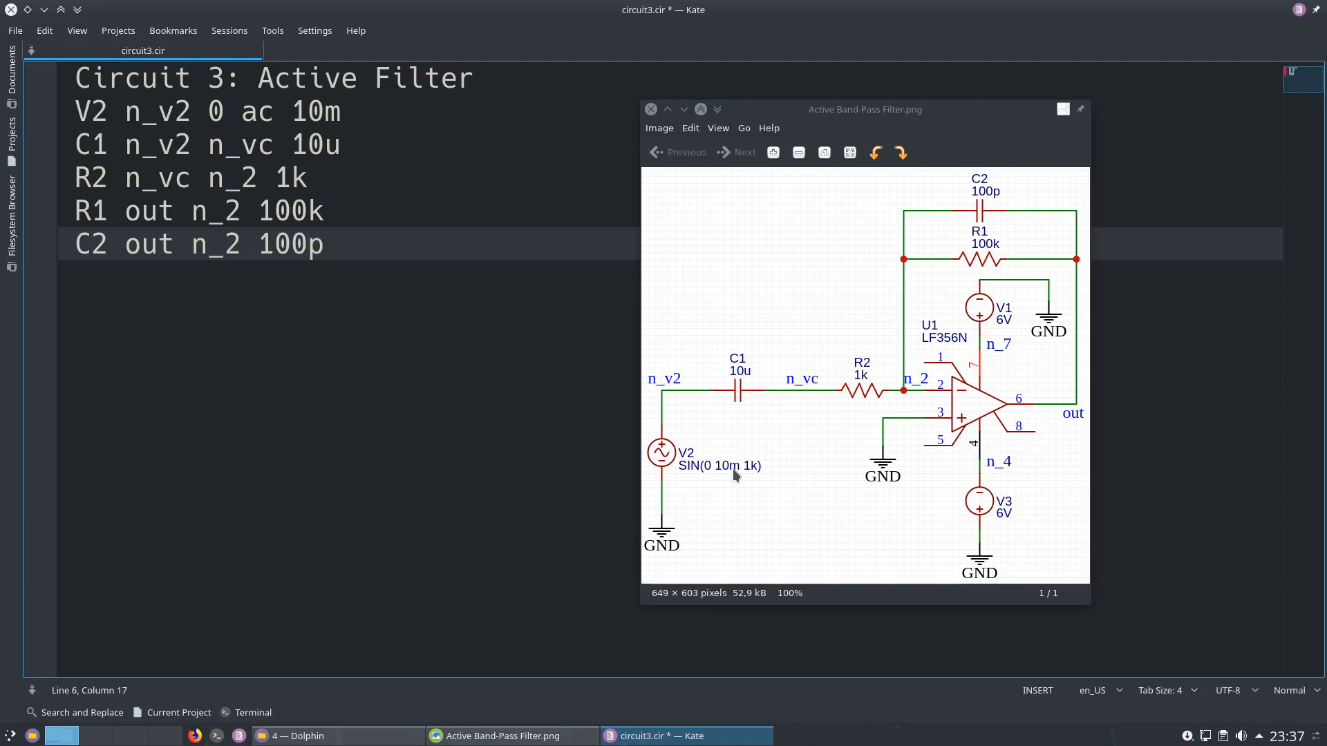
pyautogui.press('Return')
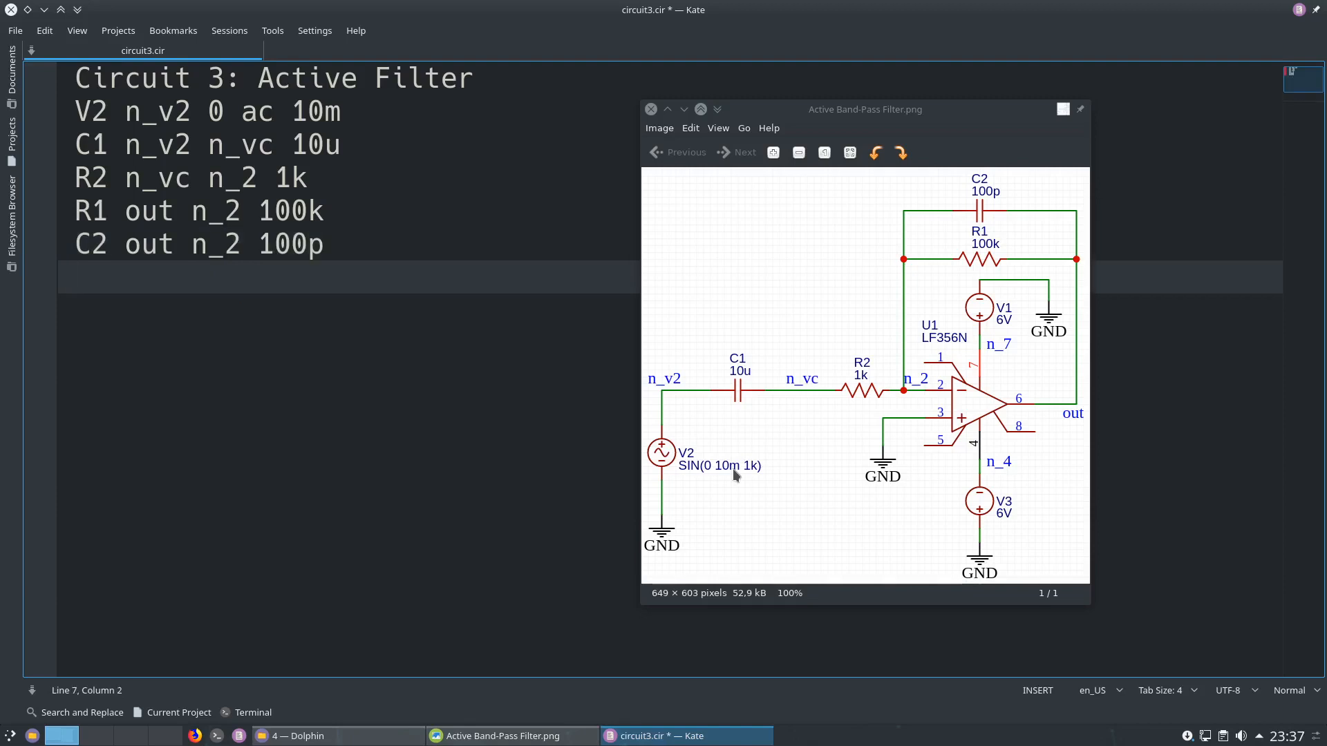
# Add the supply line V1 n_7 0 6, correcting the node name to n_7.
pyautogui.write('V1')
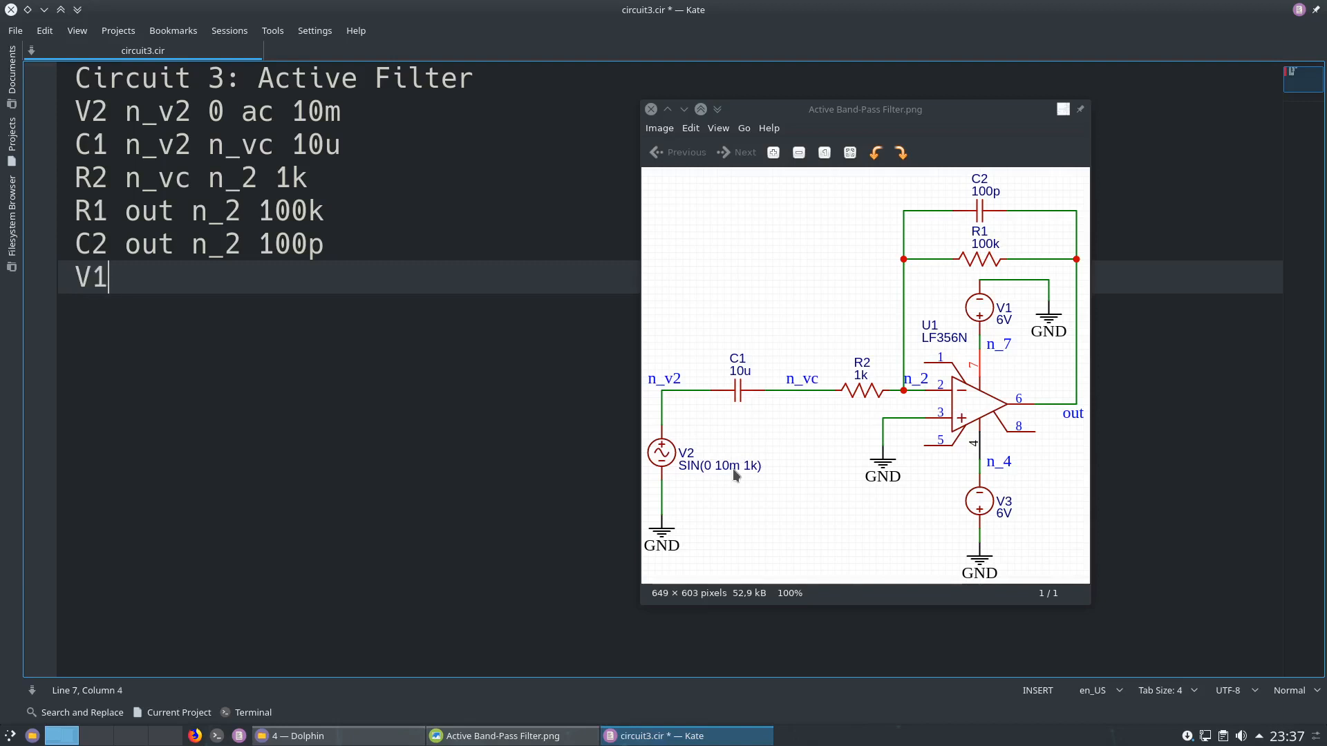
pyautogui.write('n7')
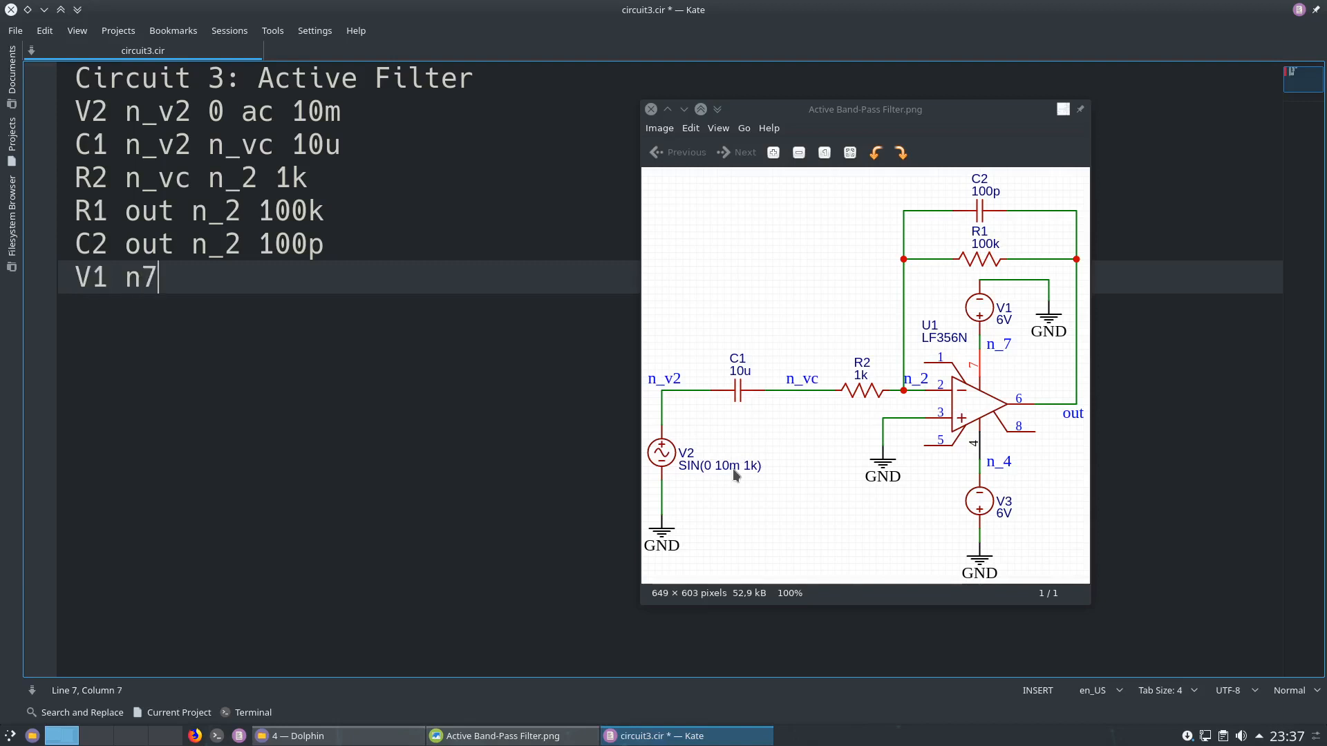
pyautogui.press('BackSpace')
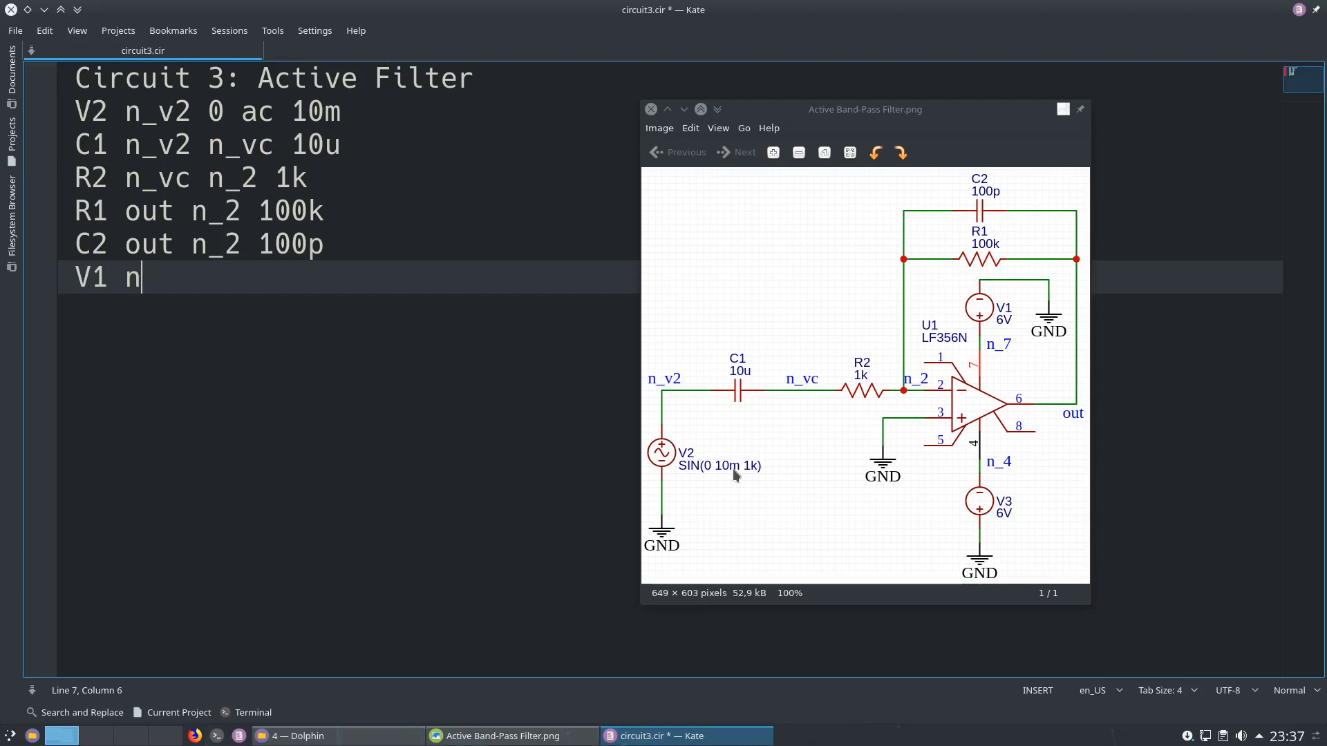
pyautogui.write('_7')
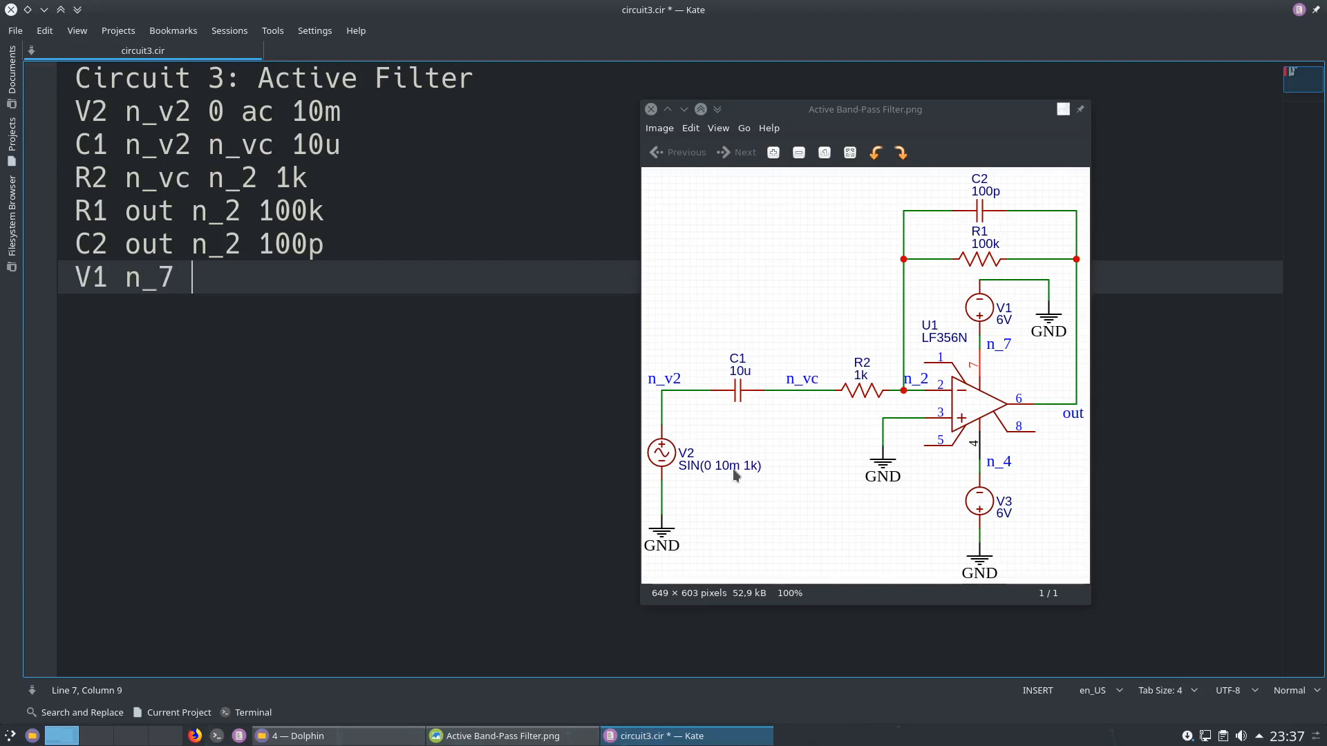
pyautogui.write('0')
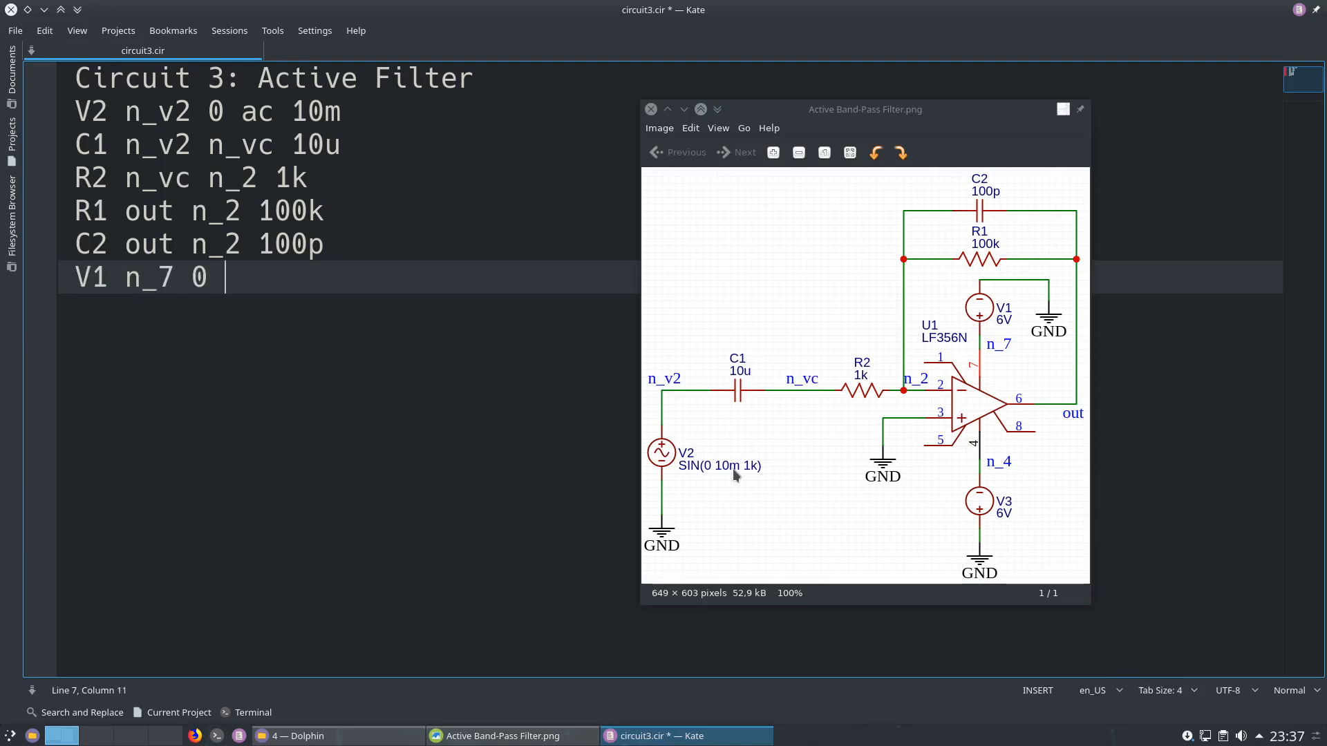
pyautogui.write('6')
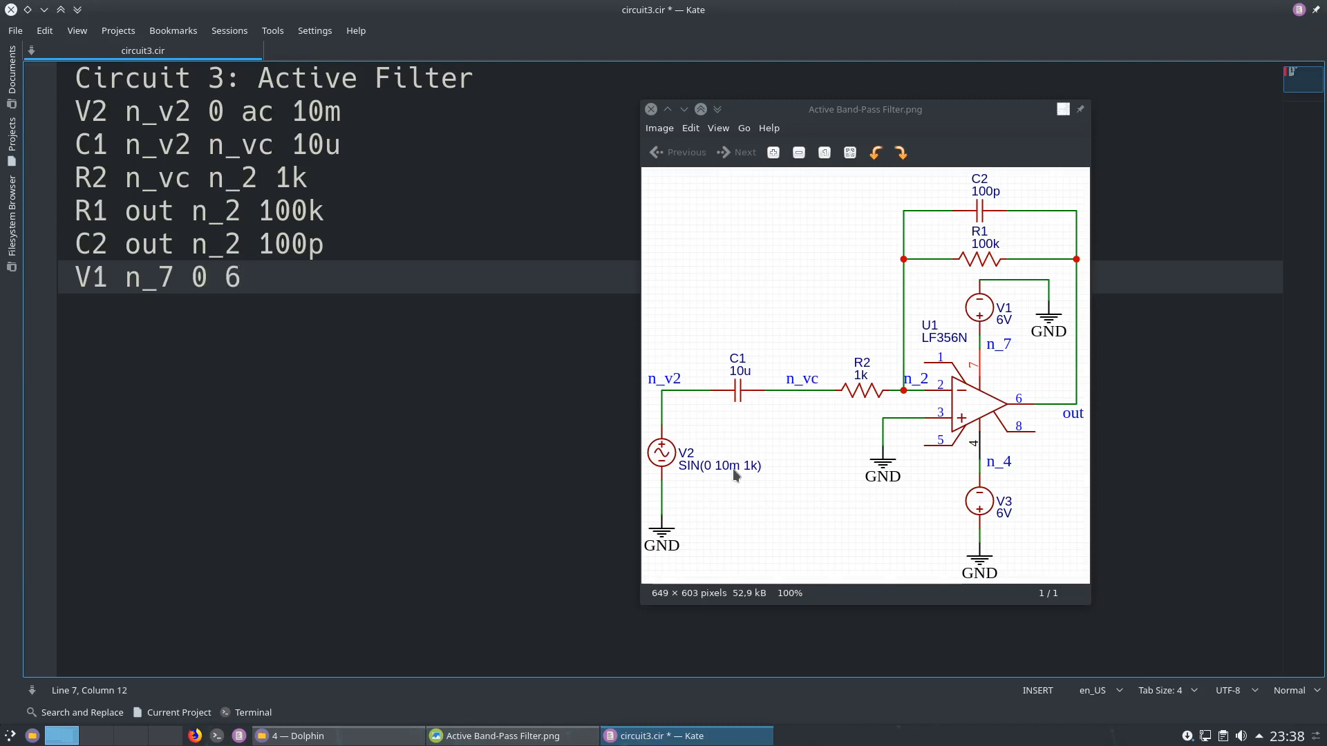
# Add the negative supply line V3 0 n_4 6.
pyautogui.write('V')
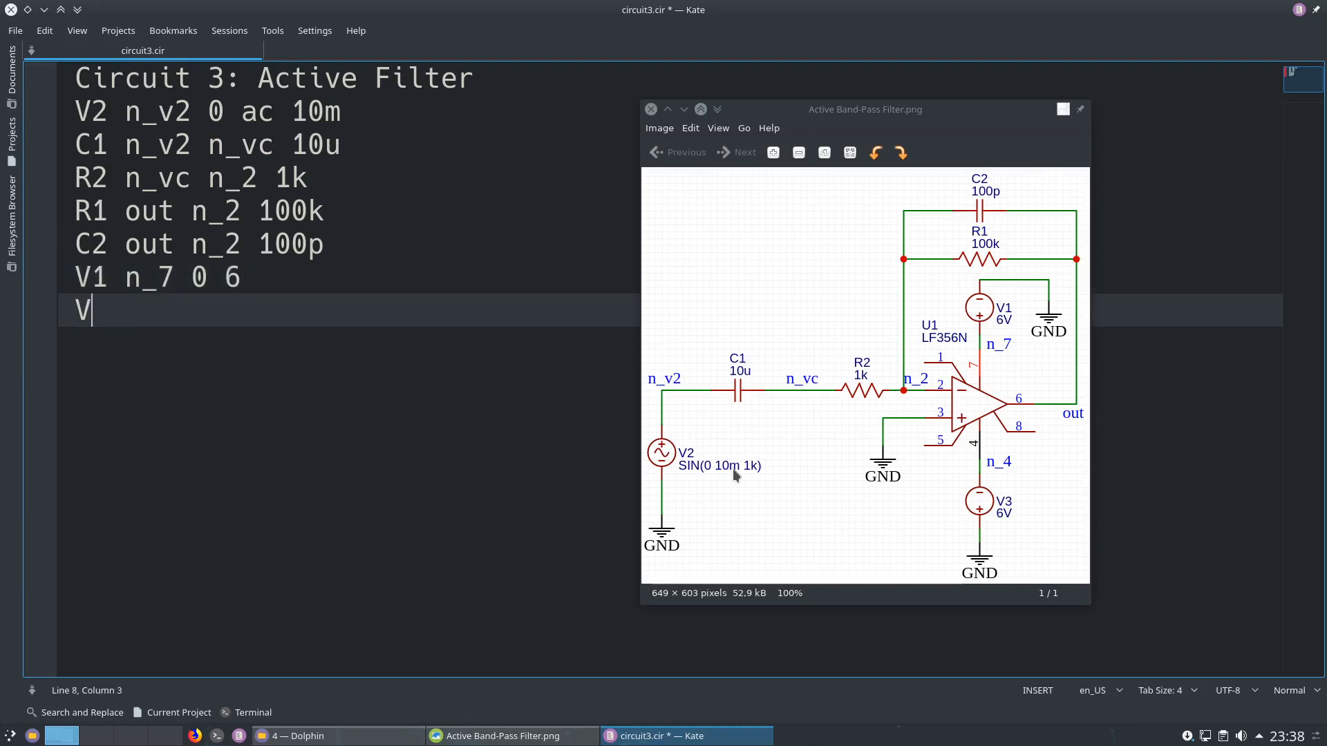
pyautogui.write('3')
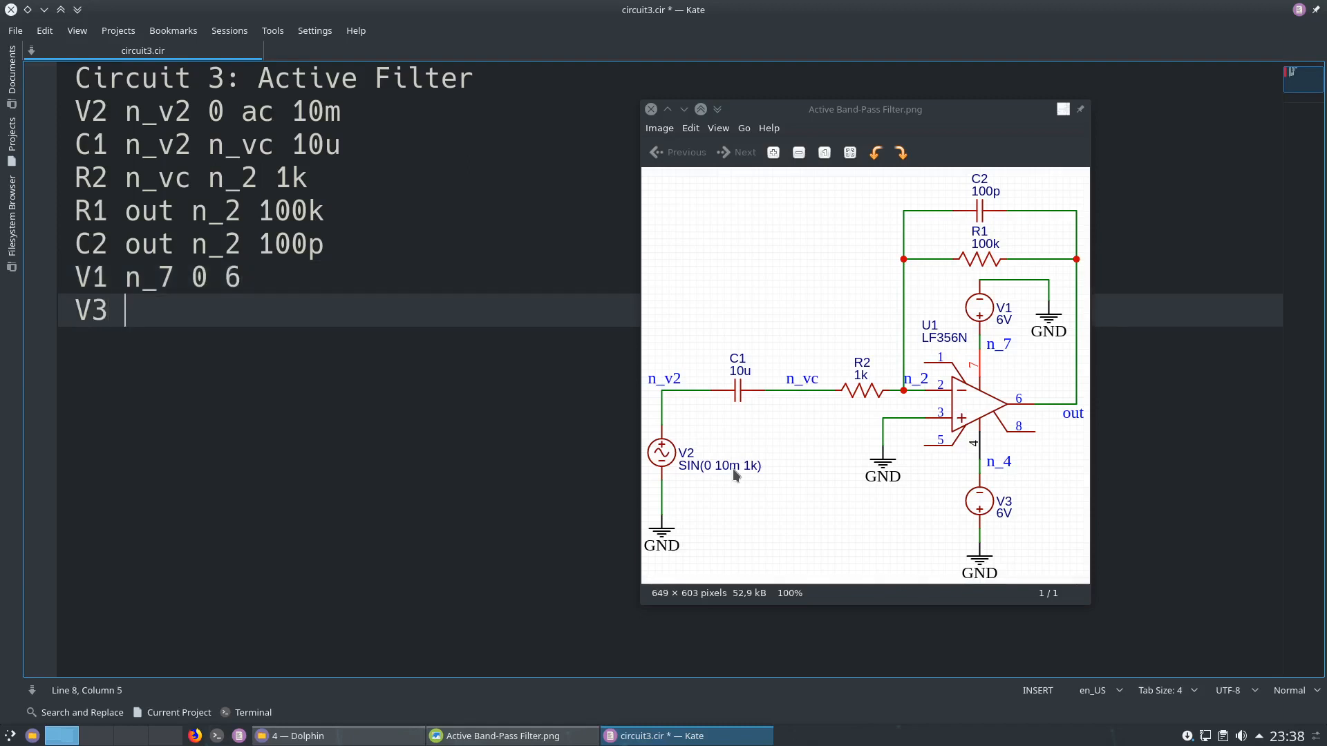
pyautogui.moveTo(969, 548)
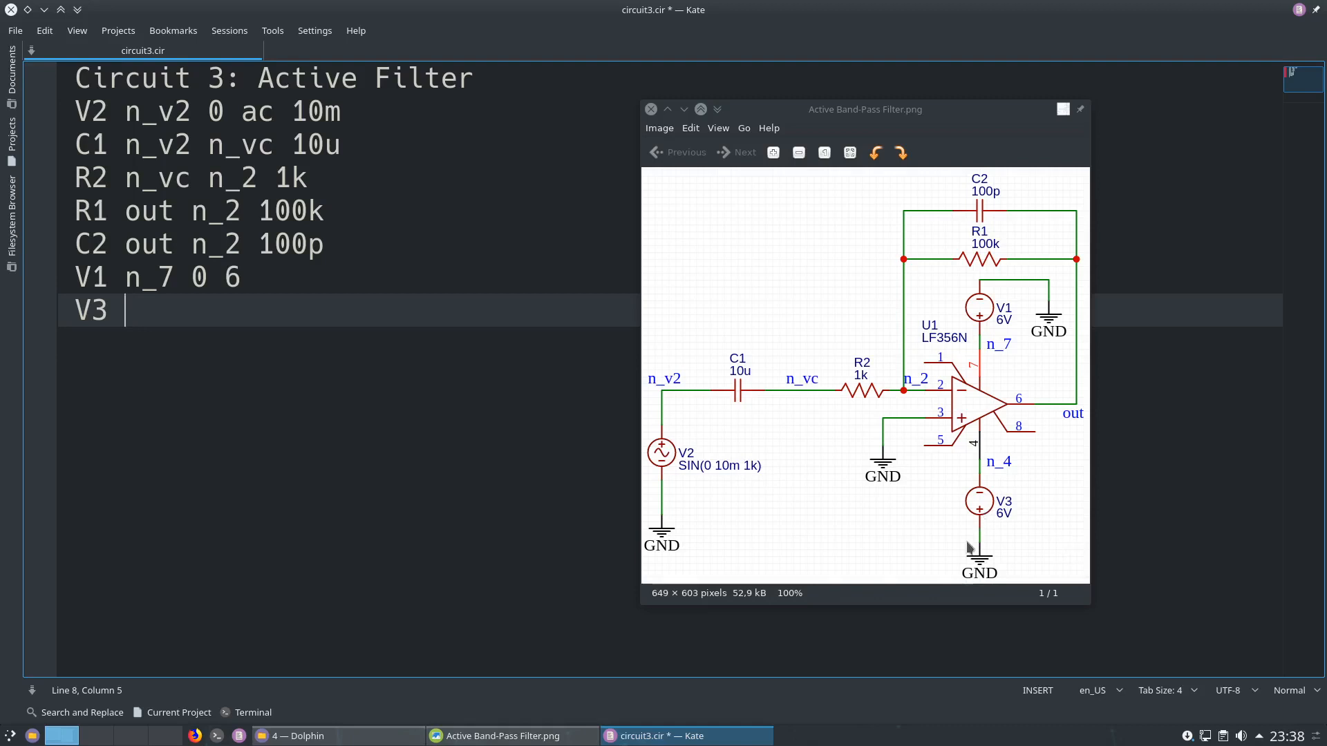
pyautogui.write('0')
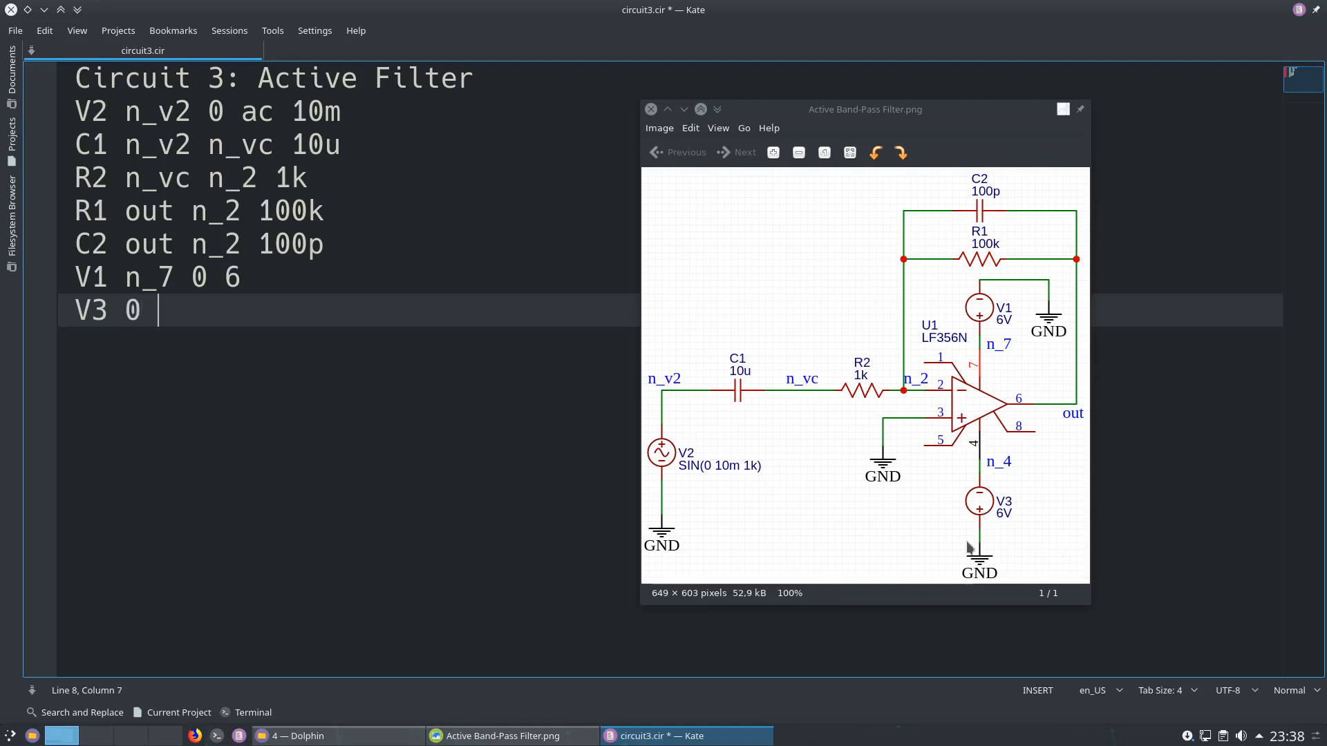
pyautogui.write('n_4')
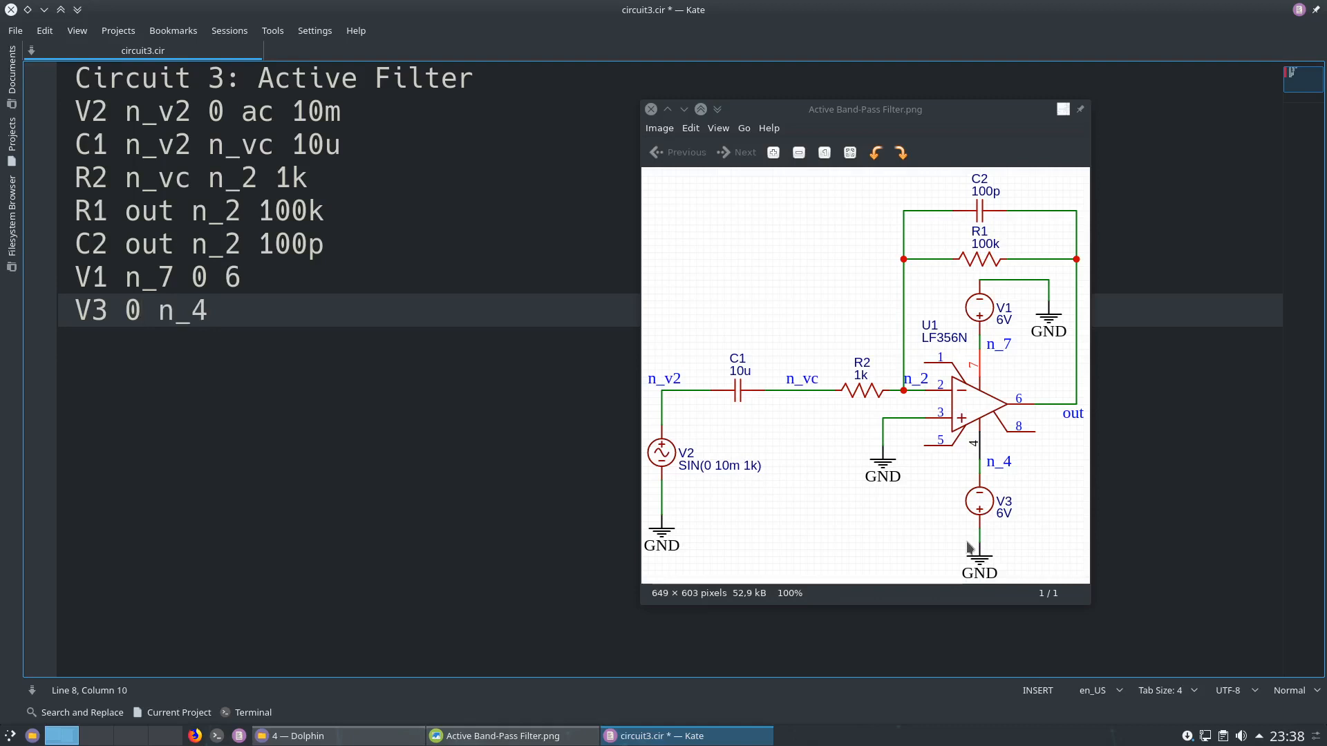
pyautogui.write('6')
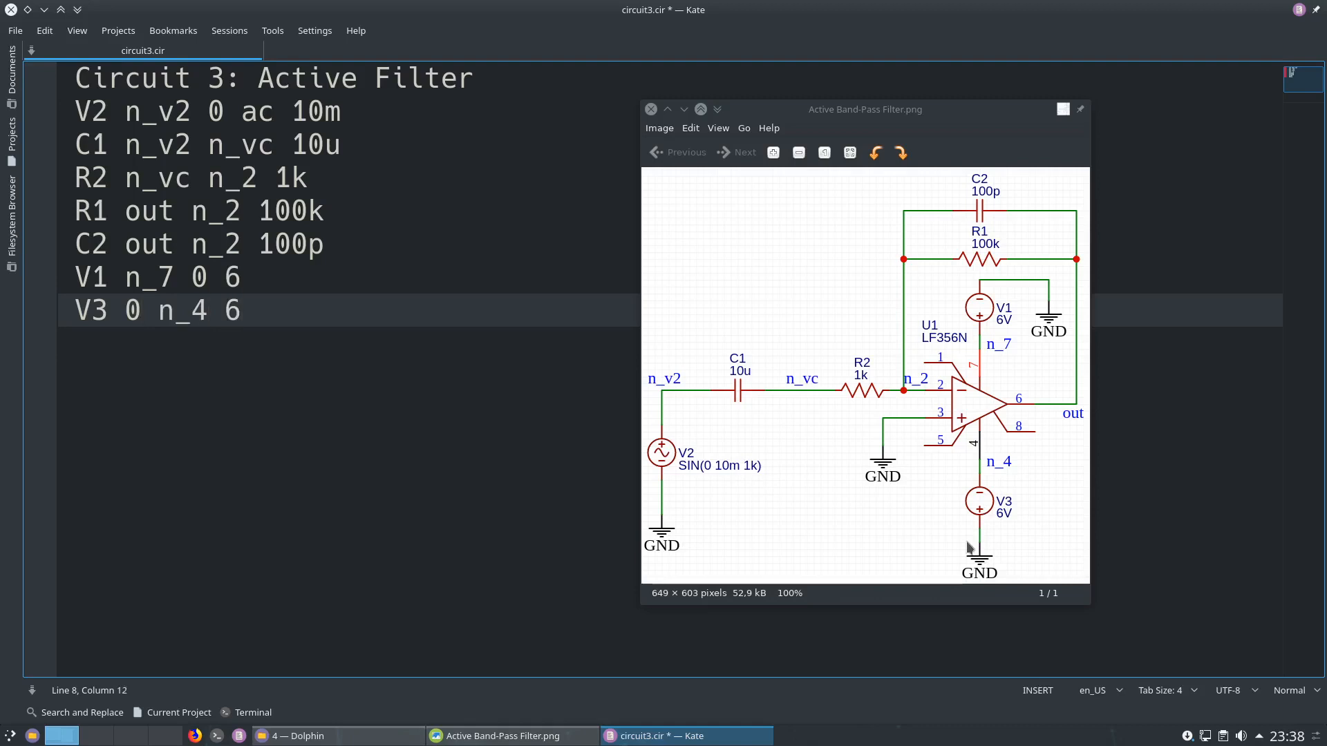
pyautogui.click(159, 310)
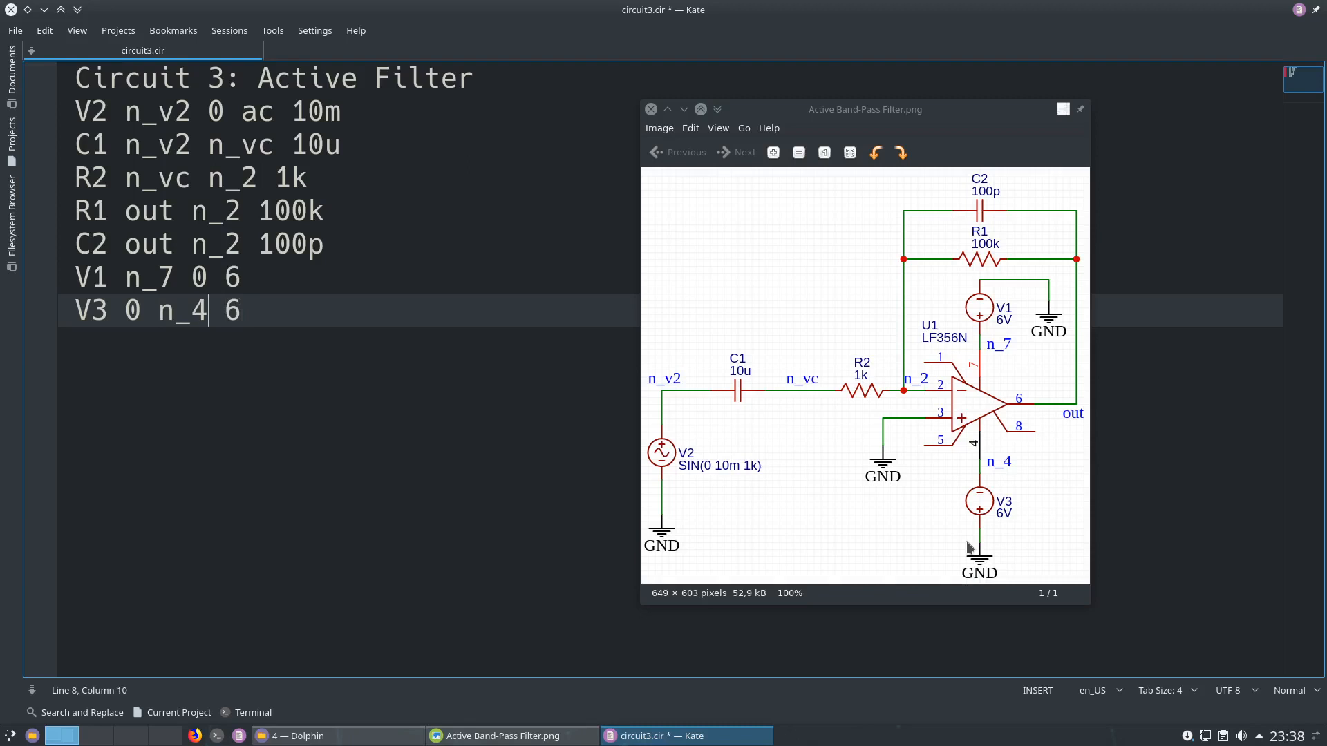
pyautogui.write('-')
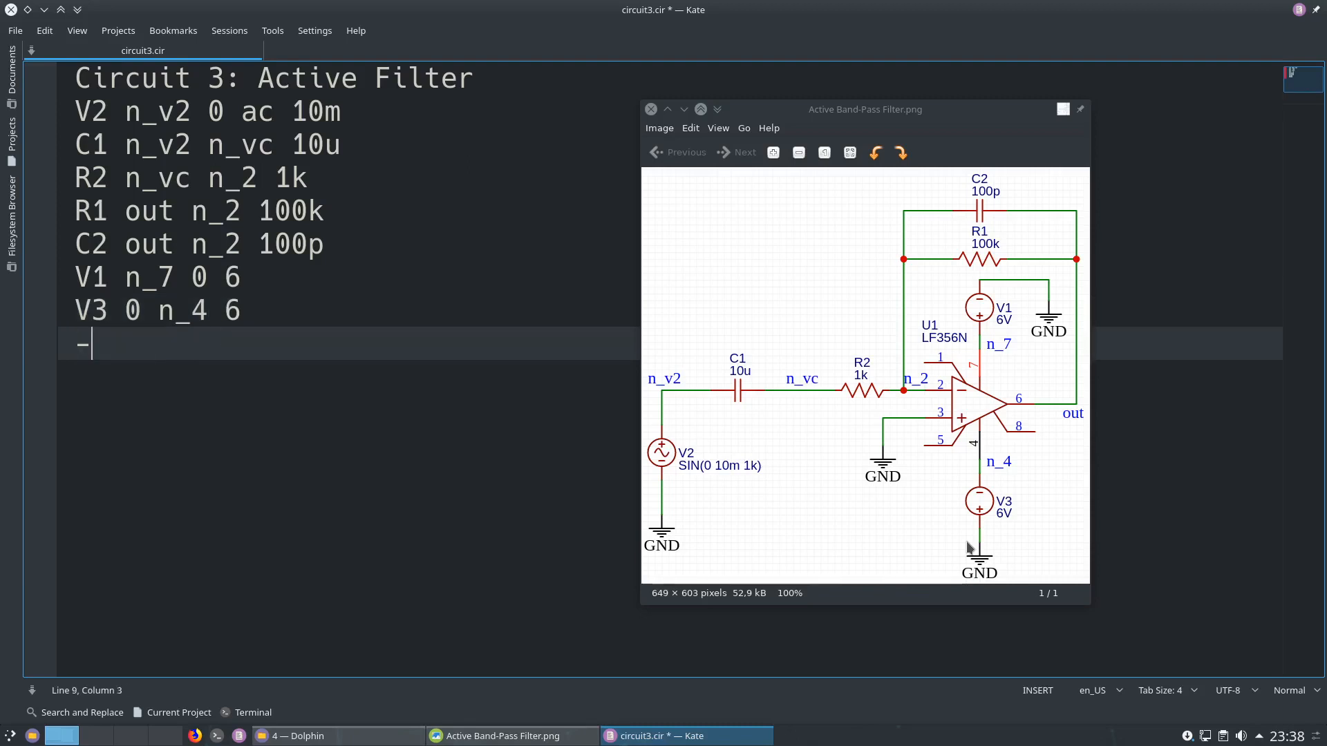
pyautogui.write('*')
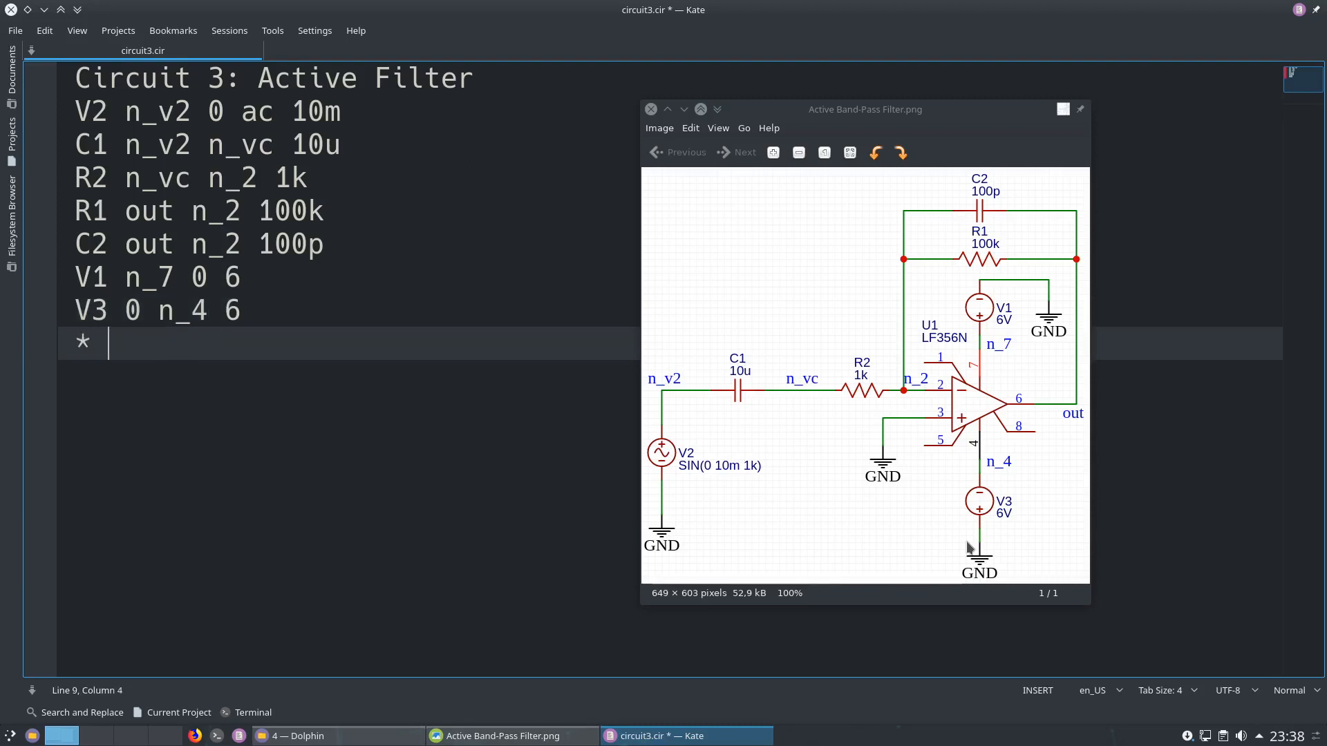
pyautogui.write('V3')
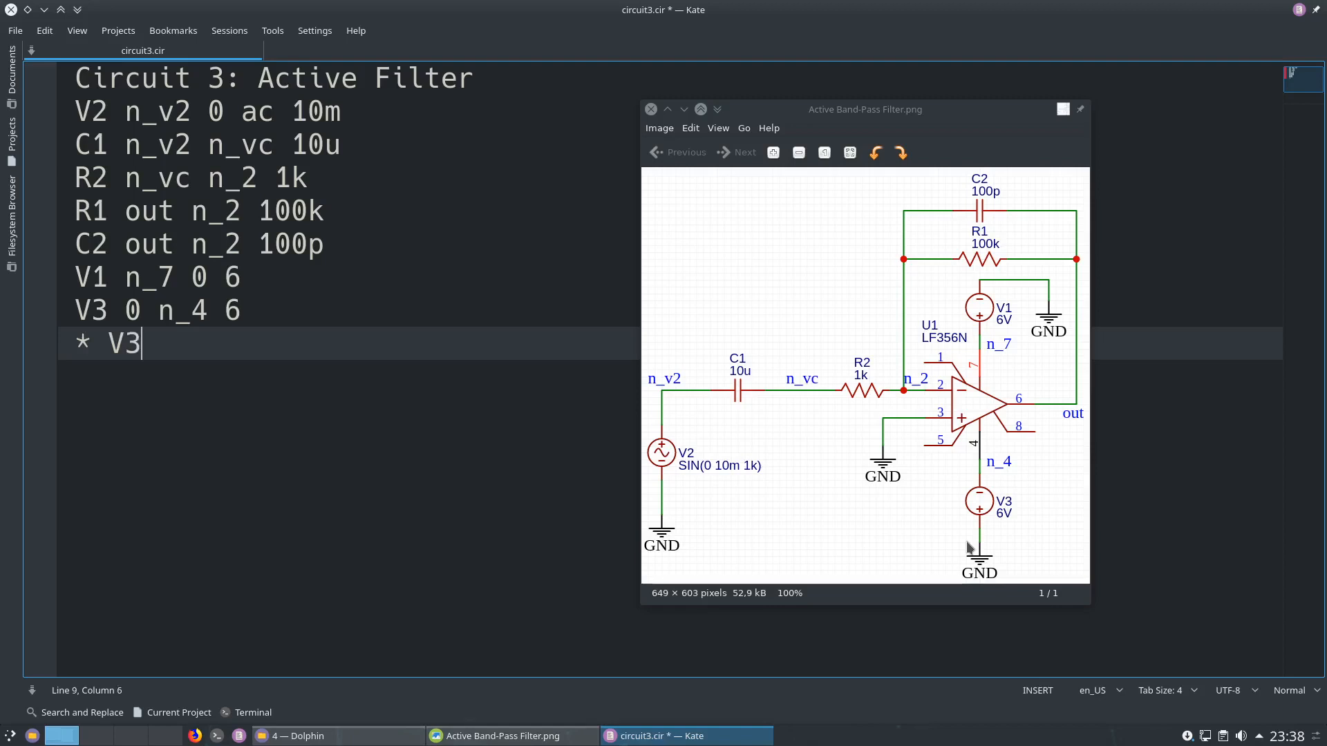
pyautogui.write('n_')
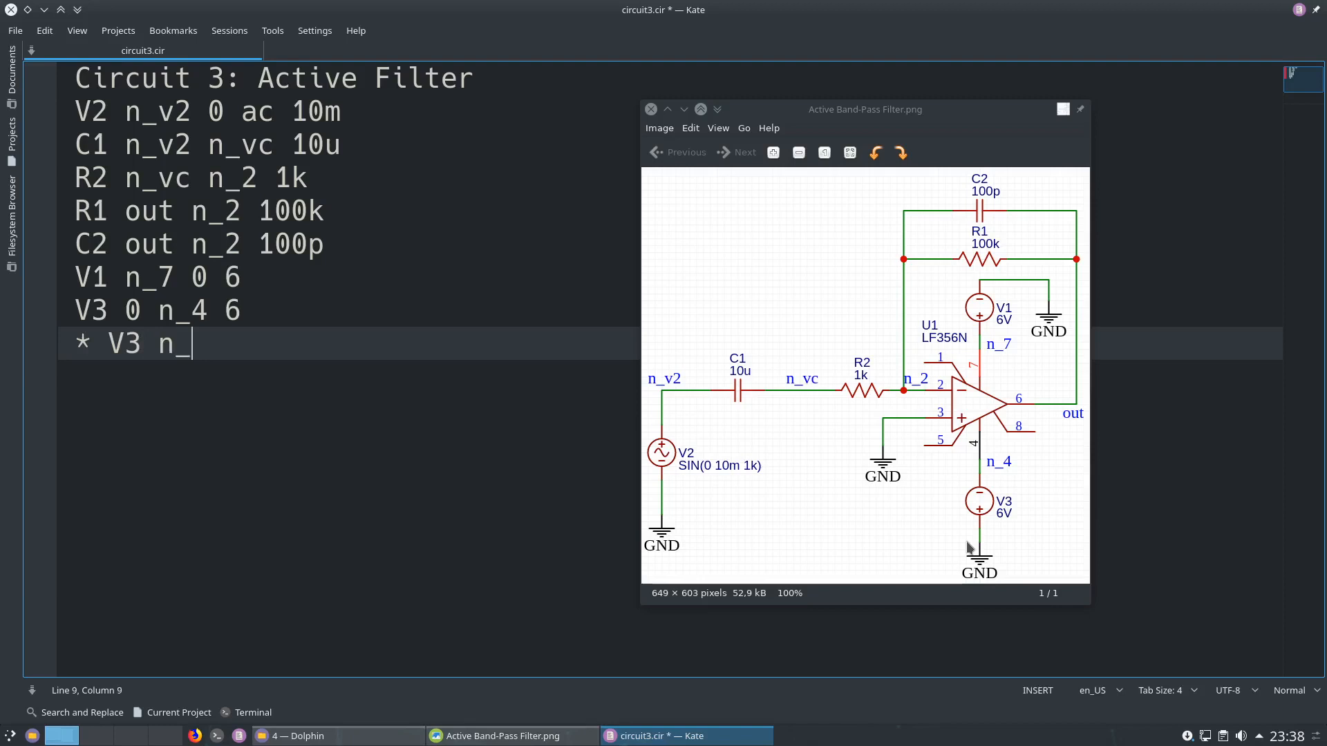
pyautogui.write('4 0 -5')
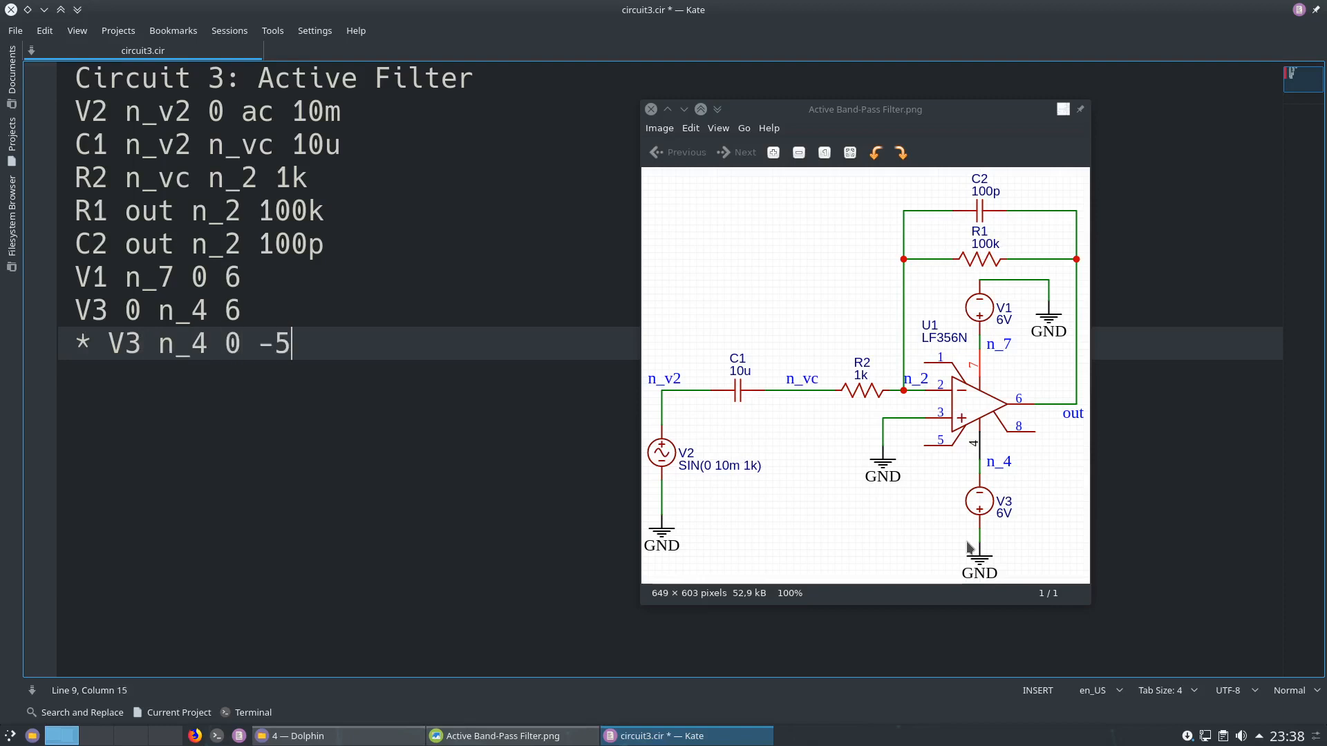
pyautogui.write('6')
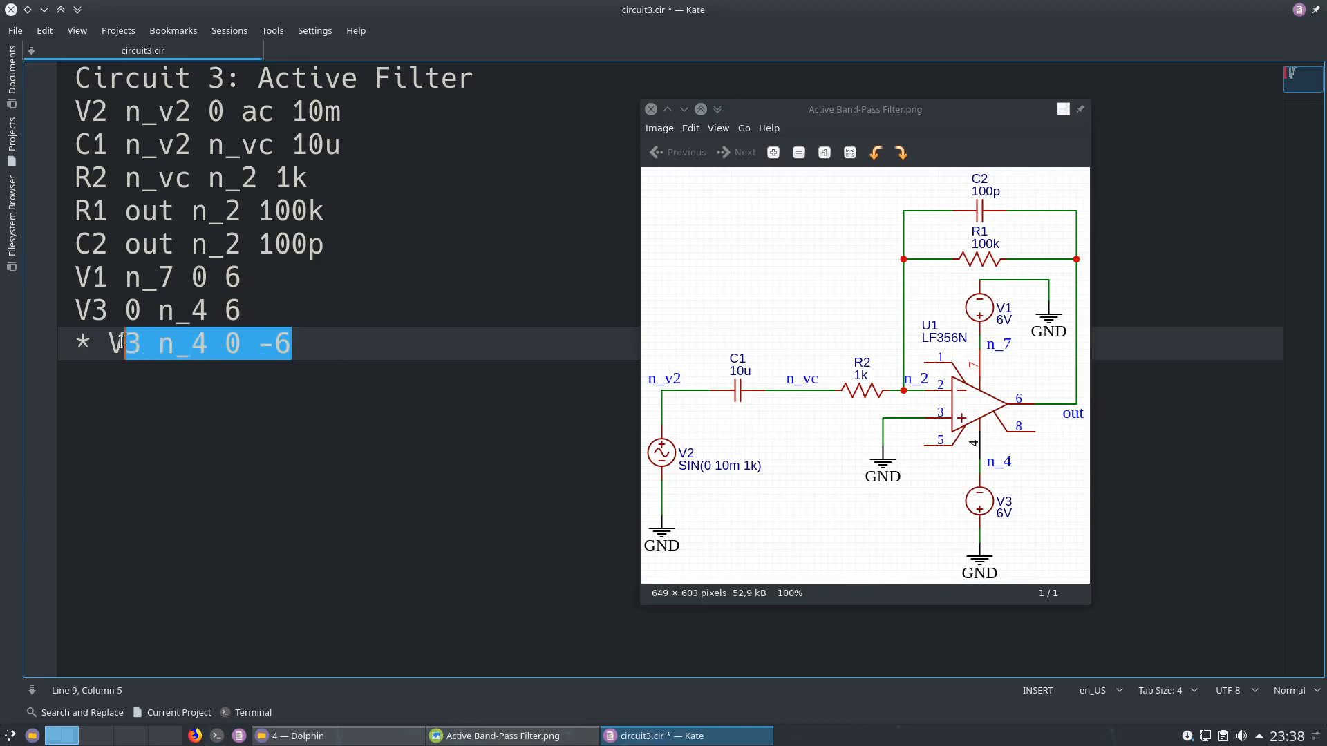
pyautogui.click(380, 362)
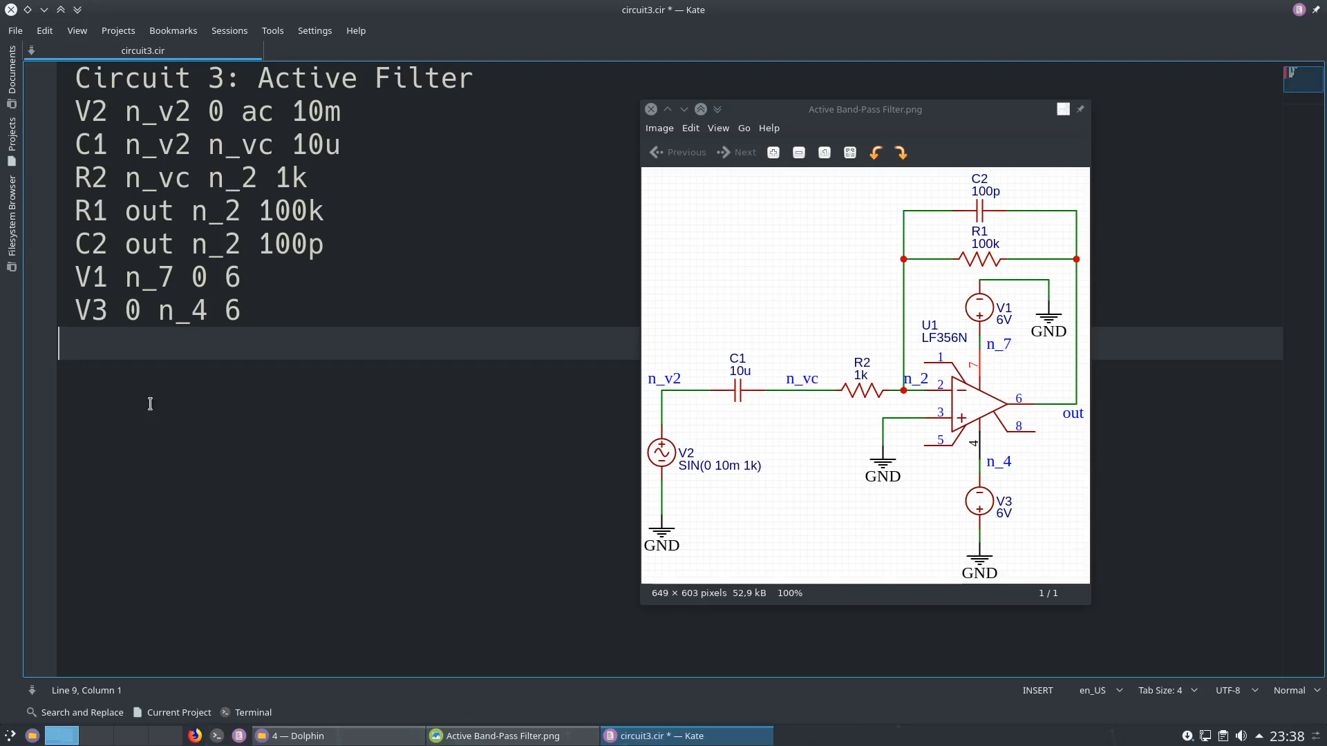
# Begin the op-amp subcircuit line with X_U1 on line 9.
pyautogui.write('X')
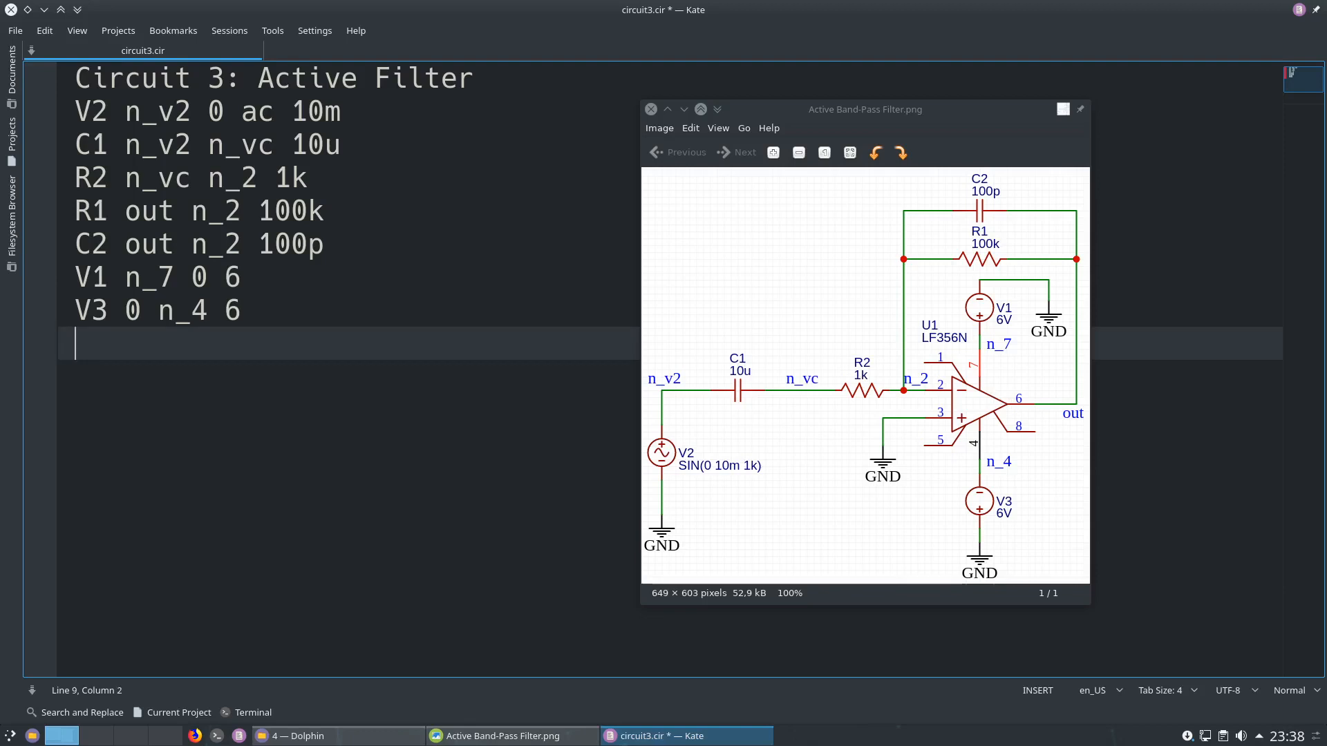
pyautogui.write('X')
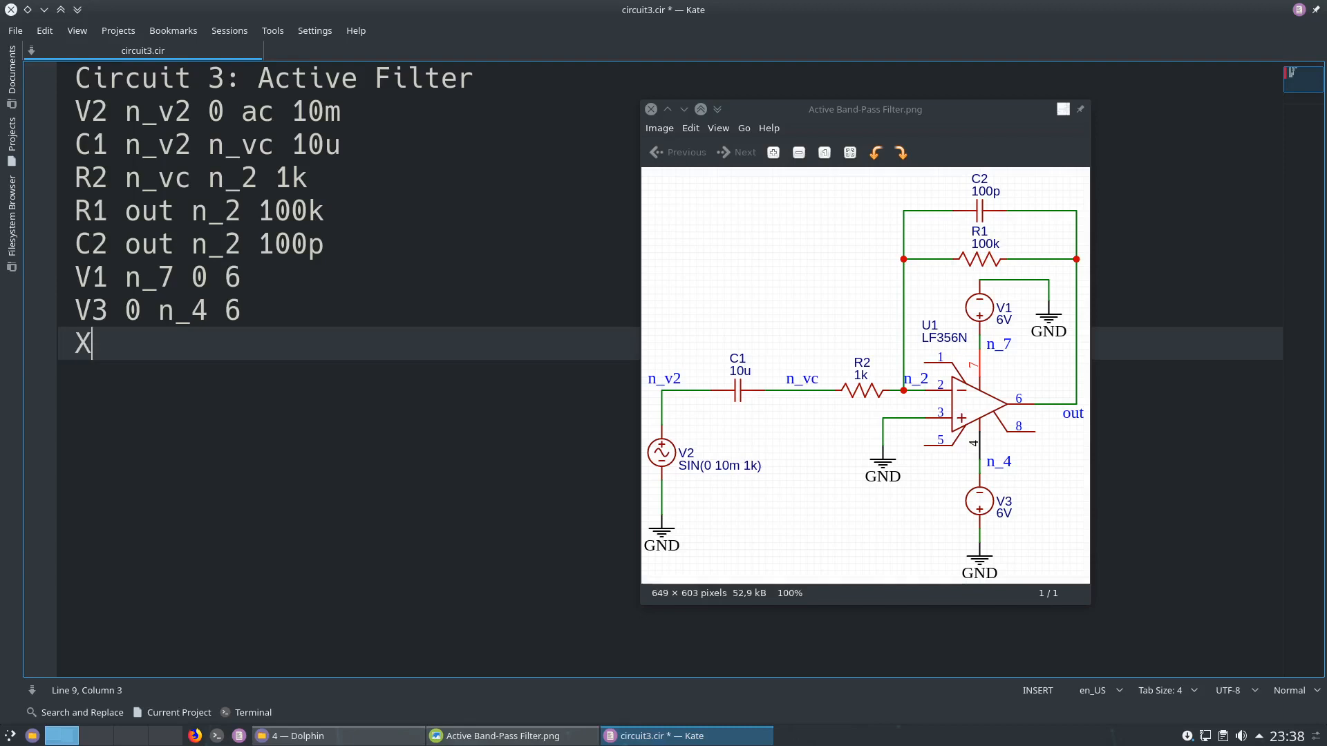
pyautogui.write('_U')
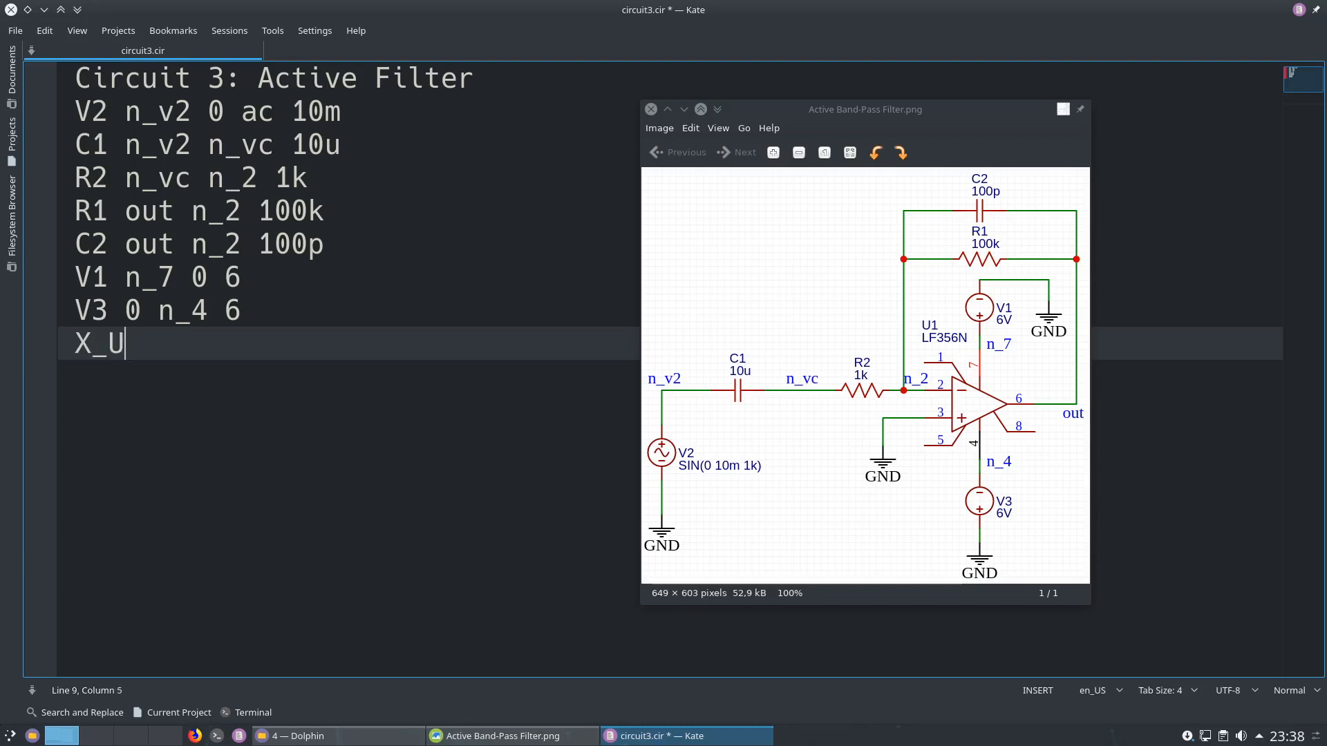
pyautogui.write('1')
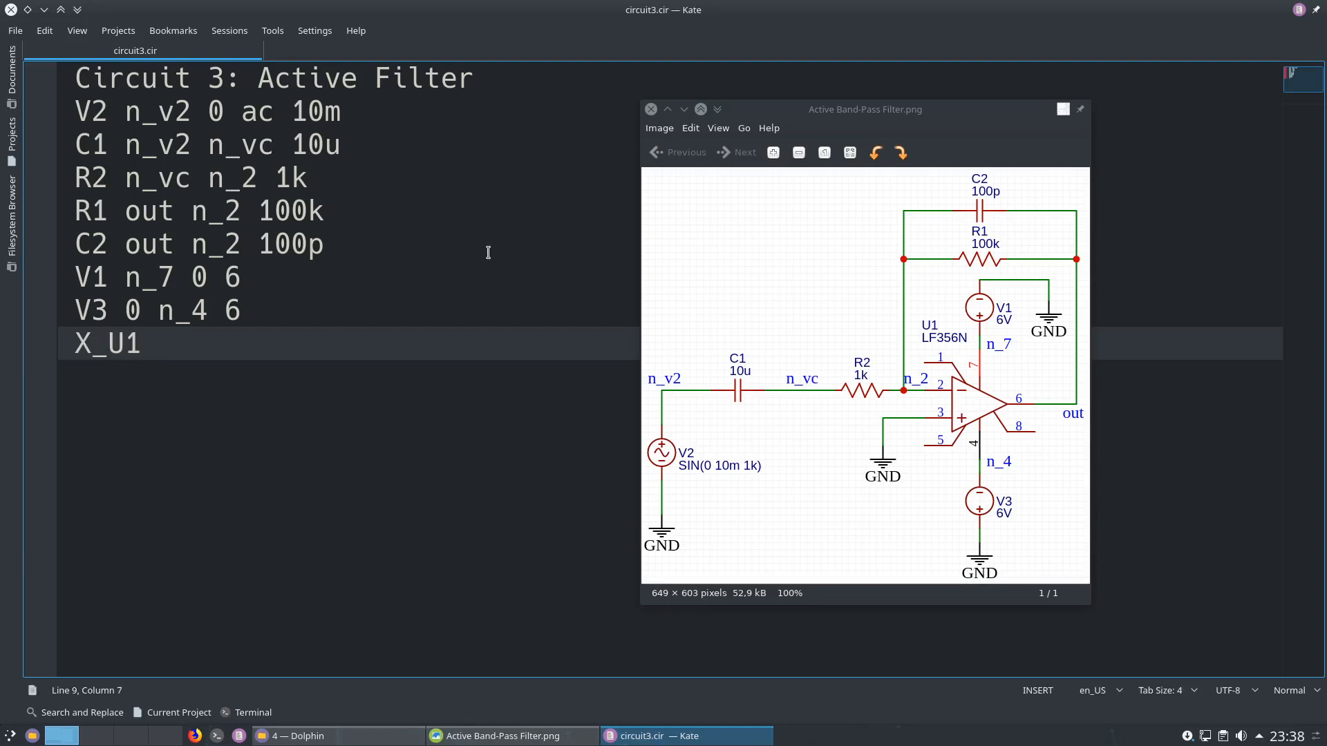
pyautogui.moveTo(926, 328)
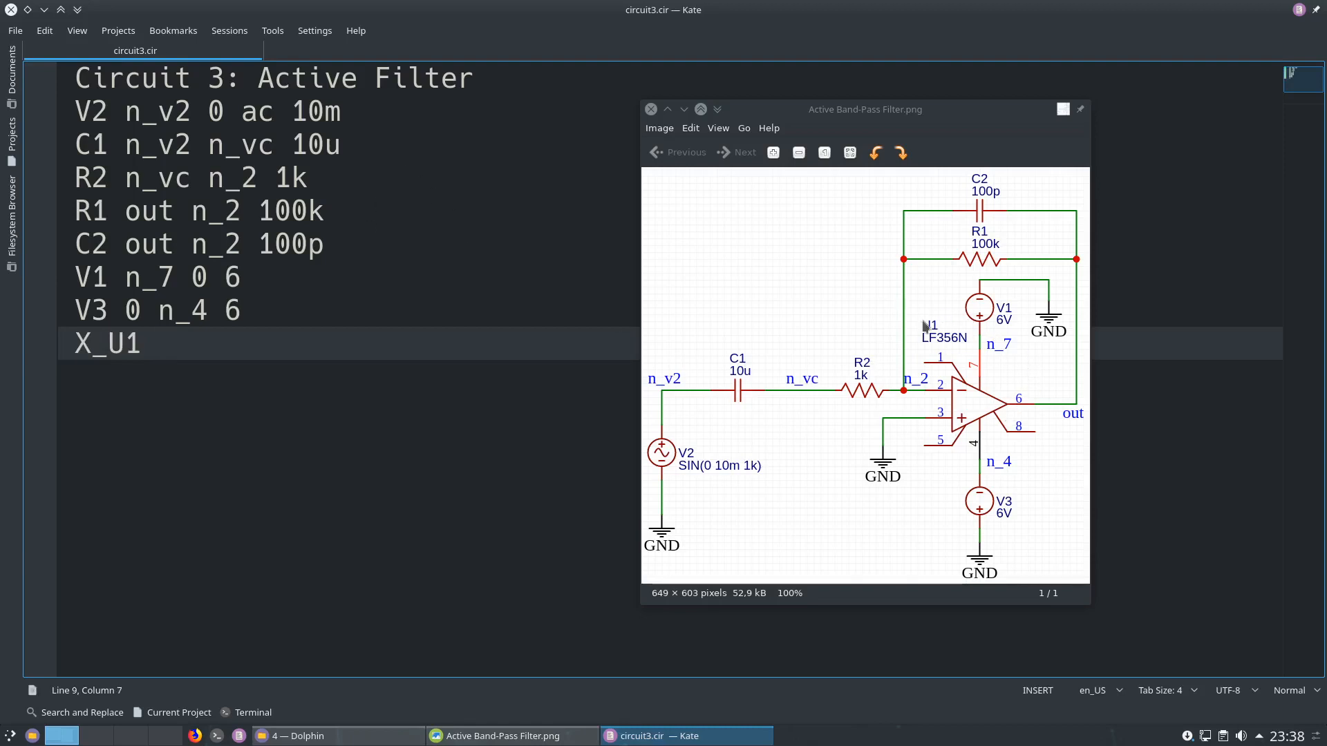
pyautogui.moveTo(537, 607)
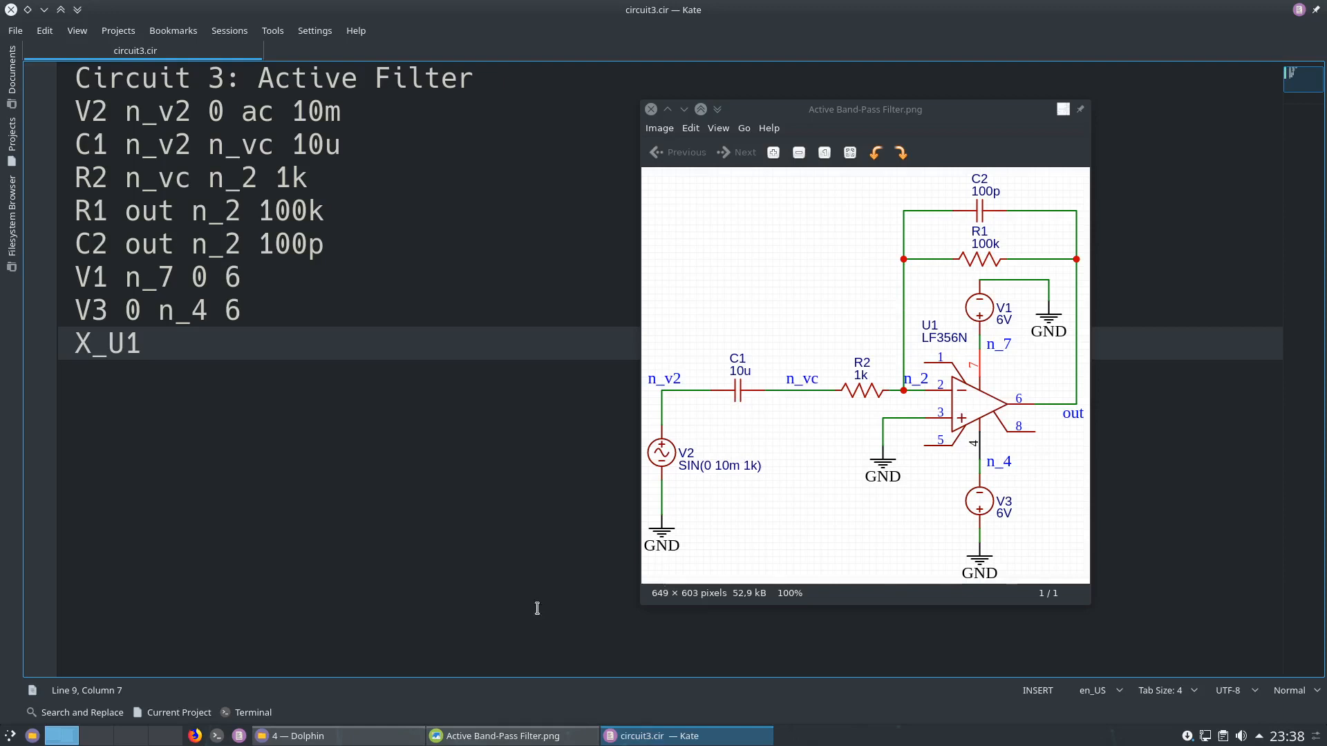
pyautogui.moveTo(196, 736)
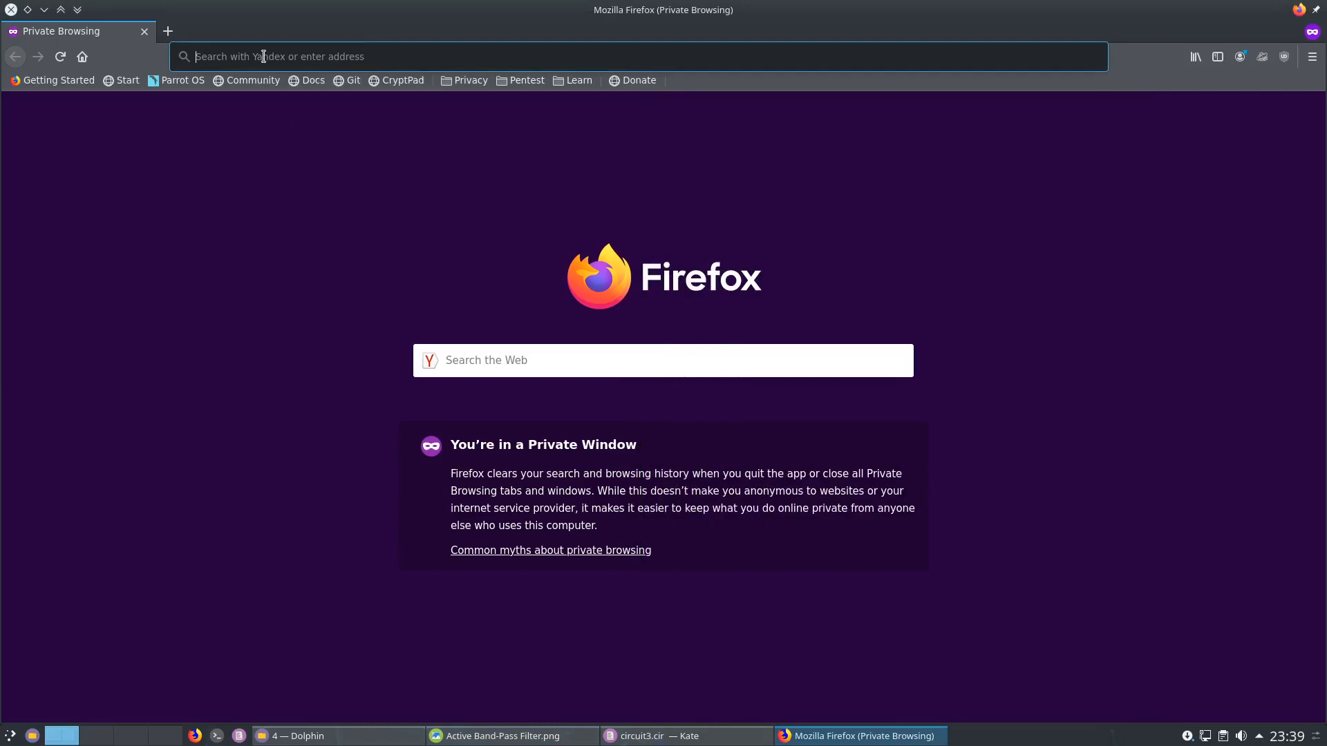
# Search Google for 'spice model of lf356' in the private window.
pyautogui.write('spice m')
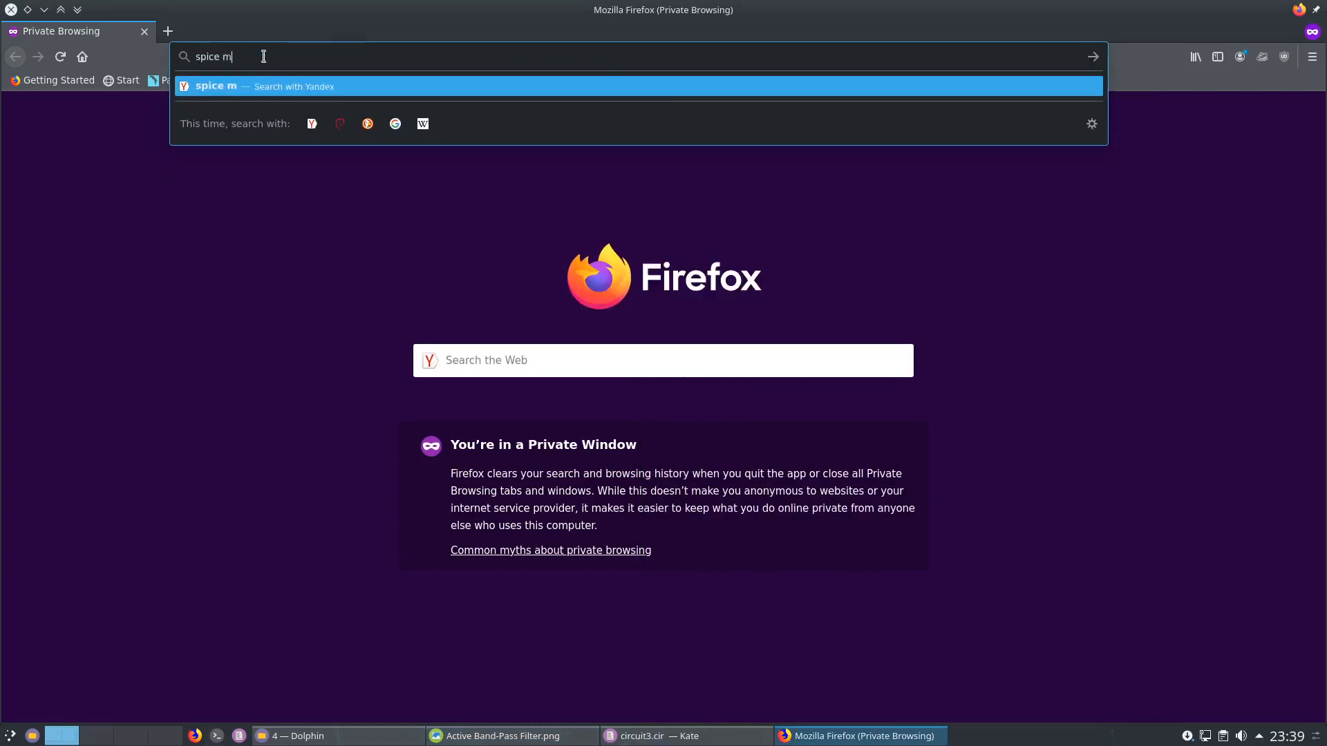
pyautogui.write('odel of lf3')
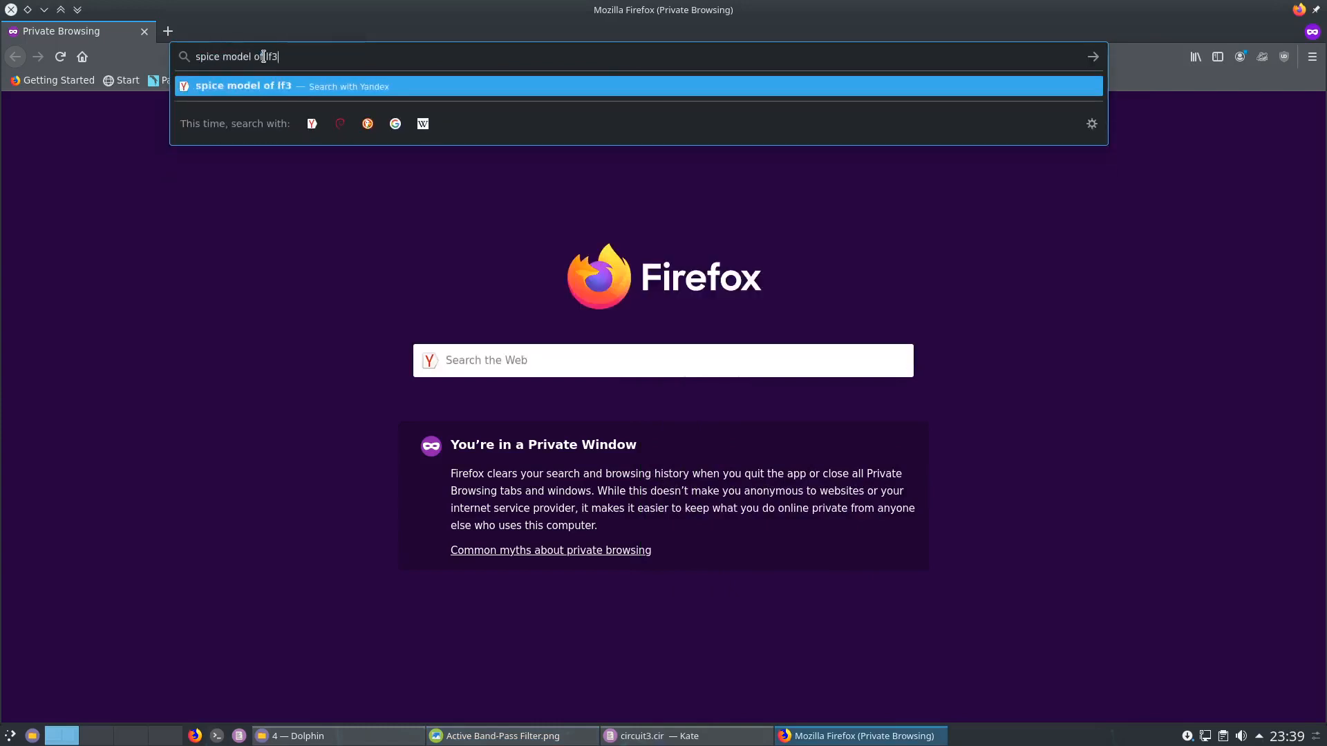
pyautogui.write('56')
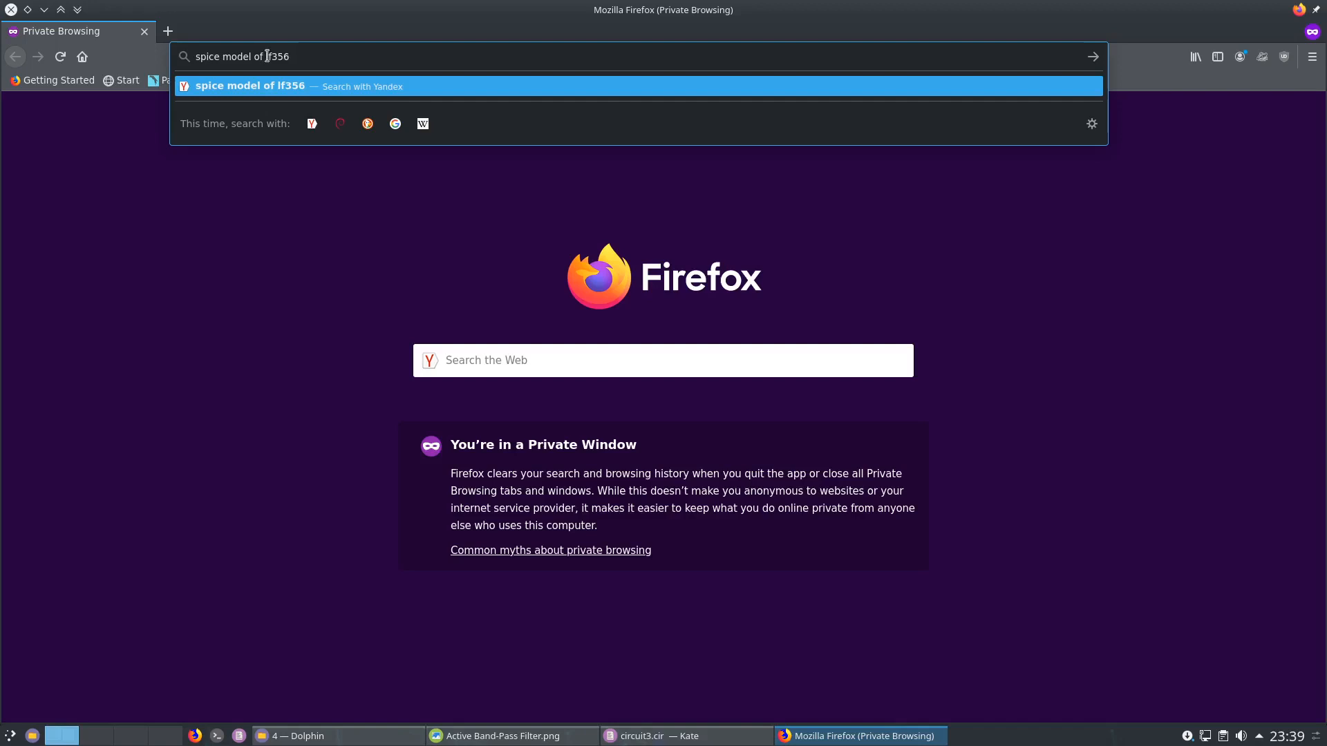
pyautogui.press('Return')
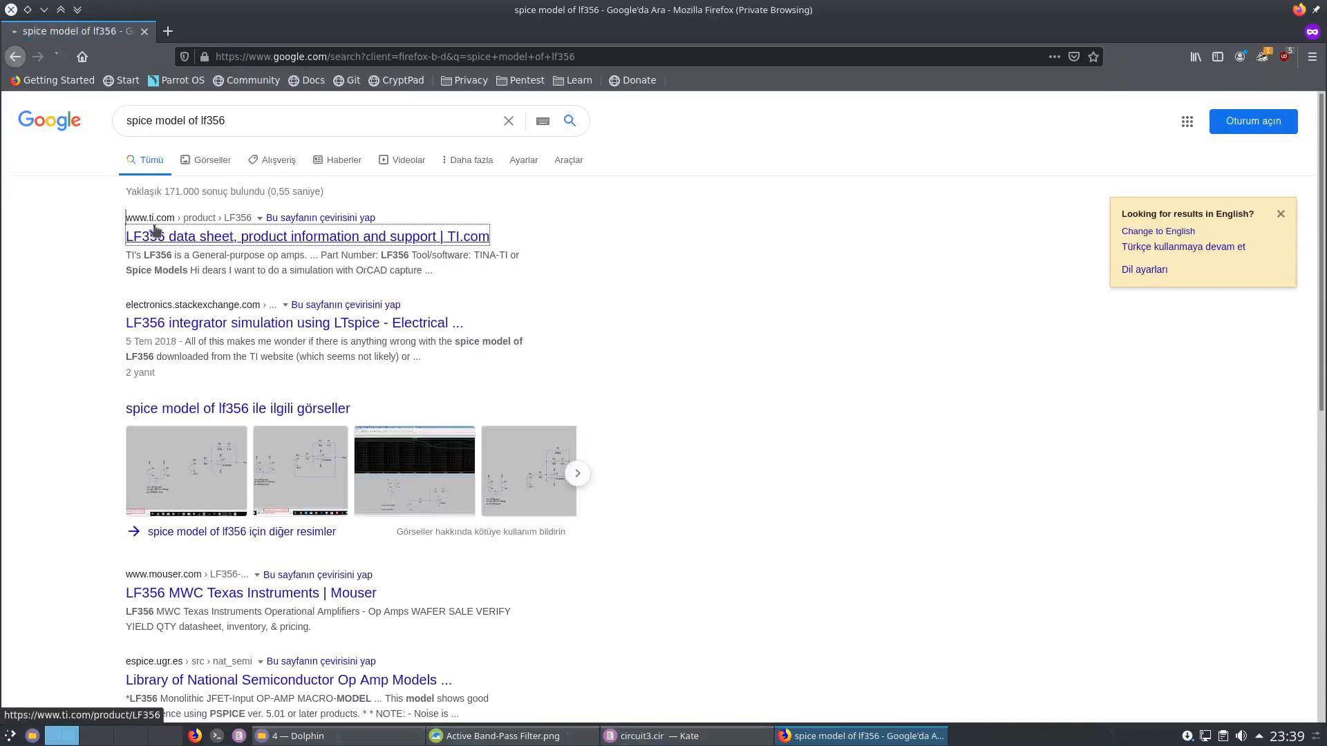
# Open TI's LF356 product page, accept cookies and find Design tools & simulation.
pyautogui.click(307, 237)
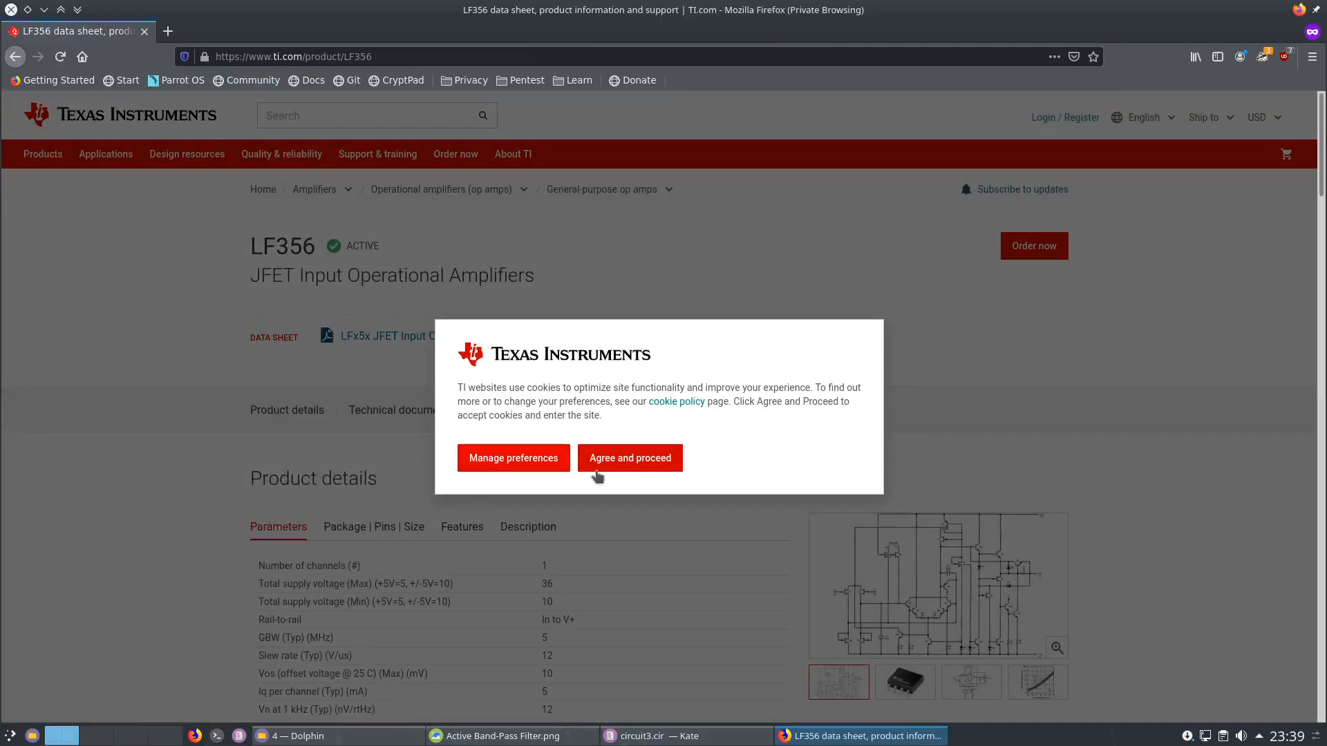
pyautogui.click(630, 457)
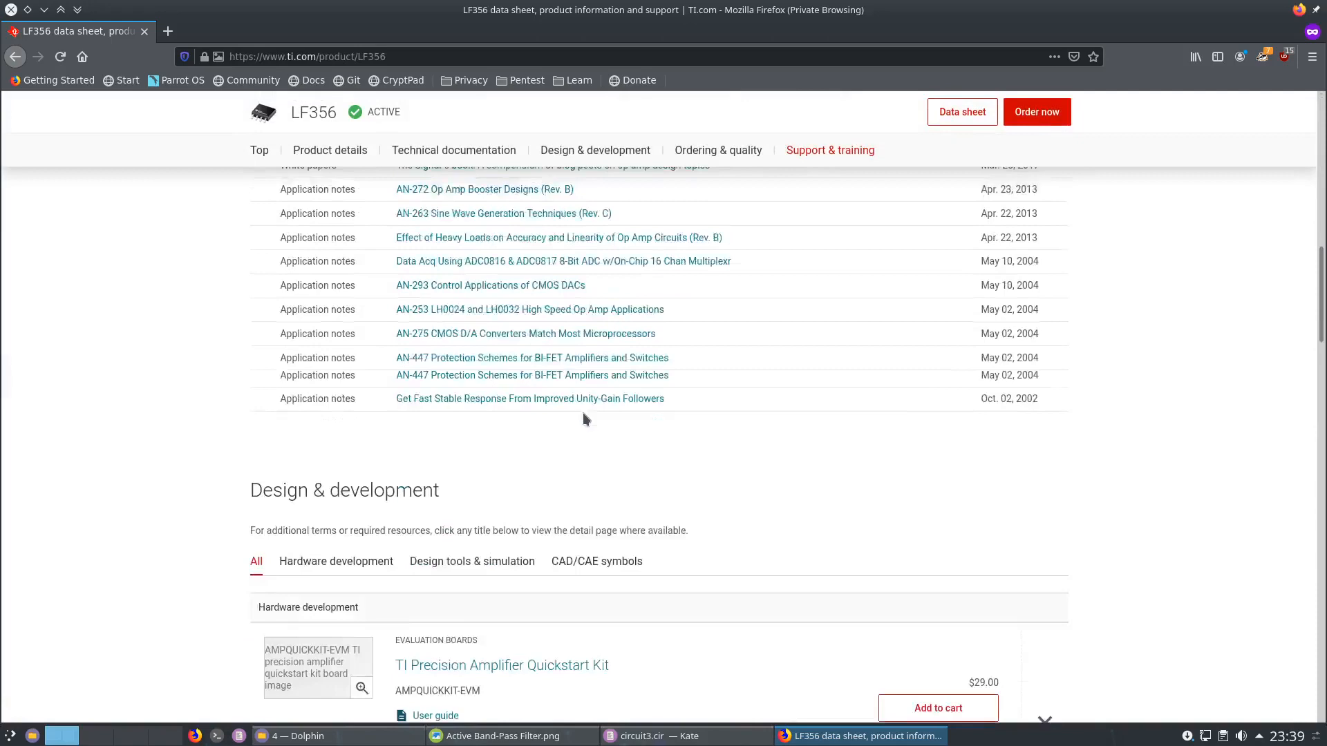
pyautogui.scroll(-3)
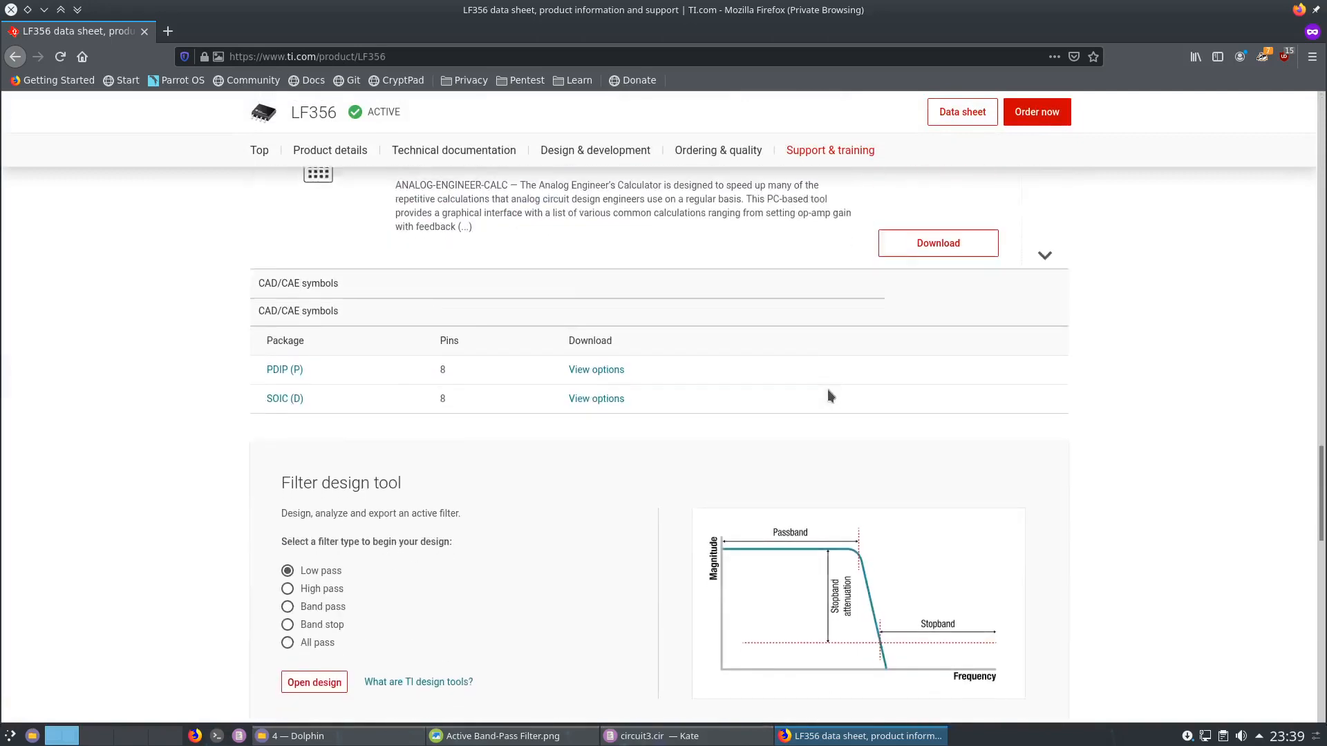
pyautogui.scroll(-3)
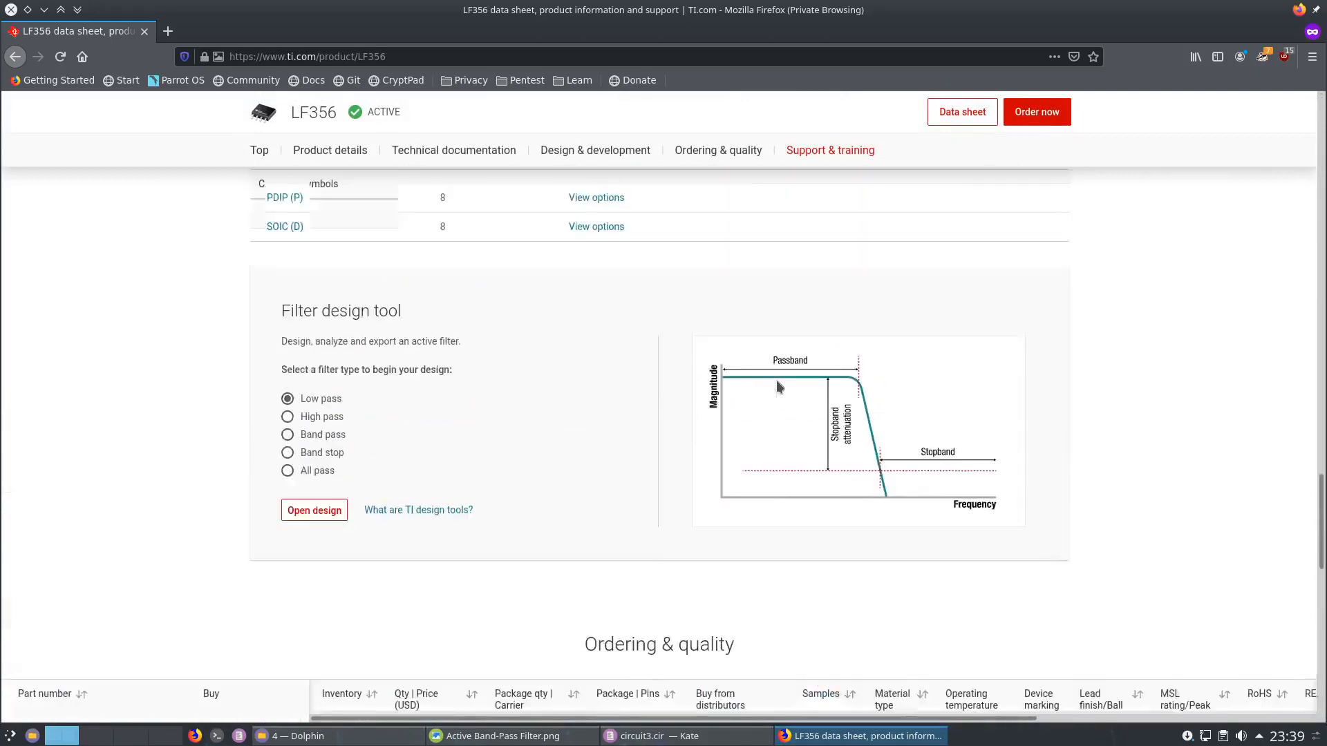
pyautogui.scroll(3)
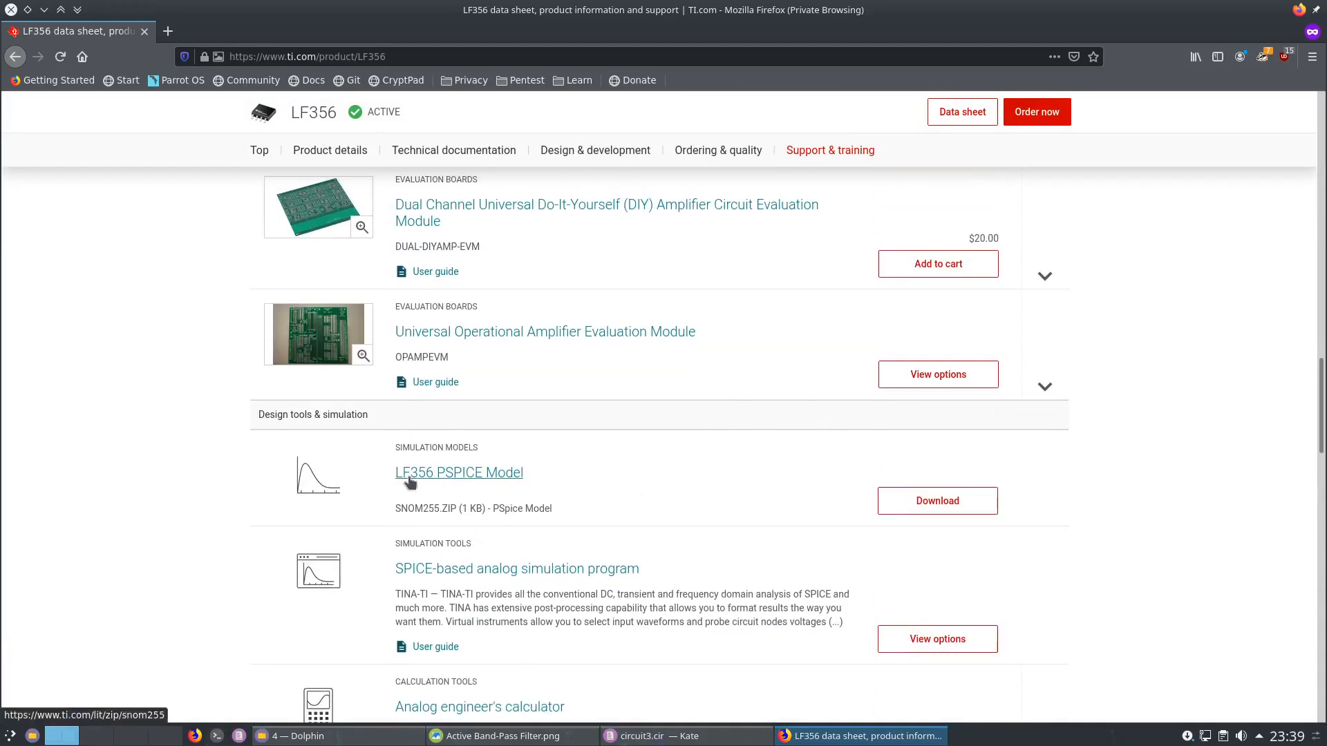
pyautogui.moveTo(516, 489)
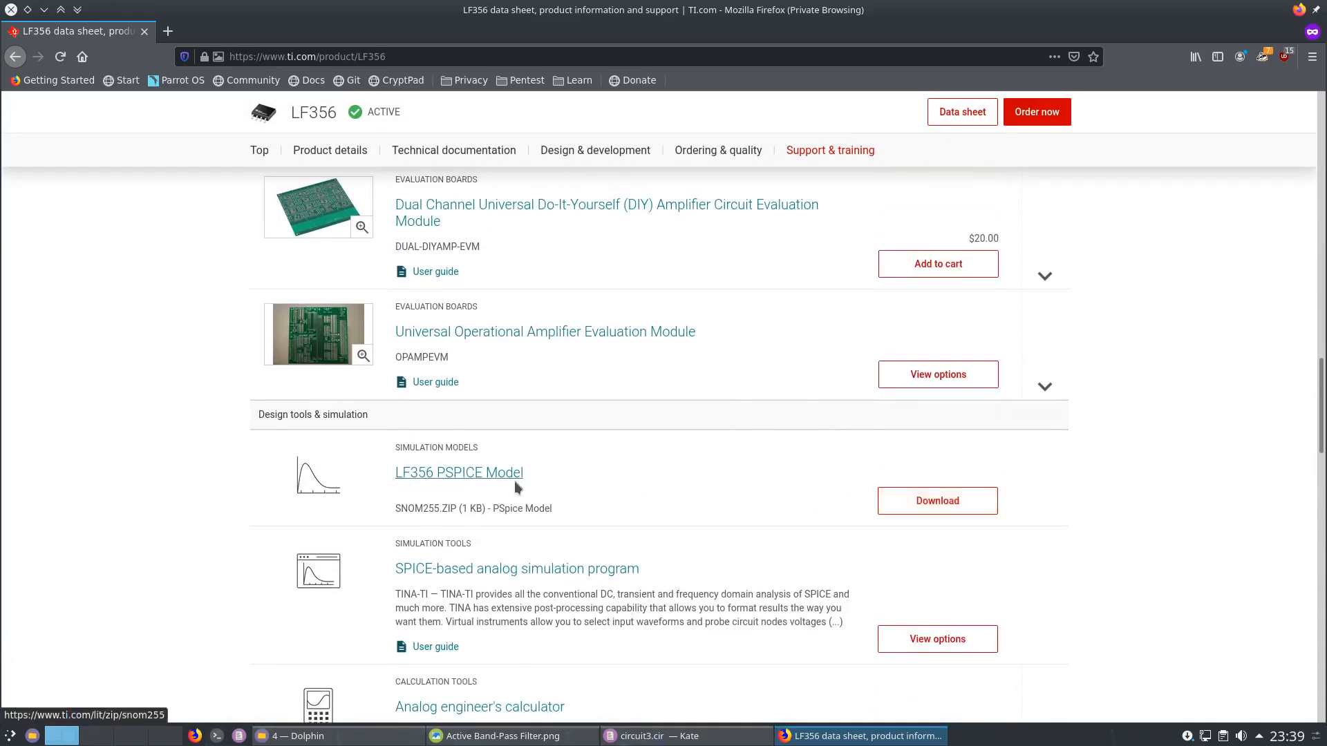
pyautogui.moveTo(546, 489)
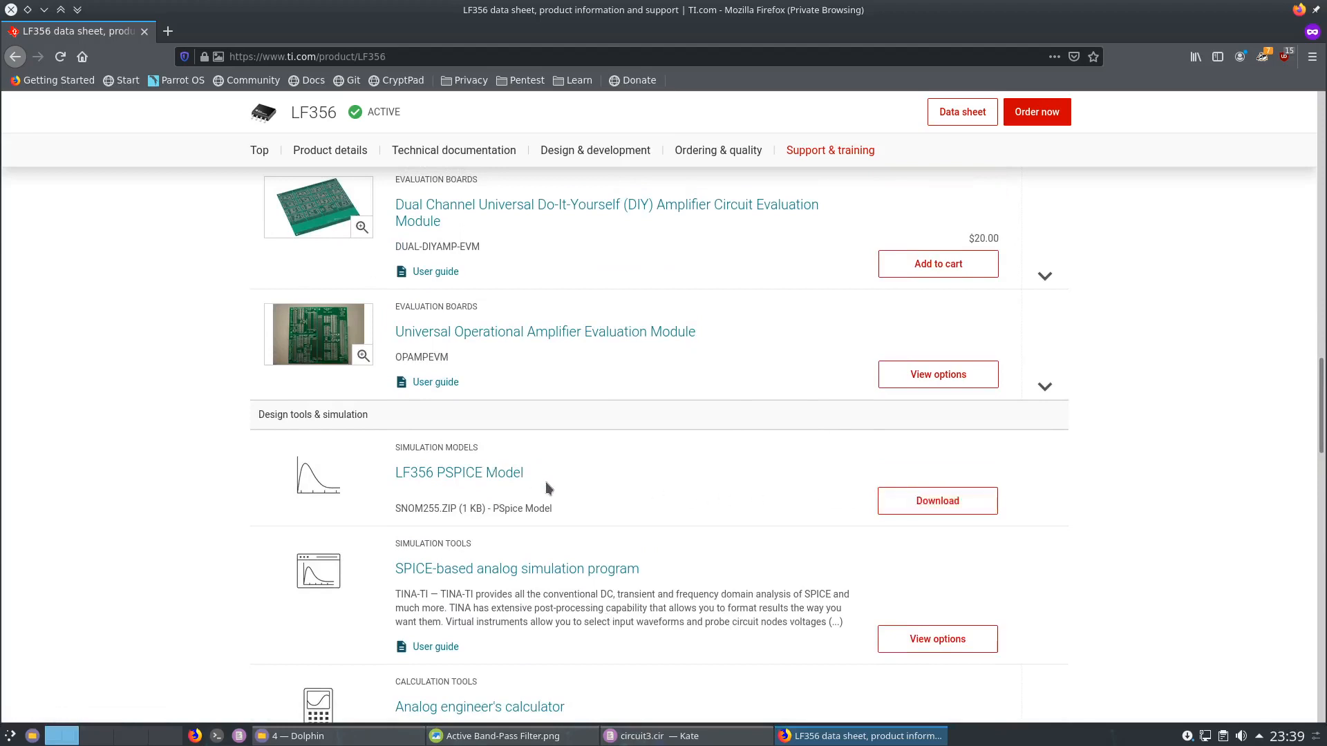
pyautogui.moveTo(773, 490)
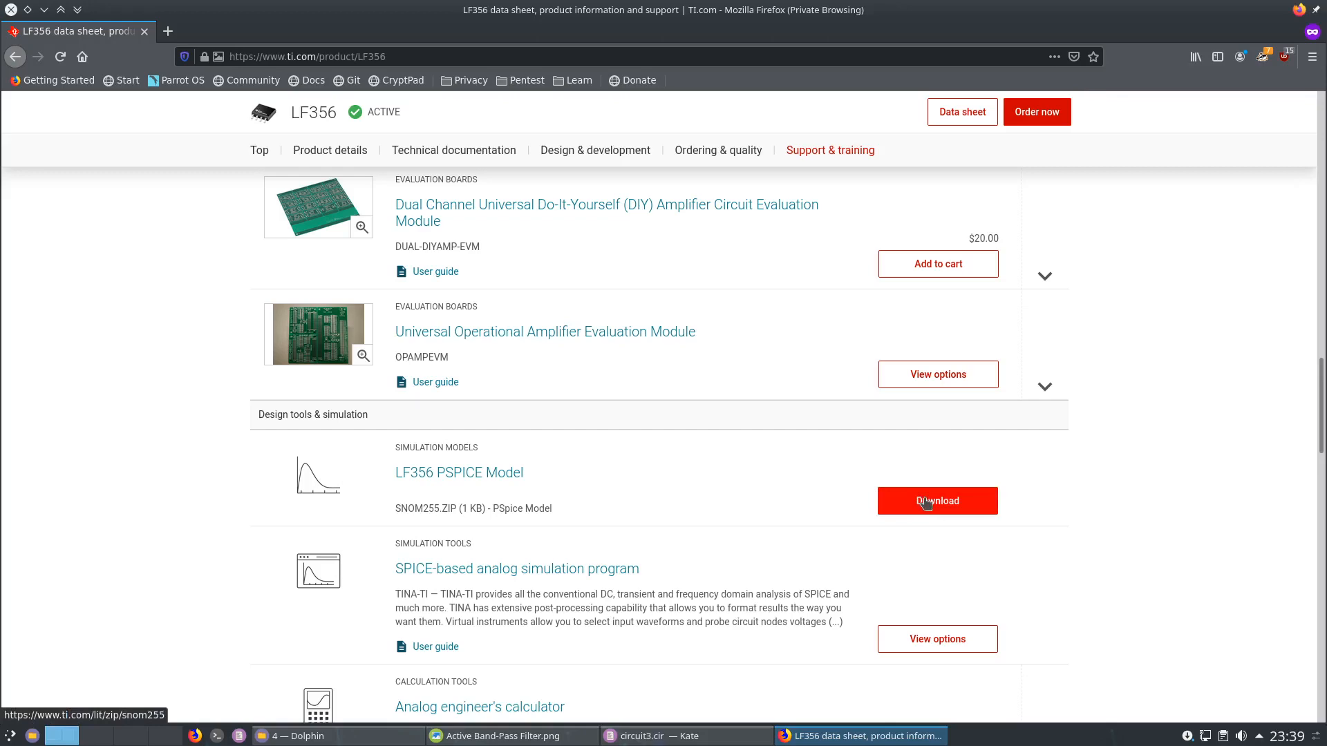
# Download the LF356 PSPICE Model archive snom255.zip, choosing Save File.
pyautogui.click(937, 500)
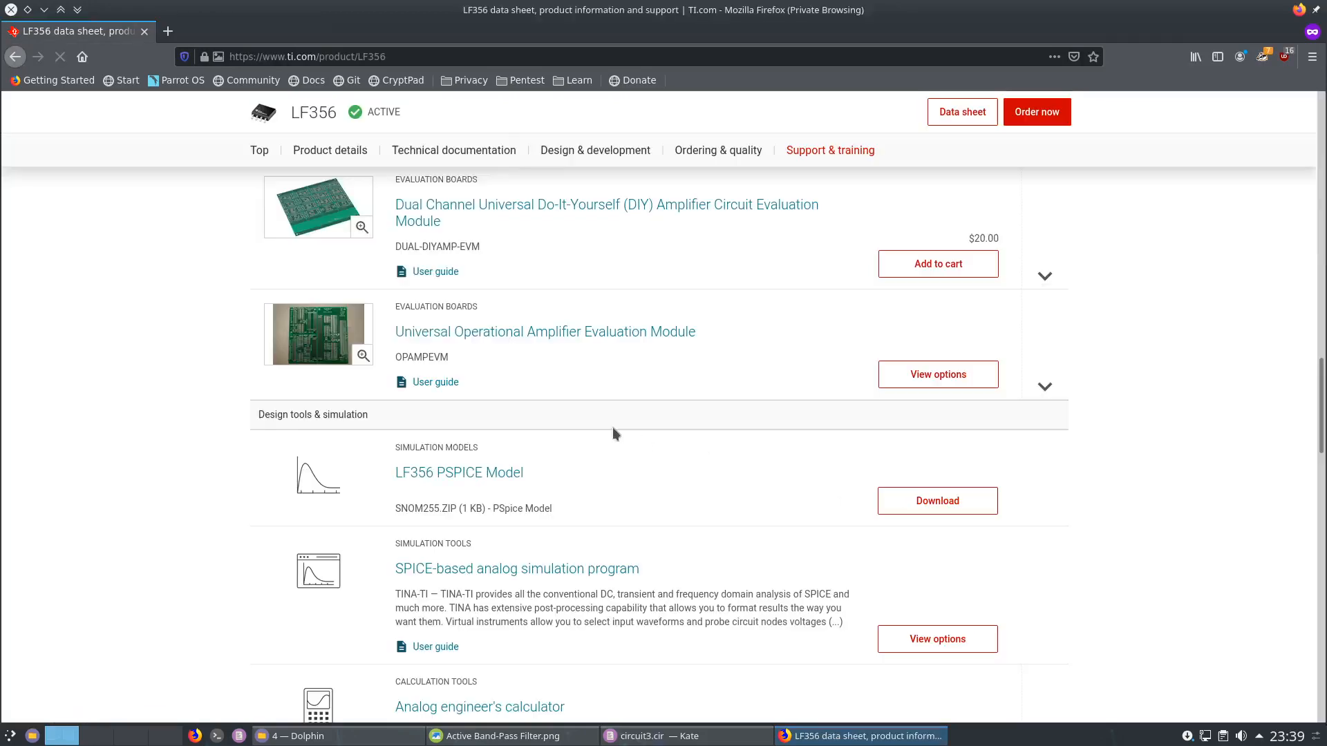
pyautogui.click(938, 501)
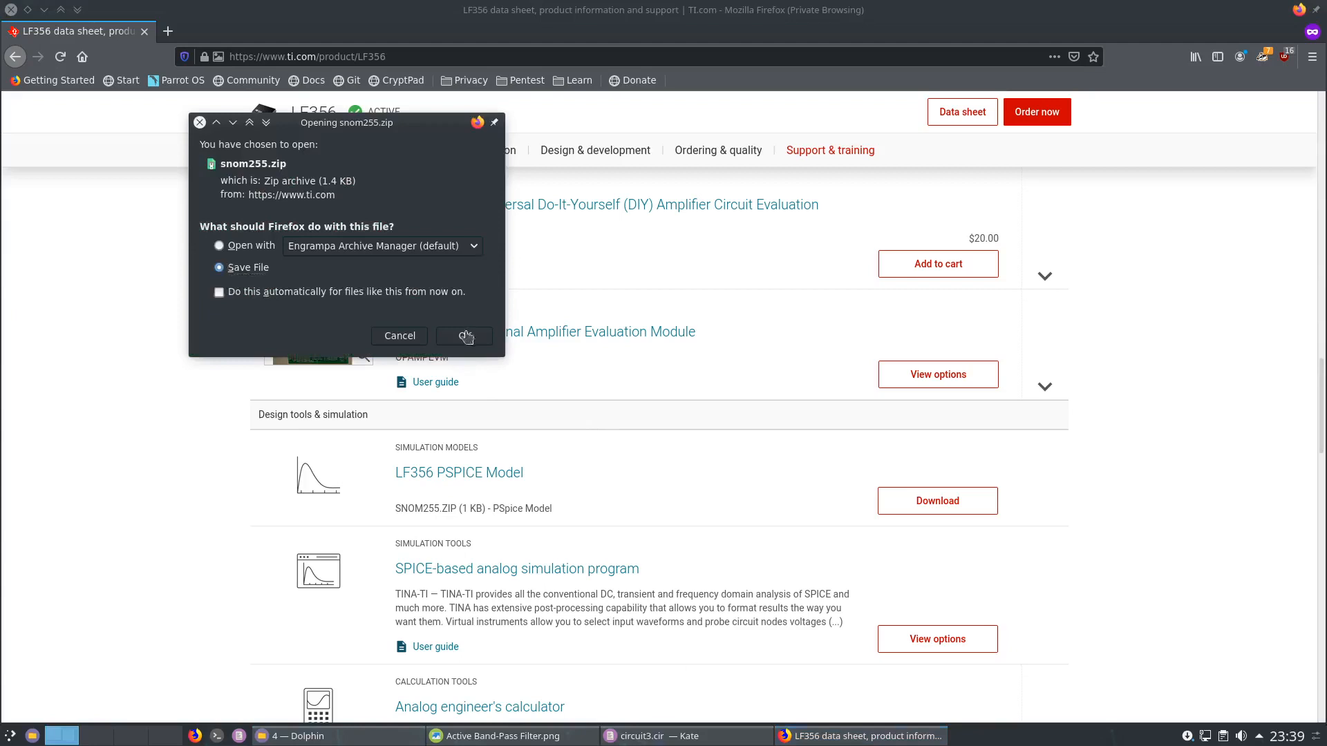
# Confirm saving snom255.zip in Firefox and show its Downloads folder.
pyautogui.click(463, 336)
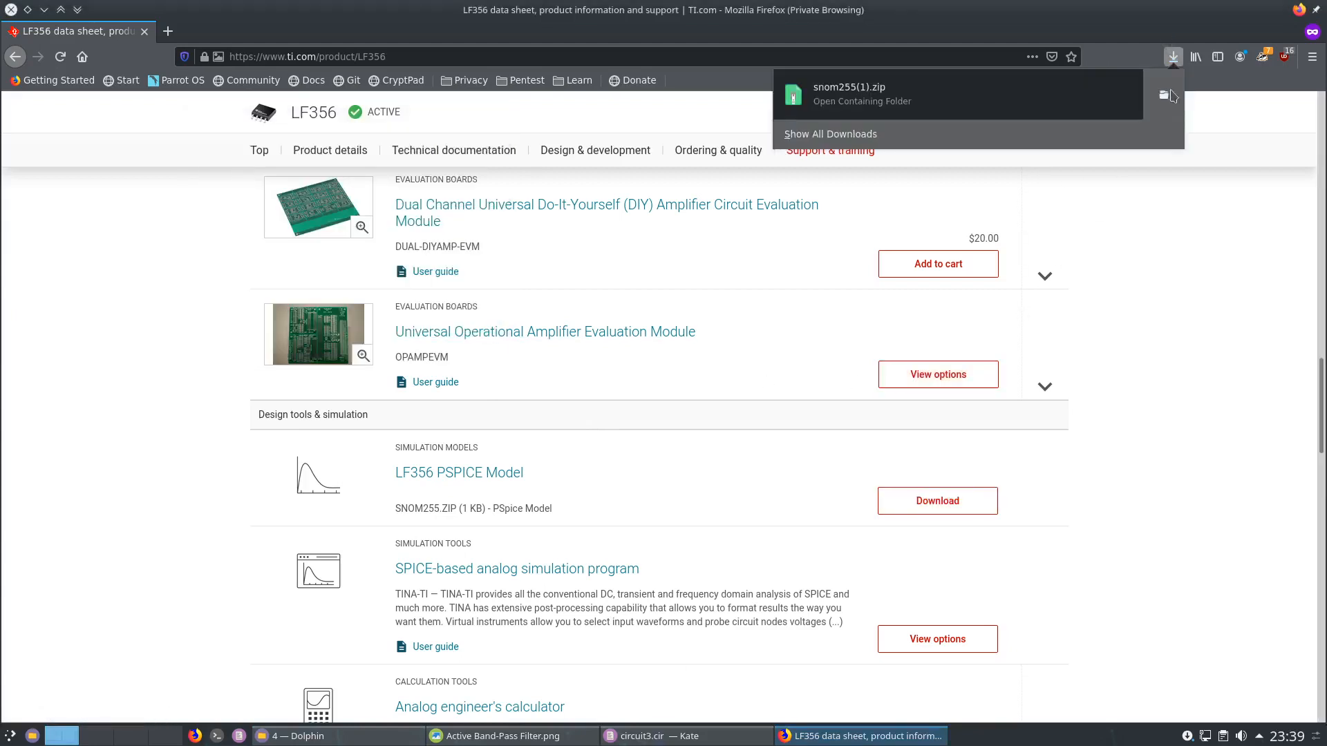
pyautogui.click(862, 100)
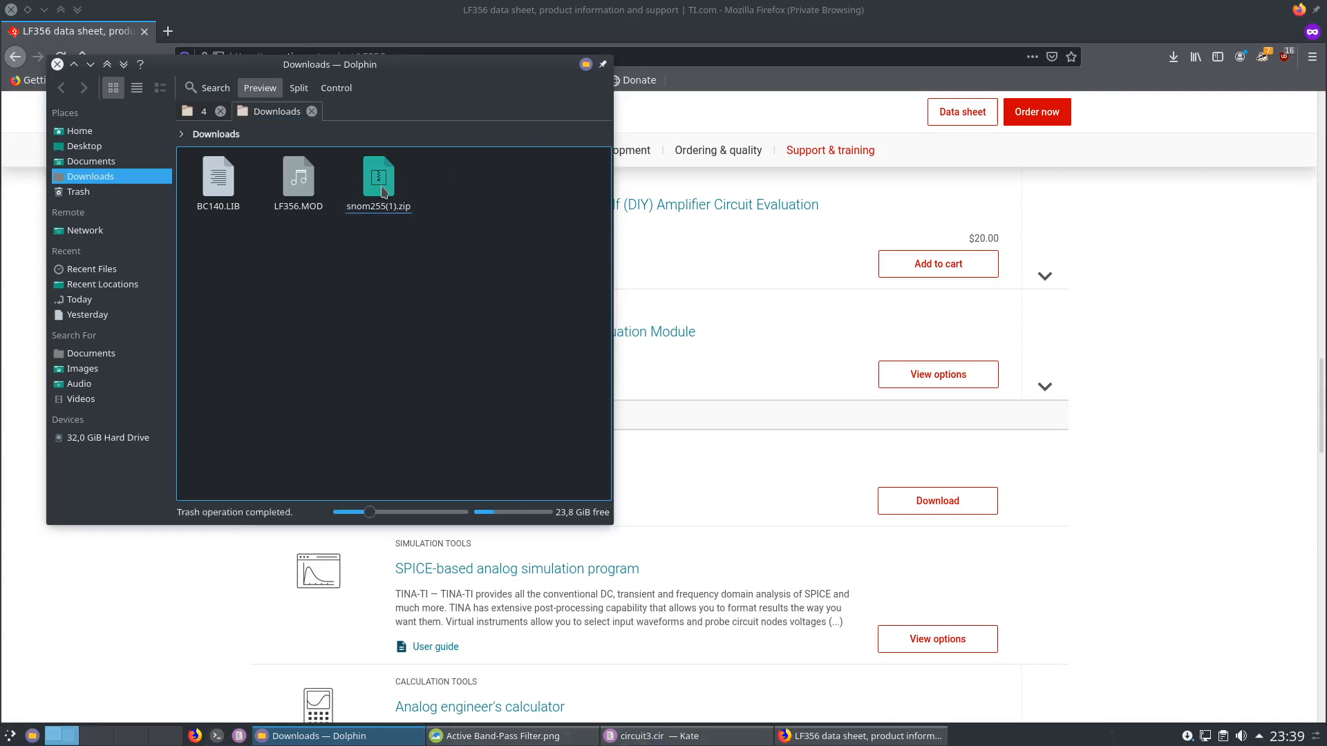
pyautogui.click(297, 178)
pyautogui.write('u')
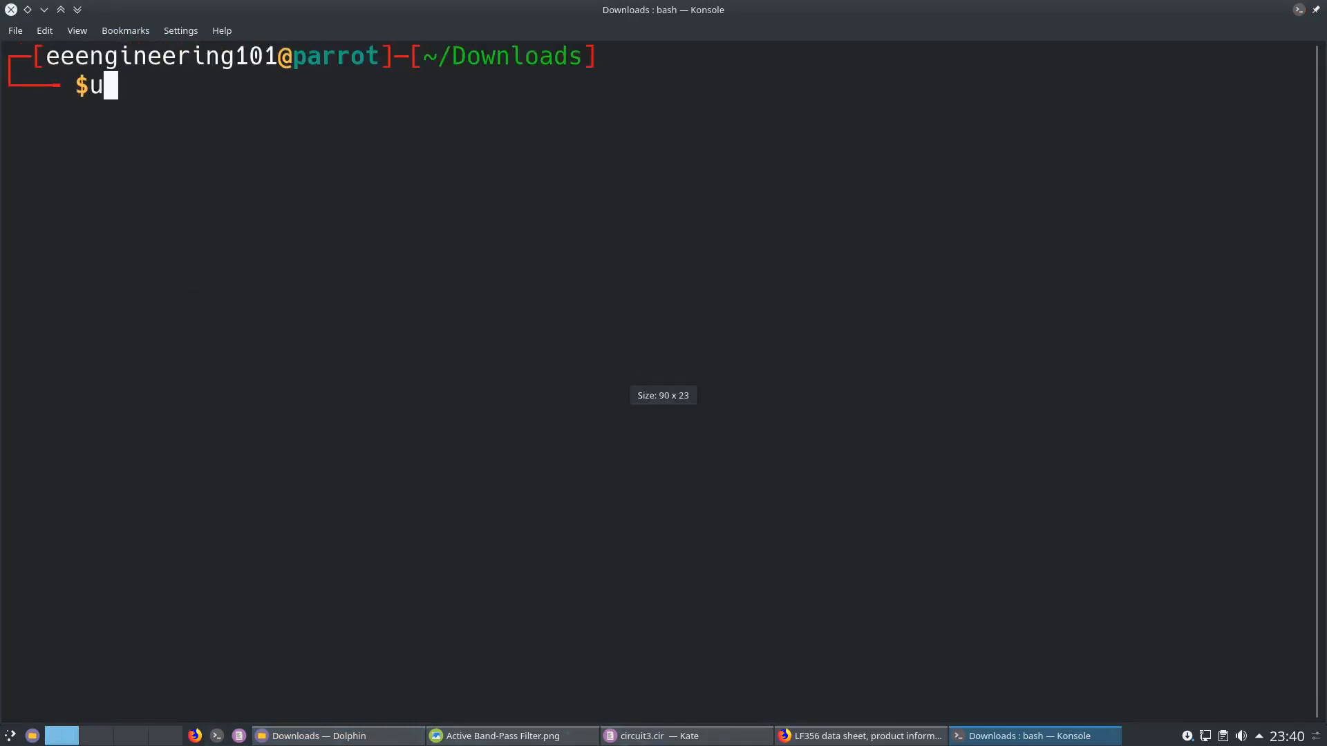
# Extract the snom255(1).zip archive with unzip in ~/Downloads.
pyautogui.write('nzip snom255\\(1\\).zip')
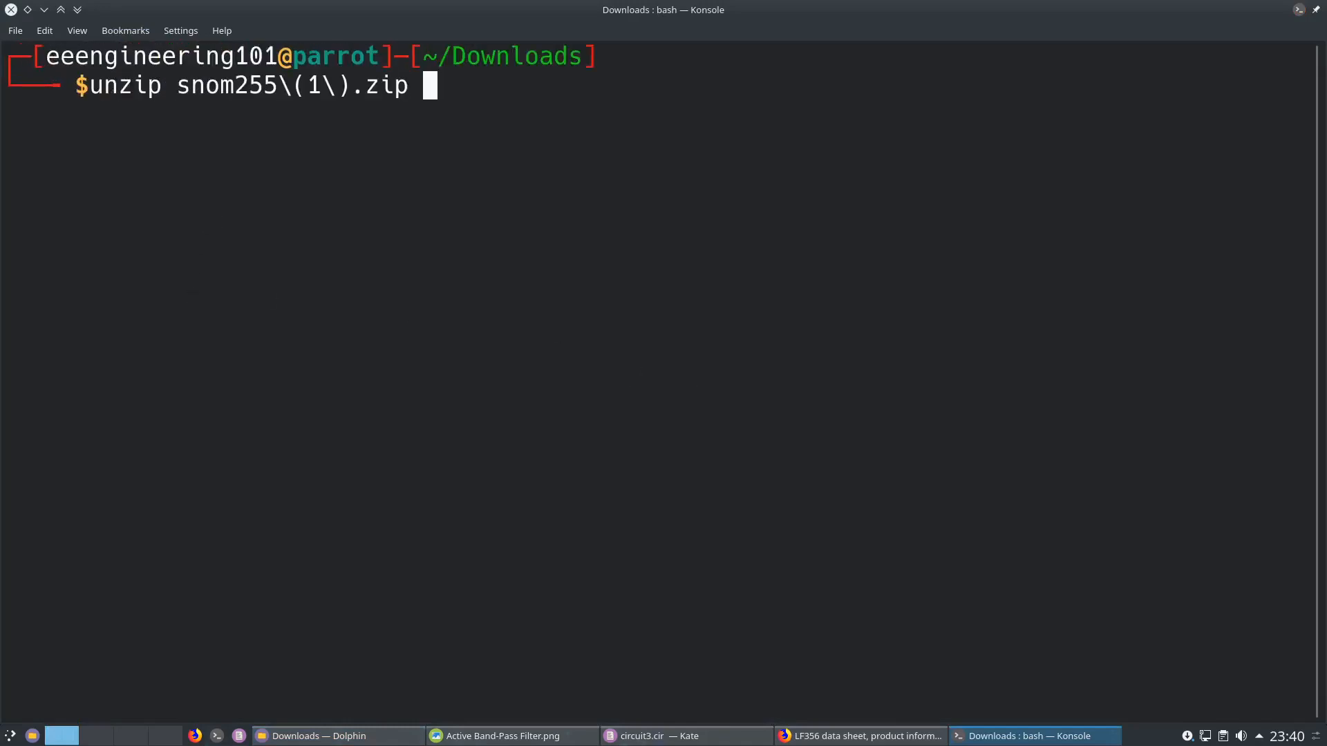
pyautogui.press('Return')
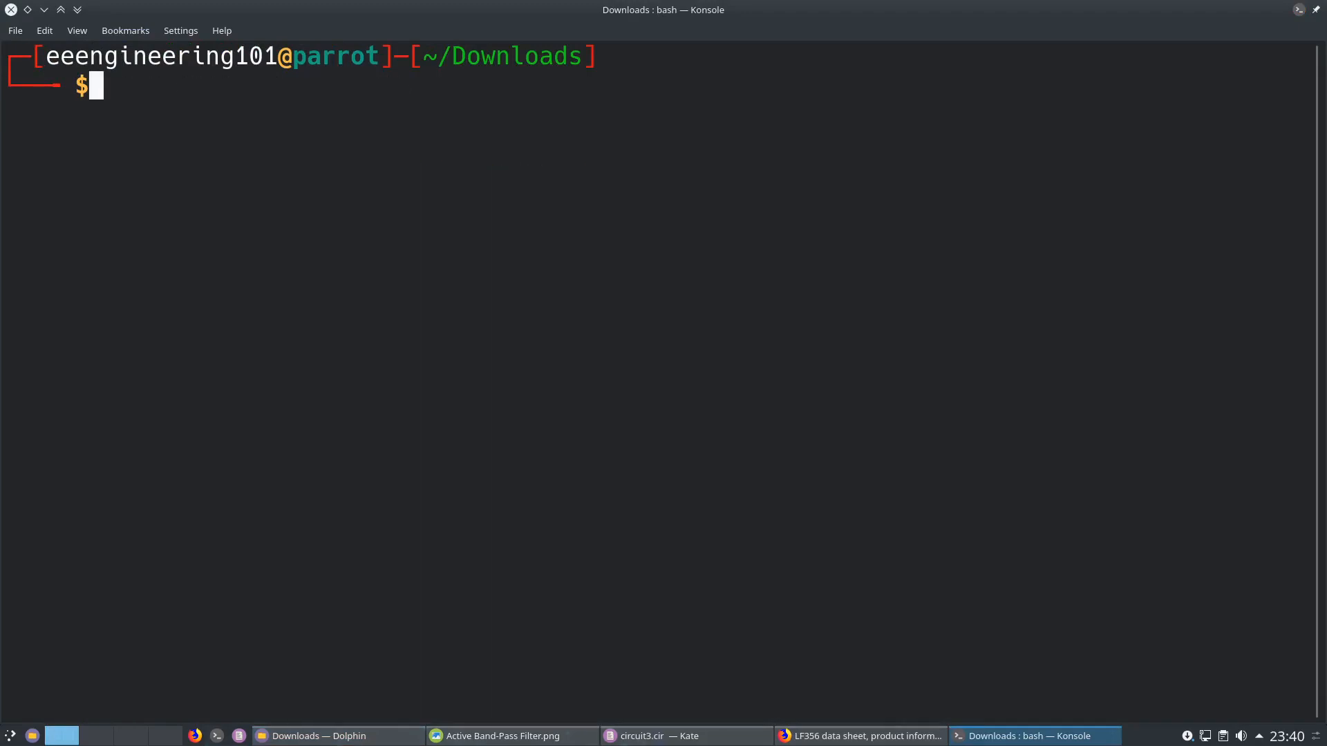
# Move the extracted LF356.MOD into Desktop/NGSPICE/Tutorial/4 beside circuit3.cir.
pyautogui.click(305, 736)
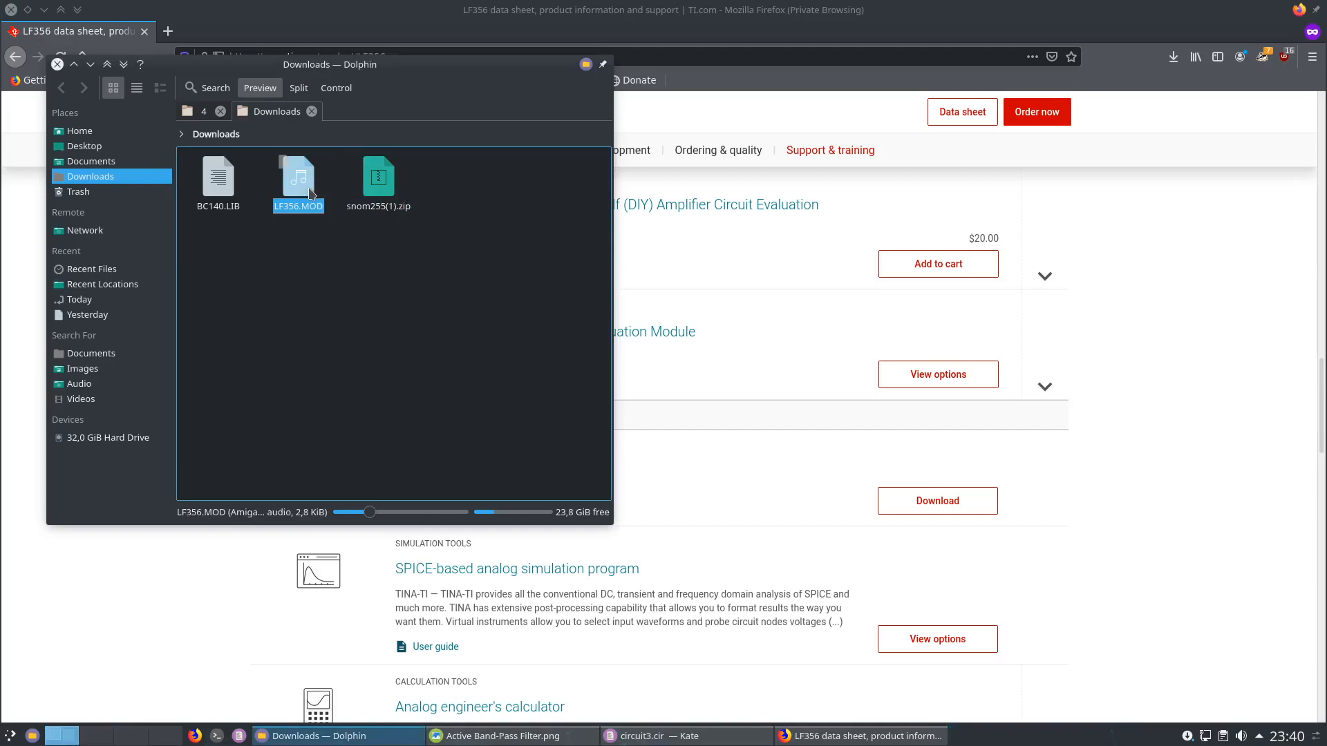
pyautogui.moveTo(347, 199)
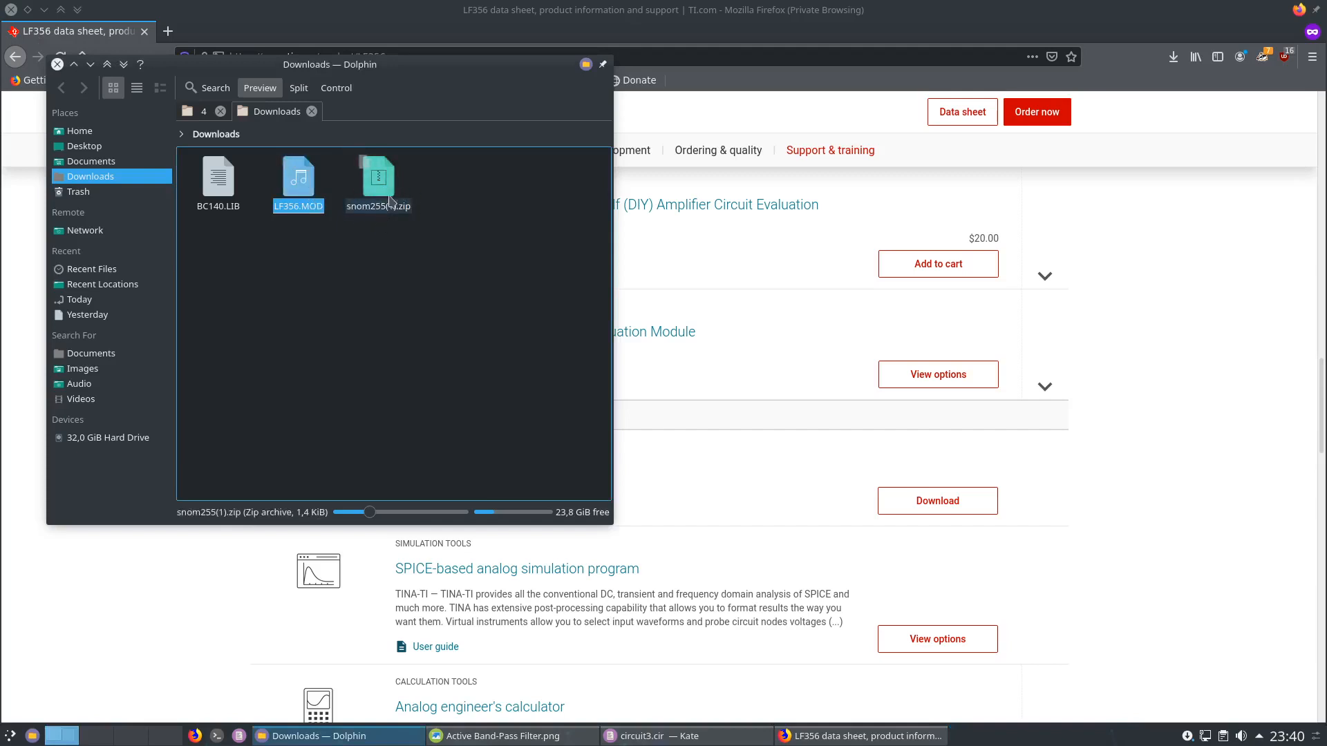
pyautogui.click(298, 178)
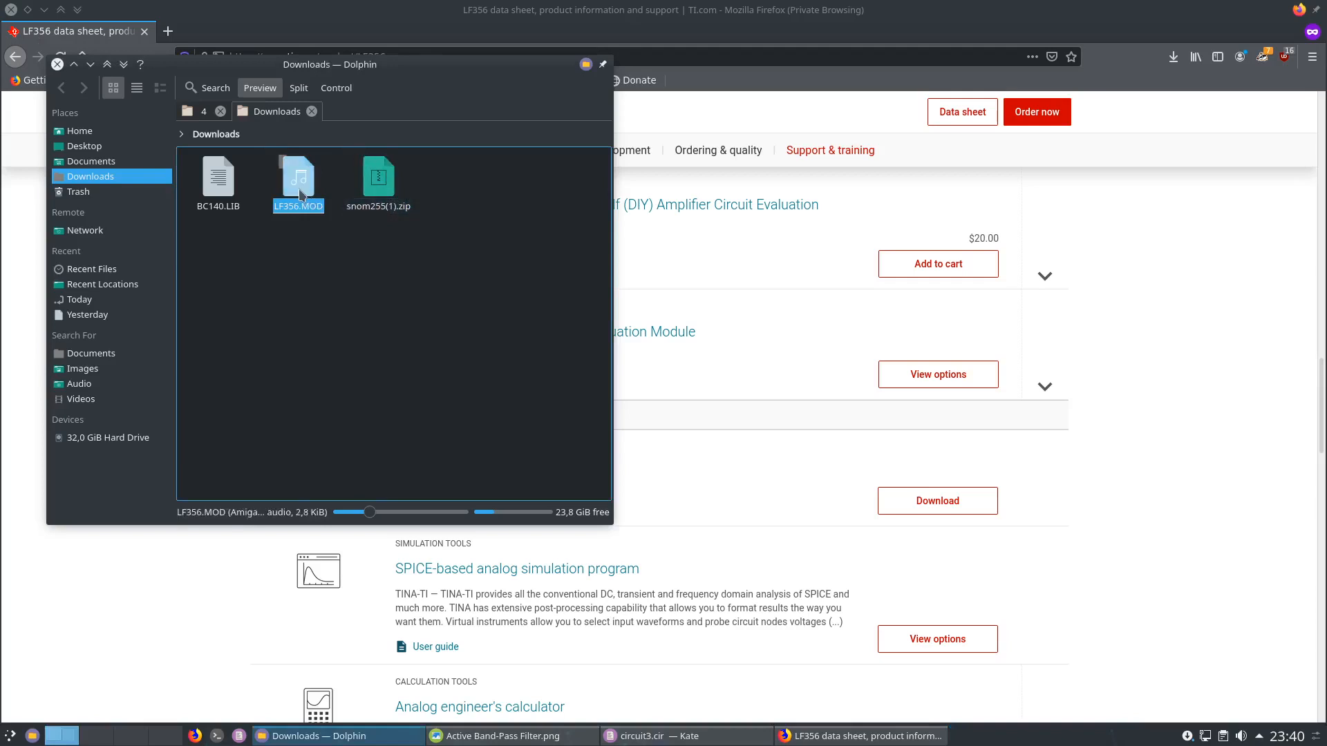
pyautogui.moveTo(323, 201)
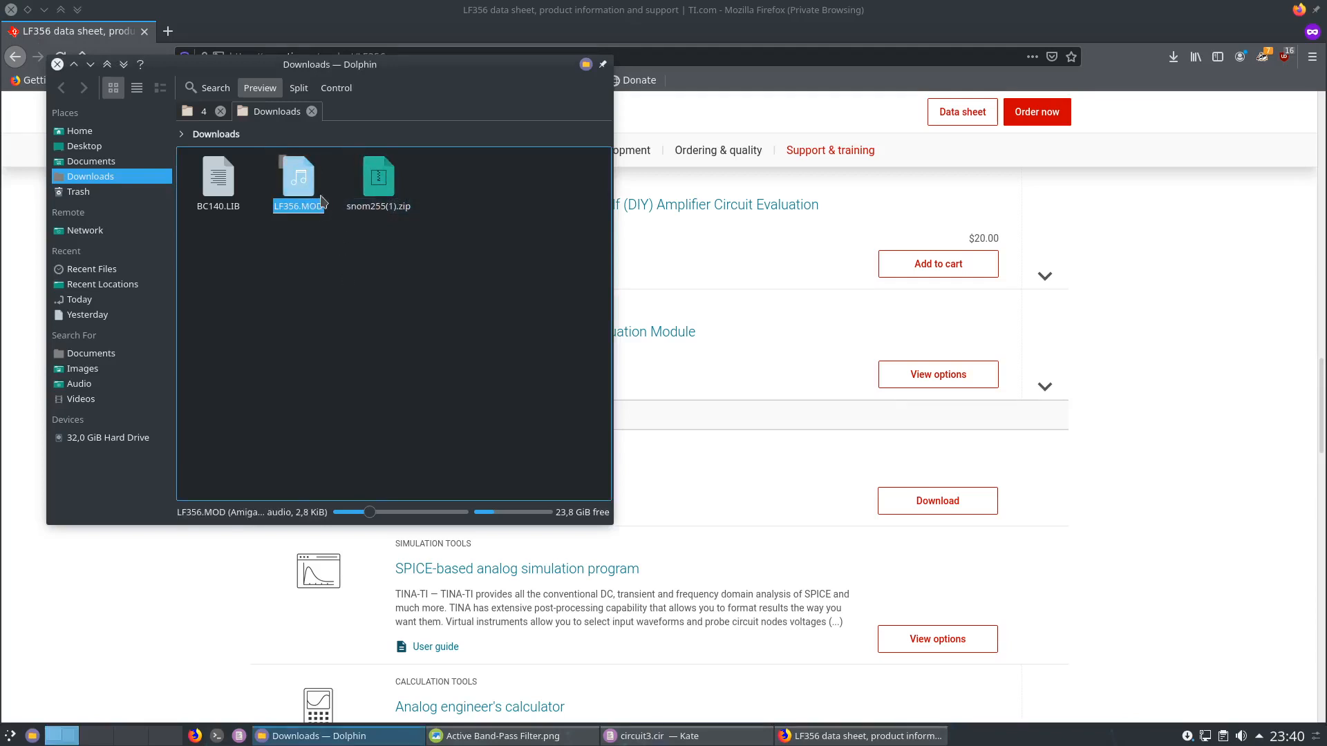
pyautogui.click(84, 146)
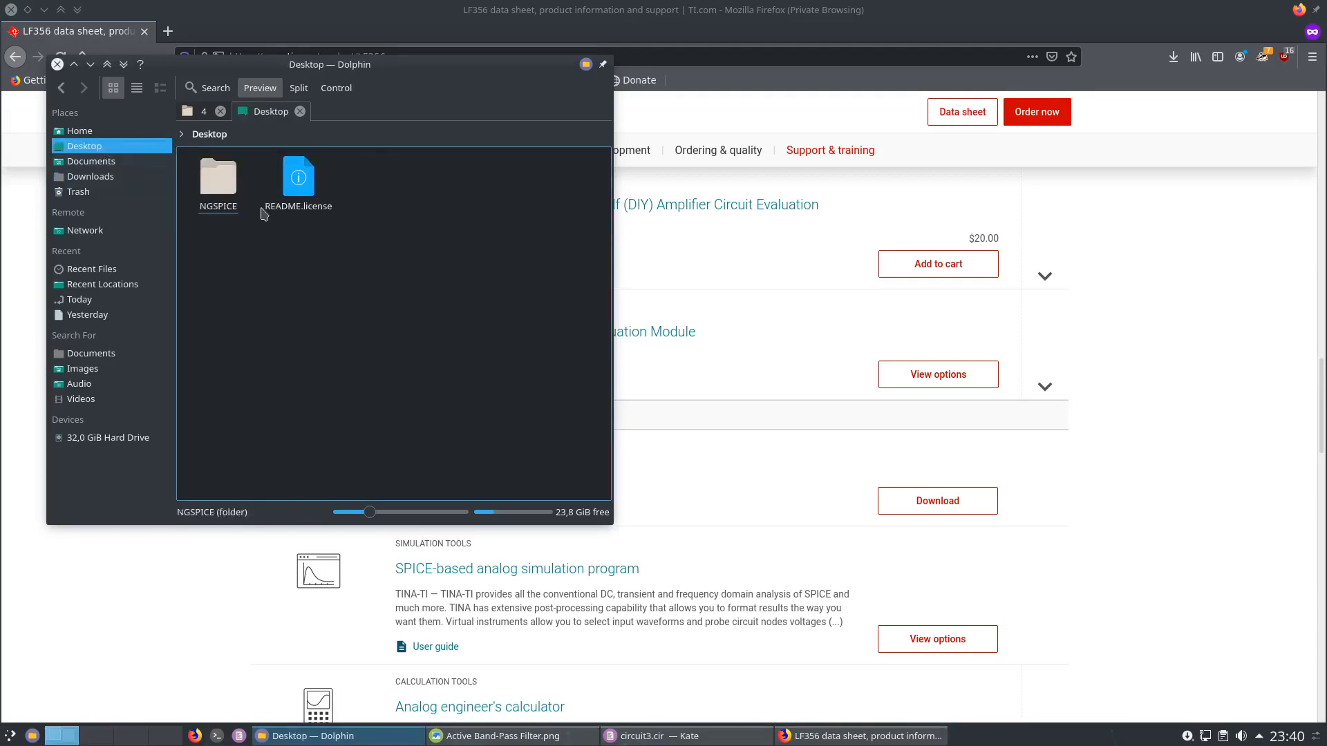
pyautogui.click(218, 174)
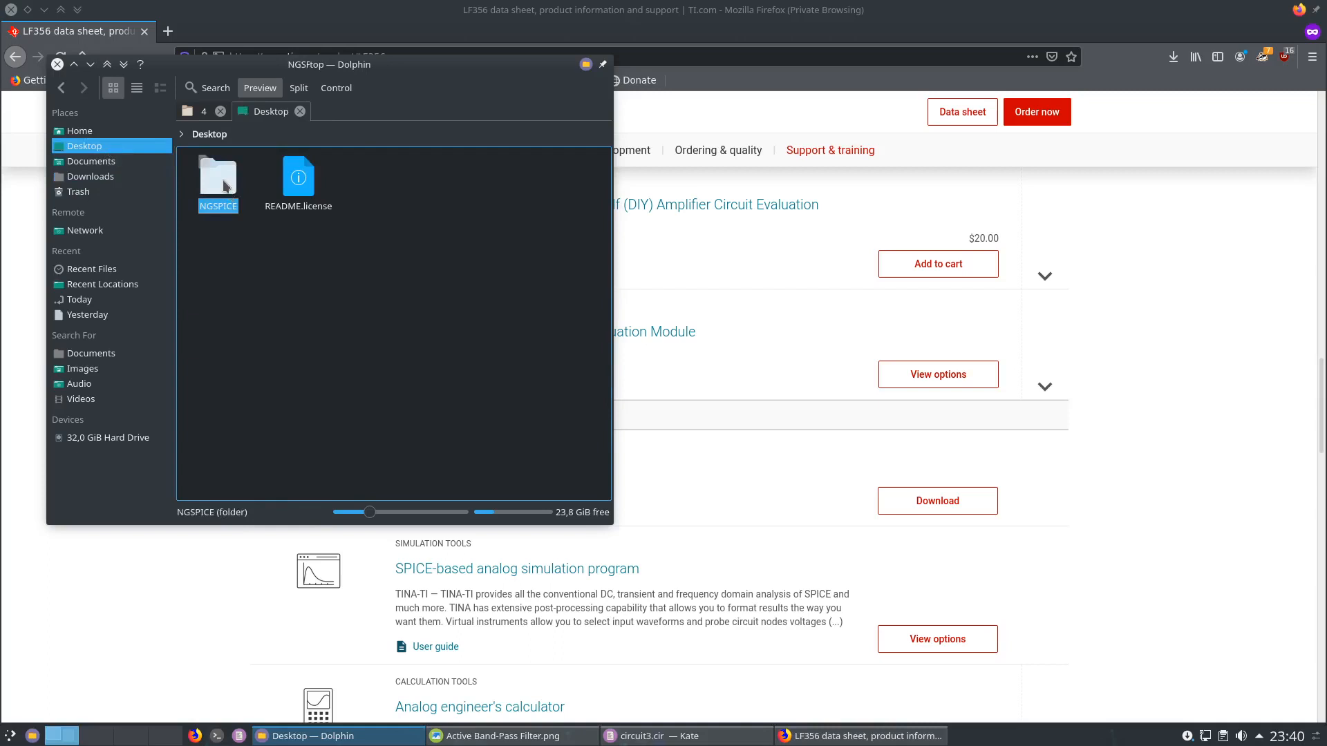
pyautogui.doubleClick(218, 175)
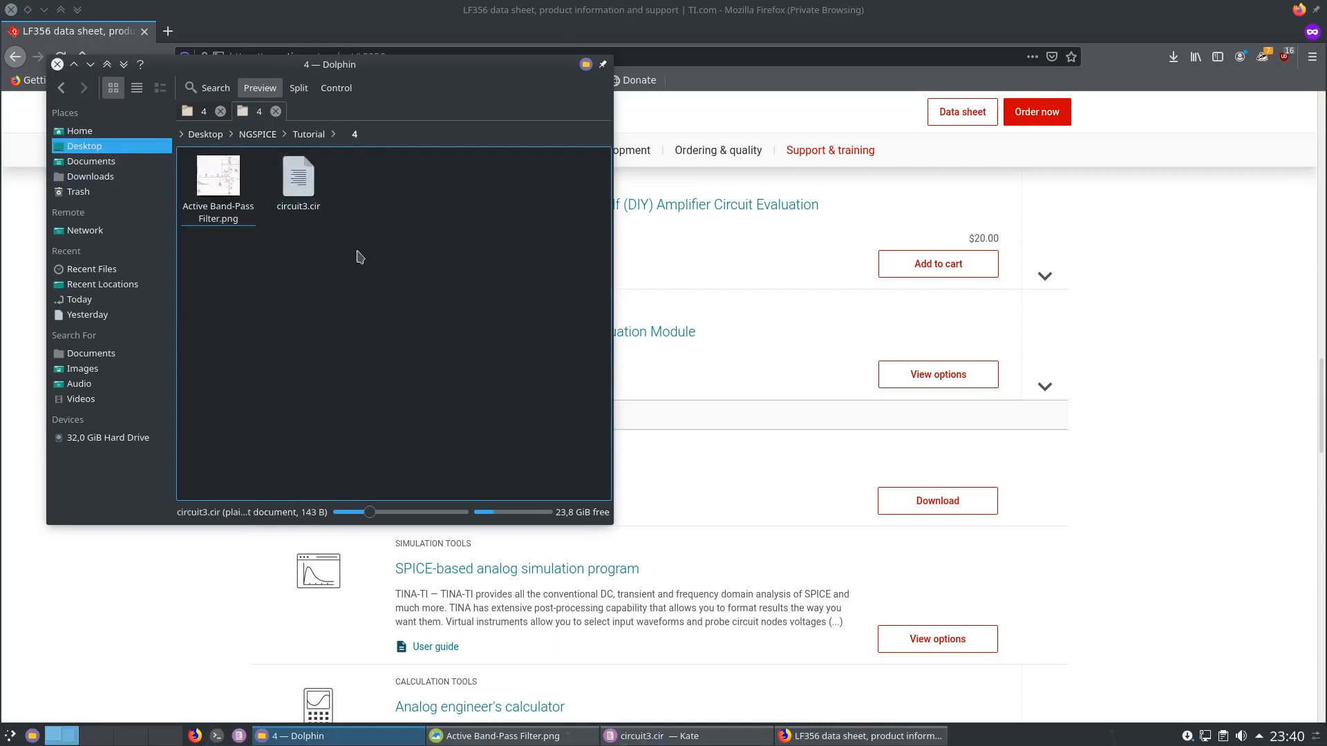
pyautogui.click(378, 179)
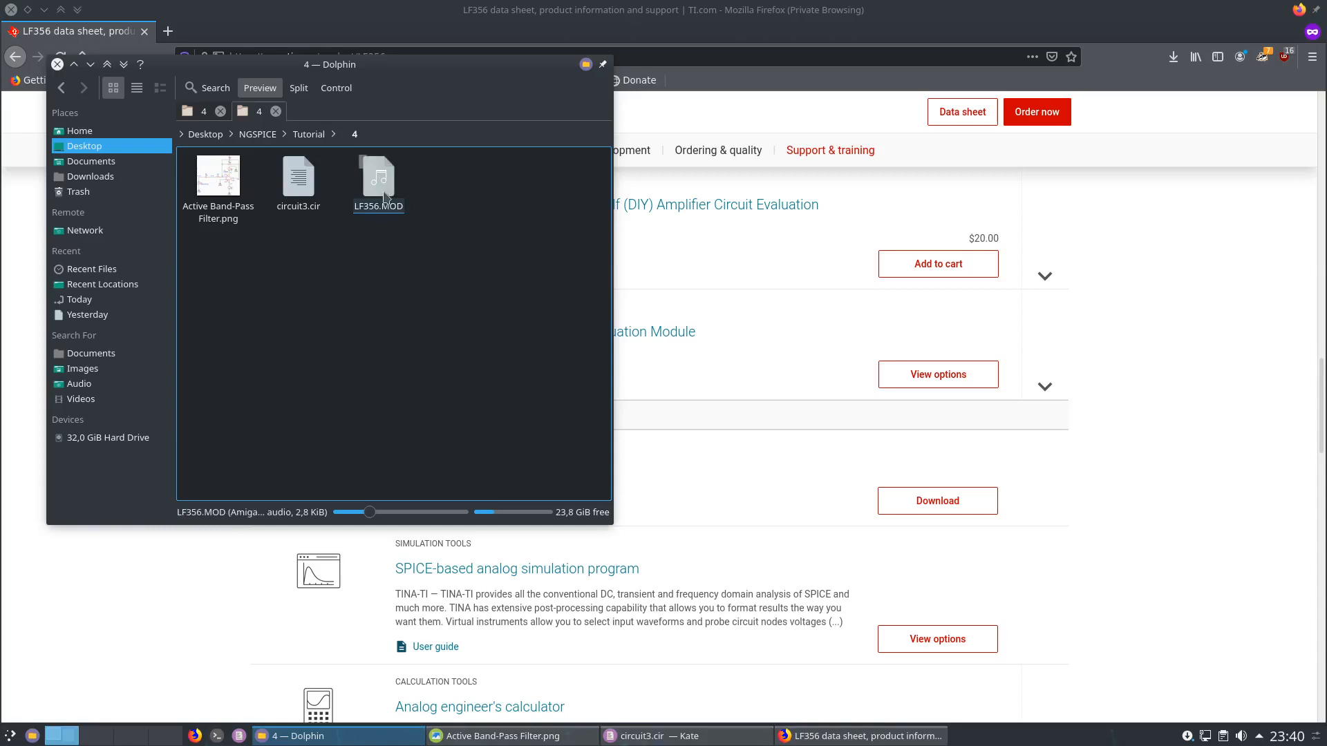
pyautogui.click(450, 242)
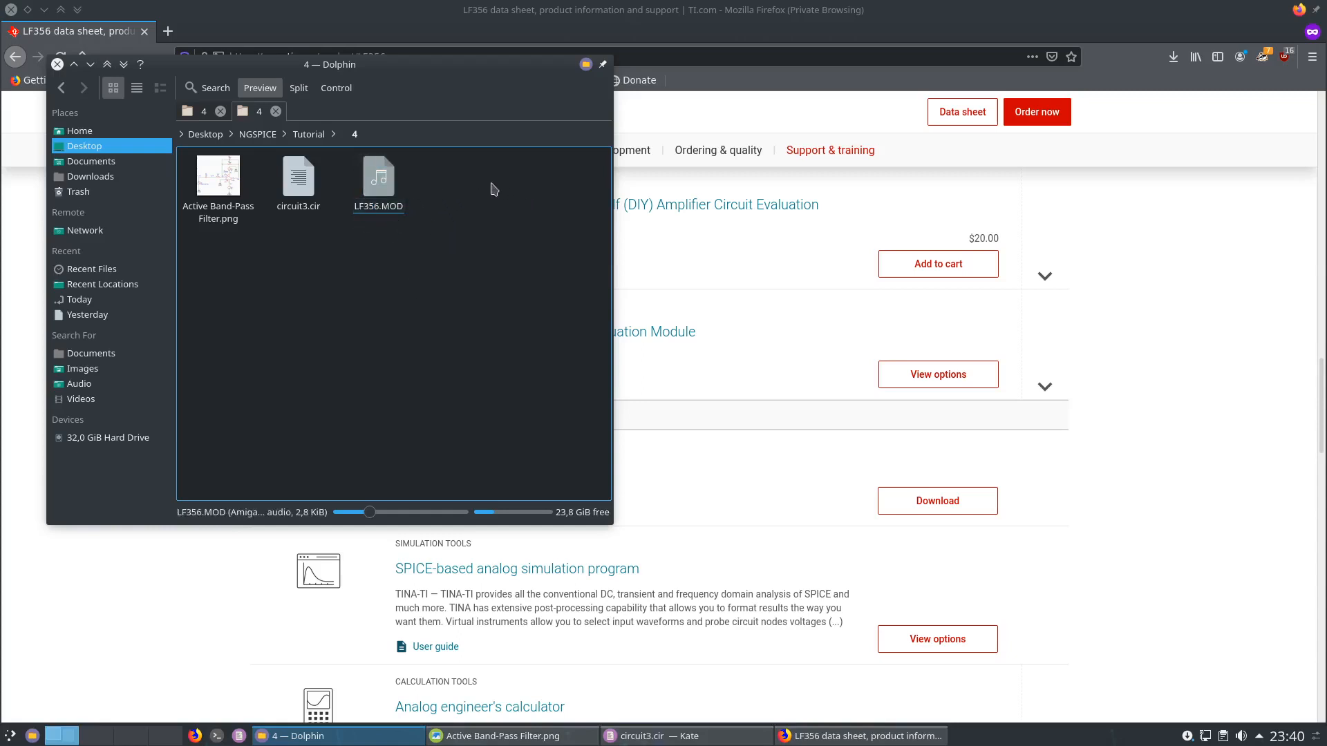
# Launch a Konsole terminal in the Tutorial/4 folder via Dolphin's Open Terminal Here.
pyautogui.rightClick(378, 178)
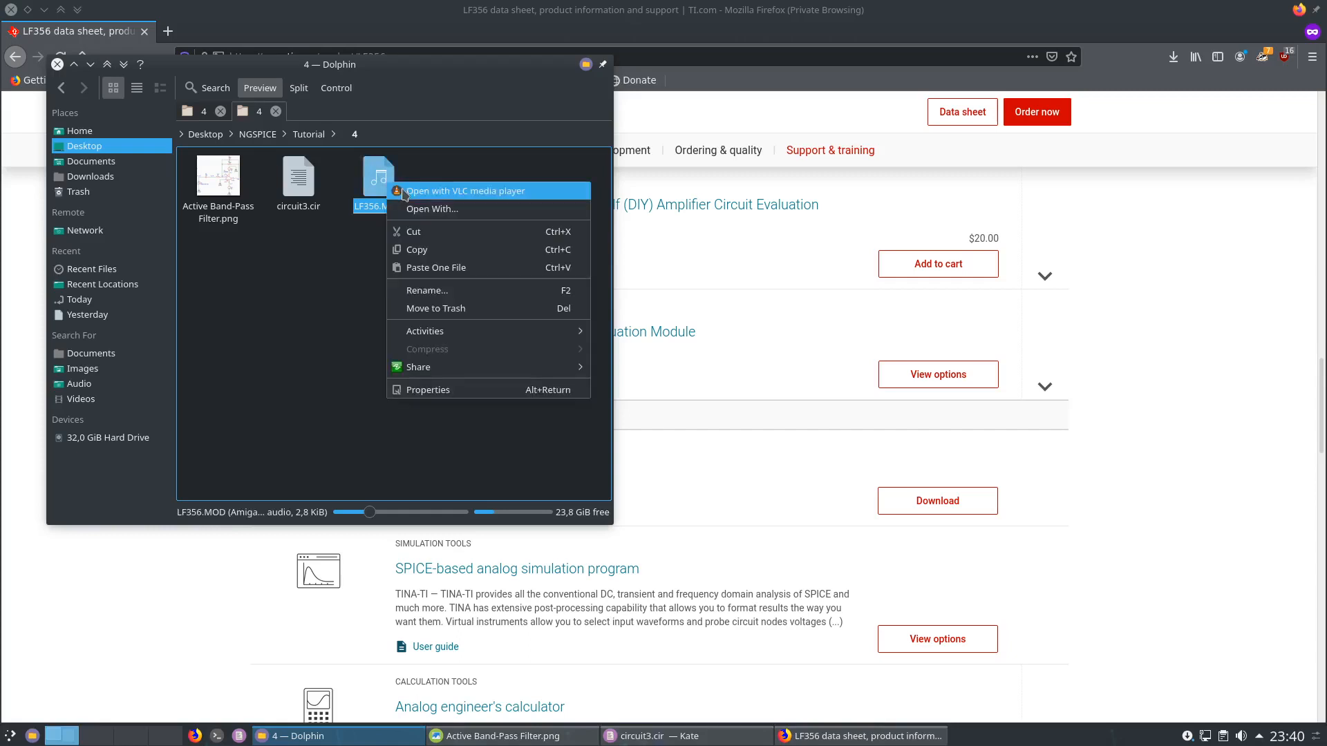
pyautogui.click(434, 207)
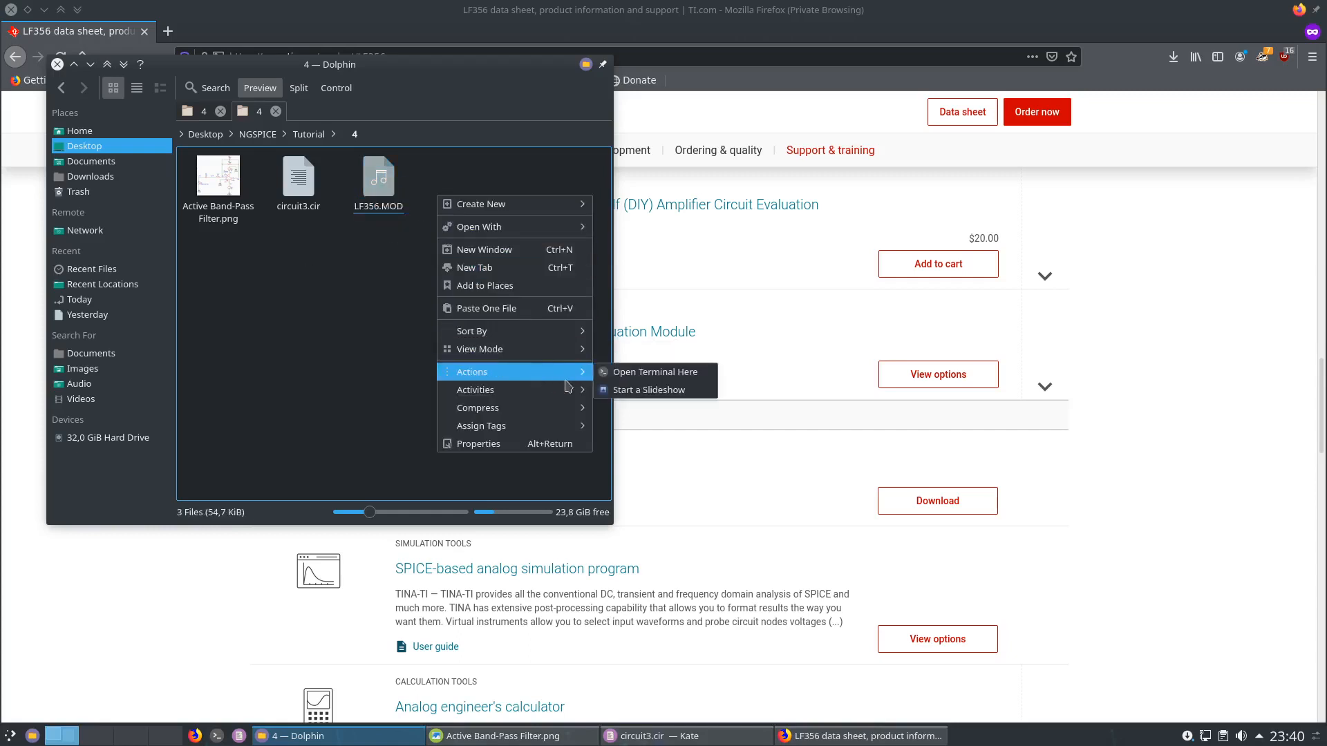
pyautogui.click(504, 259)
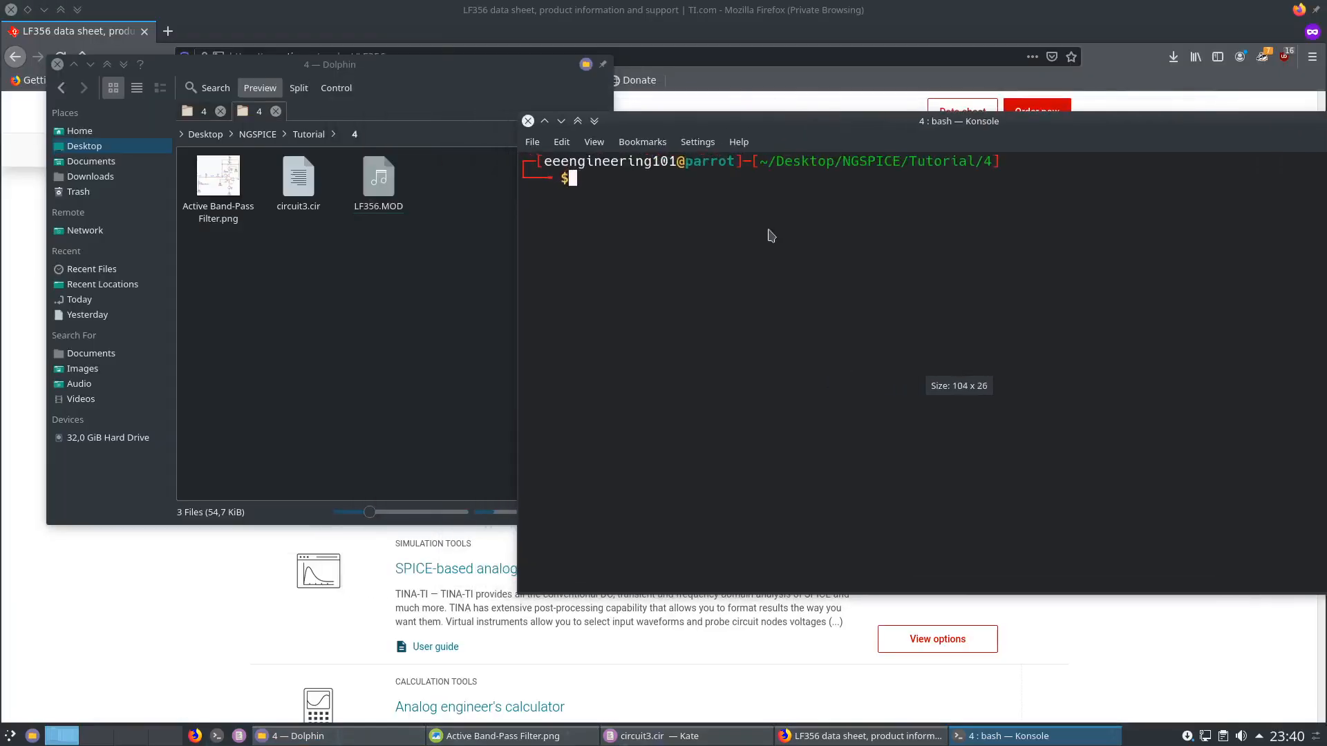
# Print LF356.MOD with cat and scroll up to its National Semiconductor op-amp header.
pyautogui.write('cat')
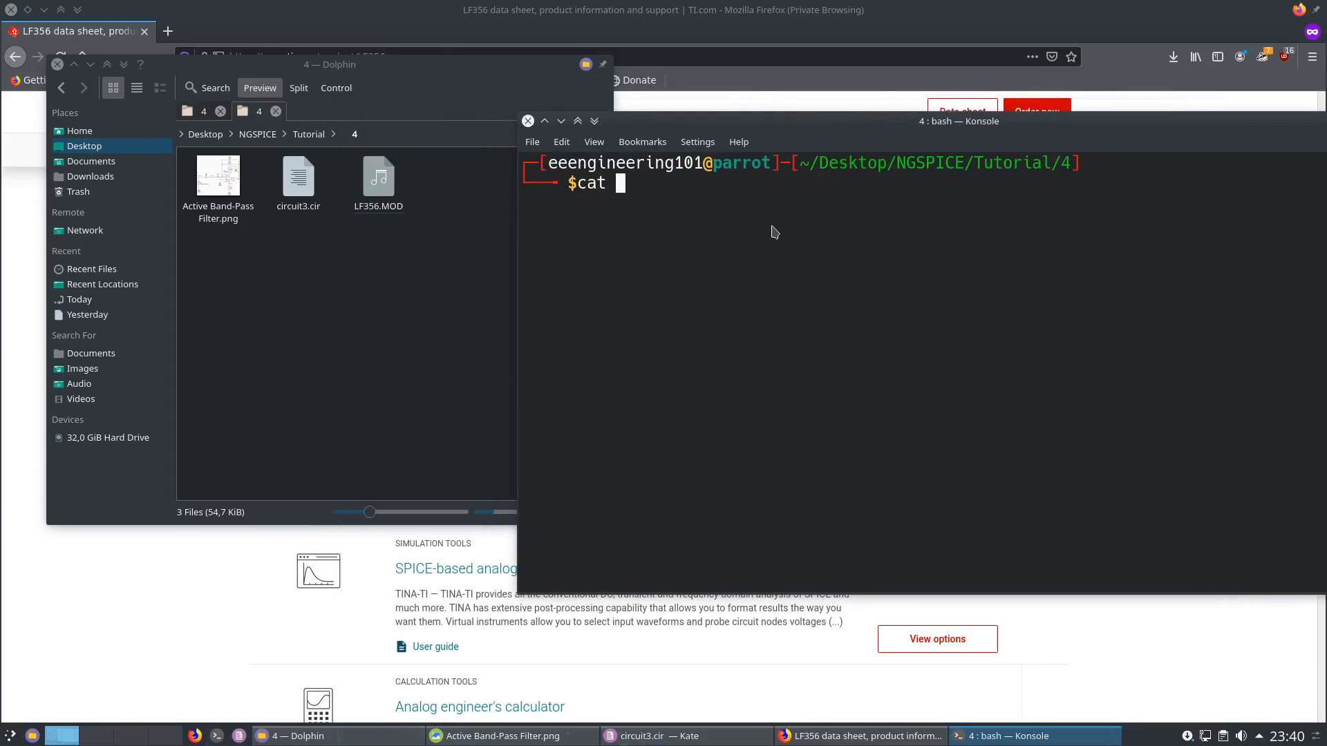
pyautogui.press('Return')
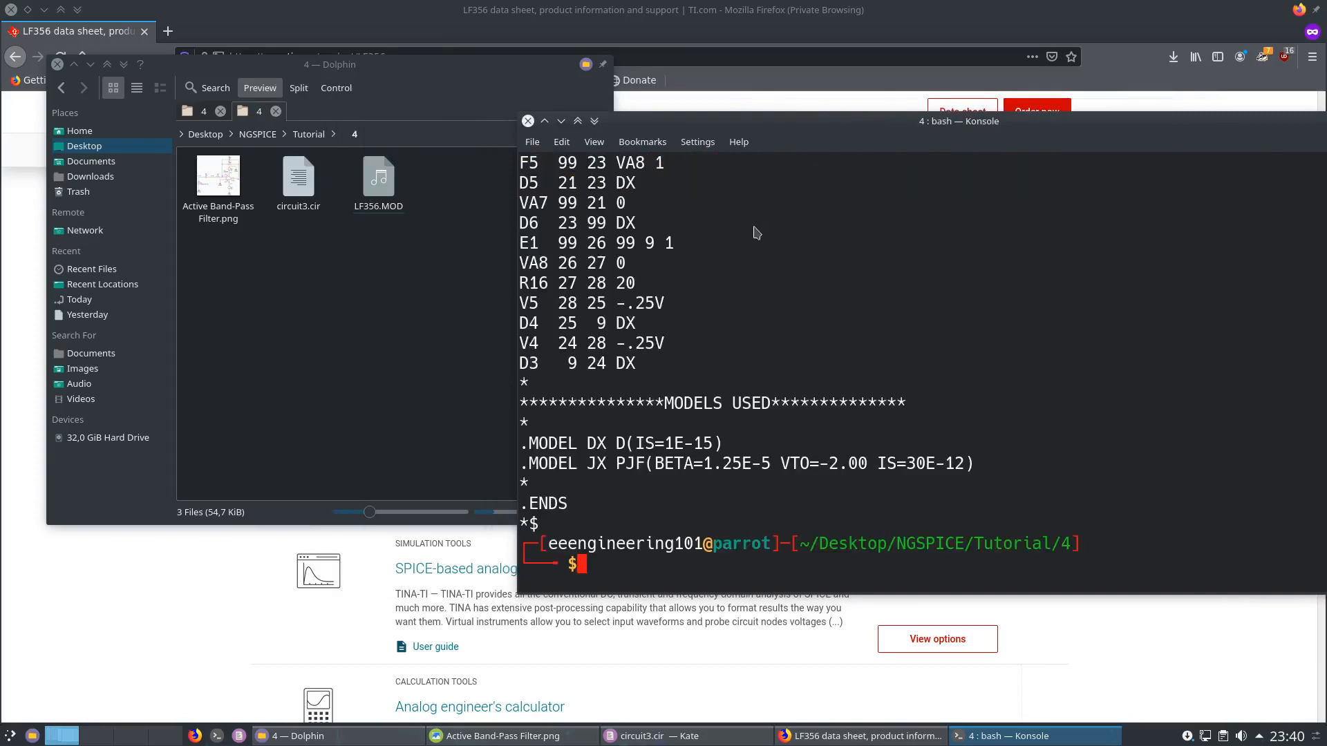
pyautogui.click(378, 177)
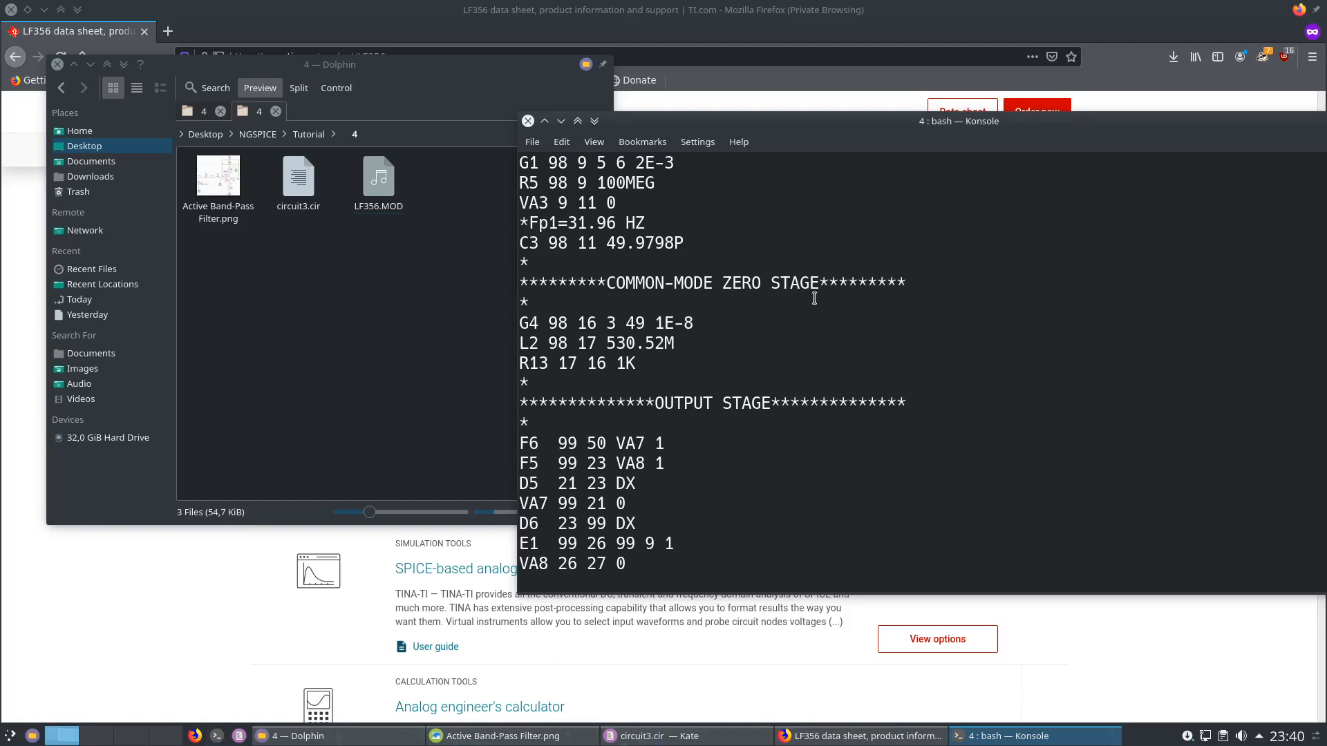
pyautogui.moveTo(947, 163)
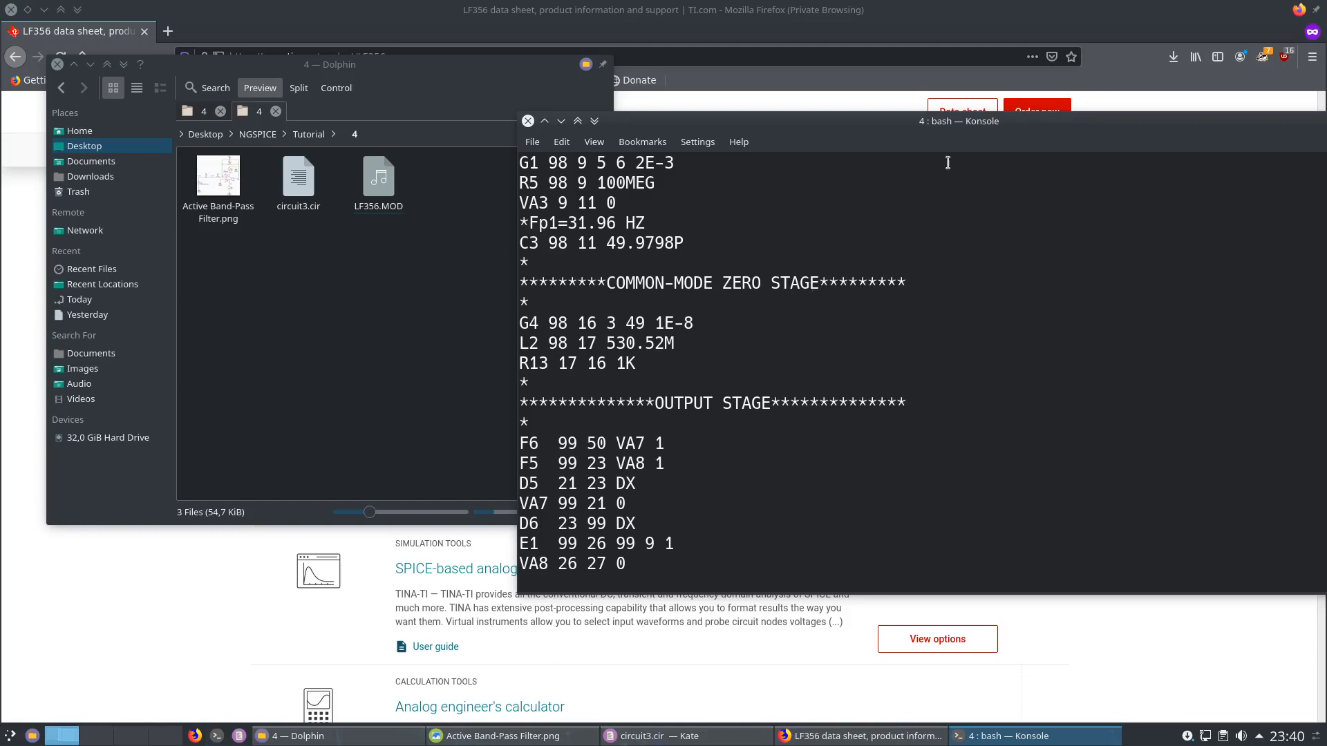
pyautogui.click(378, 175)
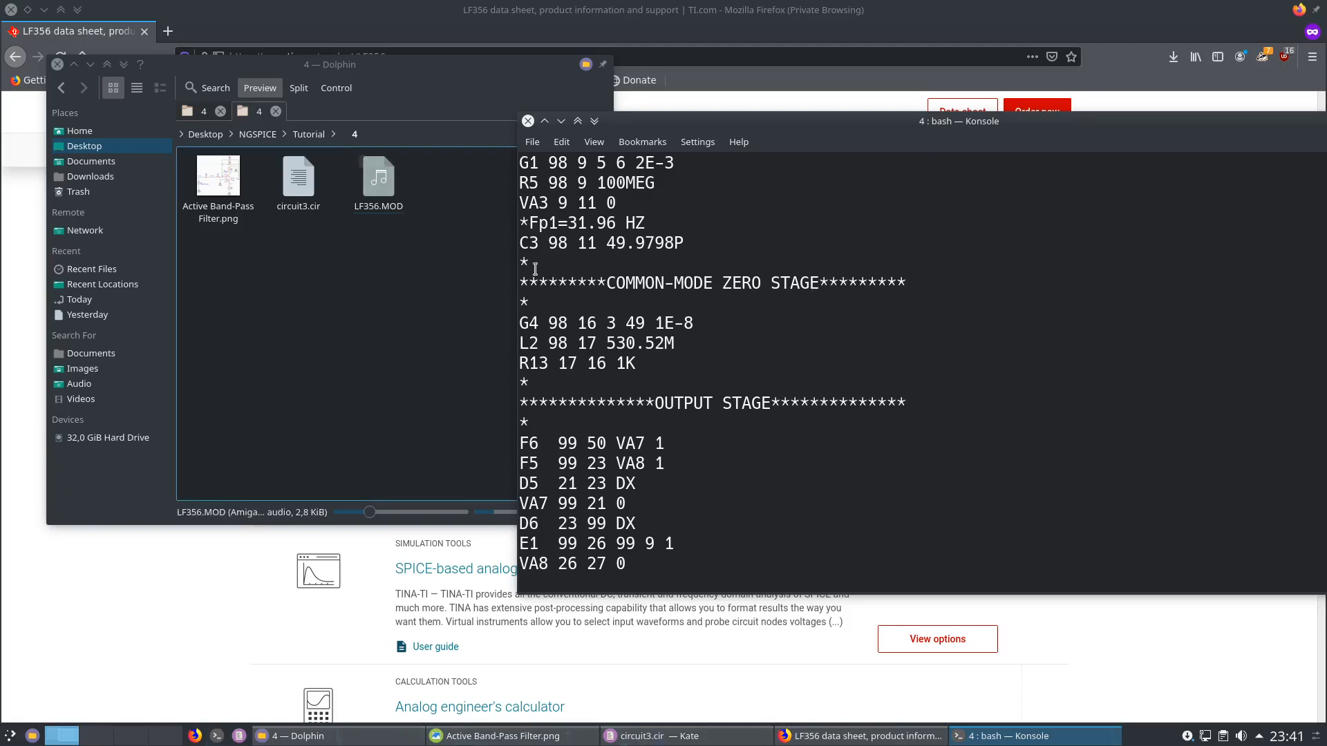
pyautogui.scroll(3)
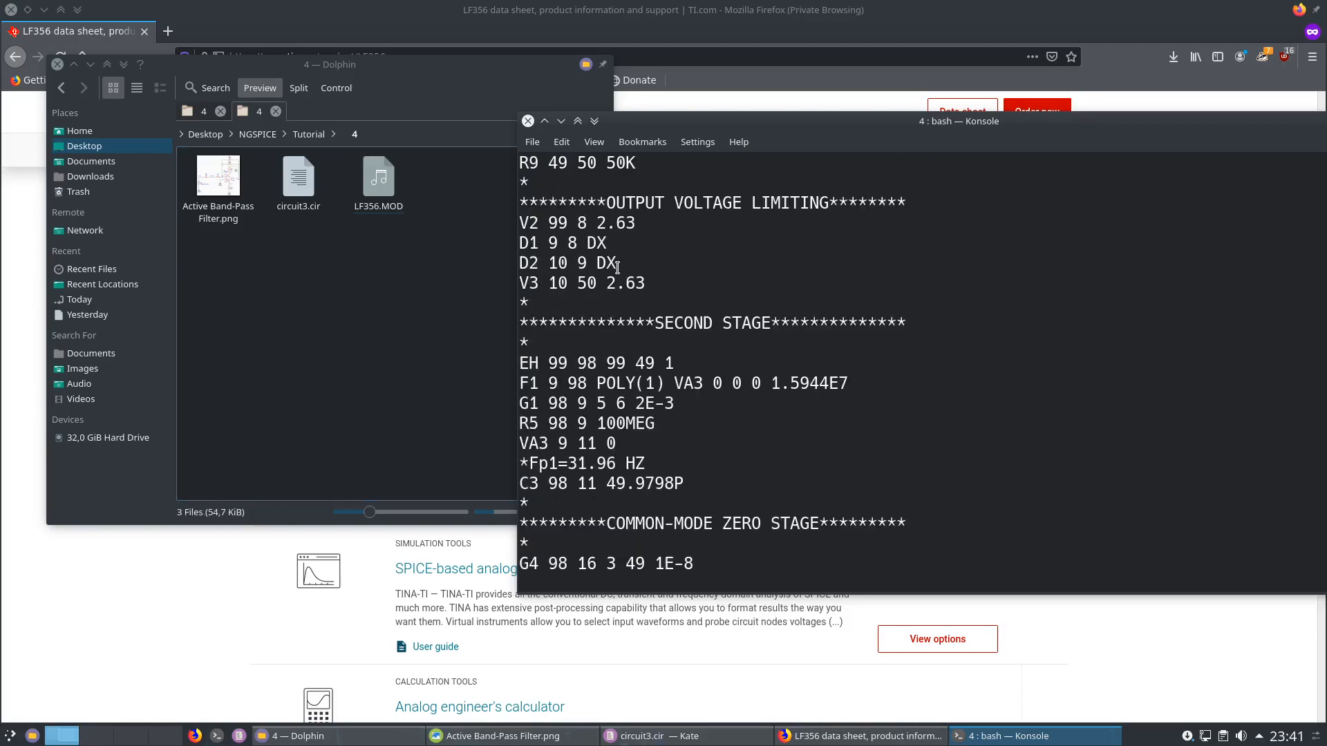
pyautogui.scroll(3)
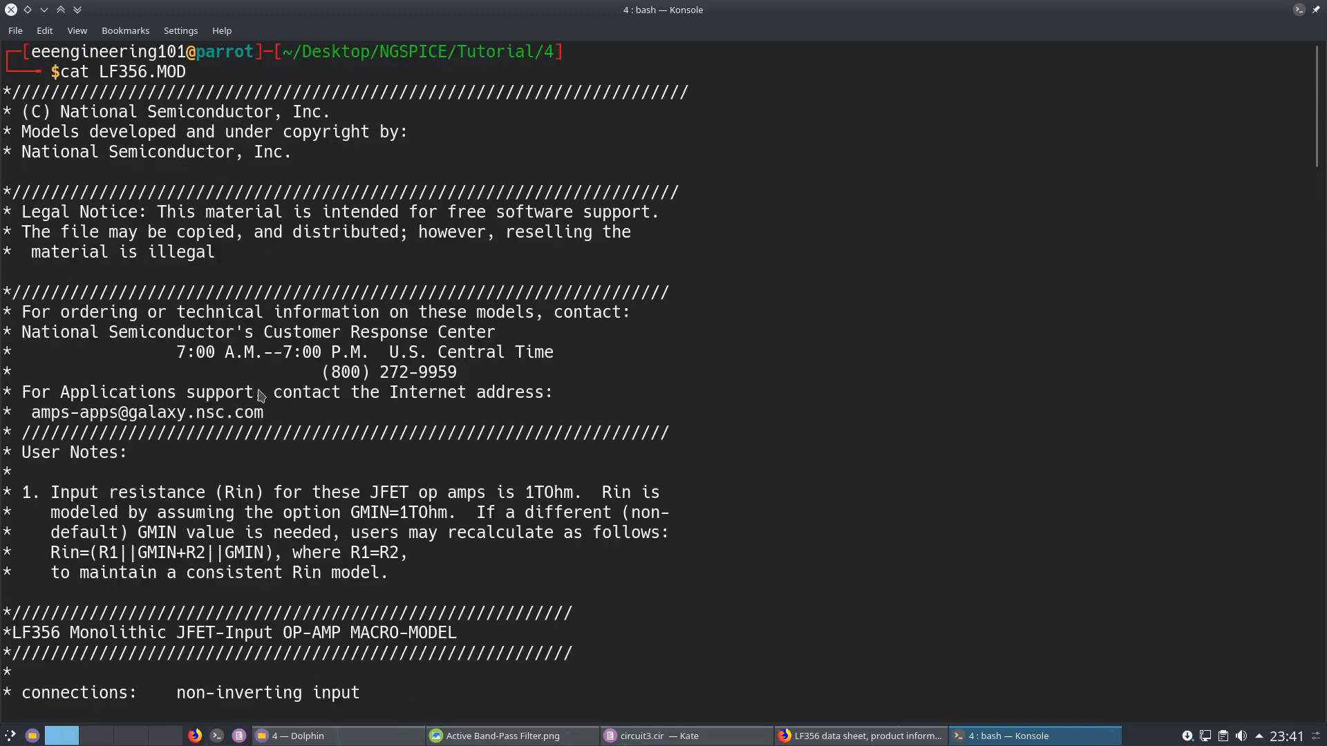
pyautogui.scroll(-3)
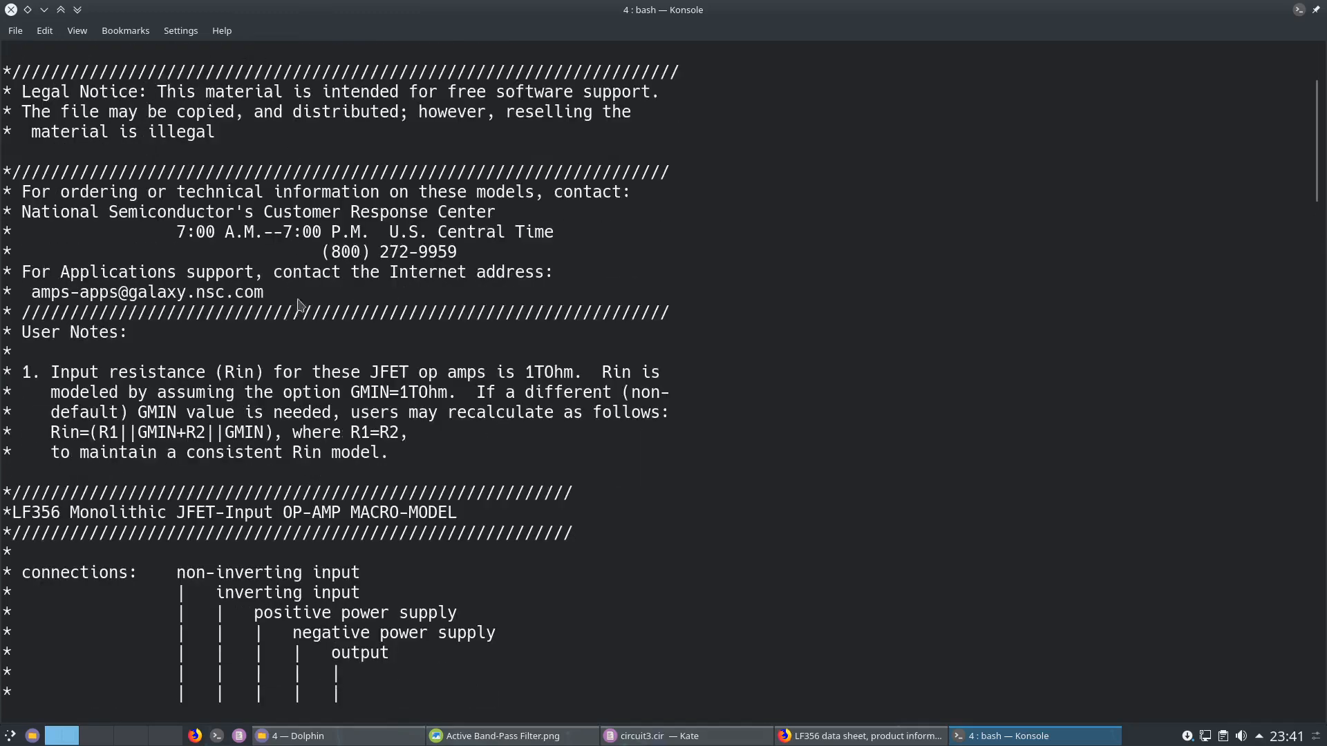
pyautogui.scroll(-3)
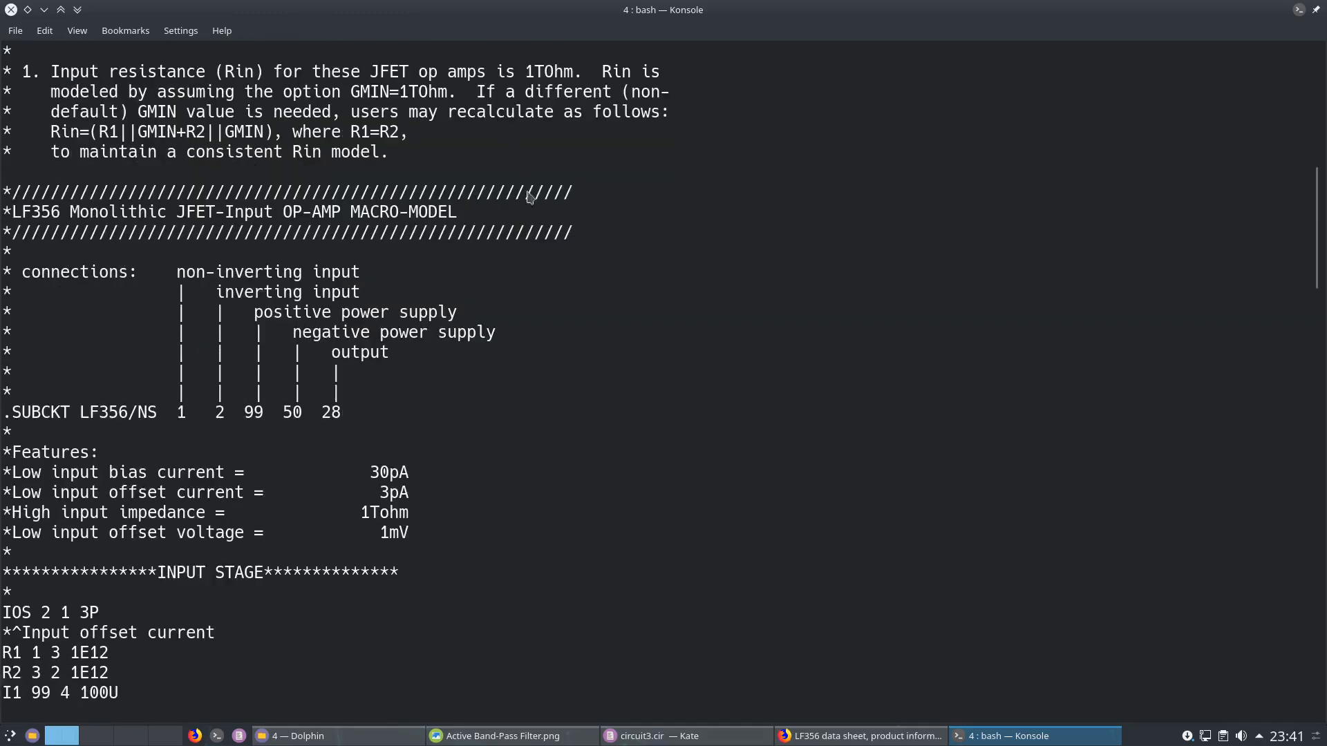
pyautogui.moveTo(13, 413)
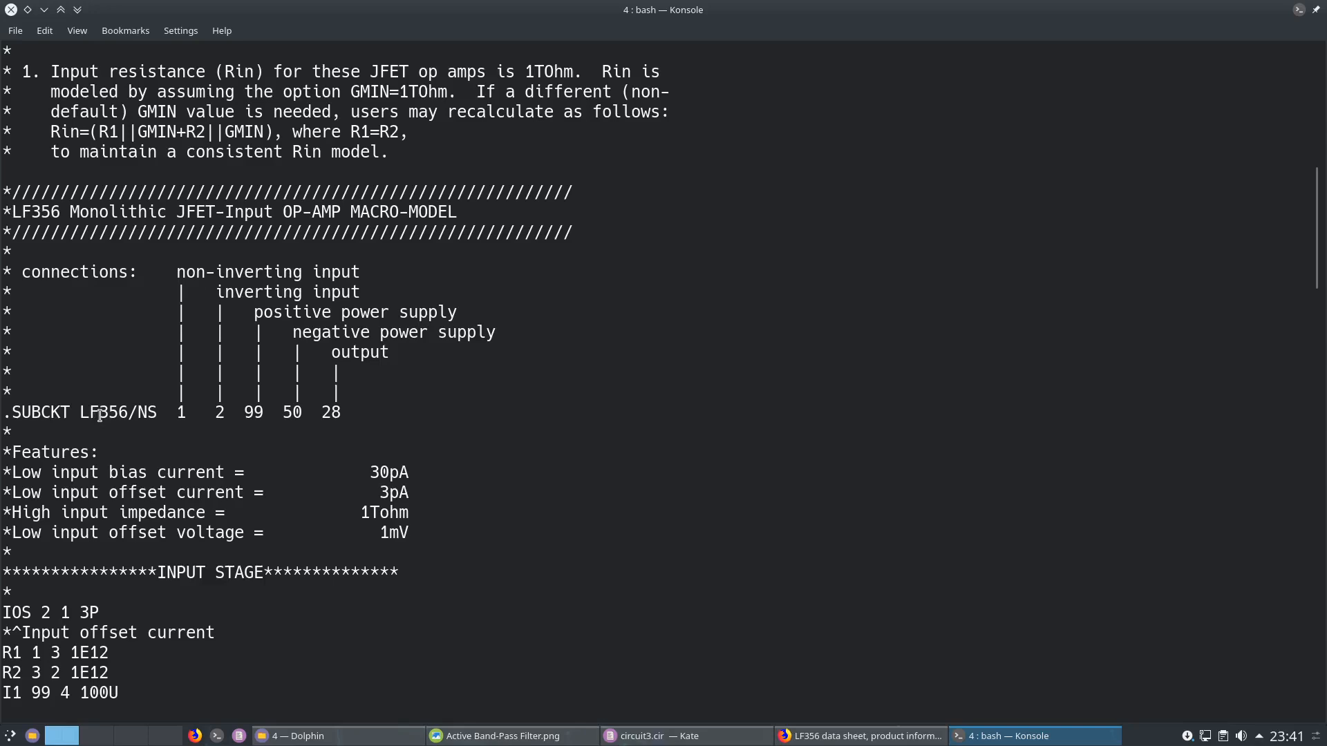
pyautogui.scroll(-3)
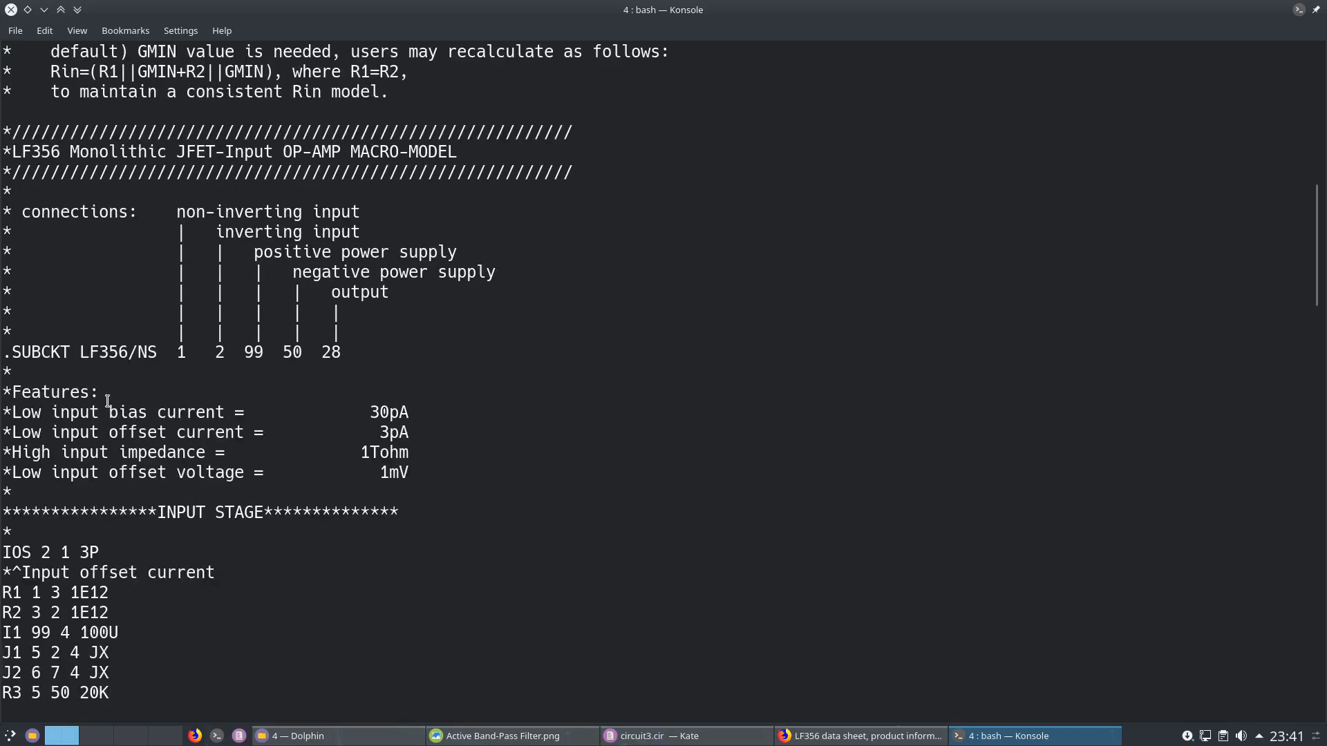
pyautogui.scroll(-3)
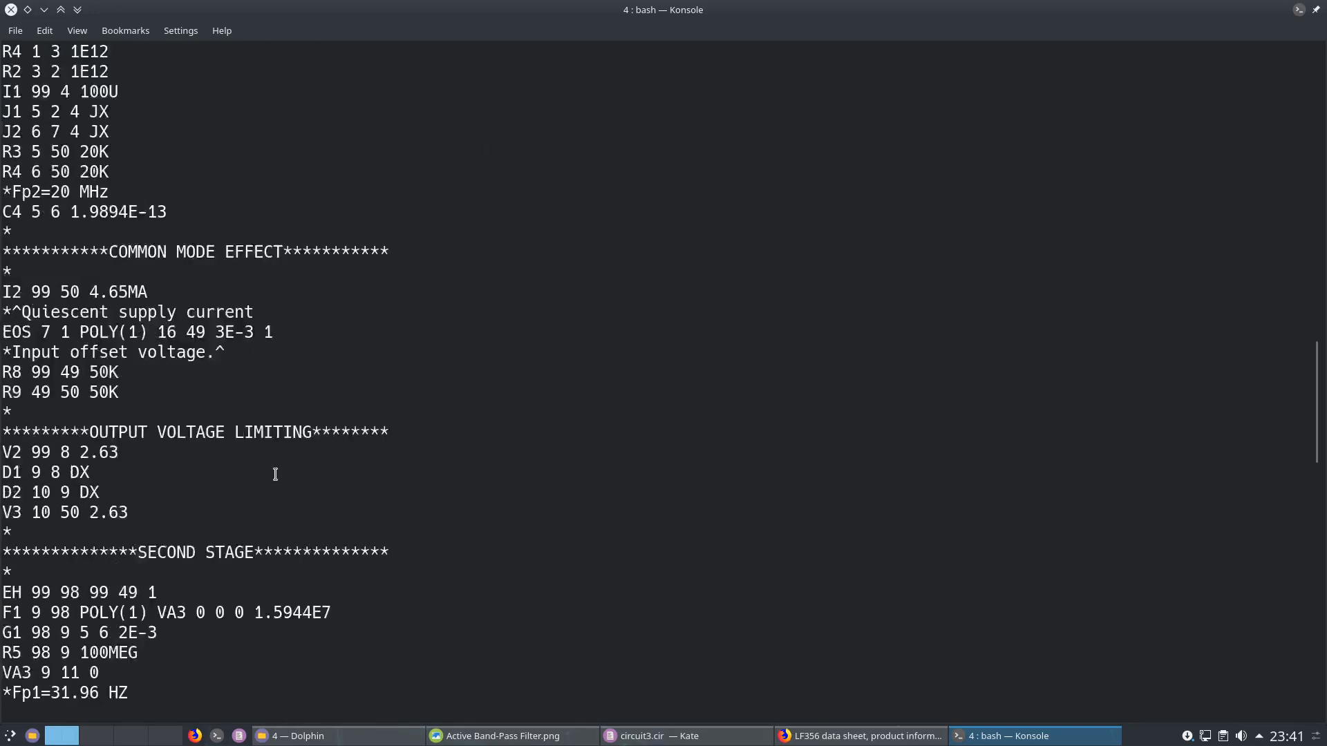
pyautogui.scroll(-3)
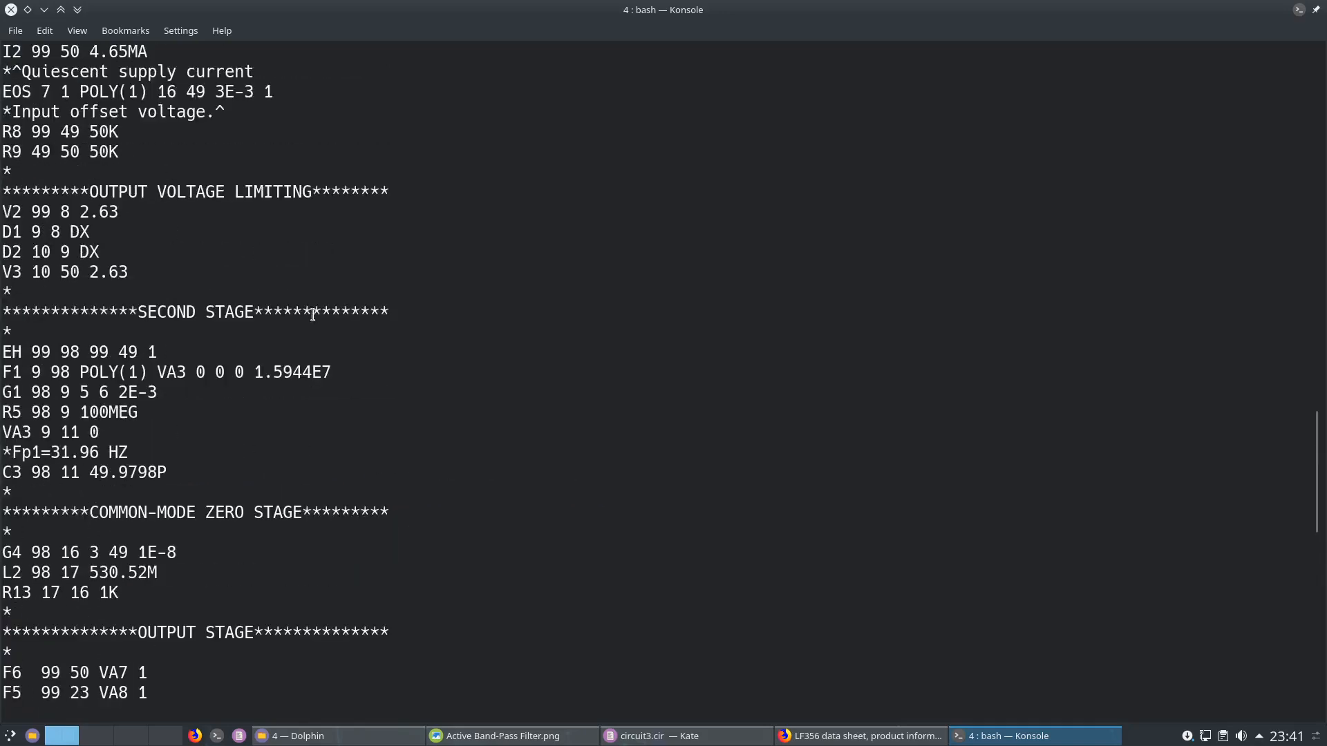
pyautogui.scroll(3)
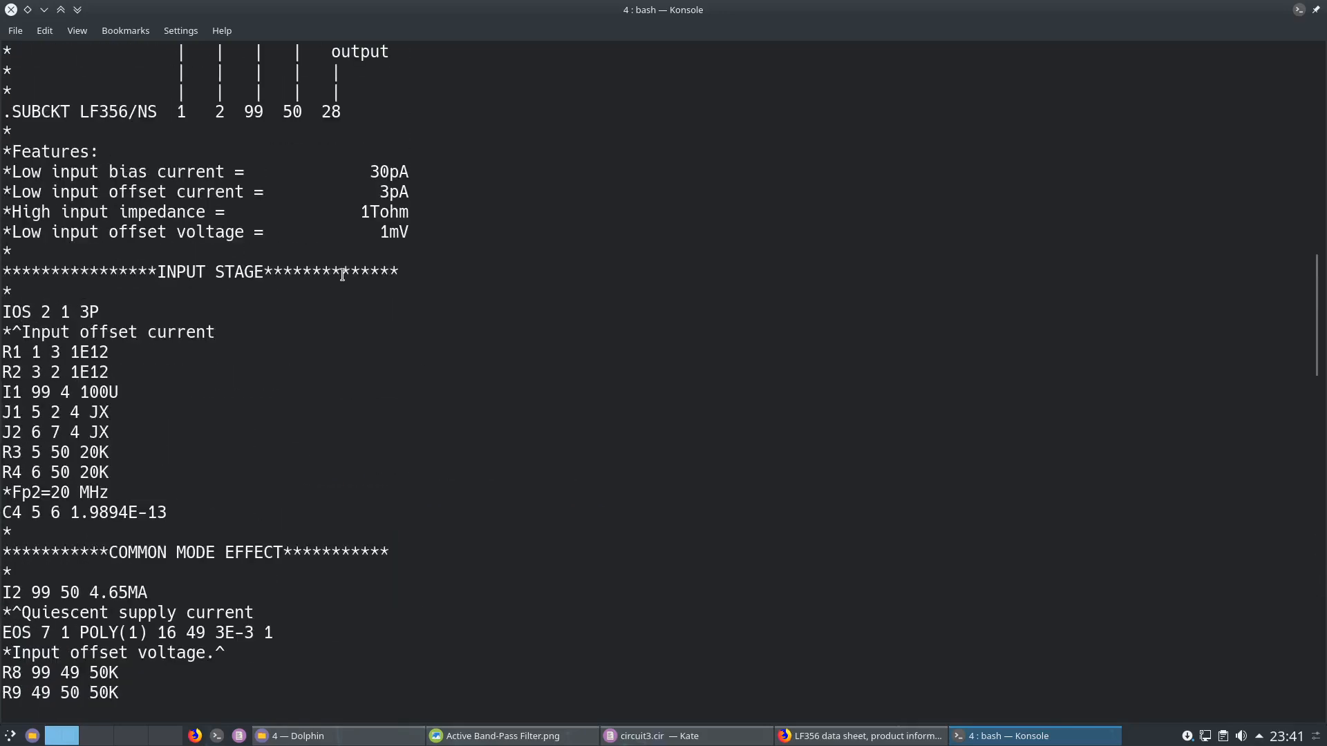
pyautogui.scroll(3)
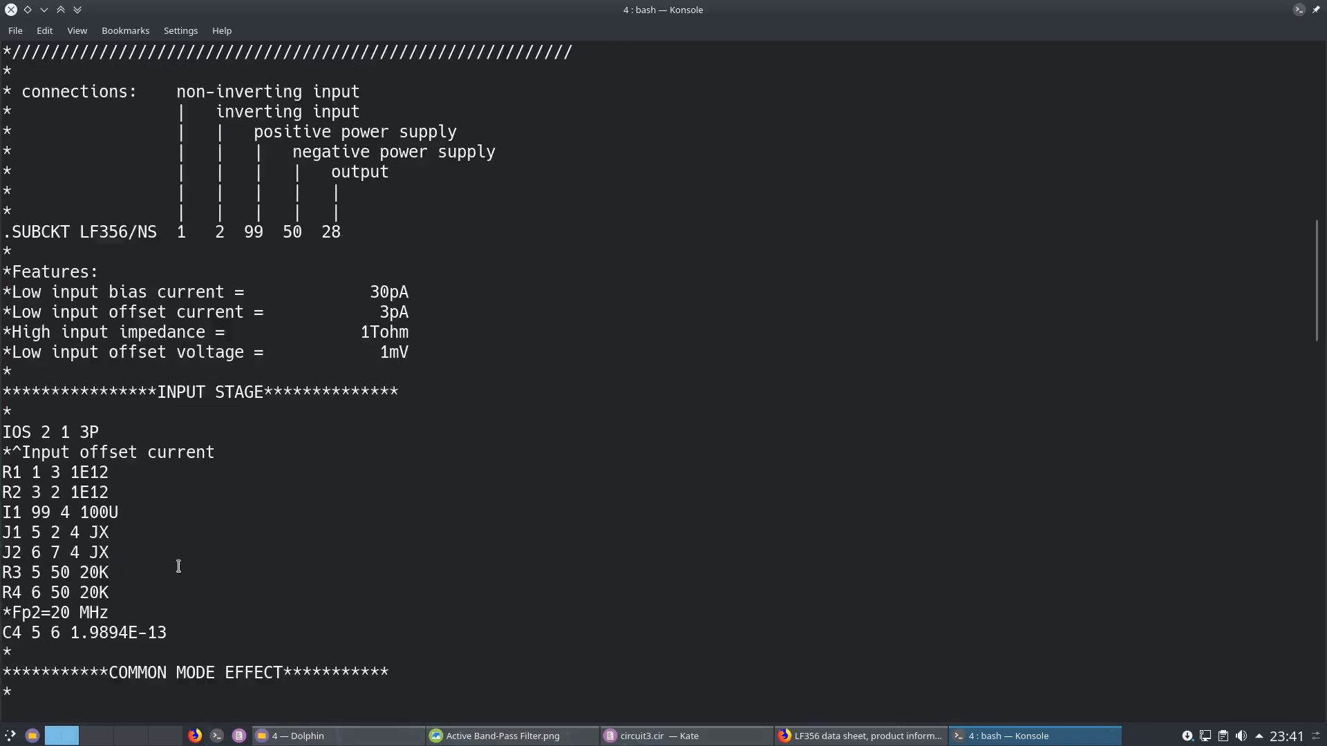
pyautogui.scroll(3)
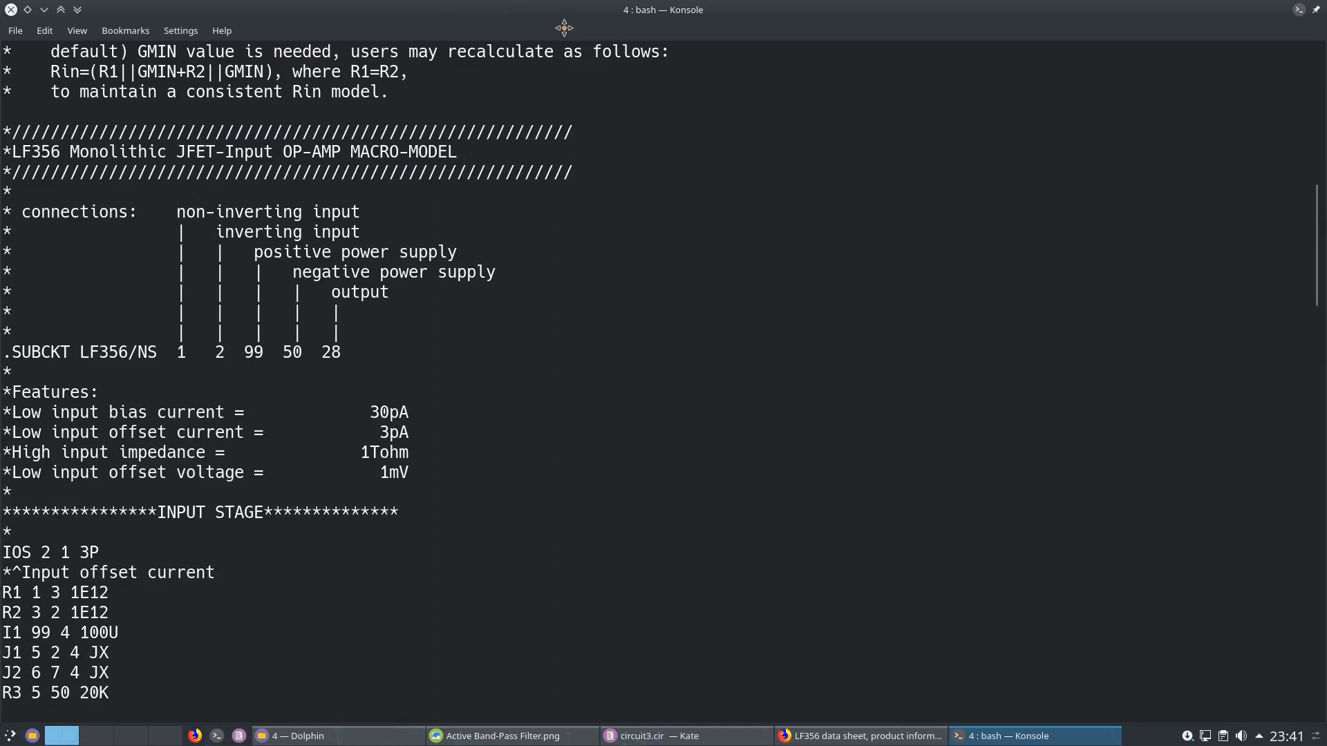
pyautogui.scroll(-3)
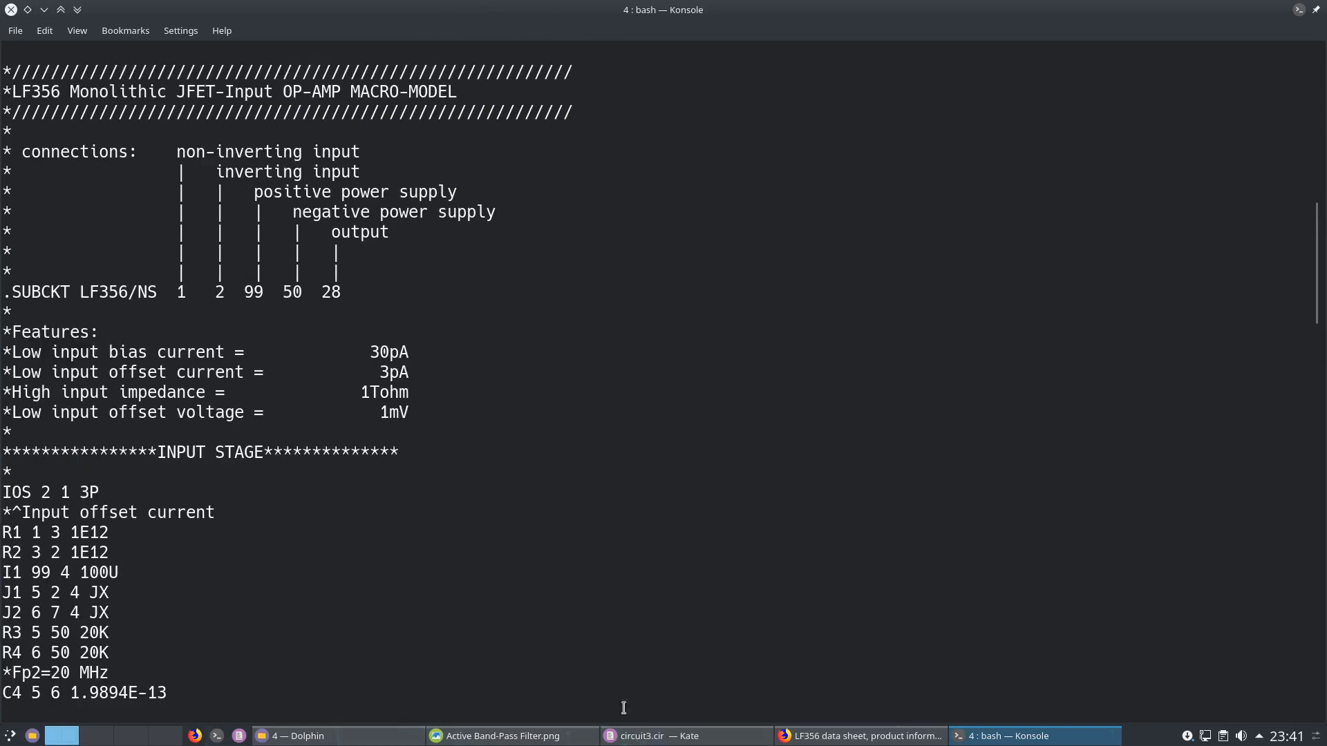
pyautogui.click(685, 736)
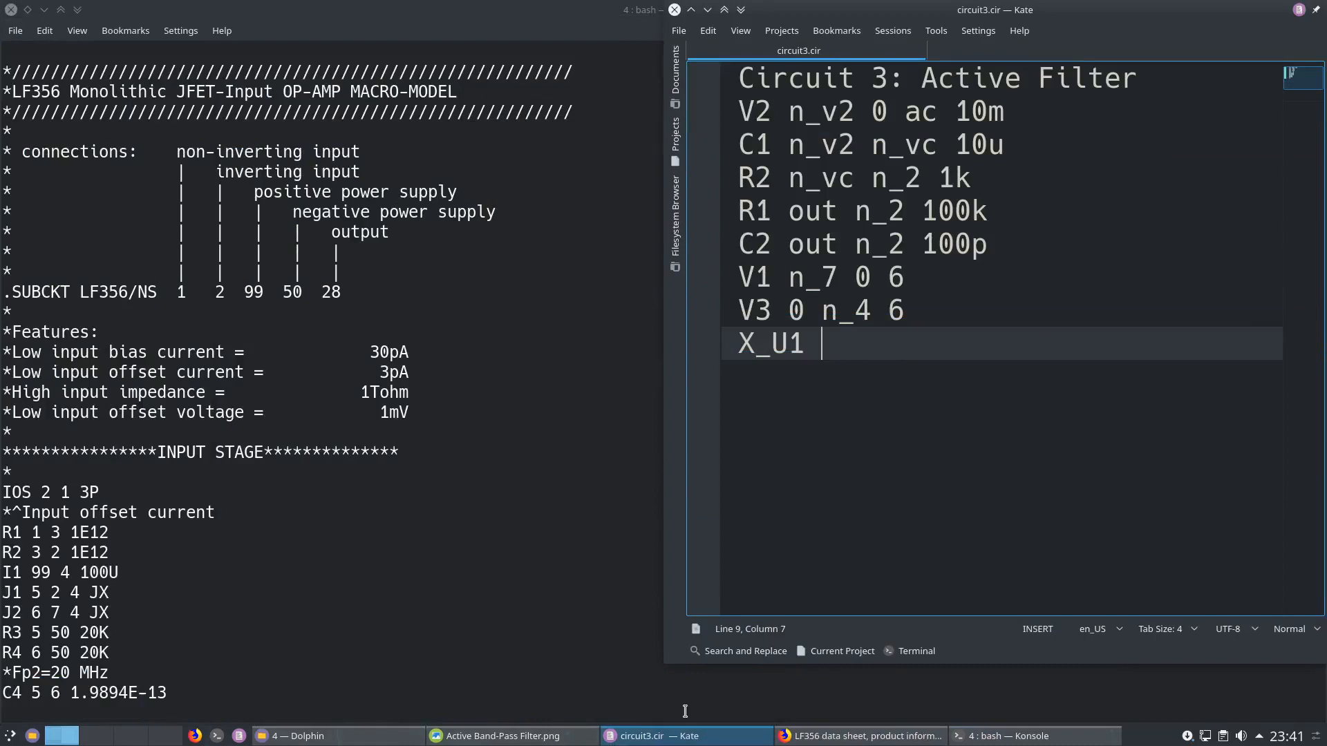
pyautogui.moveTo(181, 193)
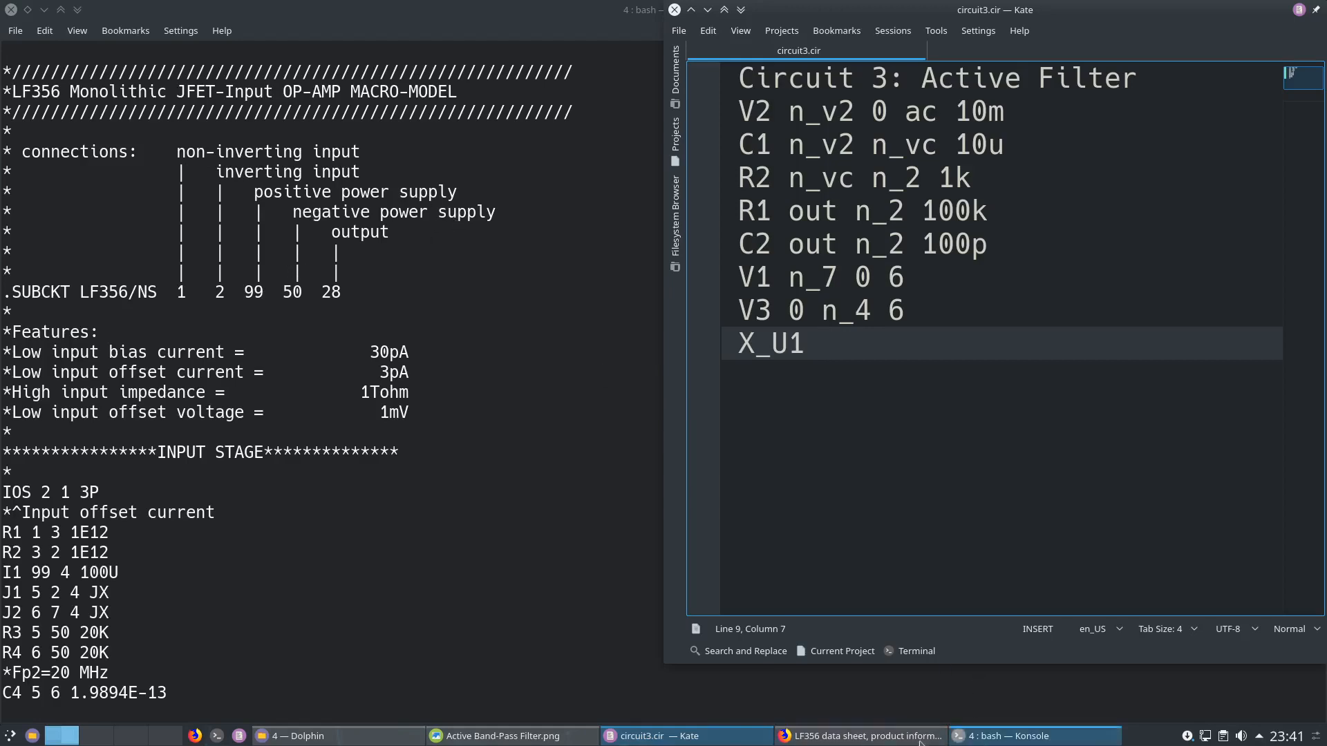
pyautogui.click(504, 736)
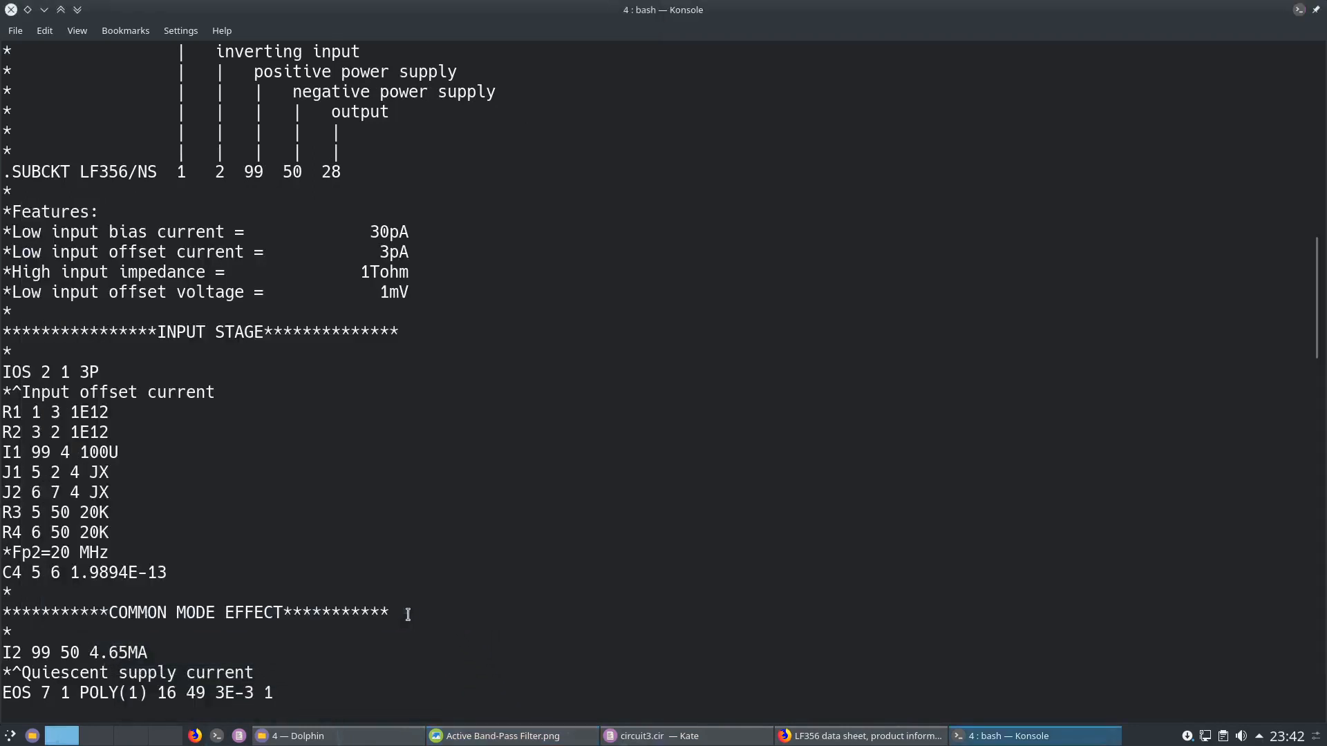
pyautogui.click(498, 735)
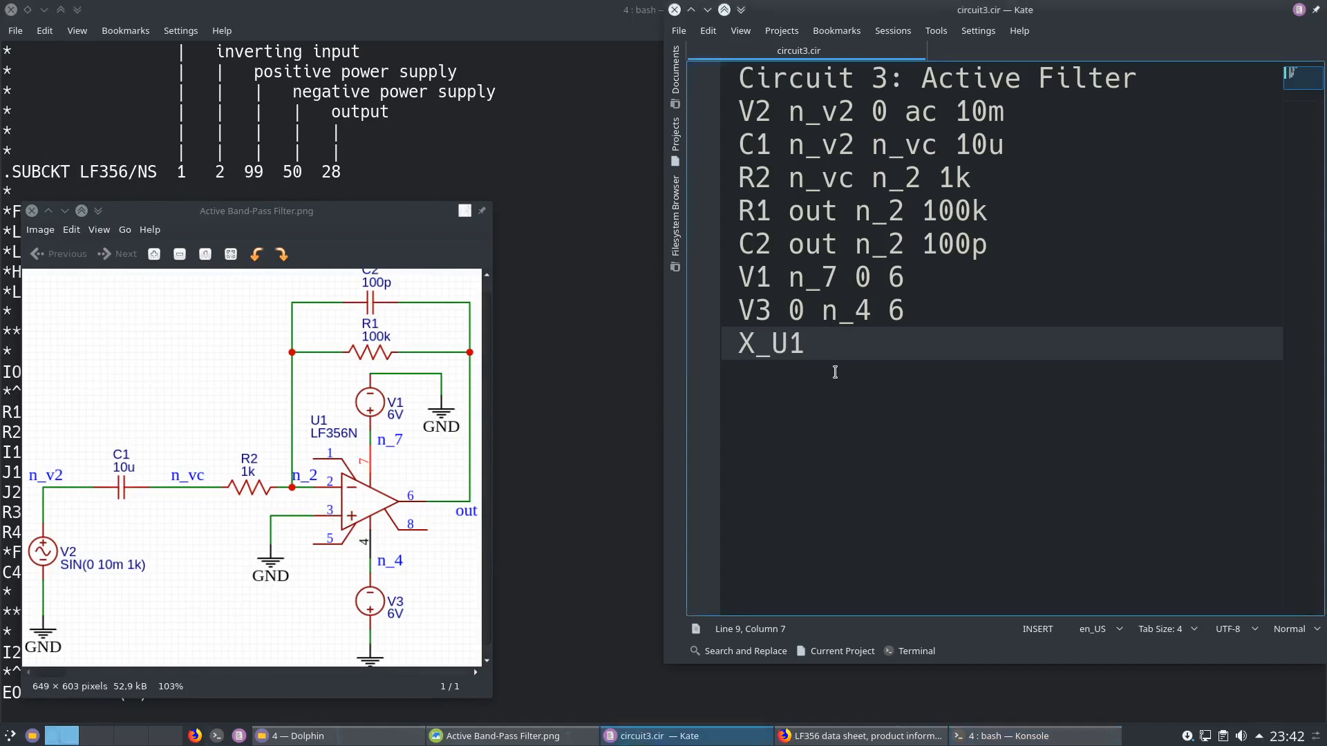
# Complete the op-amp line as X_U1 0 n_2 n_7 n_4 out LF356/NS.
pyautogui.write('0')
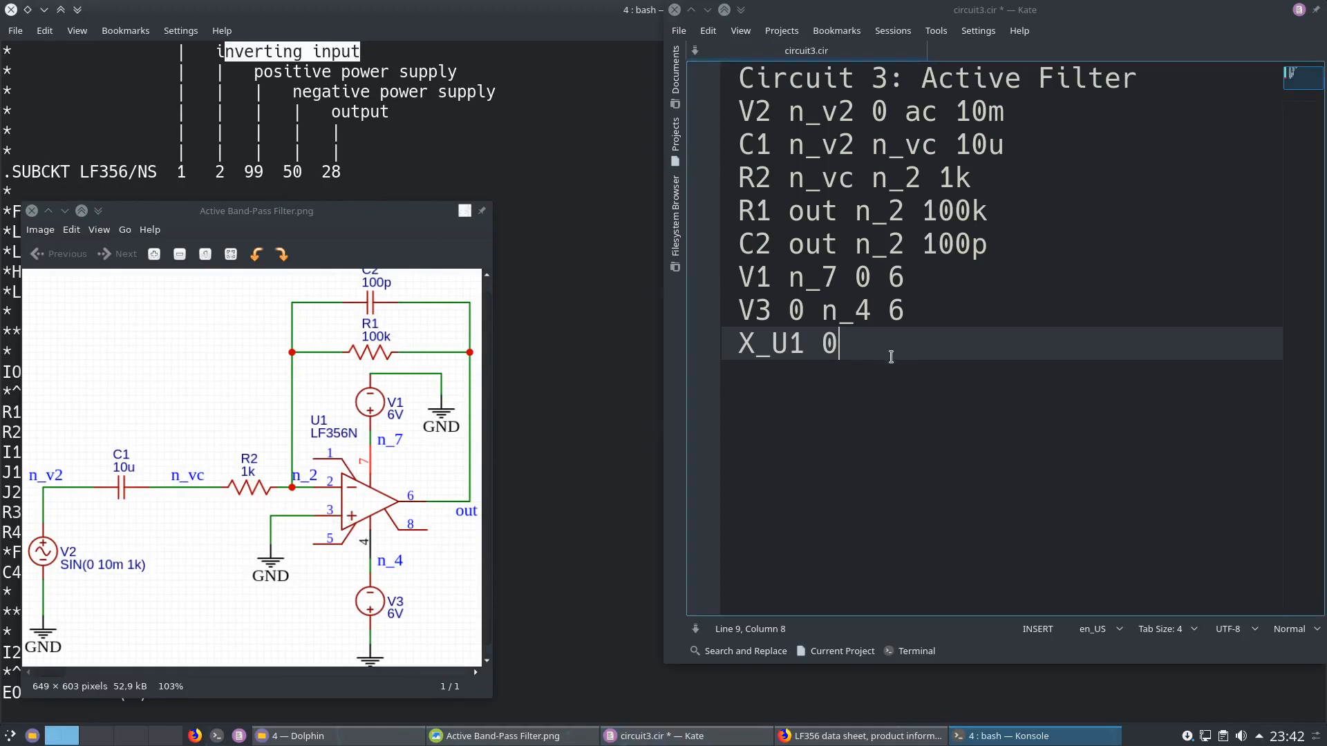
pyautogui.moveTo(292, 483)
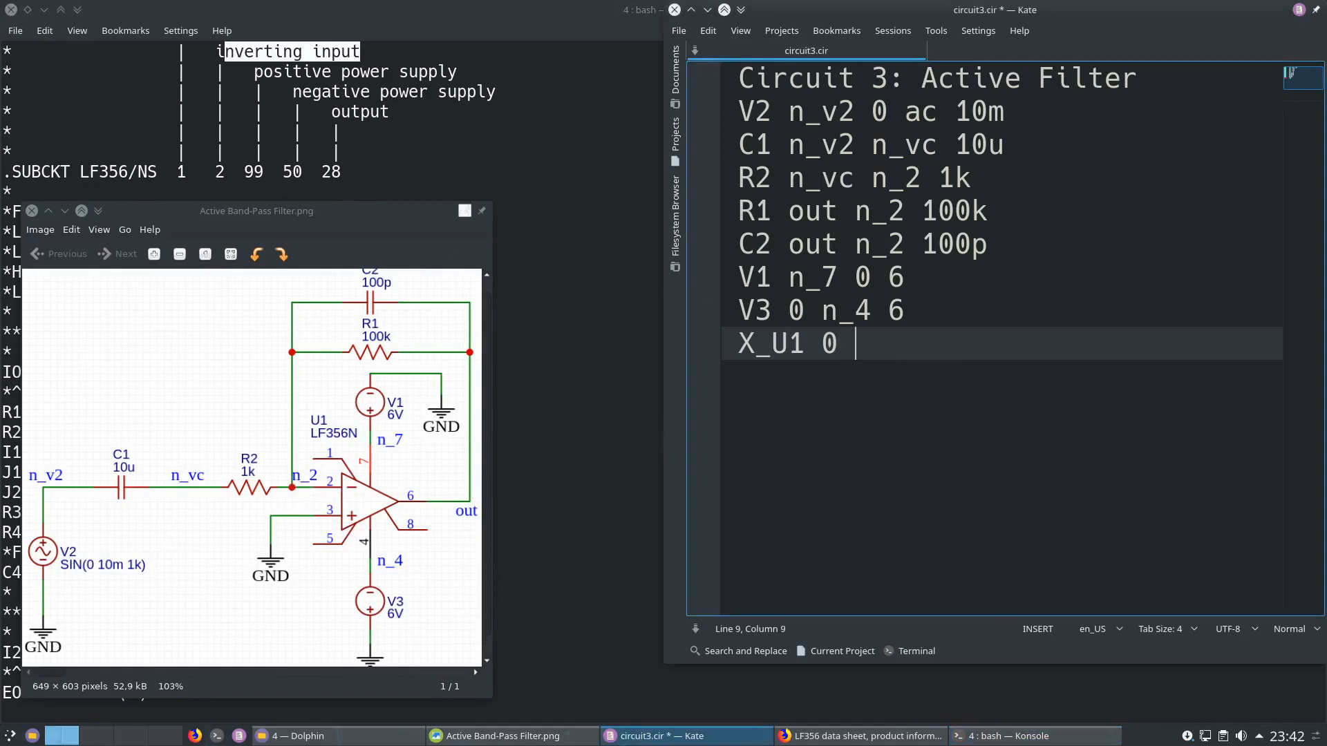
pyautogui.write('n_2')
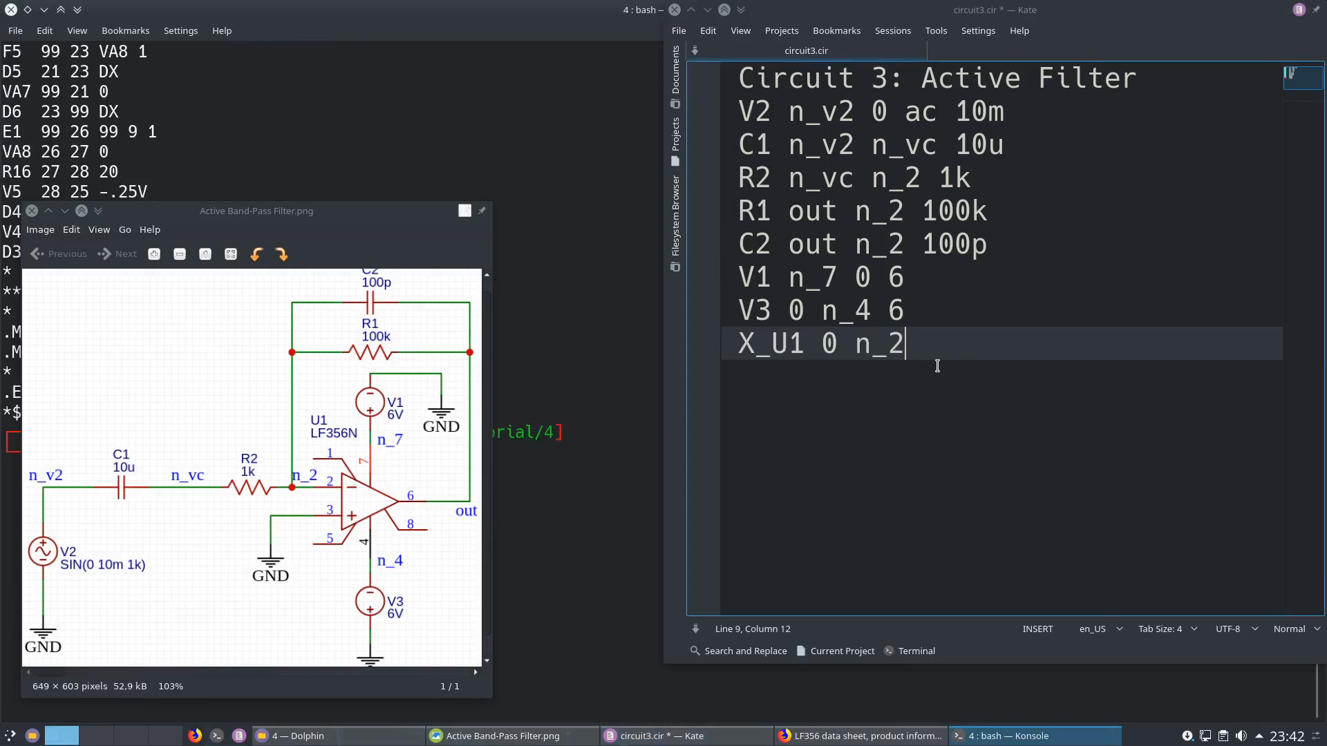
pyautogui.write('n_')
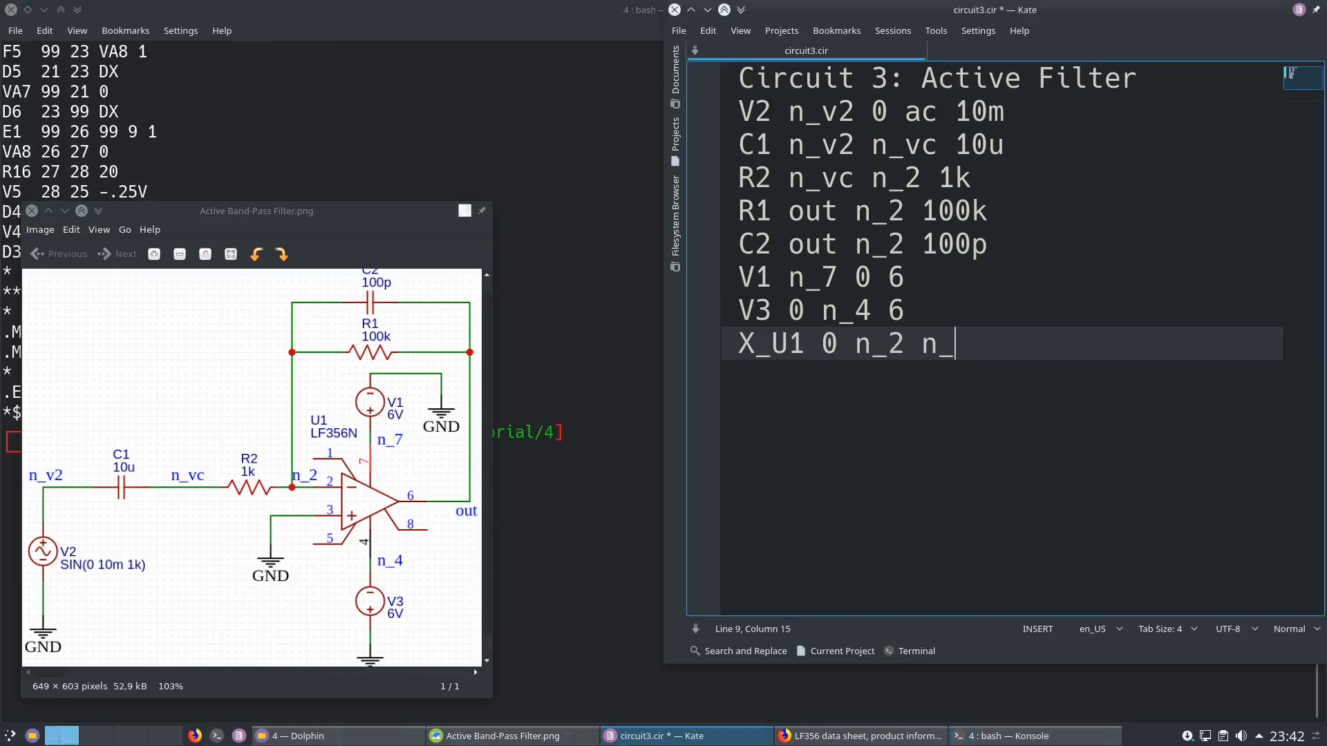
pyautogui.write('7')
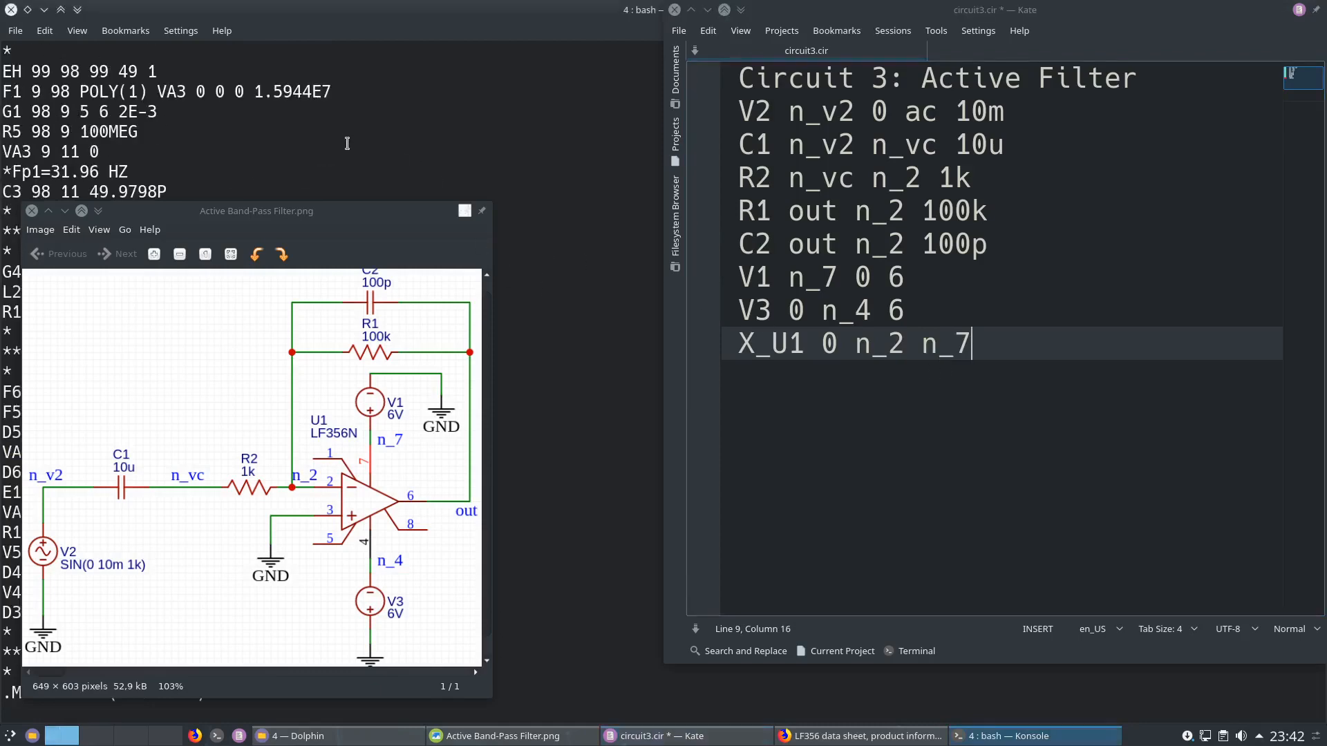
pyautogui.scroll(3)
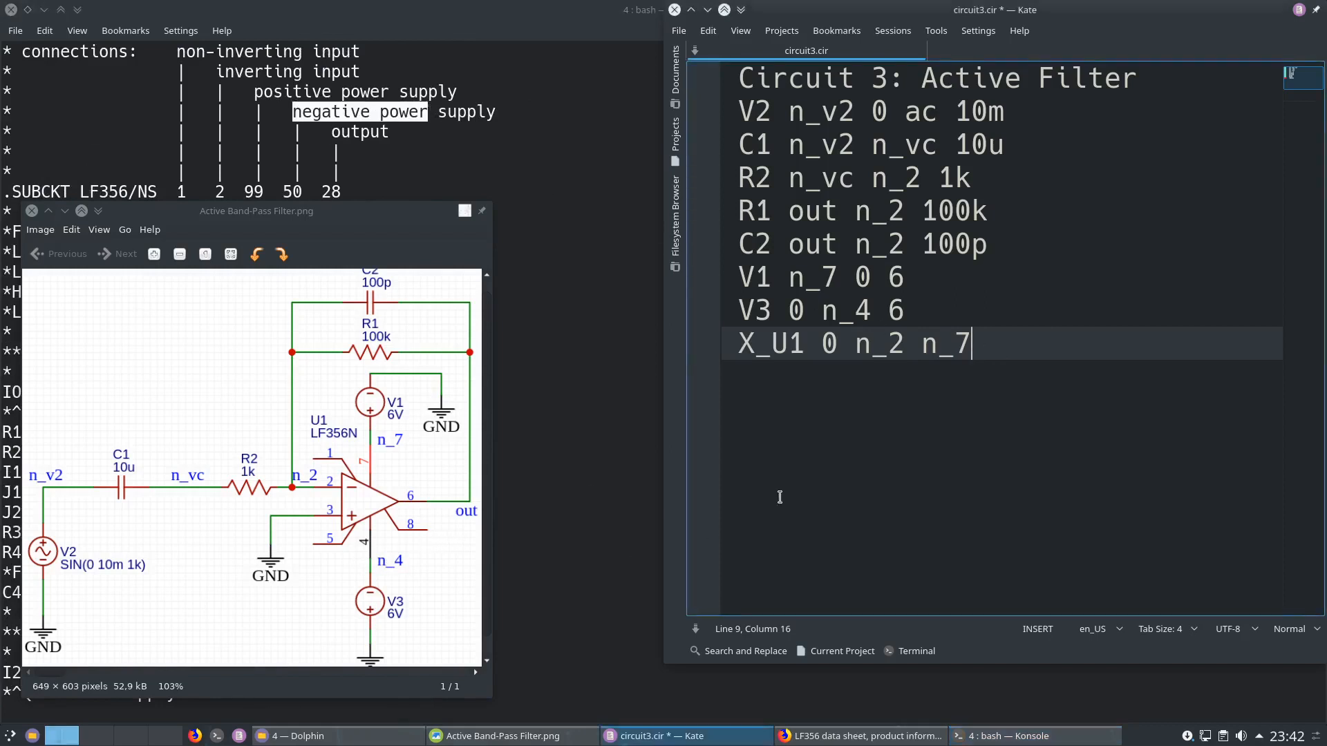
pyautogui.write('n_')
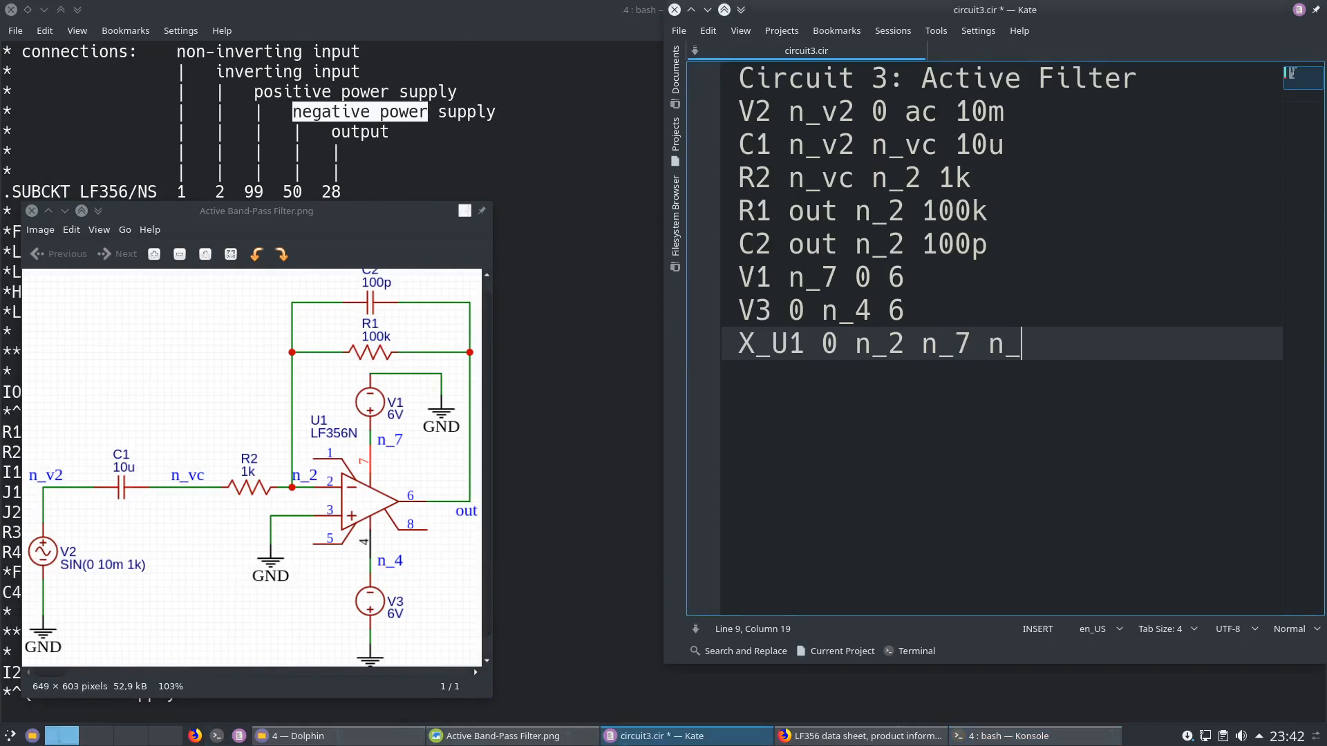
pyautogui.write('4')
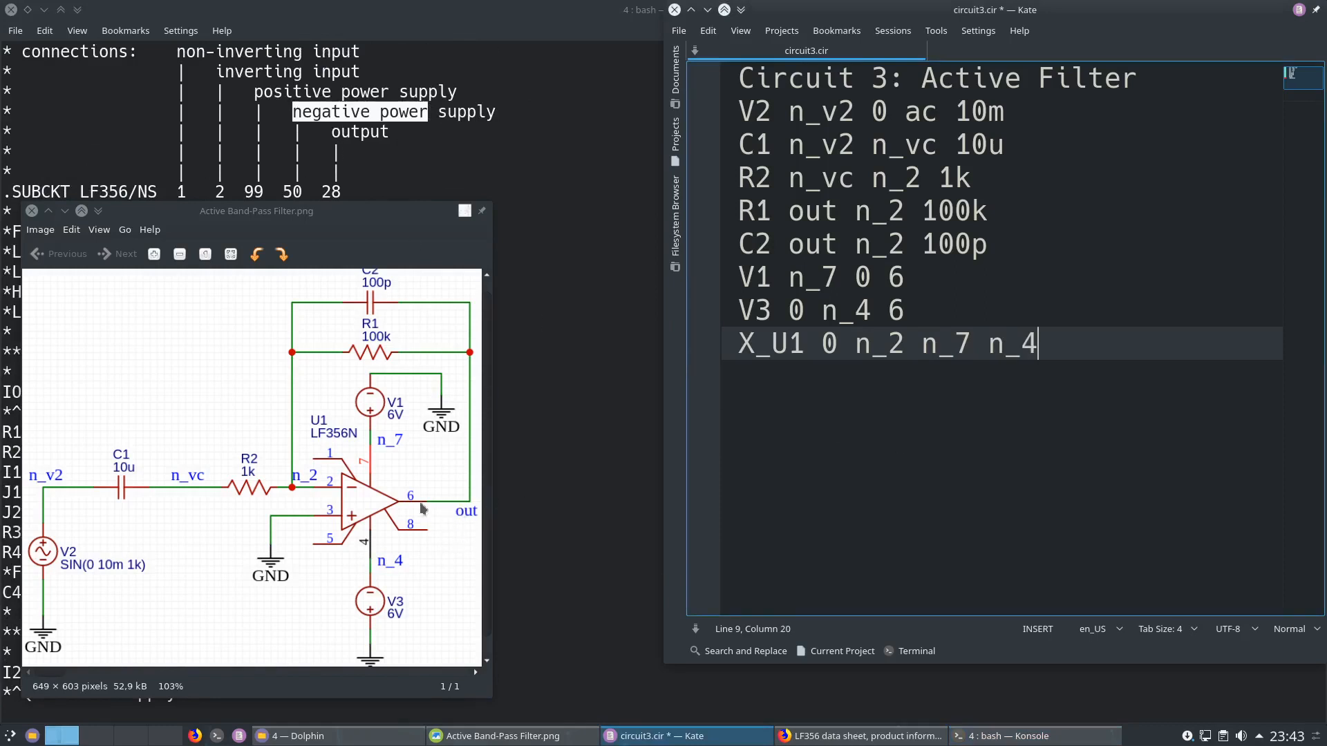
pyautogui.write('out LF356/NS')
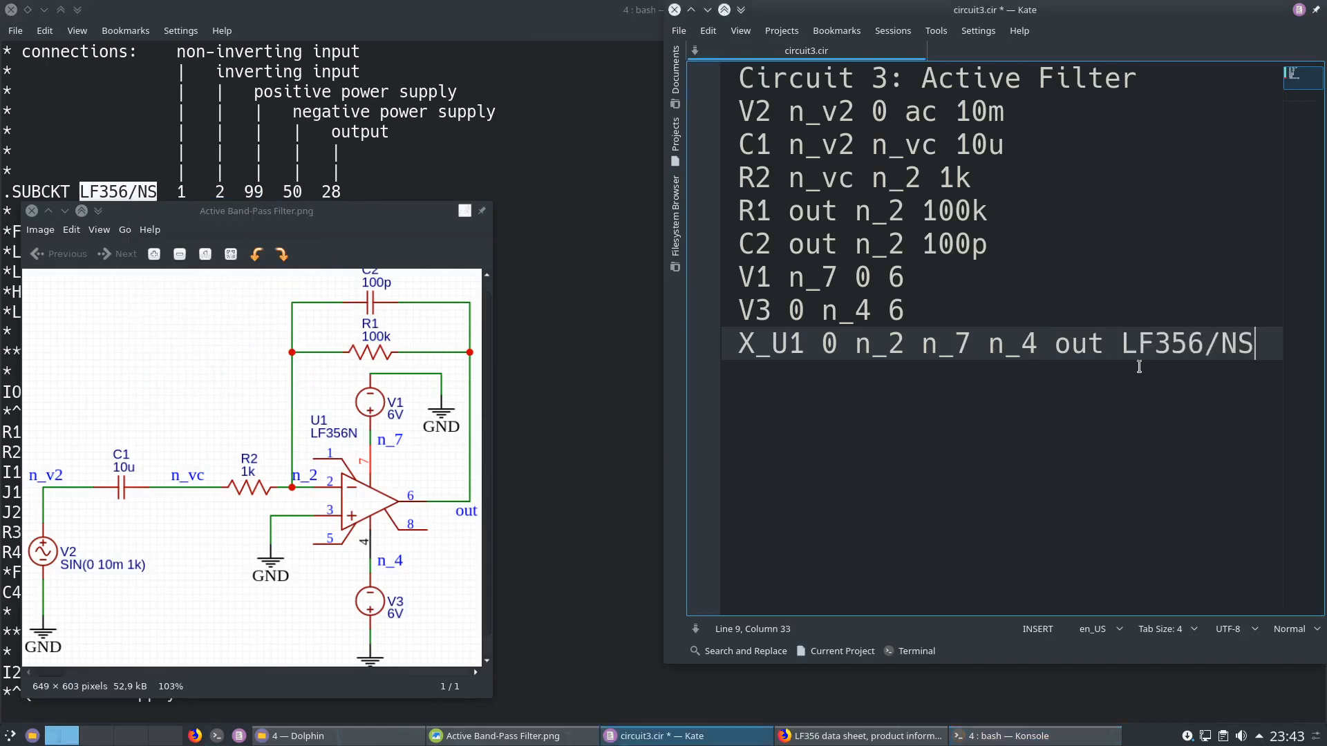
# End the circuit3.cir netlist with a .end line.
pyautogui.press('Return')
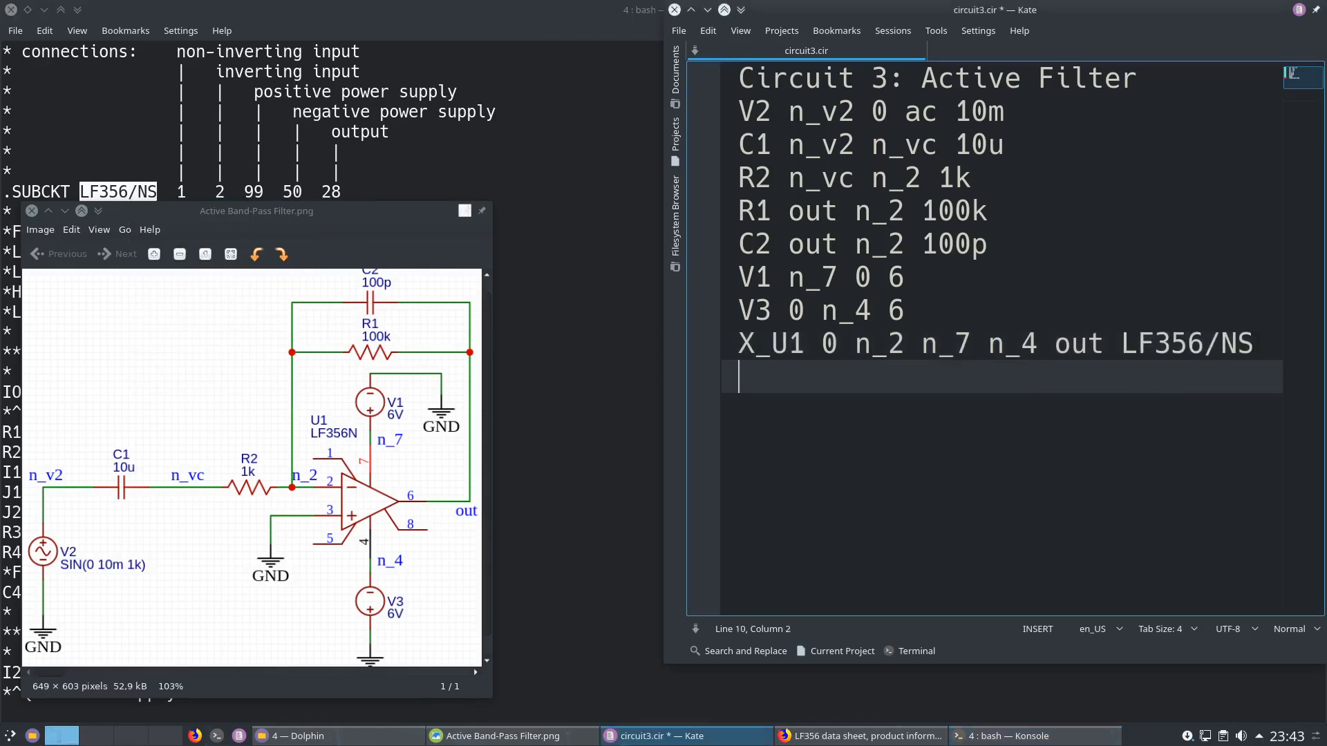
pyautogui.write('.end')
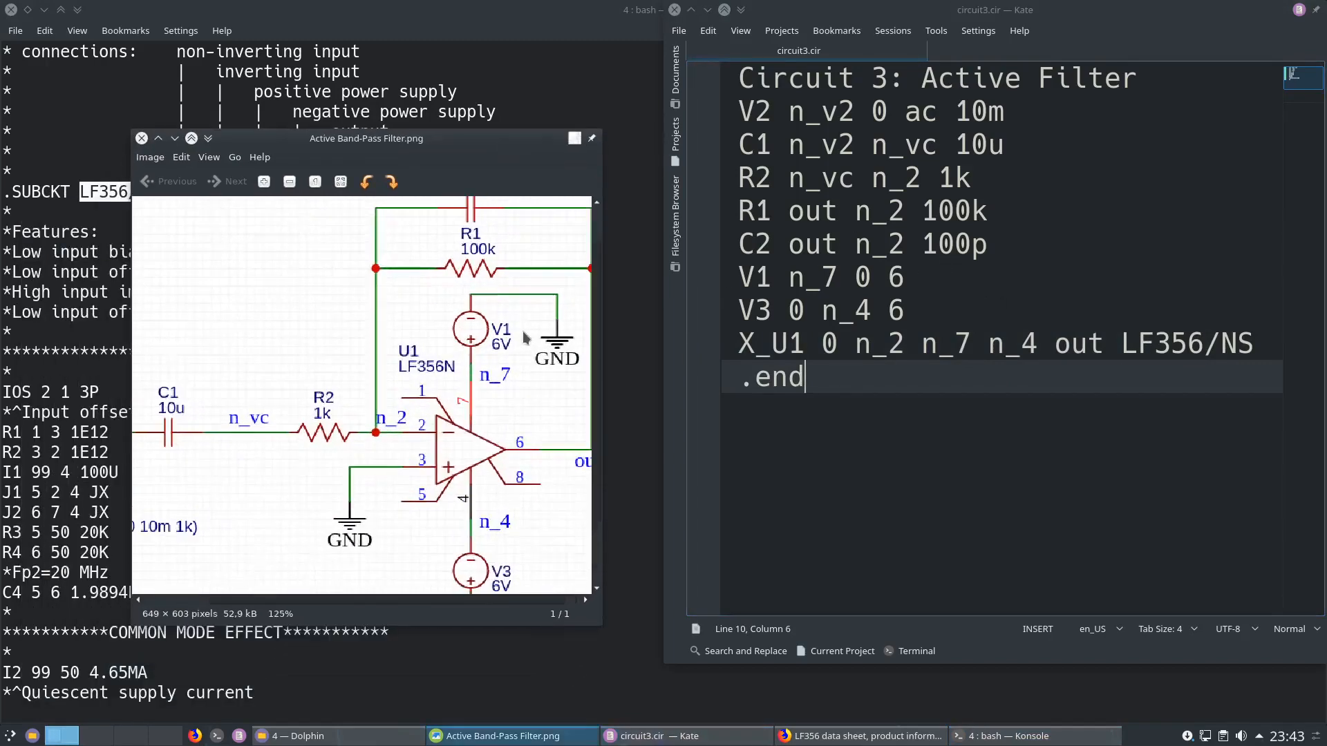
pyautogui.click(313, 181)
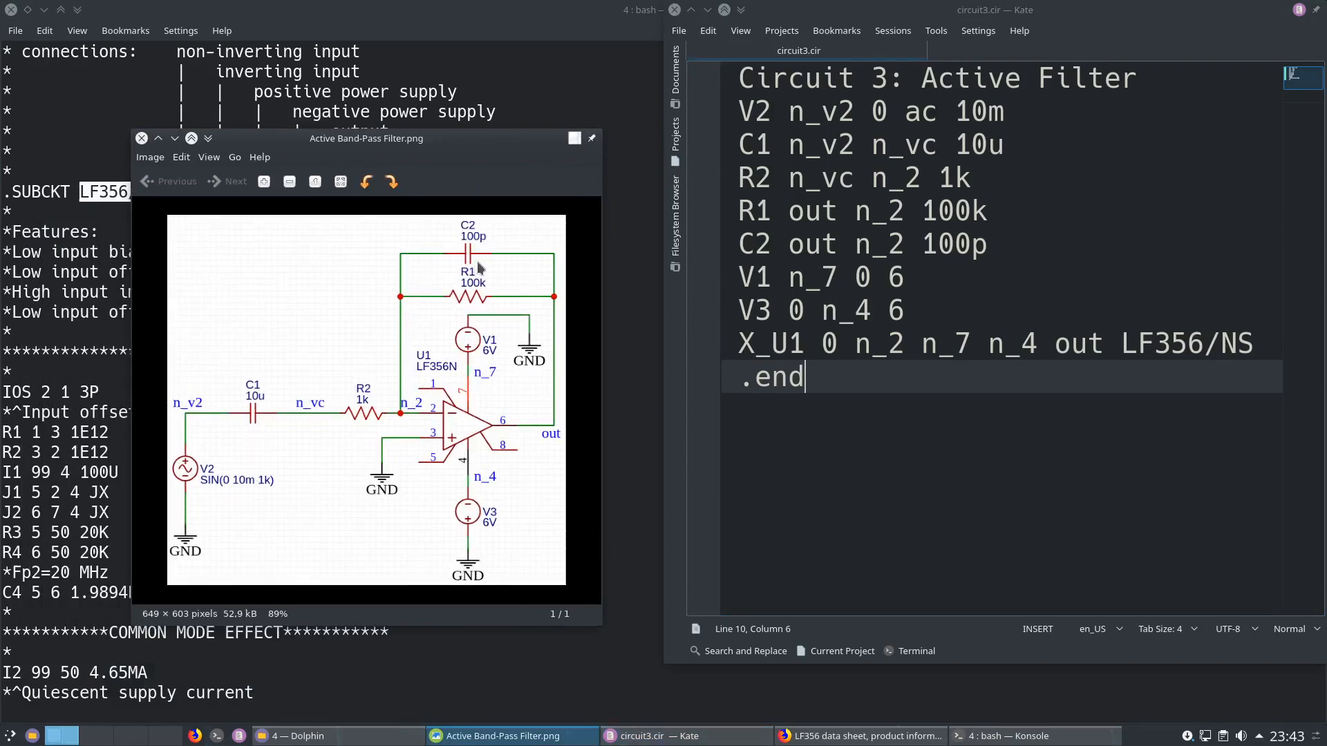
pyautogui.moveTo(510, 262)
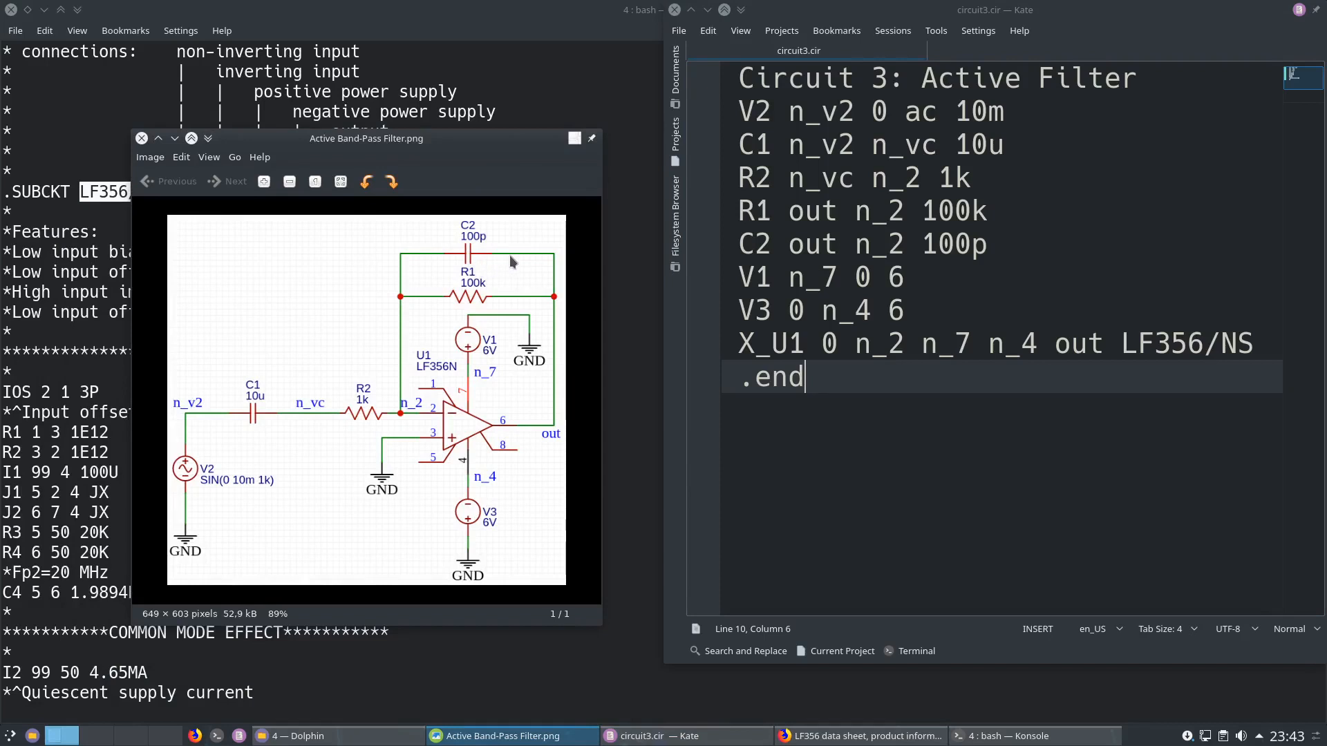
pyautogui.moveTo(542, 286)
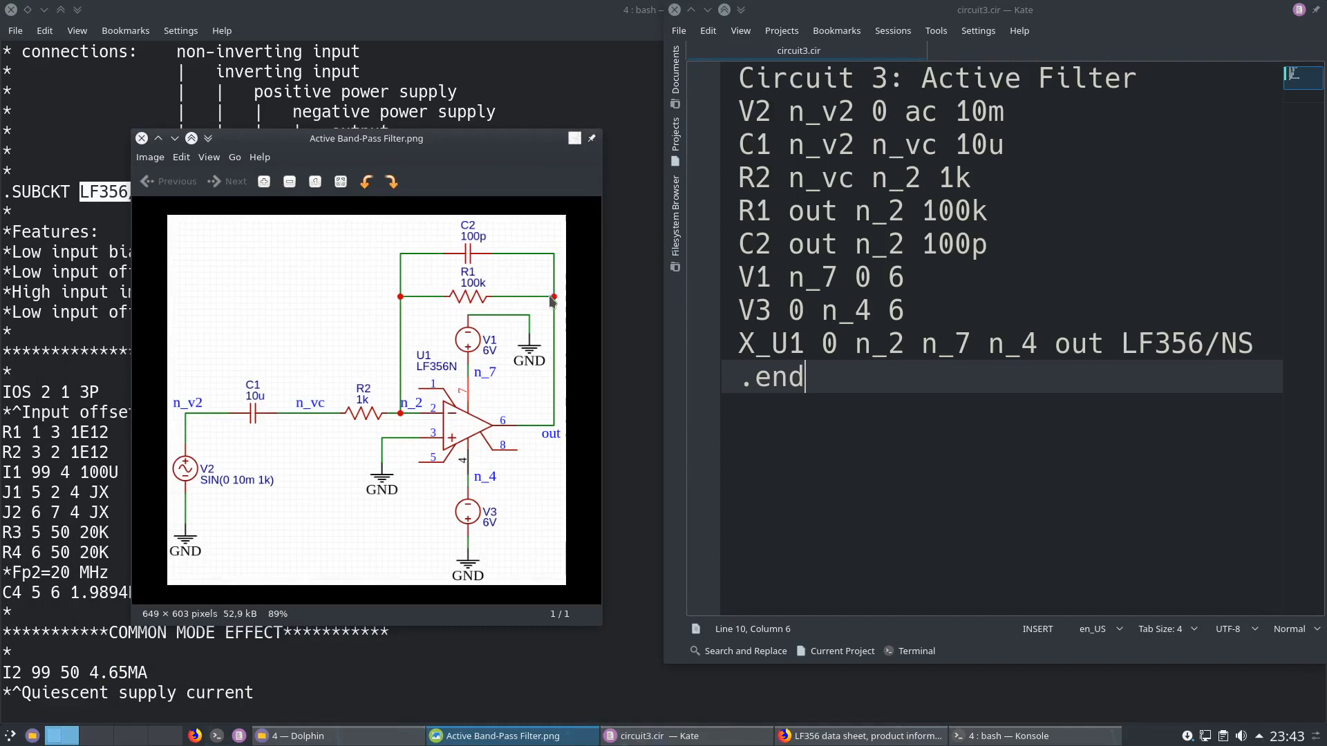
pyautogui.moveTo(569, 305)
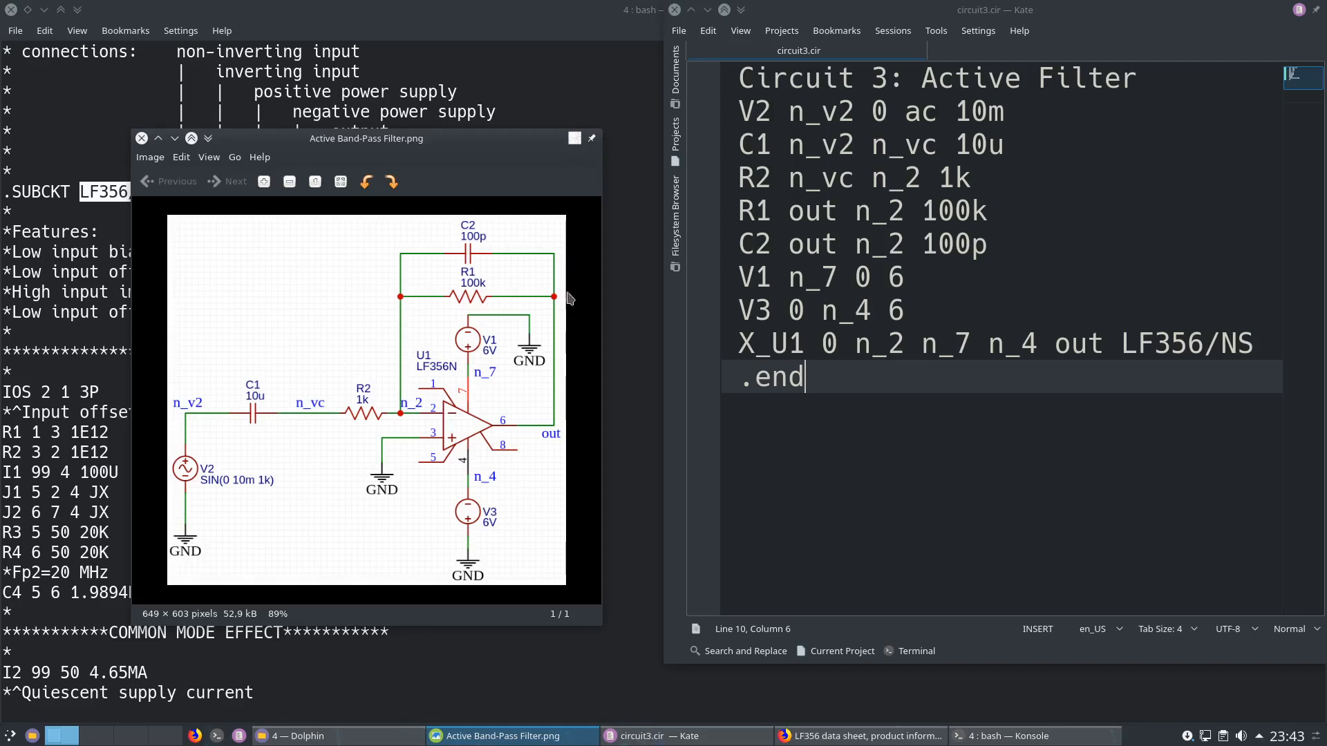
pyautogui.moveTo(568, 427)
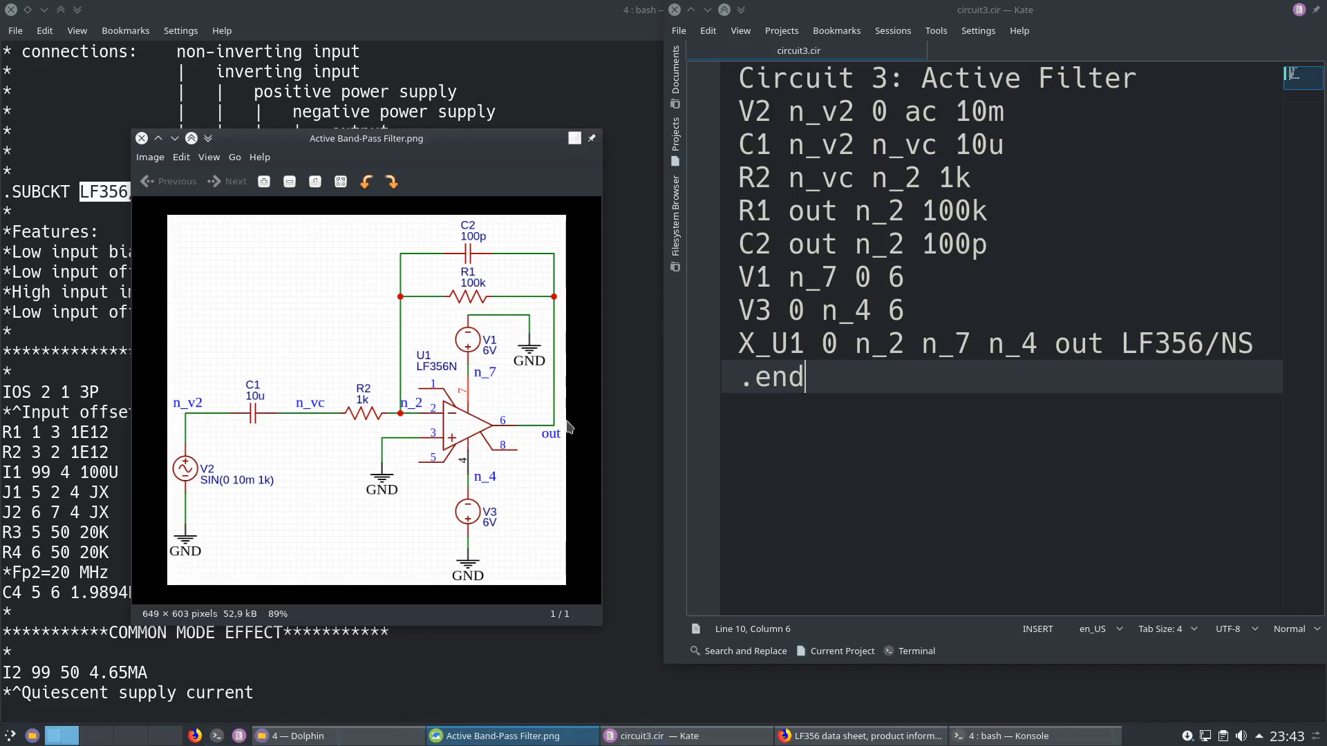
pyautogui.moveTo(576, 449)
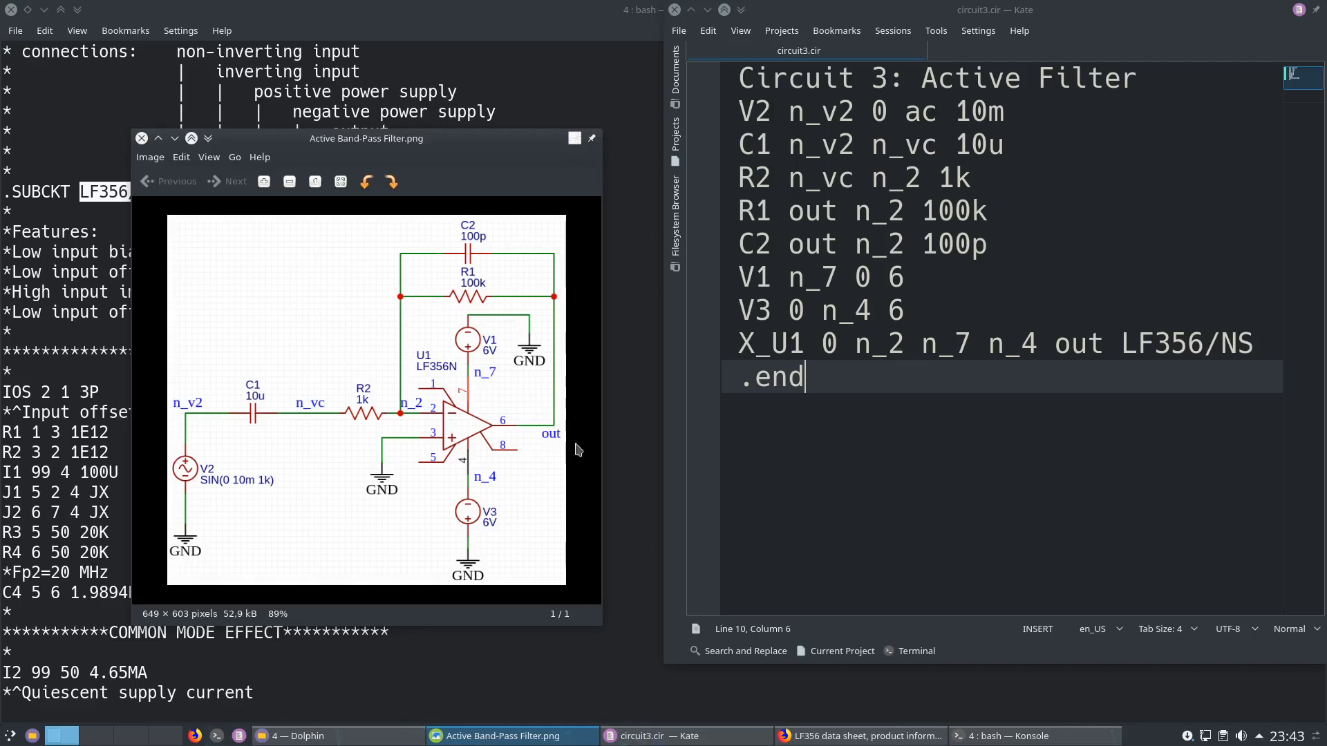
pyautogui.moveTo(224, 504)
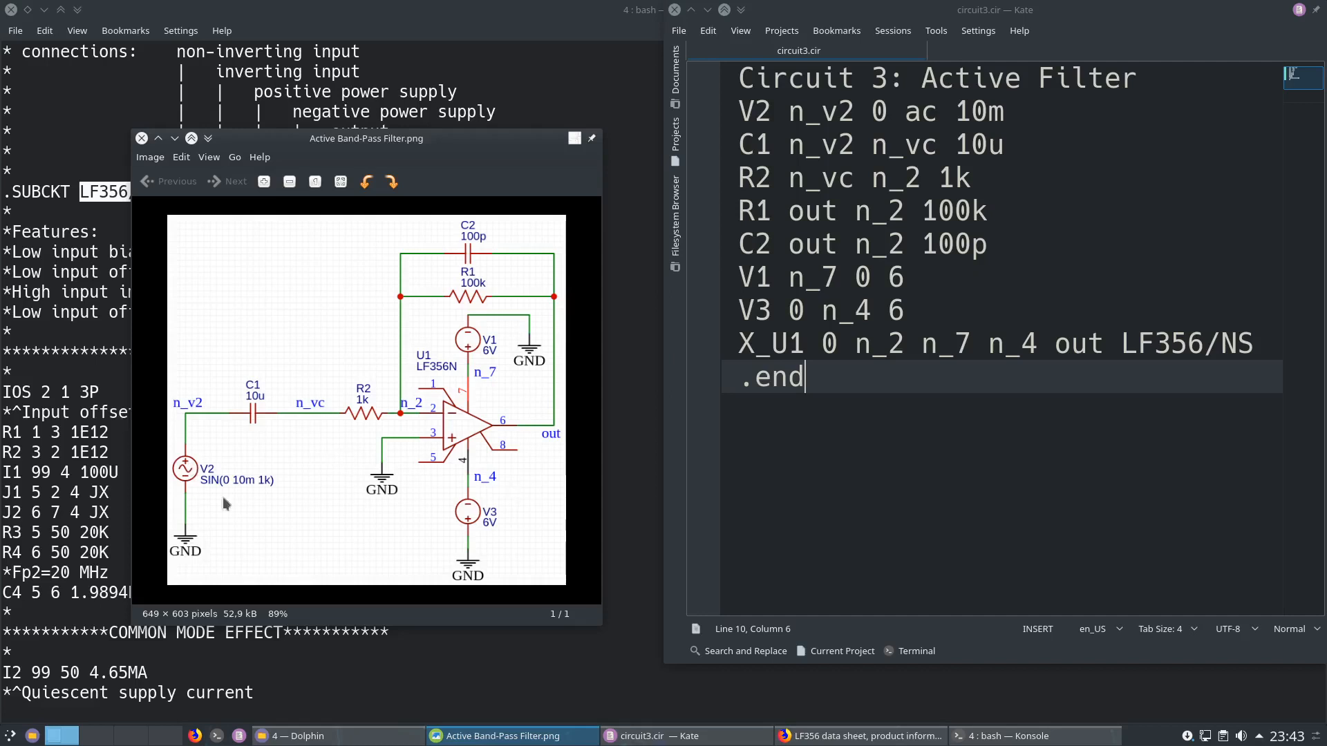
pyautogui.moveTo(271, 514)
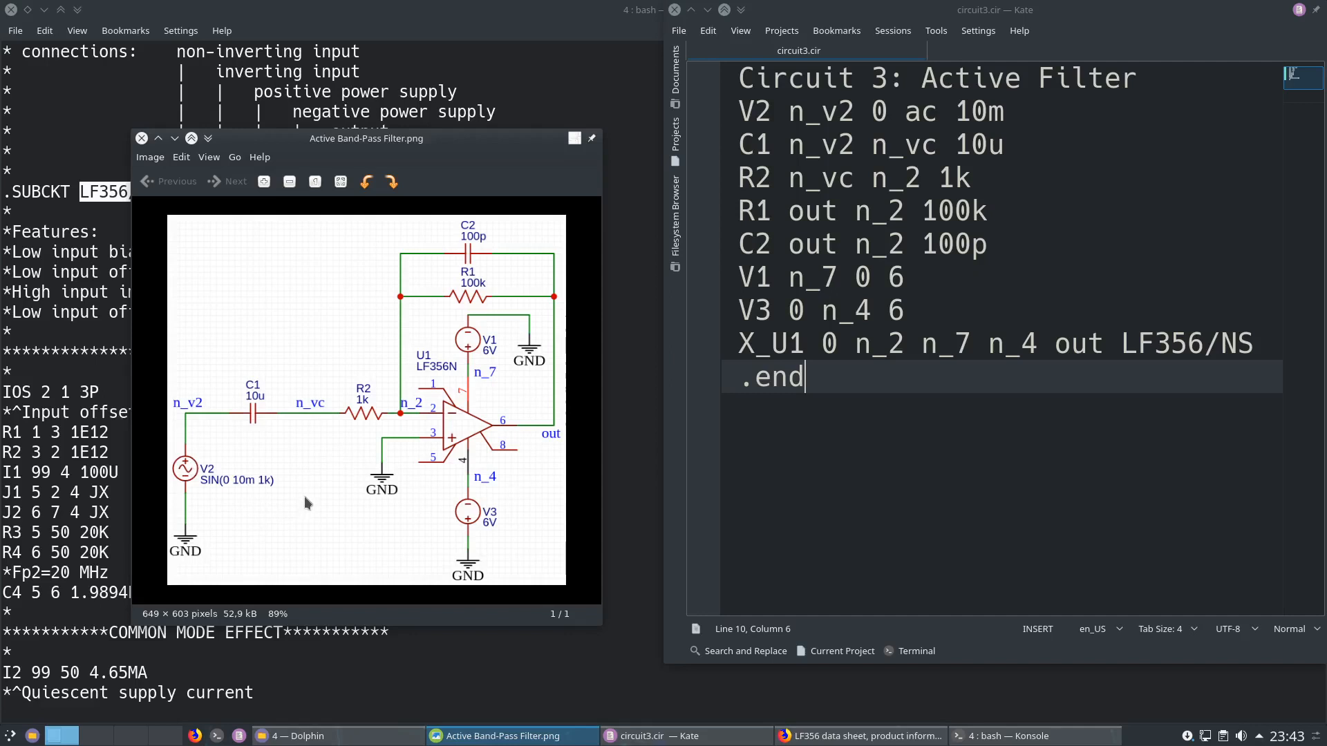
pyautogui.moveTo(313, 497)
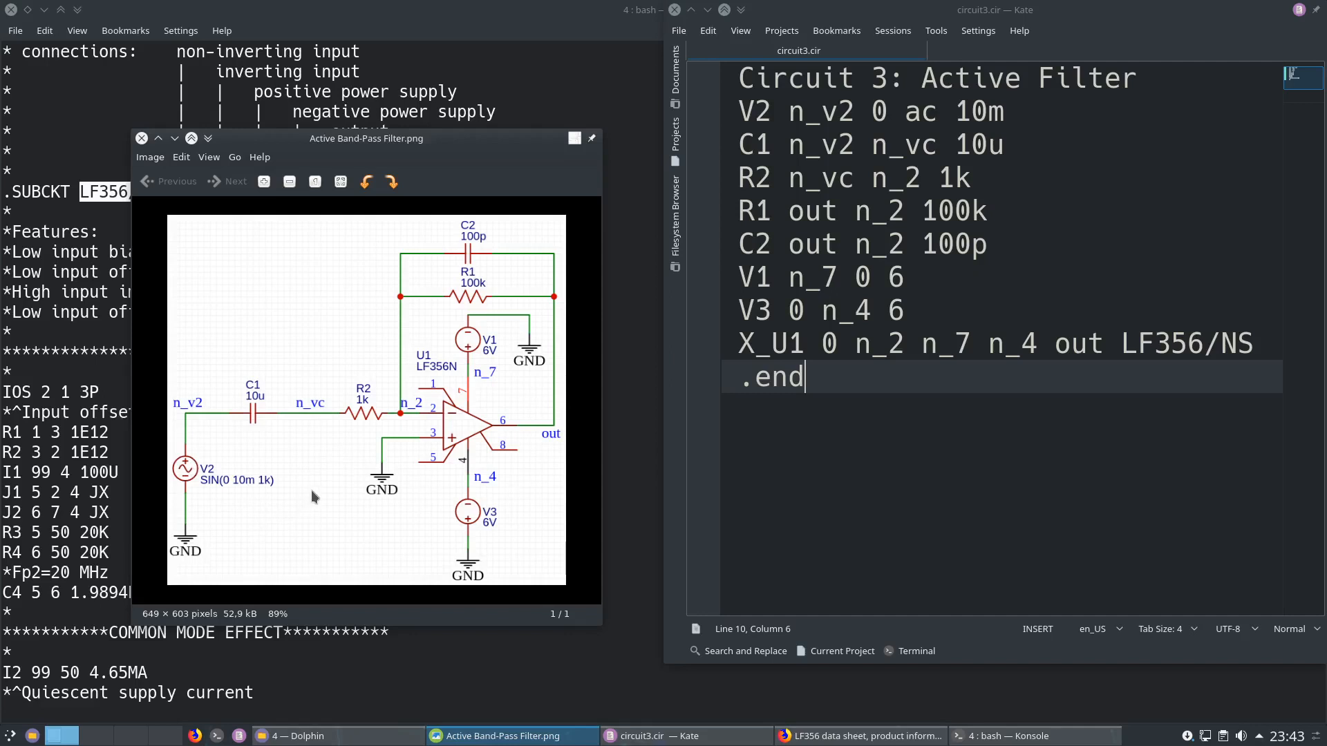
pyautogui.moveTo(345, 497)
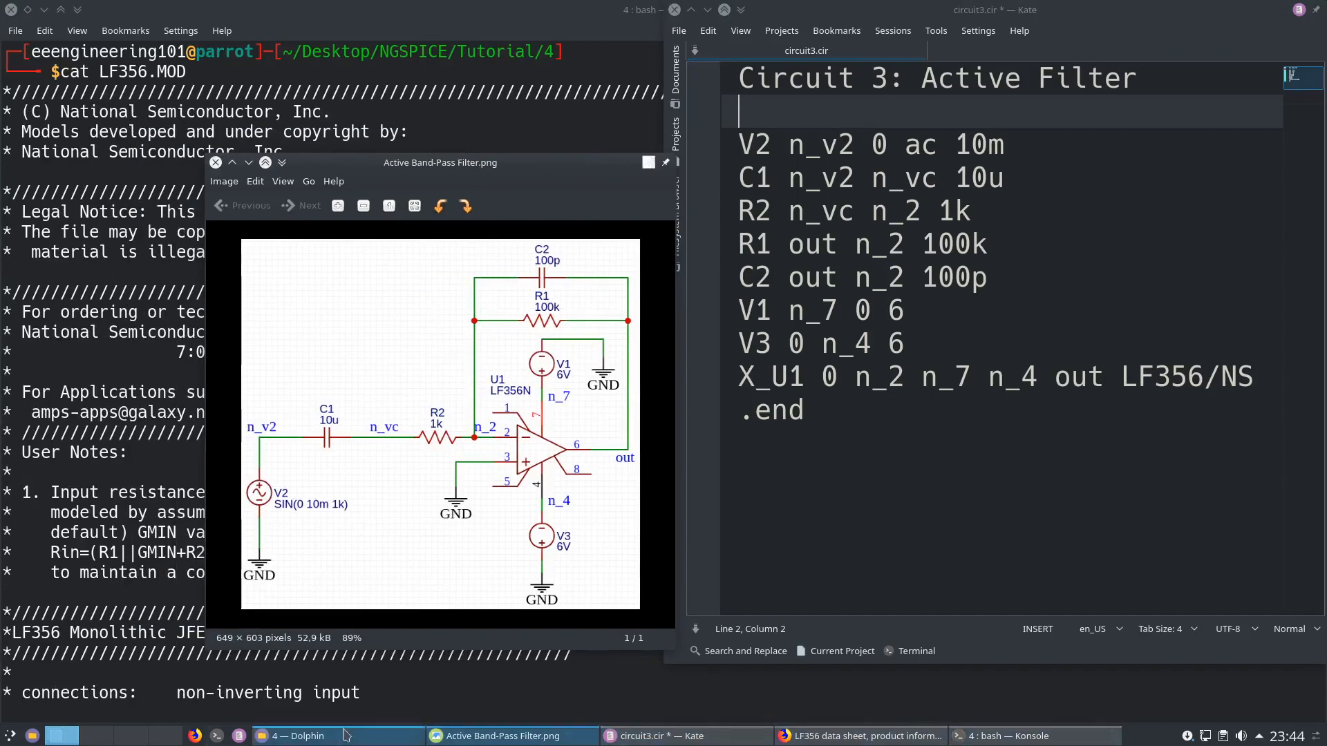
# Check the model file name in Dolphin and add .include LF356.MOD under the title in circuit3.cir.
pyautogui.click(294, 736)
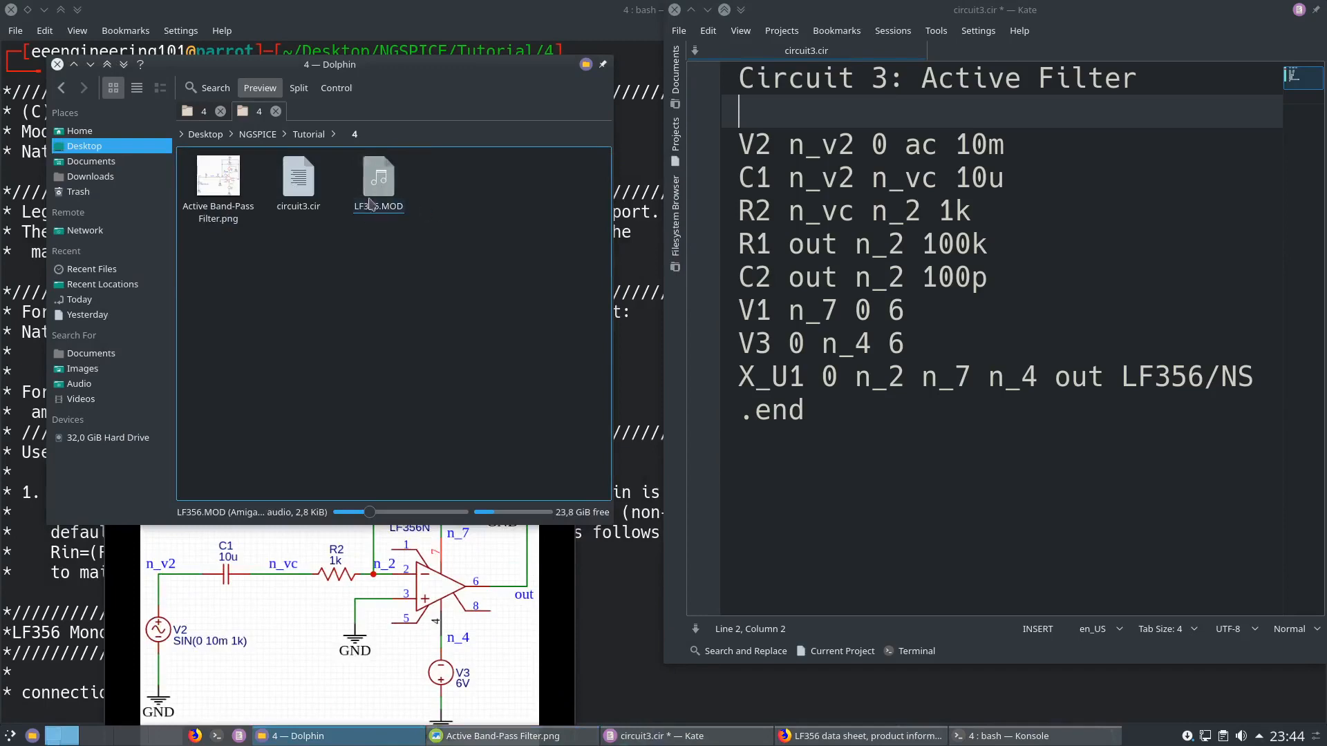
pyautogui.click(1007, 736)
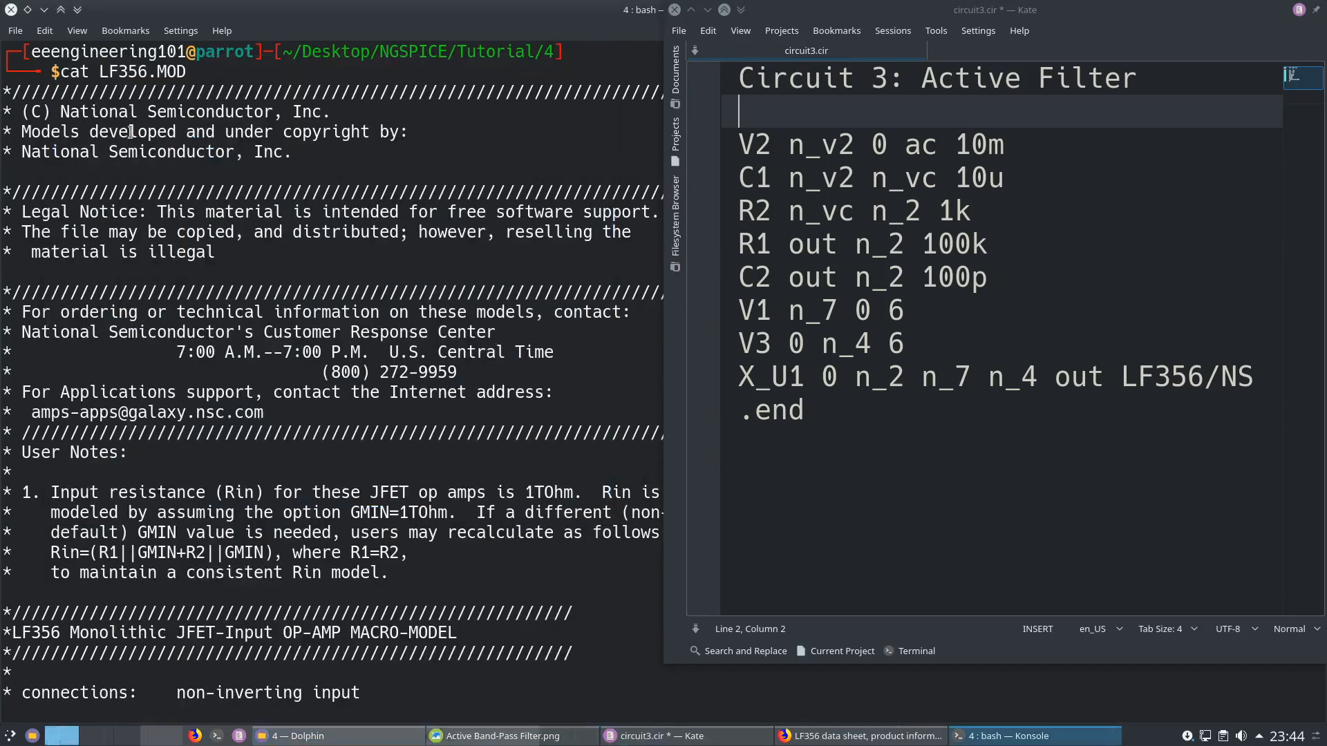
pyautogui.click(303, 736)
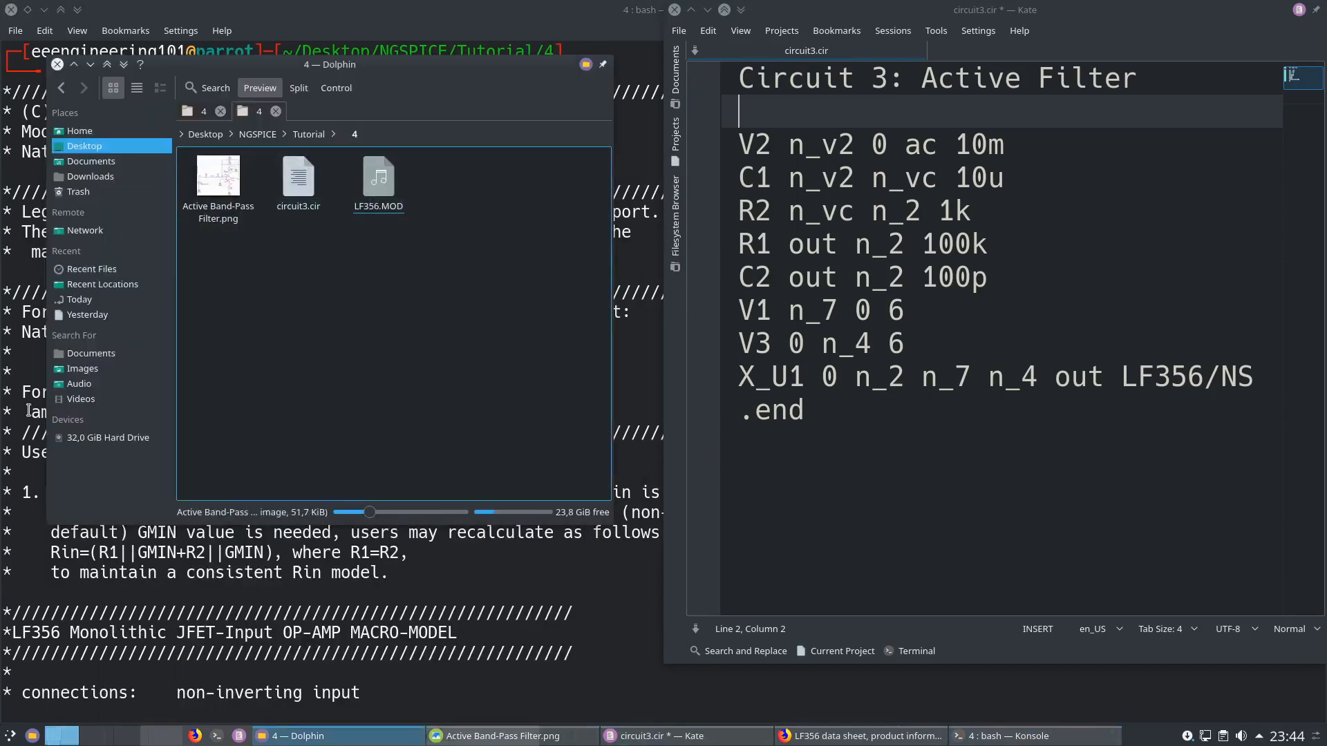
pyautogui.click(377, 178)
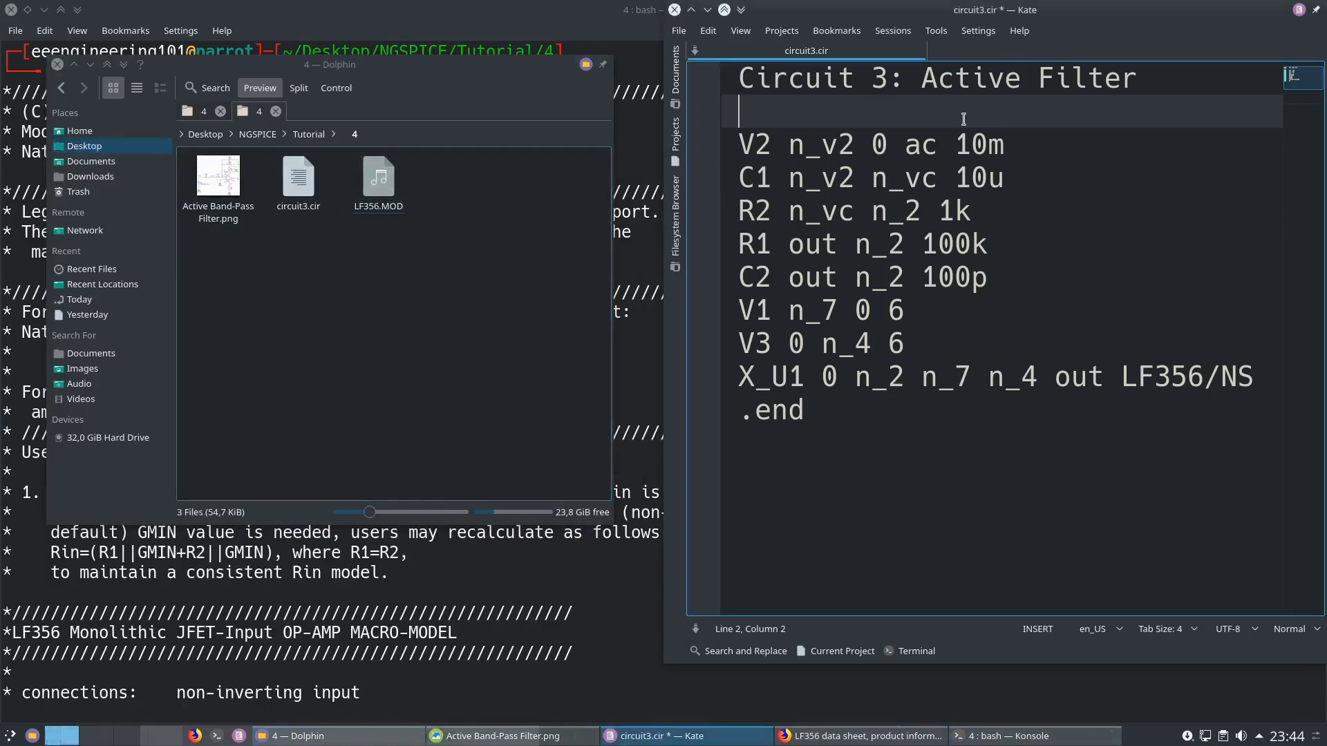
pyautogui.write('.')
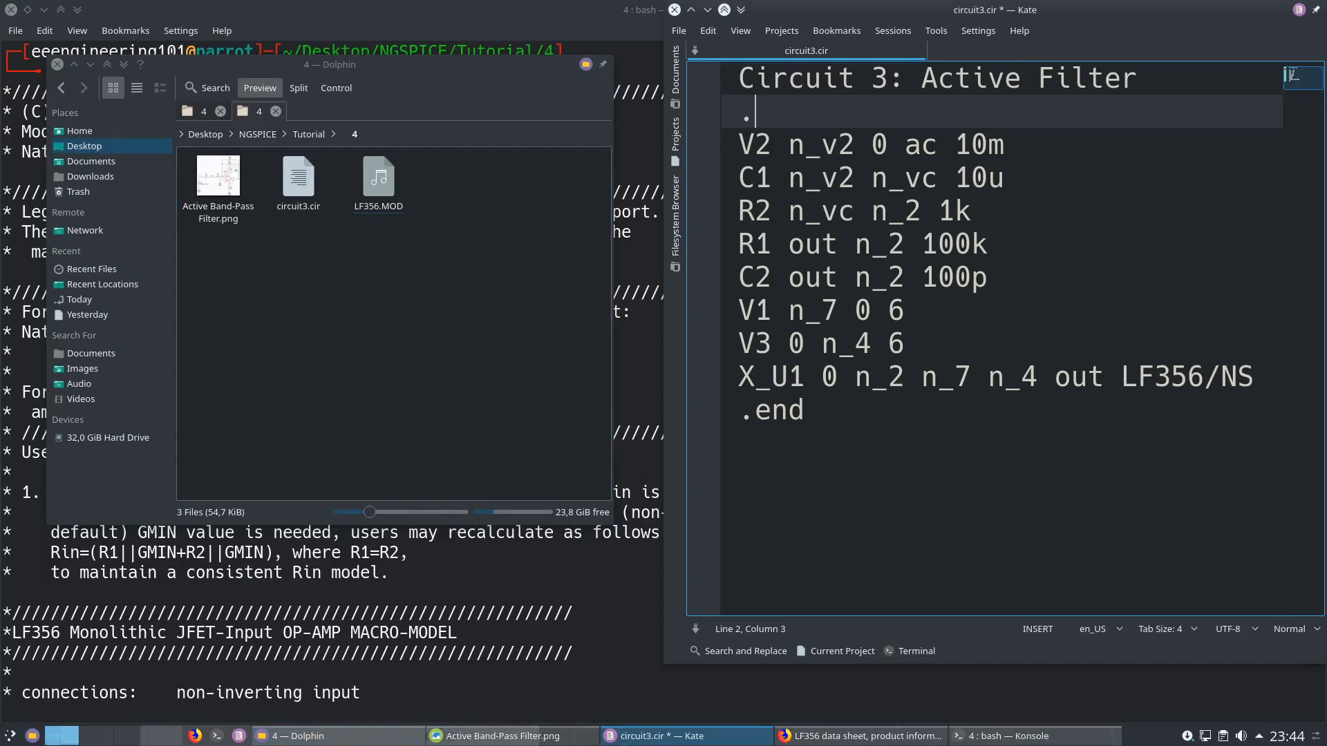
pyautogui.write('include')
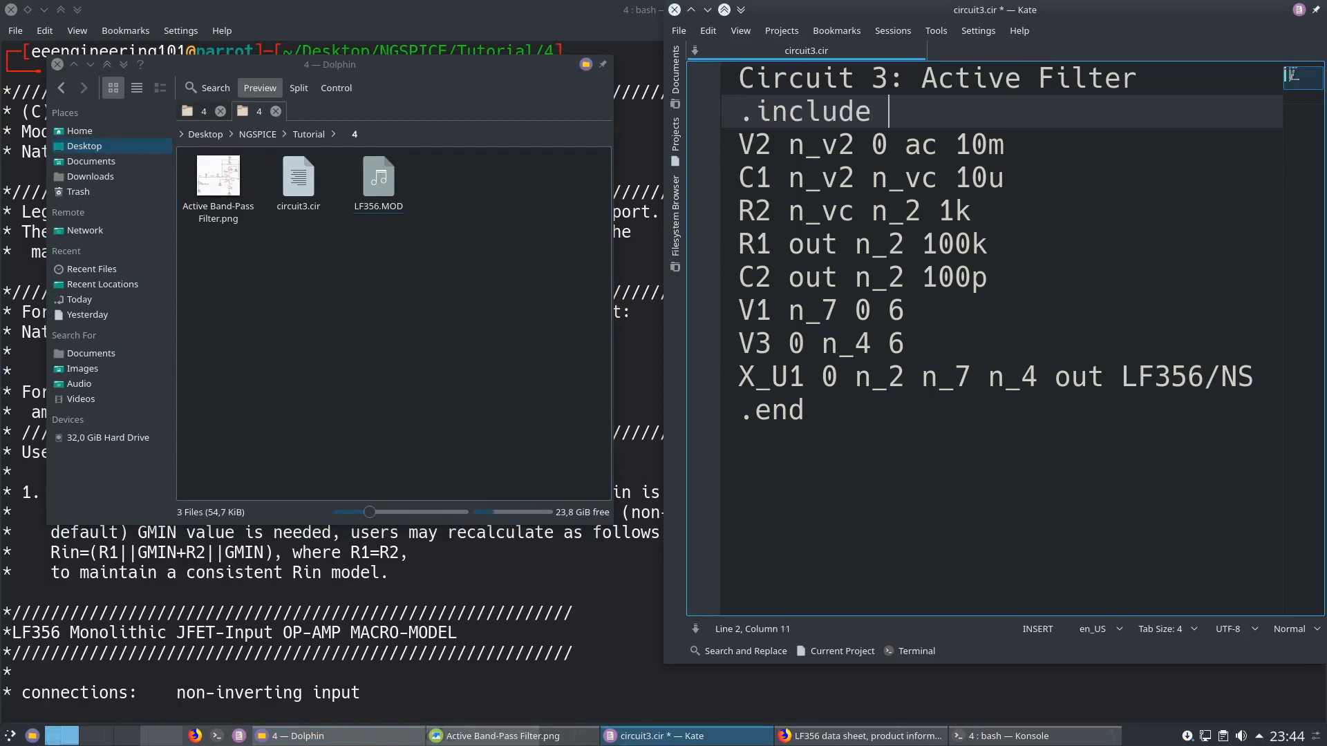
pyautogui.write('L')
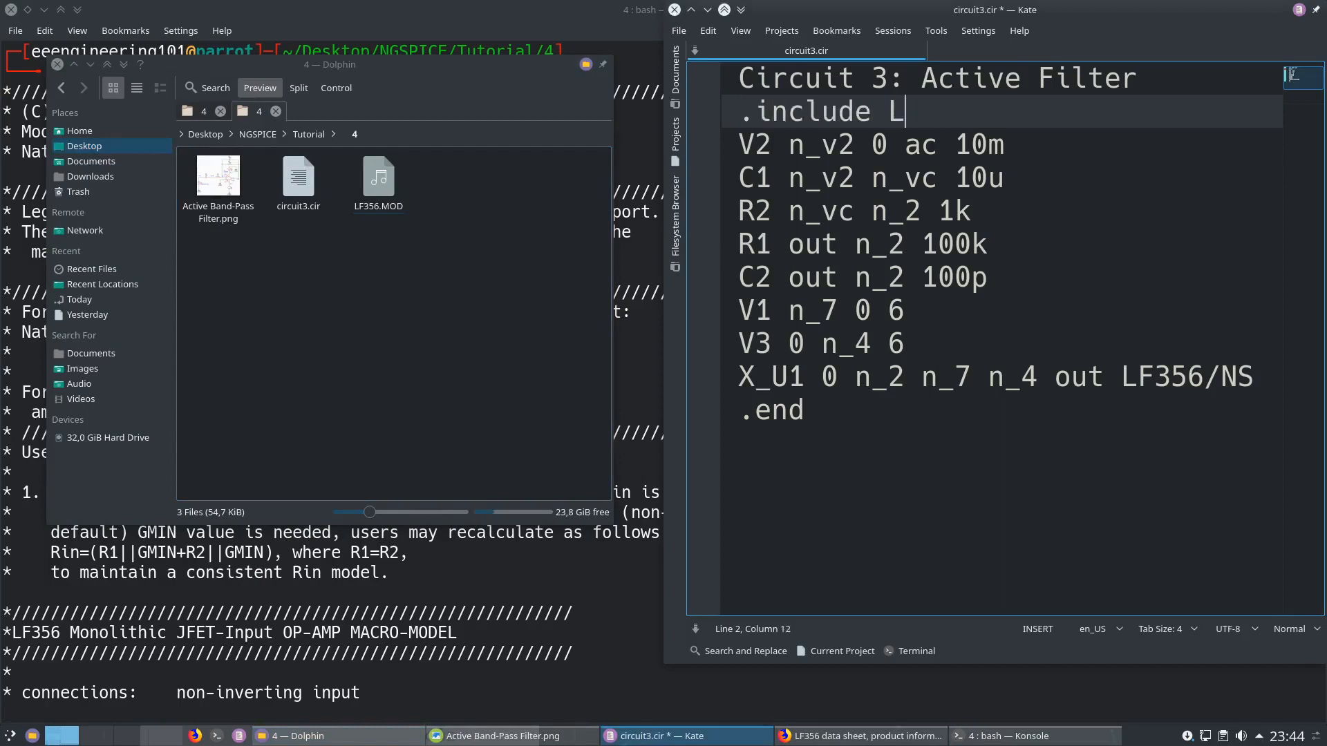
pyautogui.write('F356.MOD')
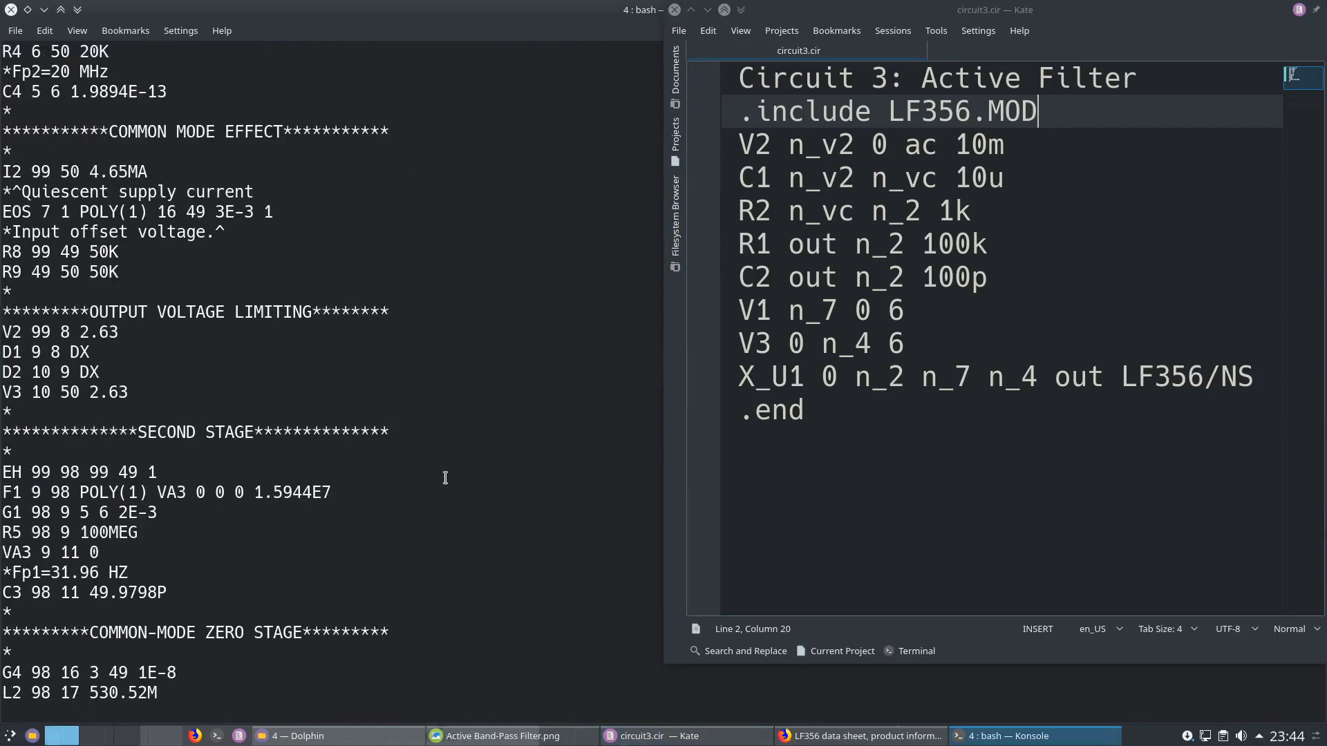
# Clear the Konsole terminal.
pyautogui.write('nclear')
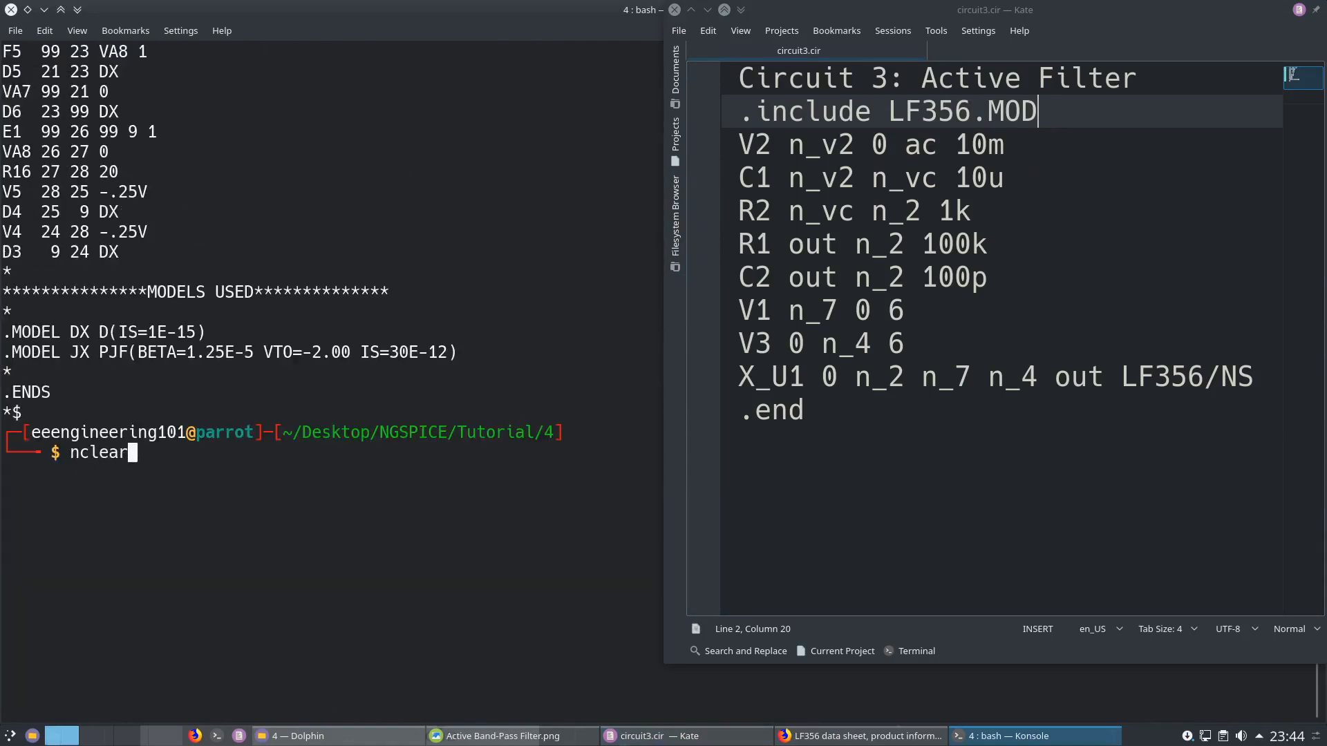
pyautogui.press('Return')
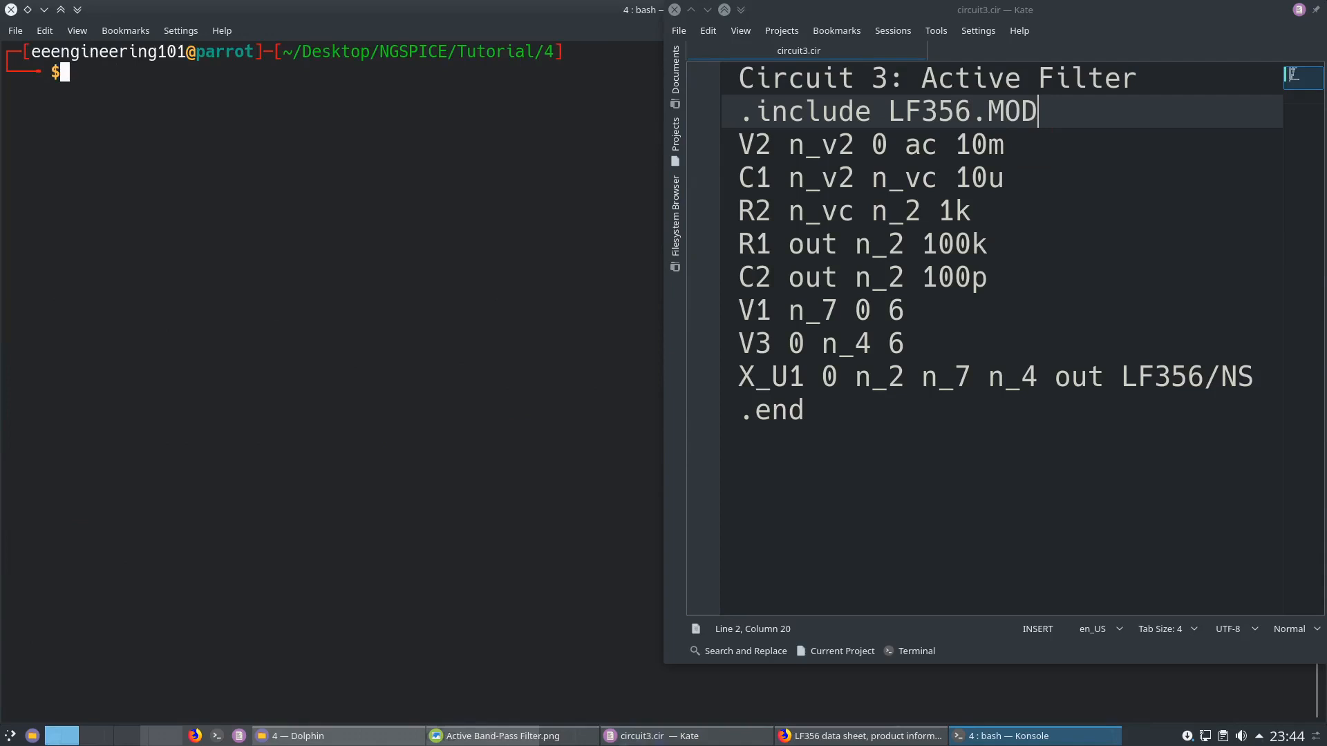
pyautogui.moveTo(220, 154)
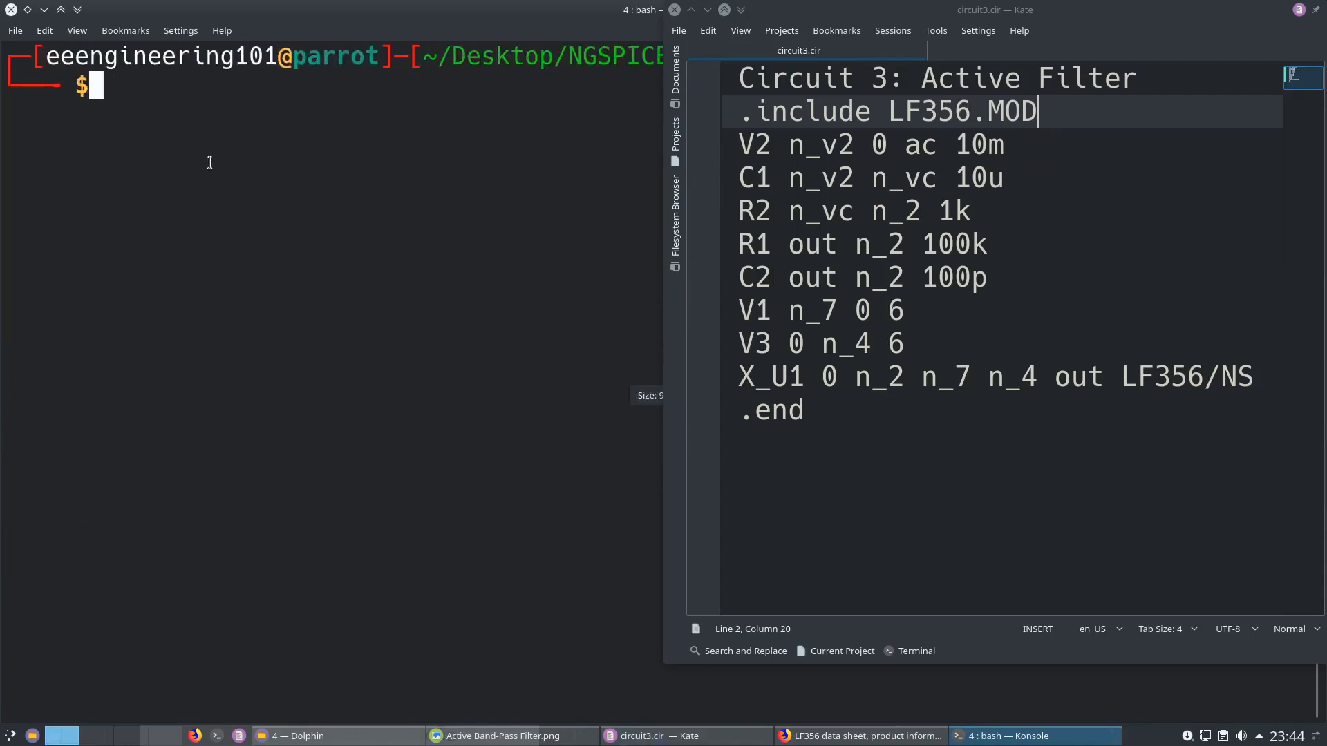
# Launch ngspice on circuit3.cir from the Konsole prompt.
pyautogui.write('ngspice cir')
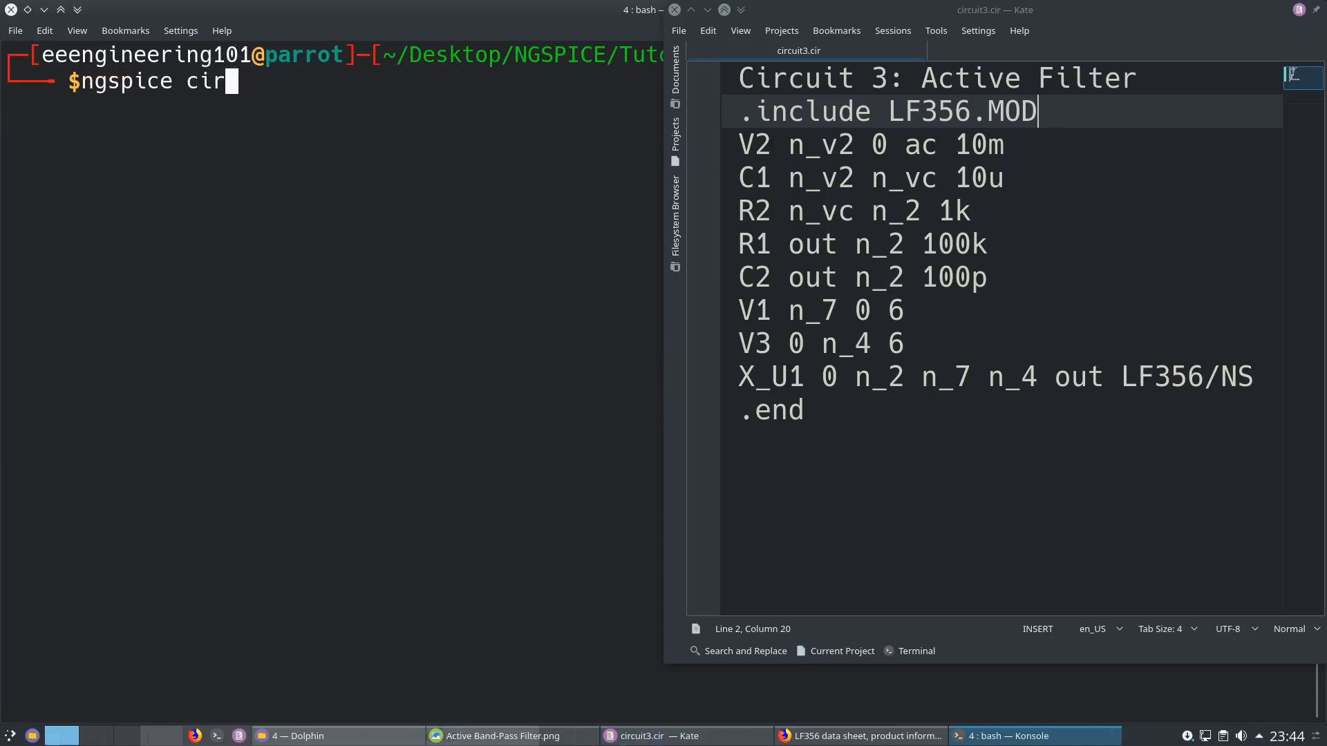
pyautogui.write('cuit3.cir')
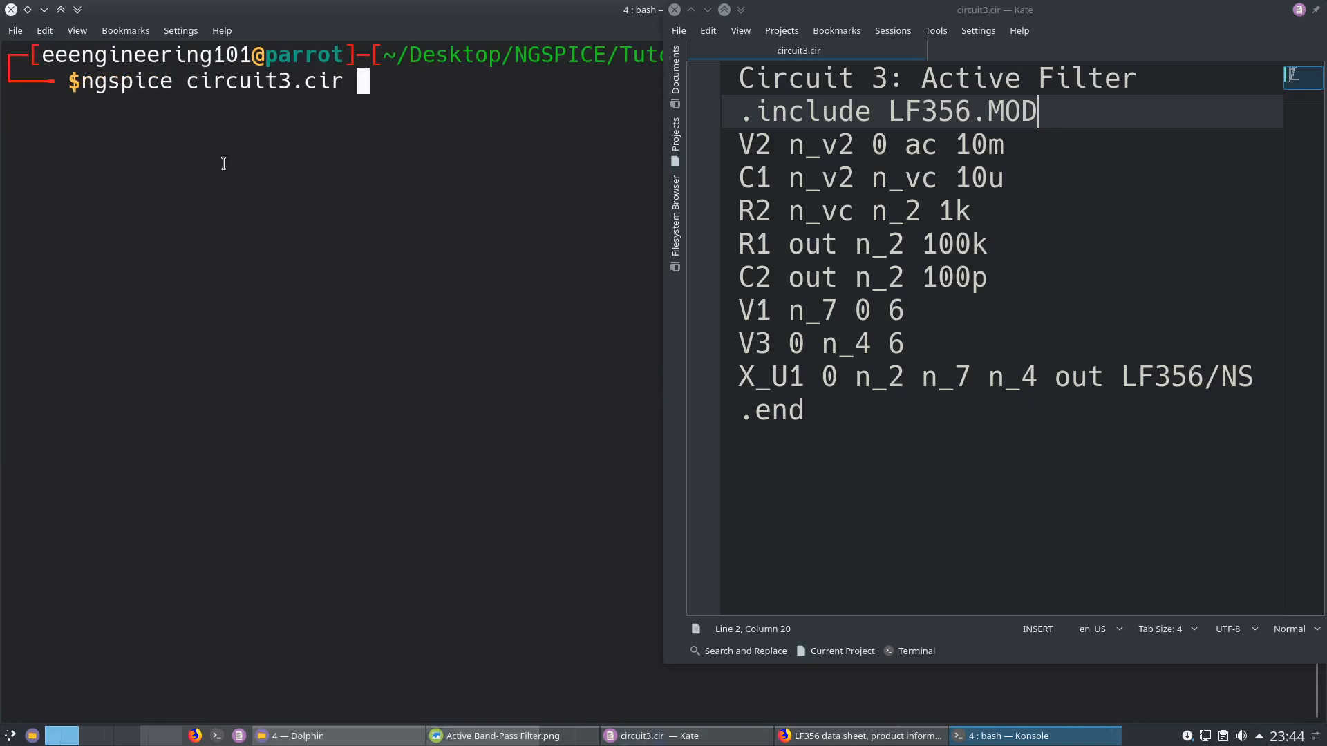
pyautogui.moveTo(284, 81)
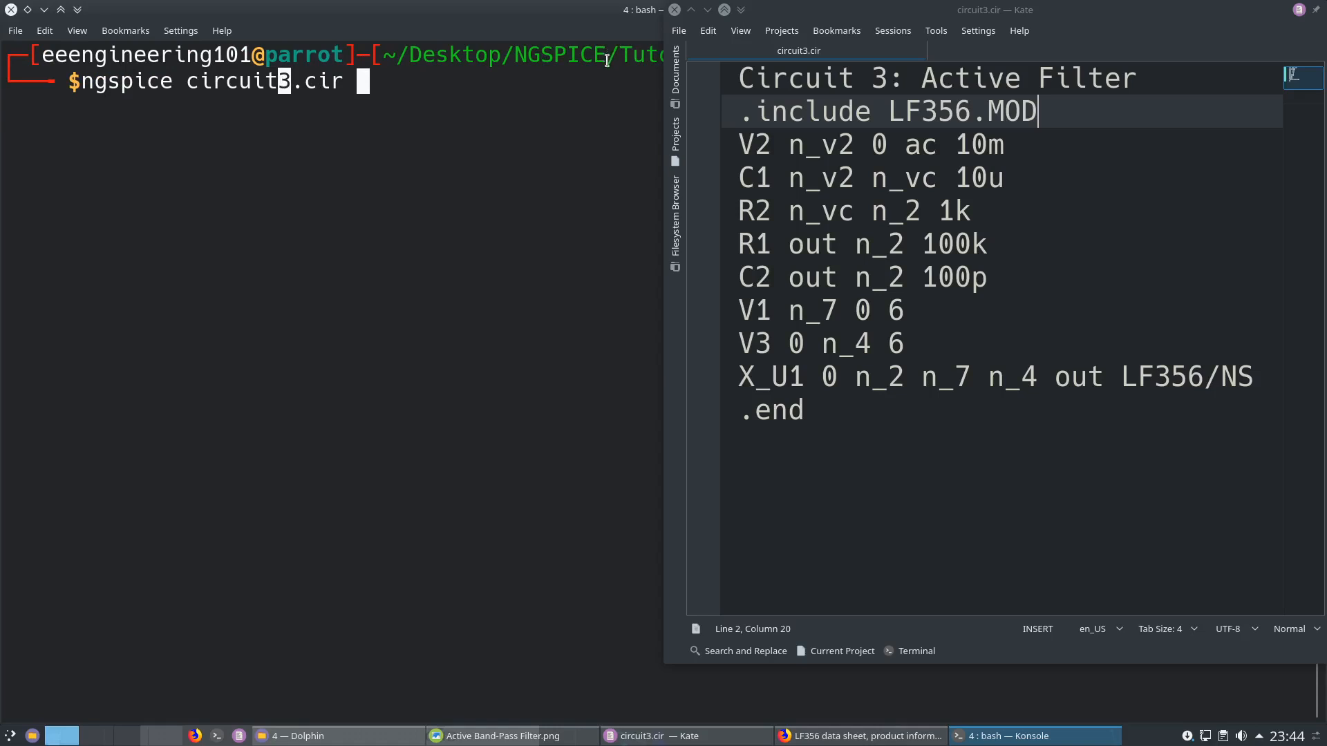
pyautogui.moveTo(581, 130)
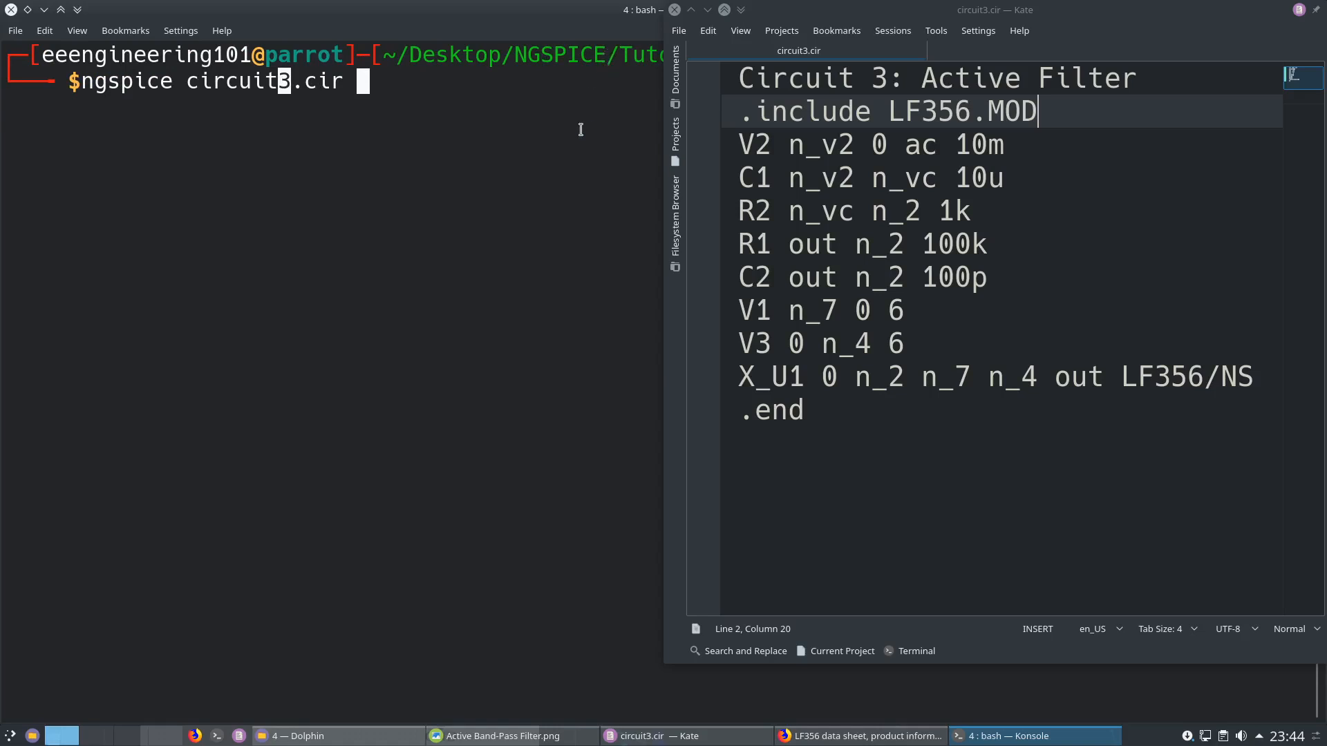
pyautogui.press('Return')
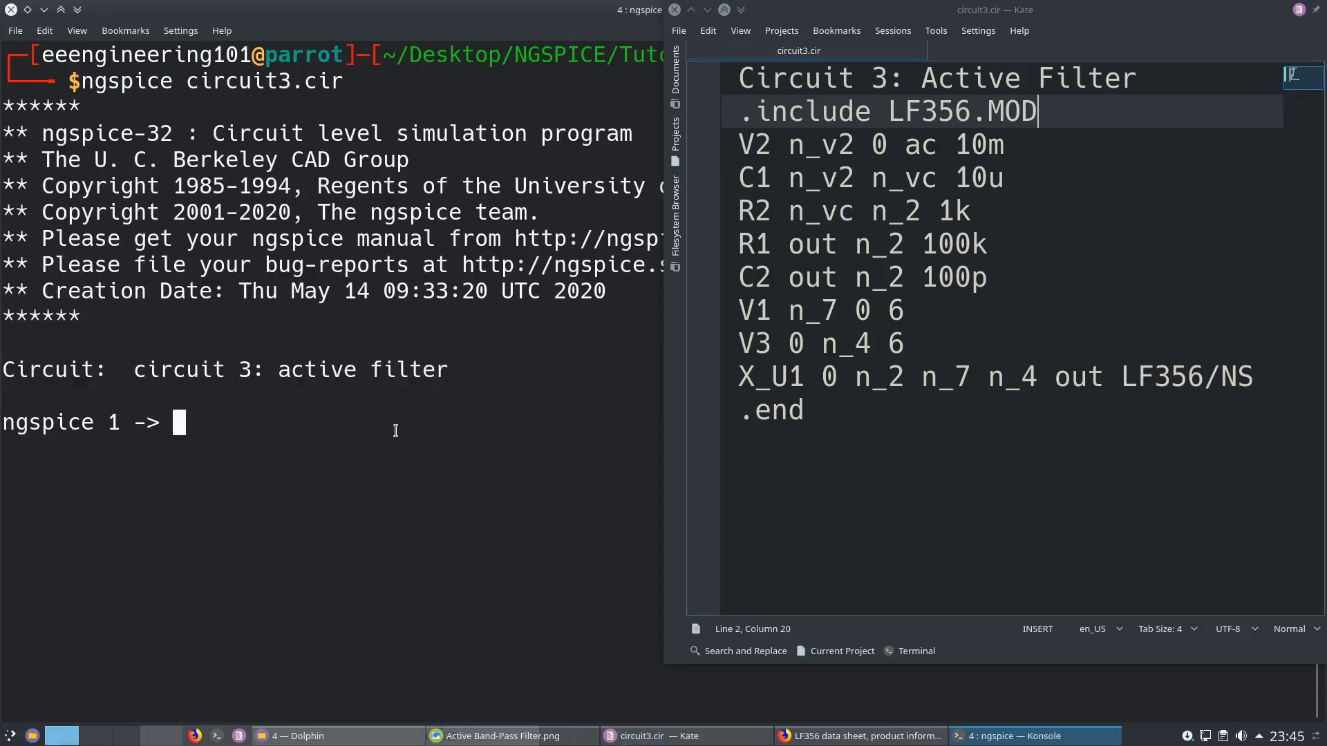
# Run the AC sweep 'ac dec 100 1 10MEG' and begin the plot command.
pyautogui.write('a')
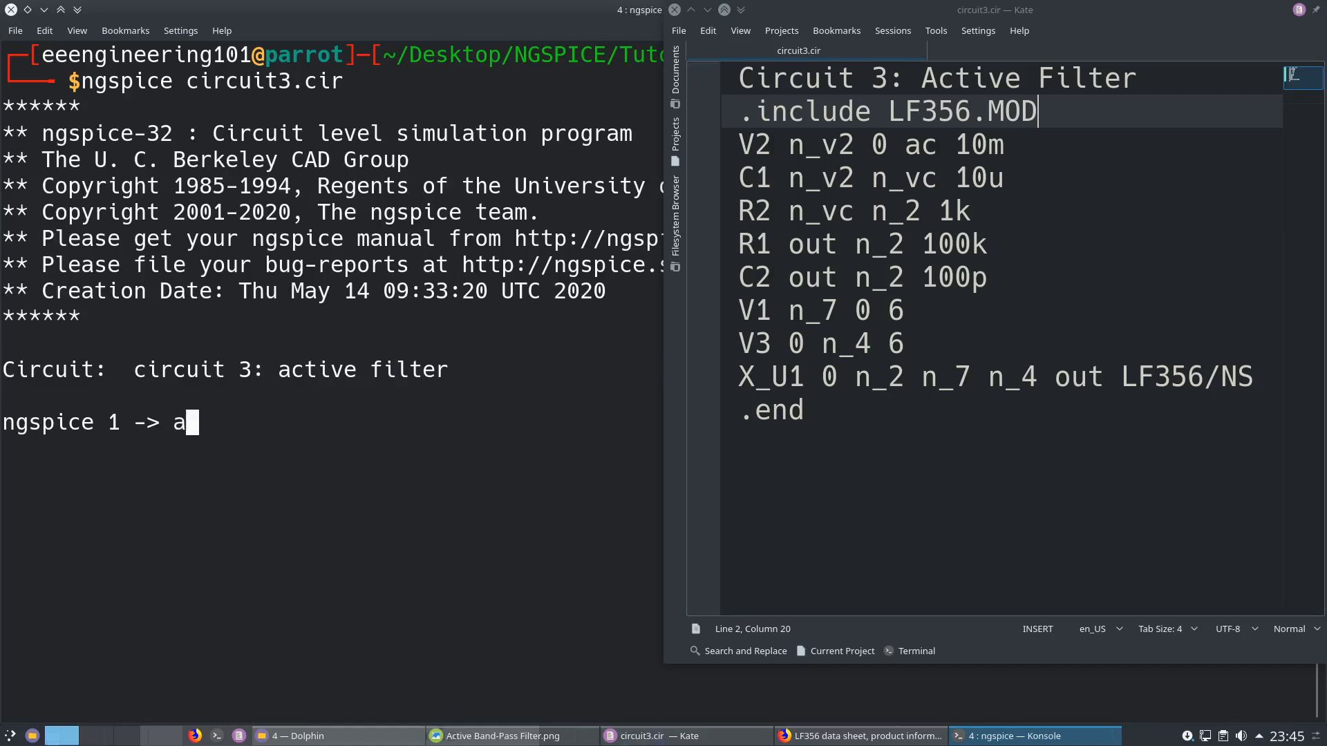
pyautogui.write('c dec')
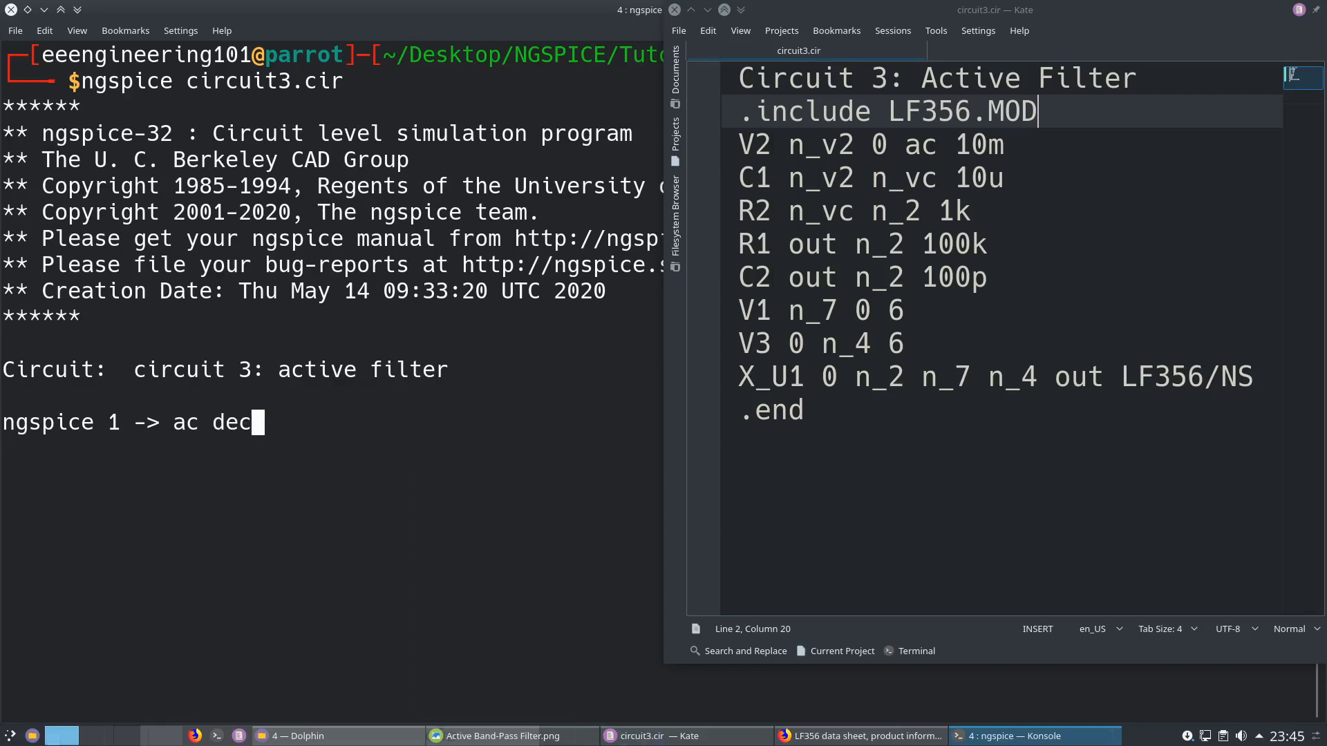
pyautogui.moveTo(344, 334)
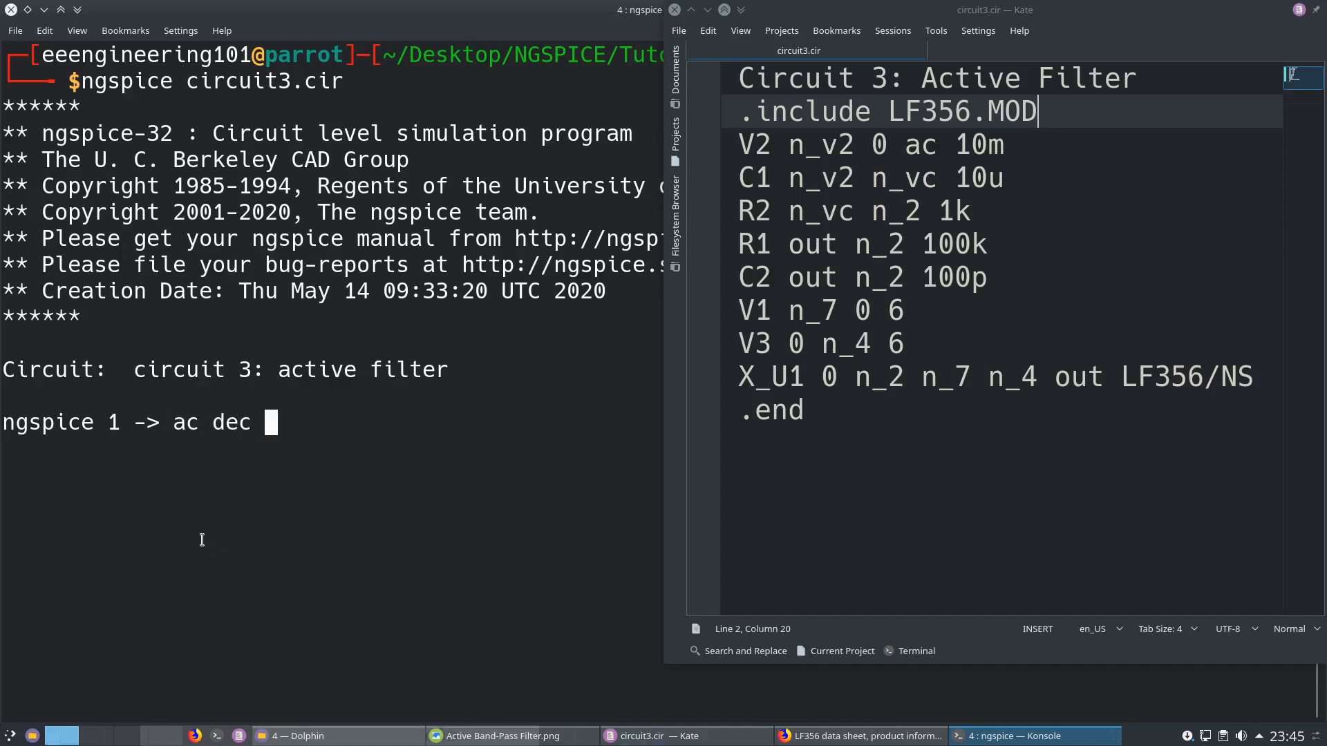
pyautogui.moveTo(361, 499)
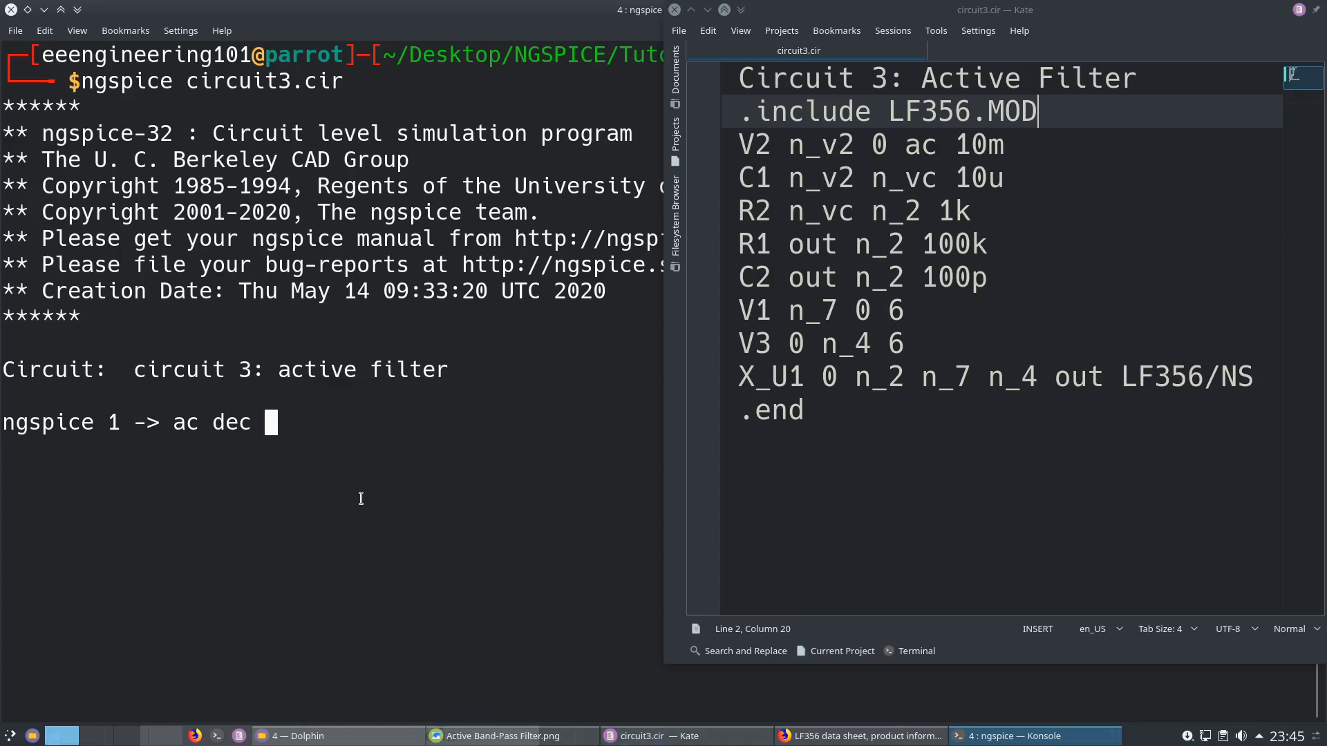
pyautogui.moveTo(221, 415)
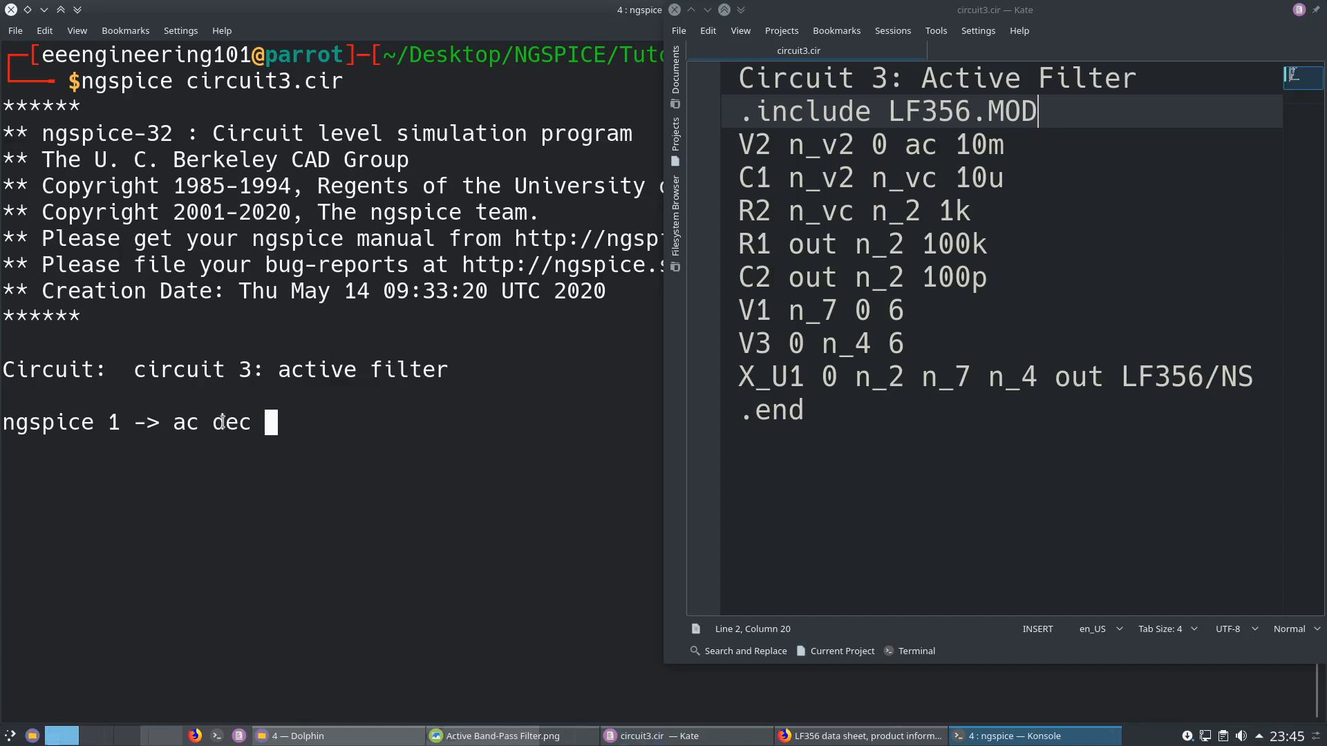
pyautogui.write('100')
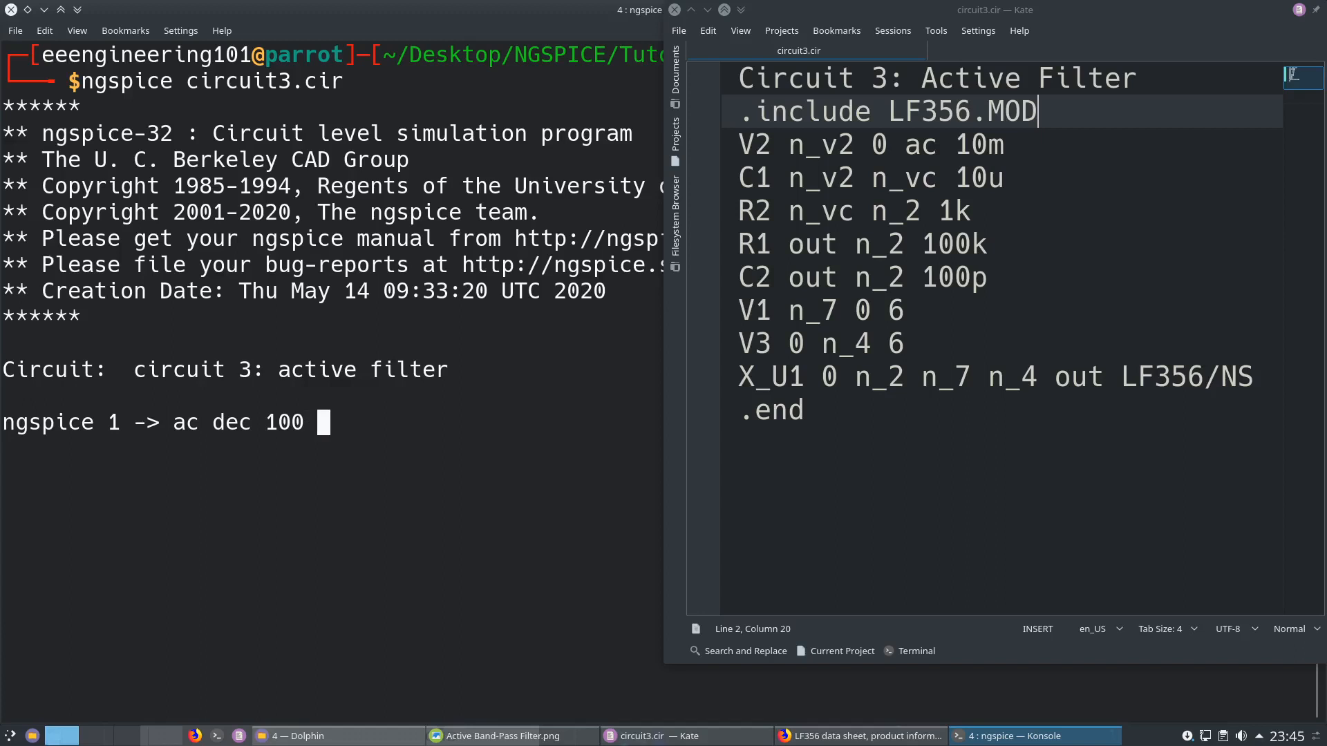
pyautogui.write('1')
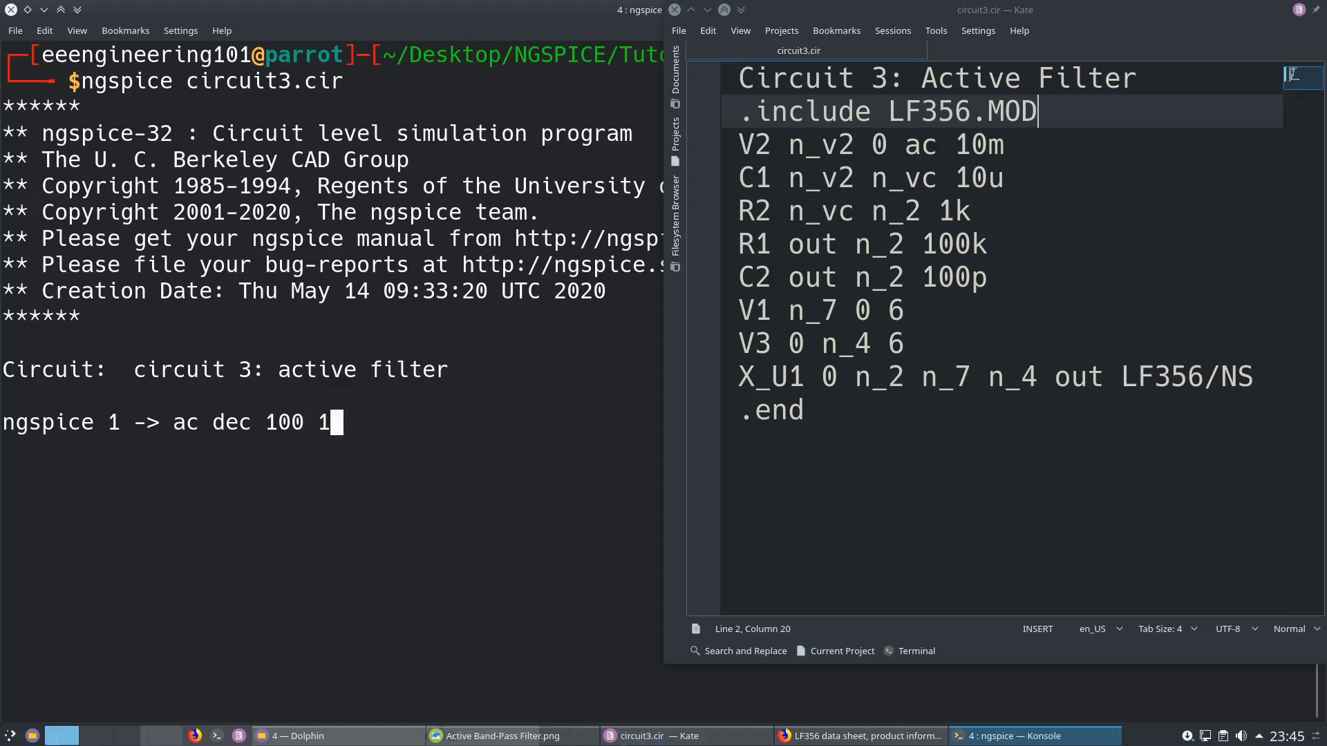
pyautogui.write('100M')
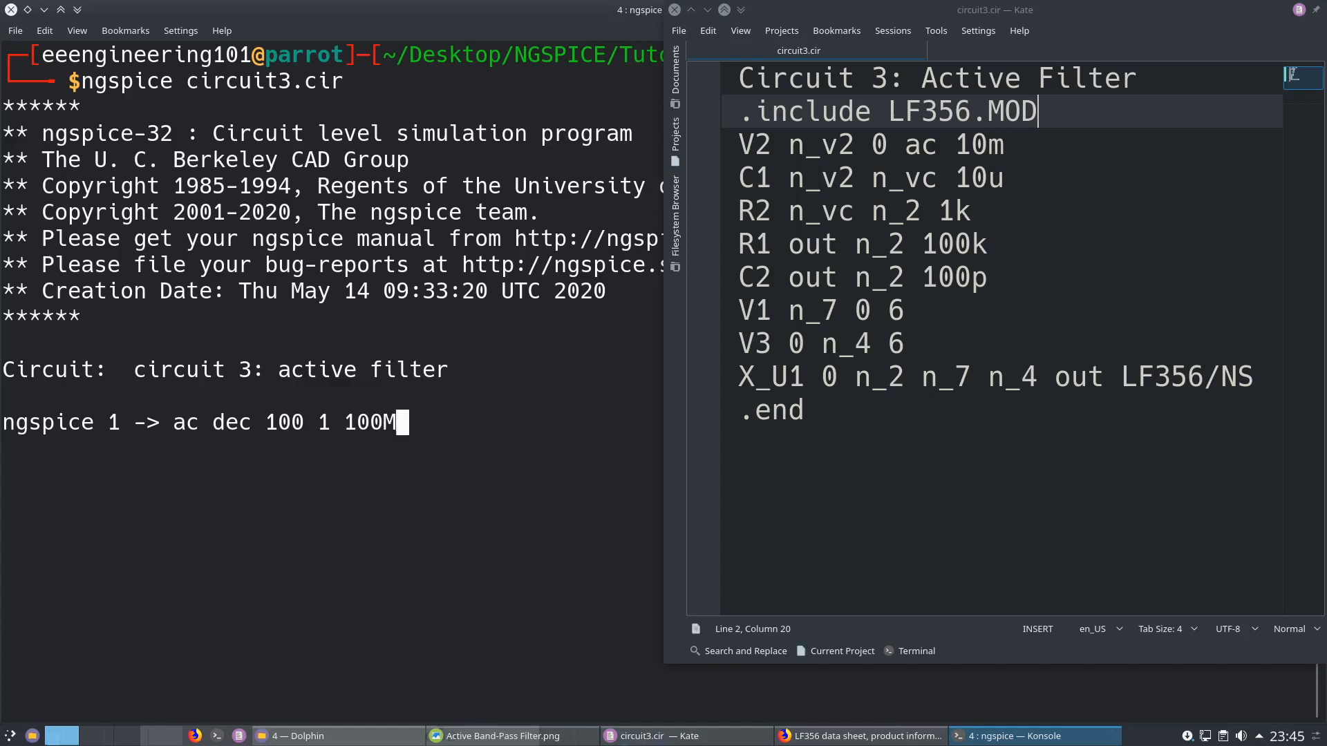
pyautogui.press('BackSpace')
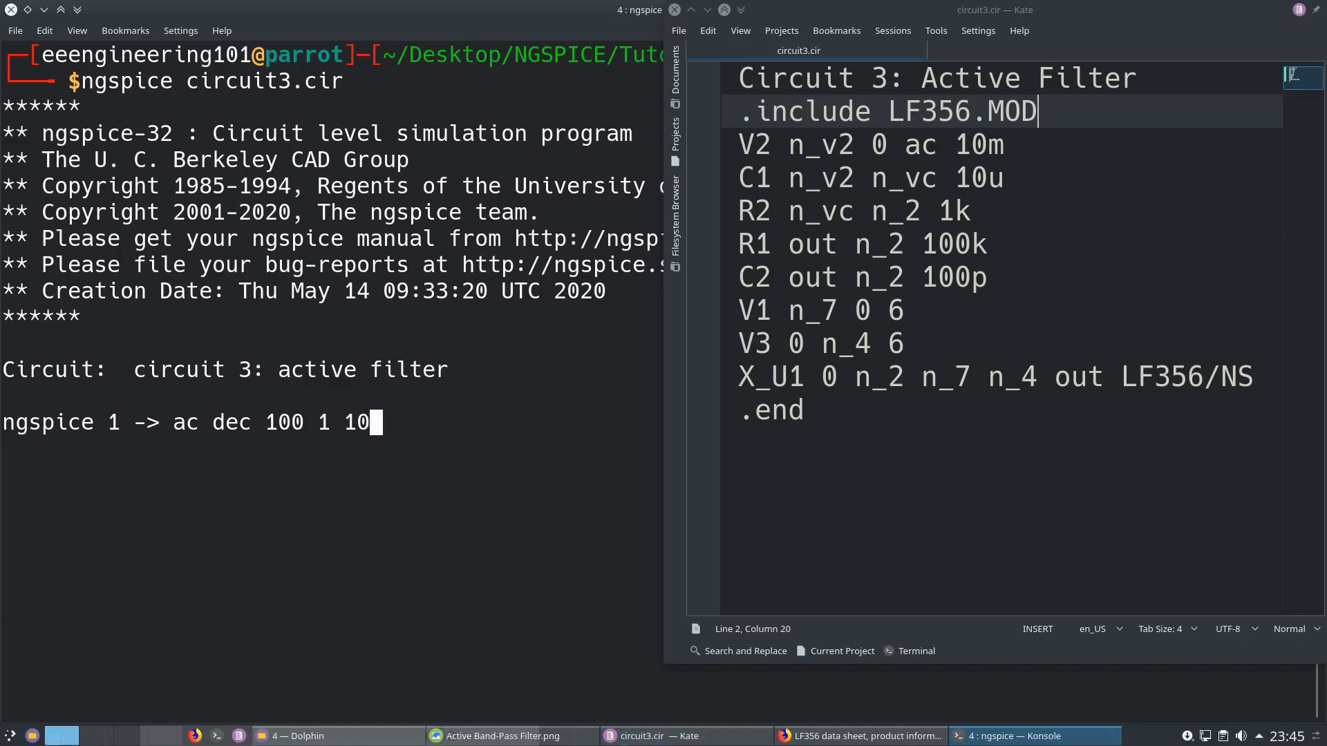
pyautogui.write('MEG')
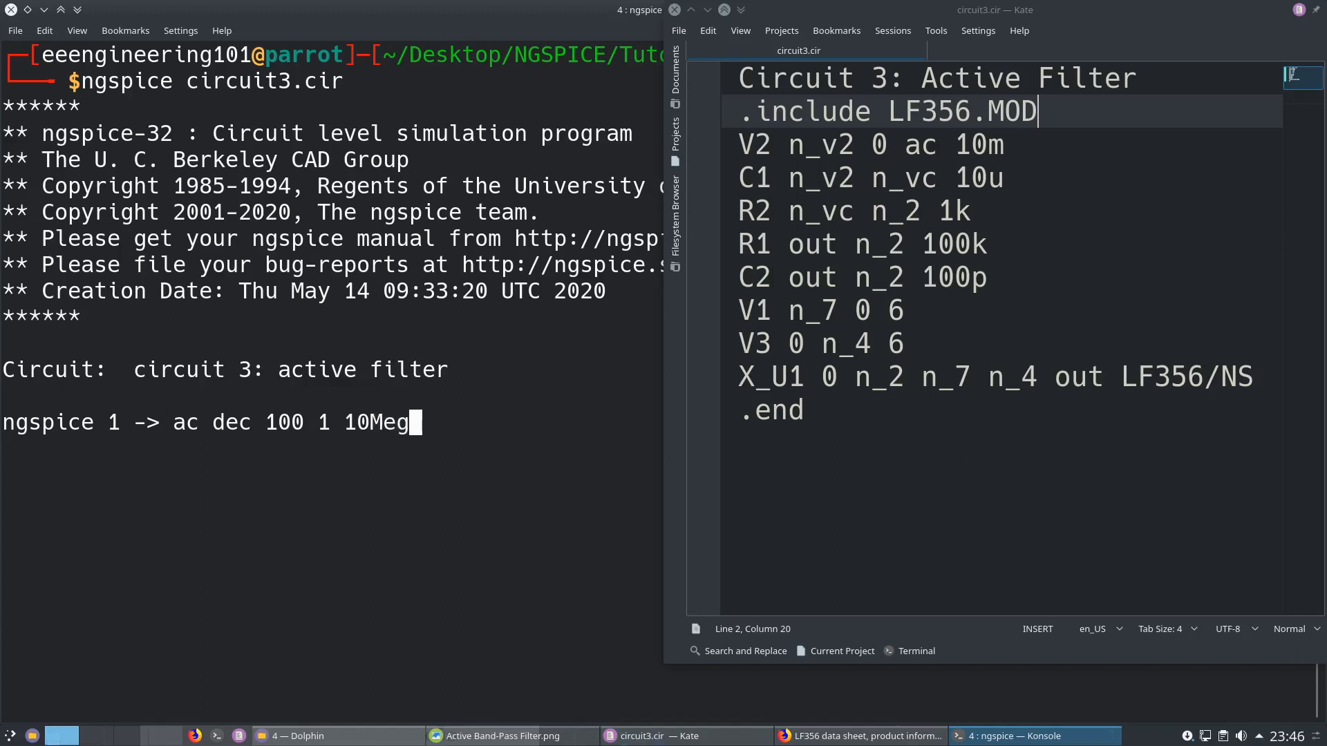
pyautogui.press('Return')
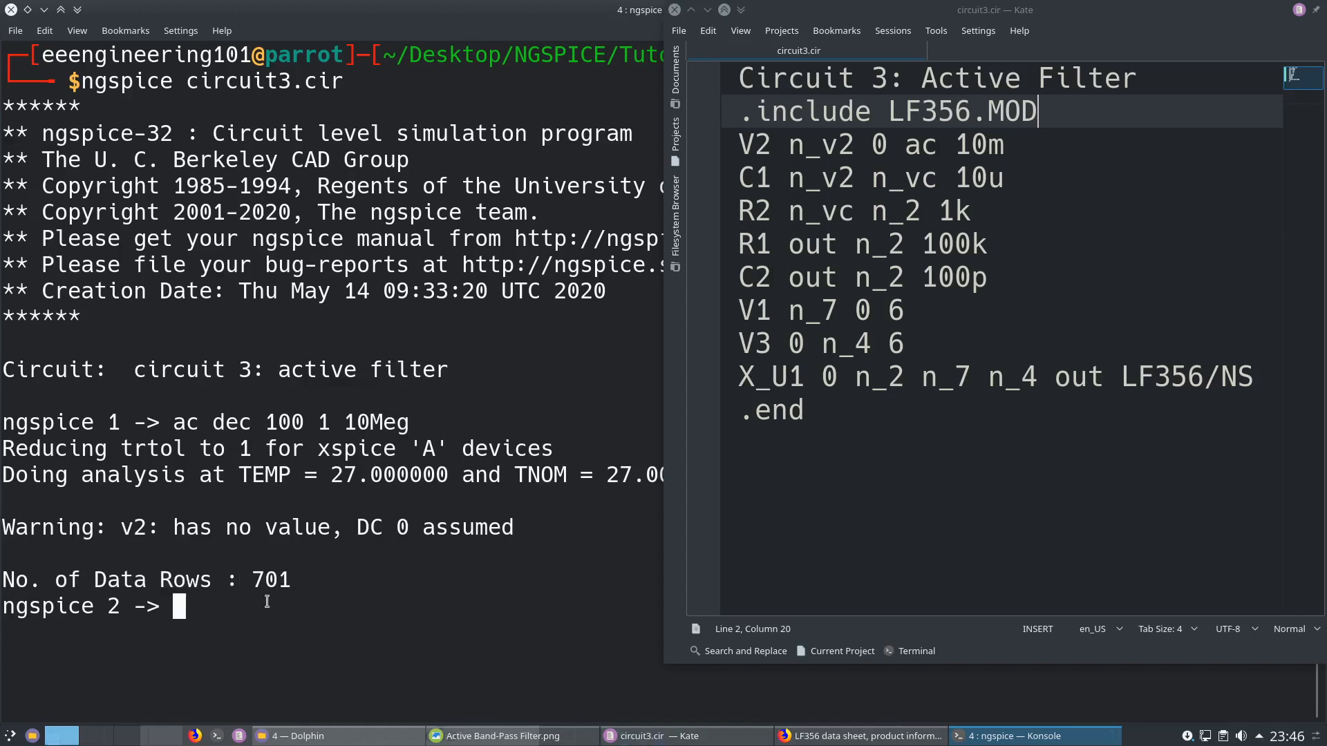
pyautogui.write('p')
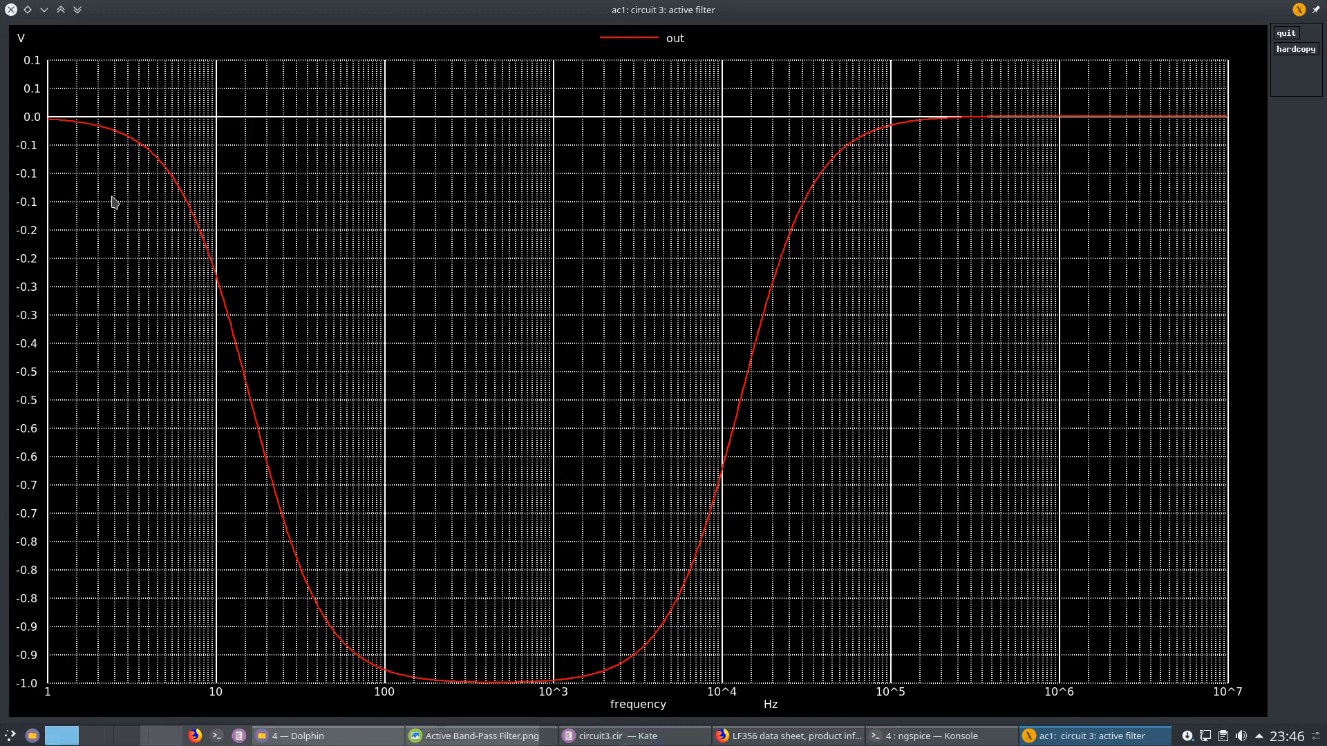
pyautogui.moveTo(60, 174)
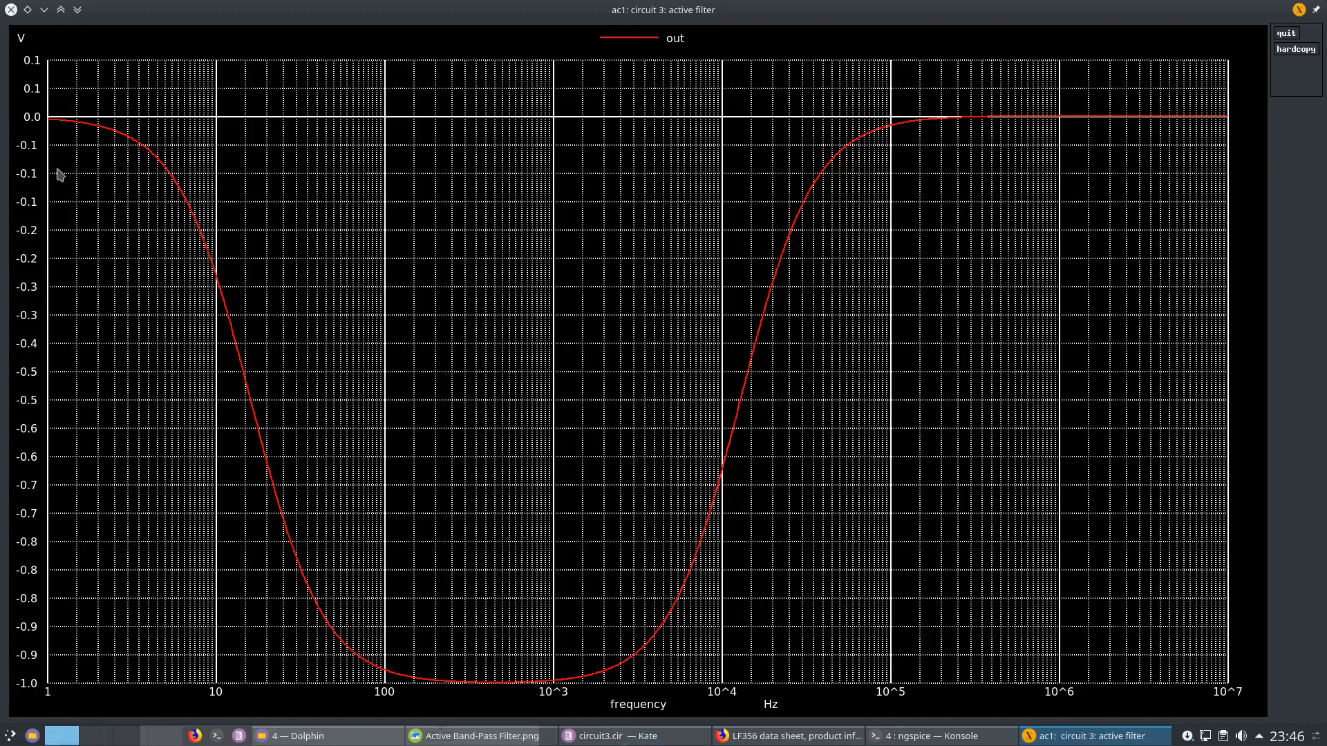
pyautogui.moveTo(18, 118)
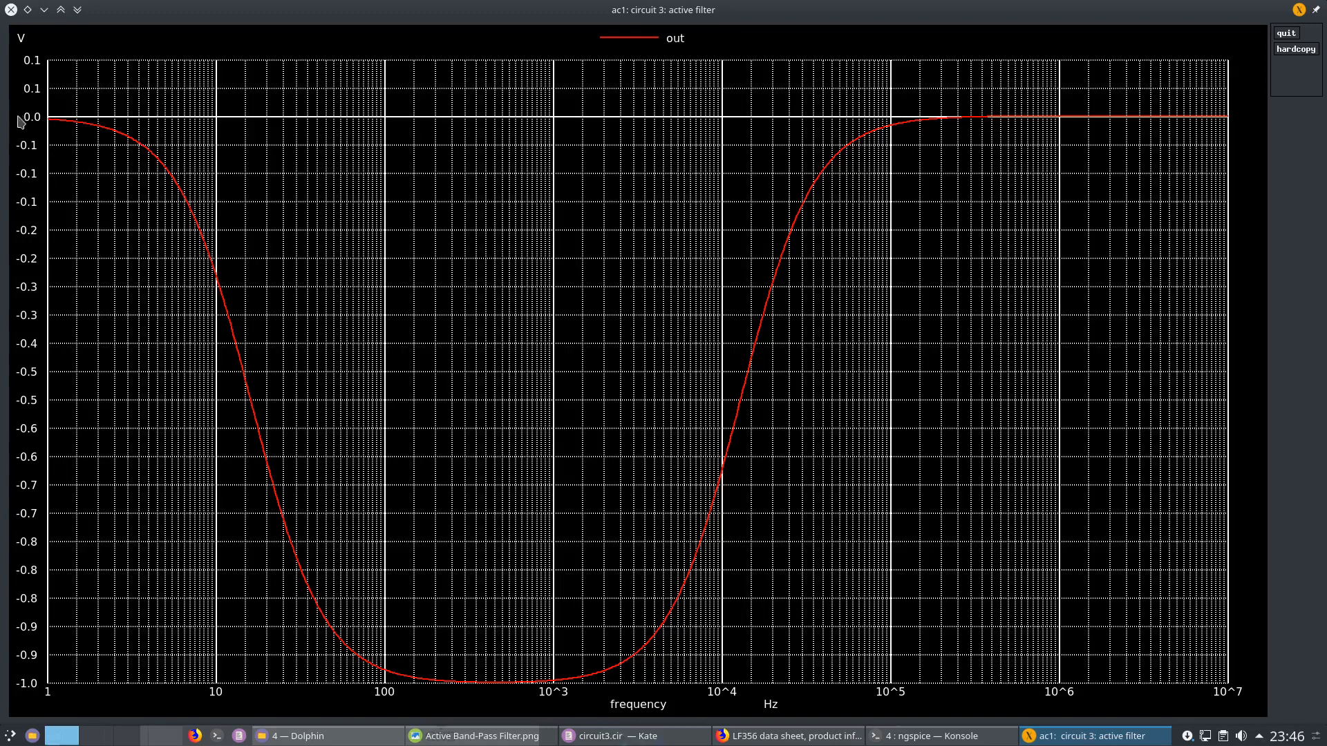
pyautogui.moveTo(276, 196)
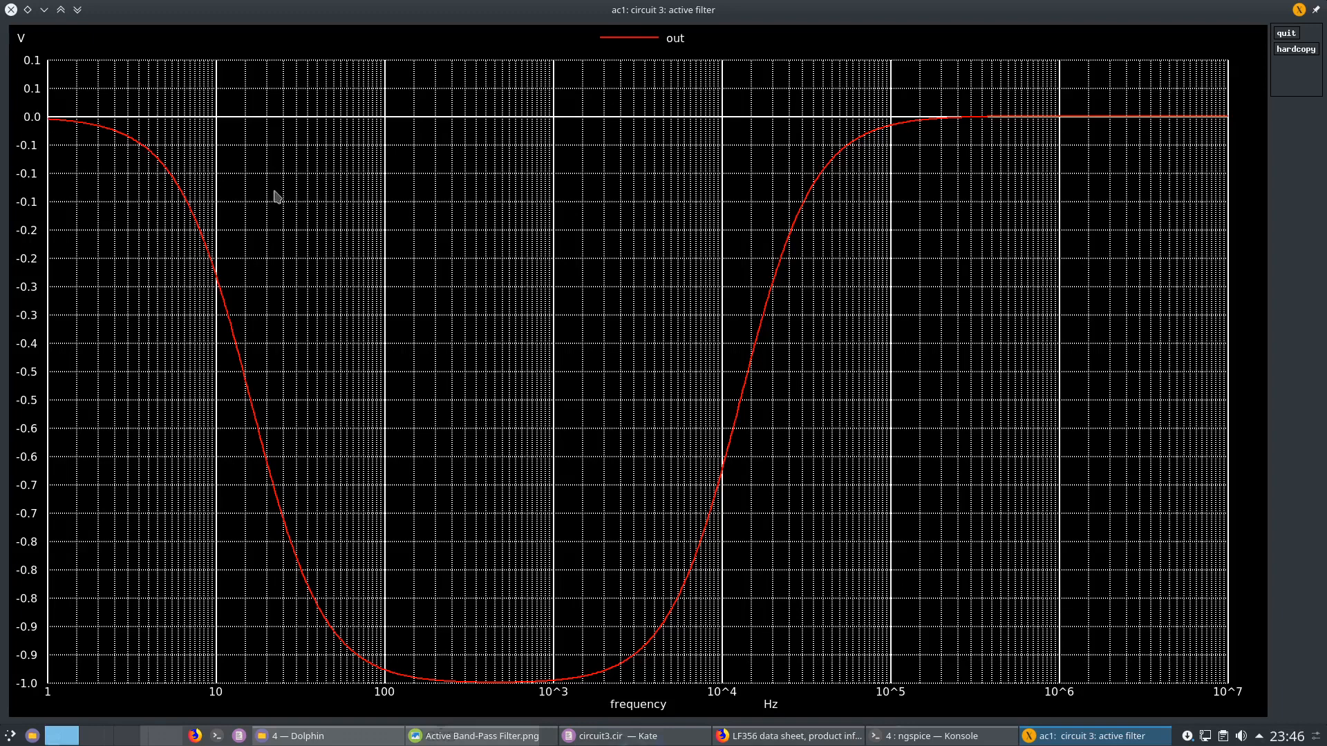
pyautogui.moveTo(385, 683)
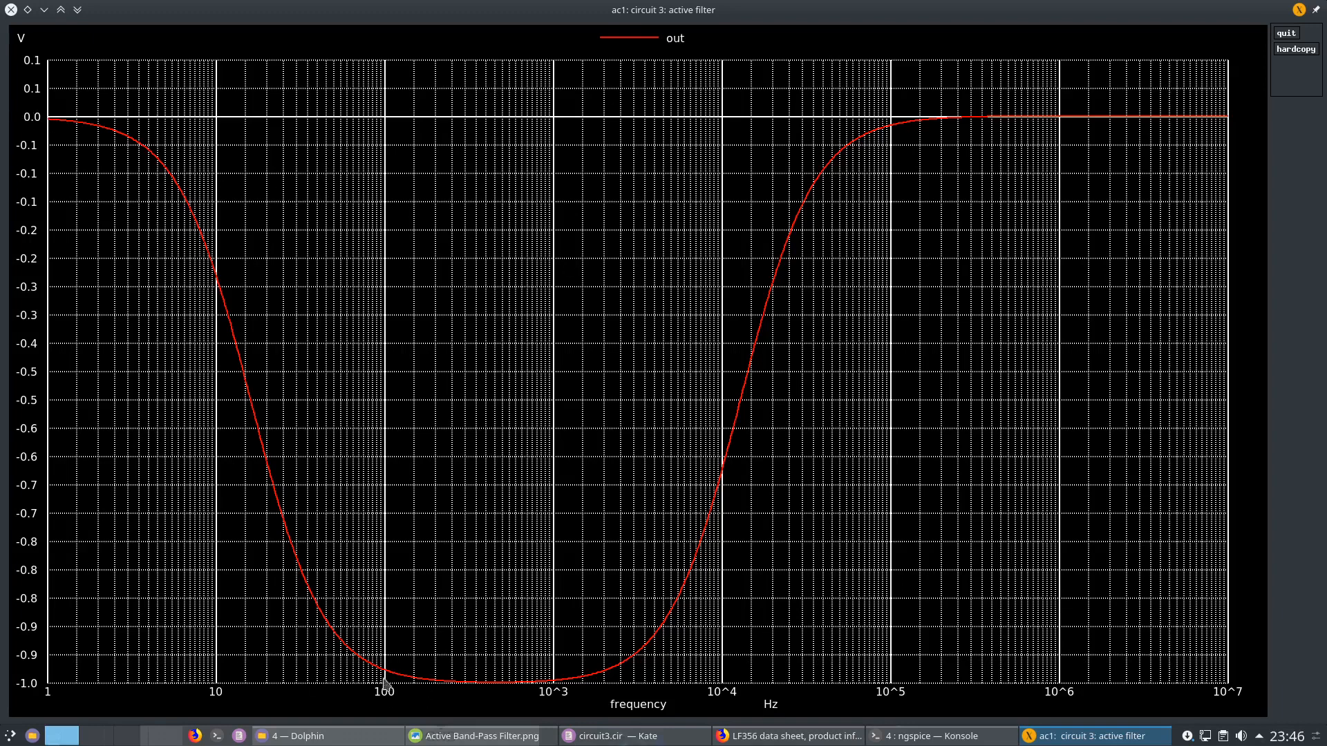
pyautogui.moveTo(248, 503)
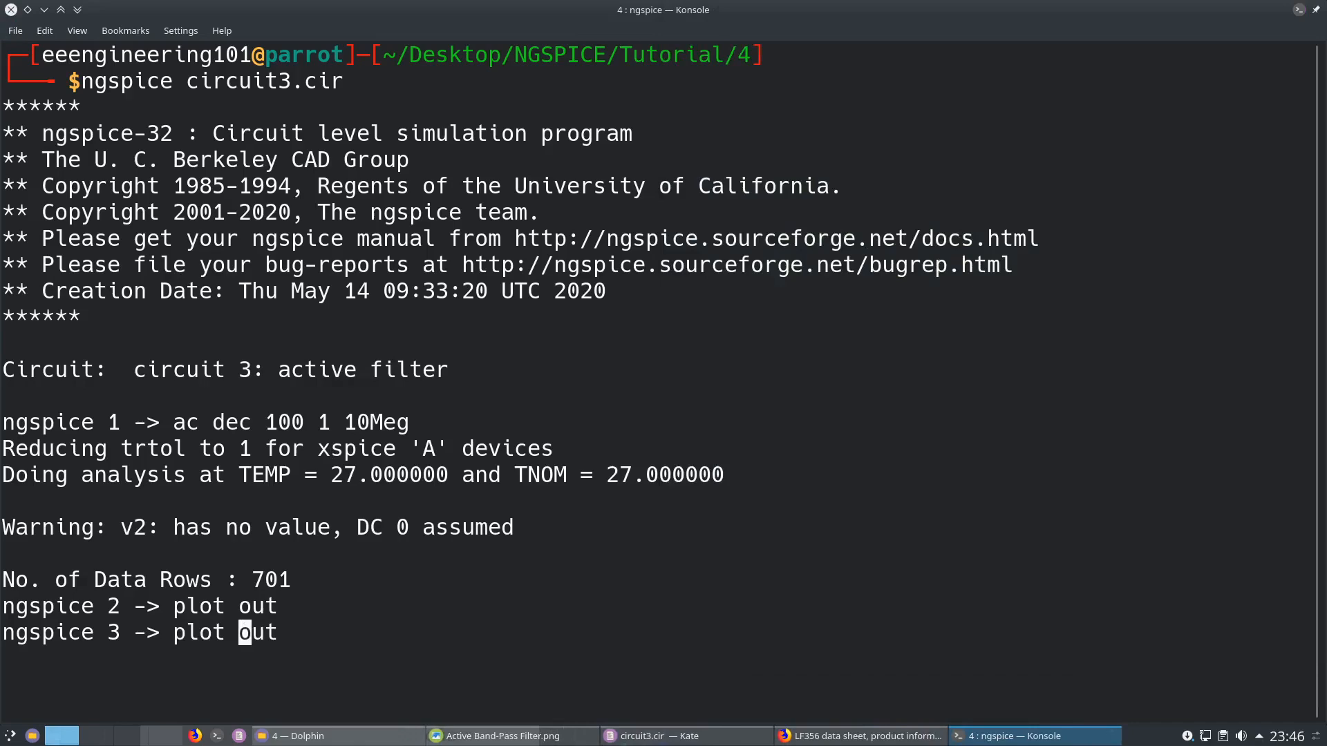
# Plot -out as an upright band-pass curve, then close the graph back to the ngspice prompt.
pyautogui.write('-')
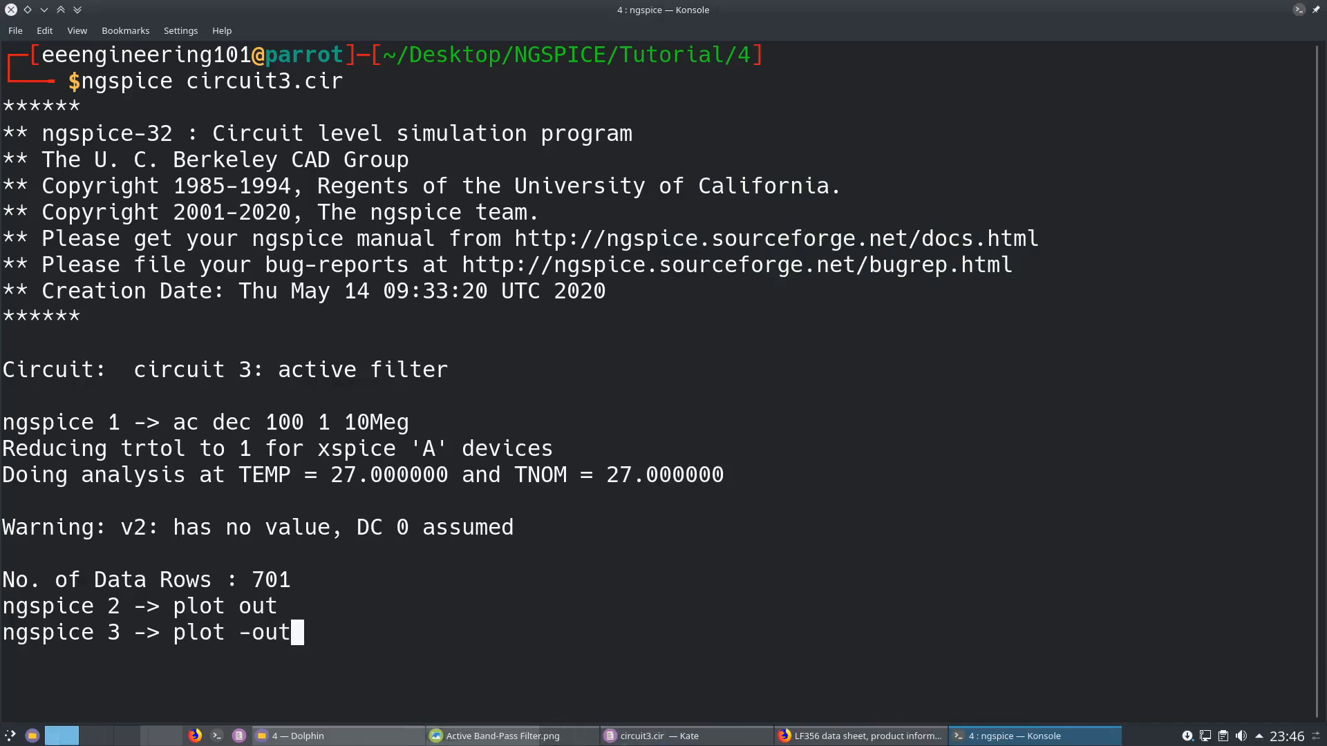
pyautogui.press('Return')
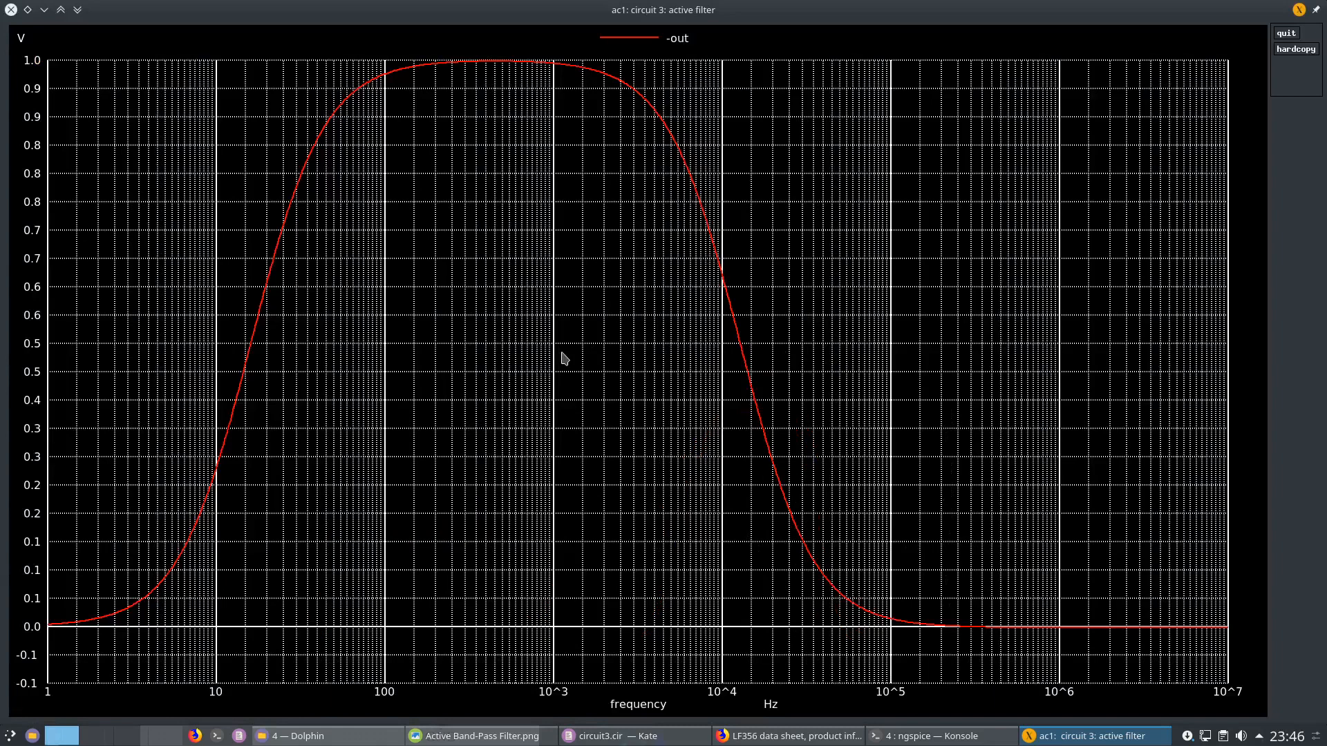
pyautogui.moveTo(494, 289)
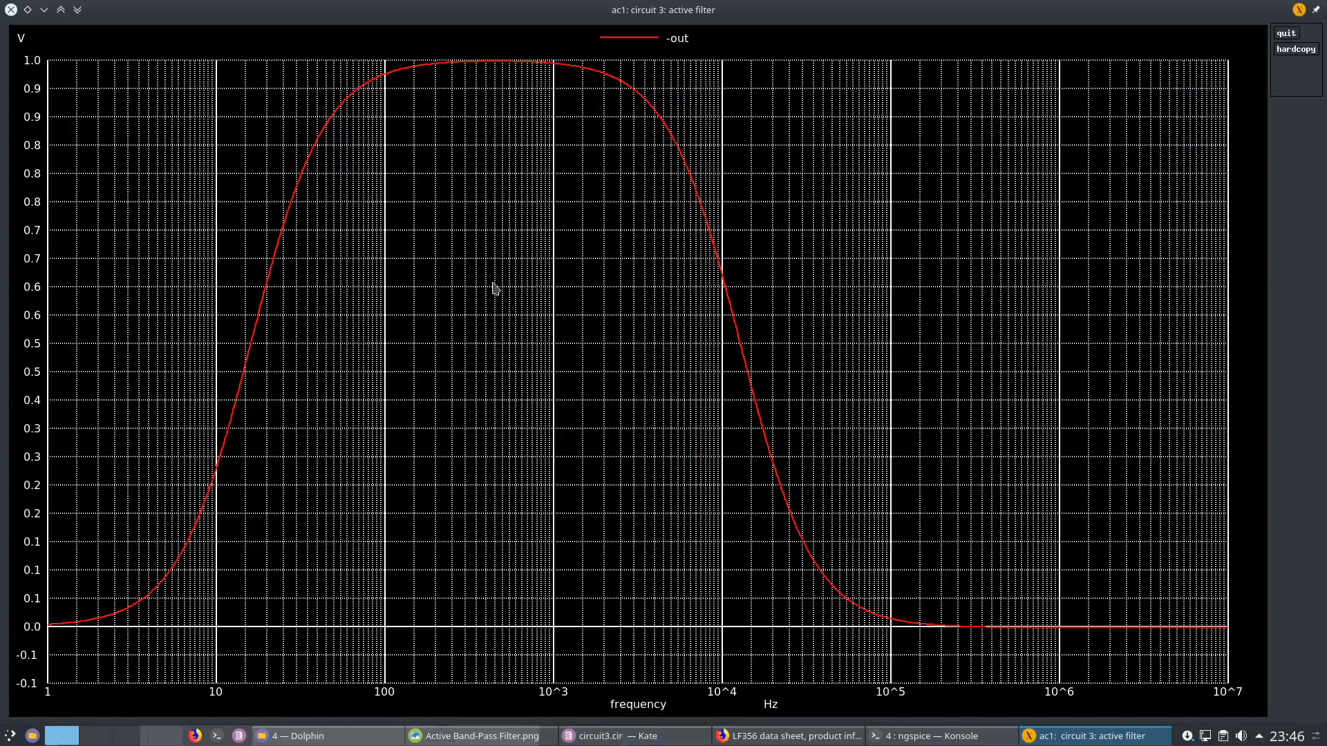
pyautogui.moveTo(512, 294)
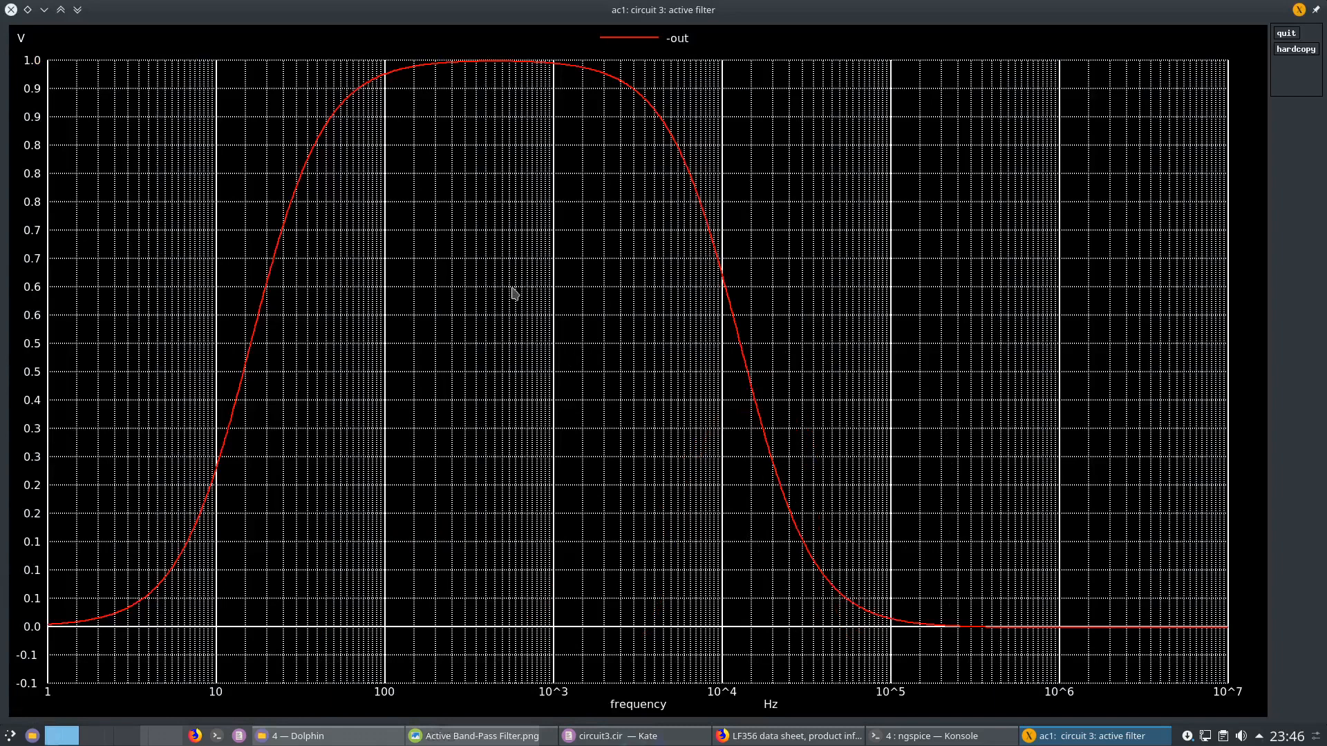
pyautogui.moveTo(493, 289)
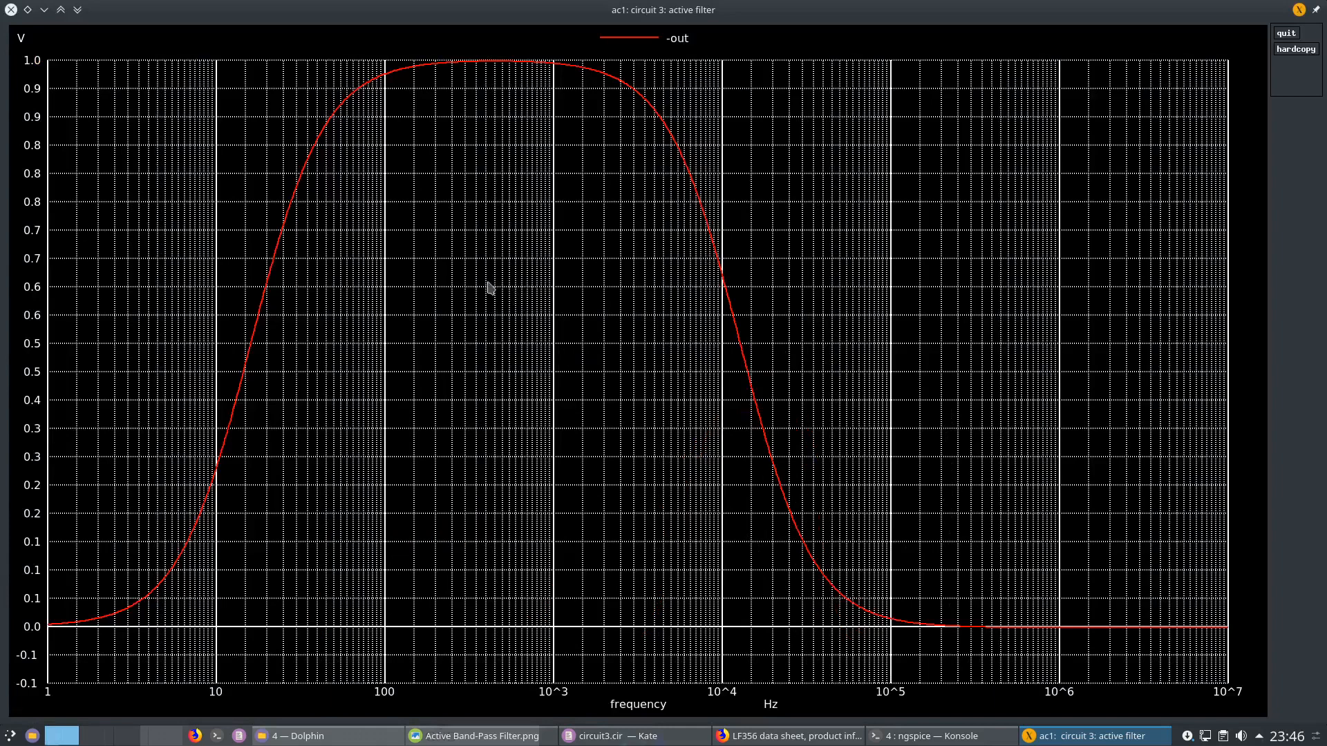
pyautogui.moveTo(37, 64)
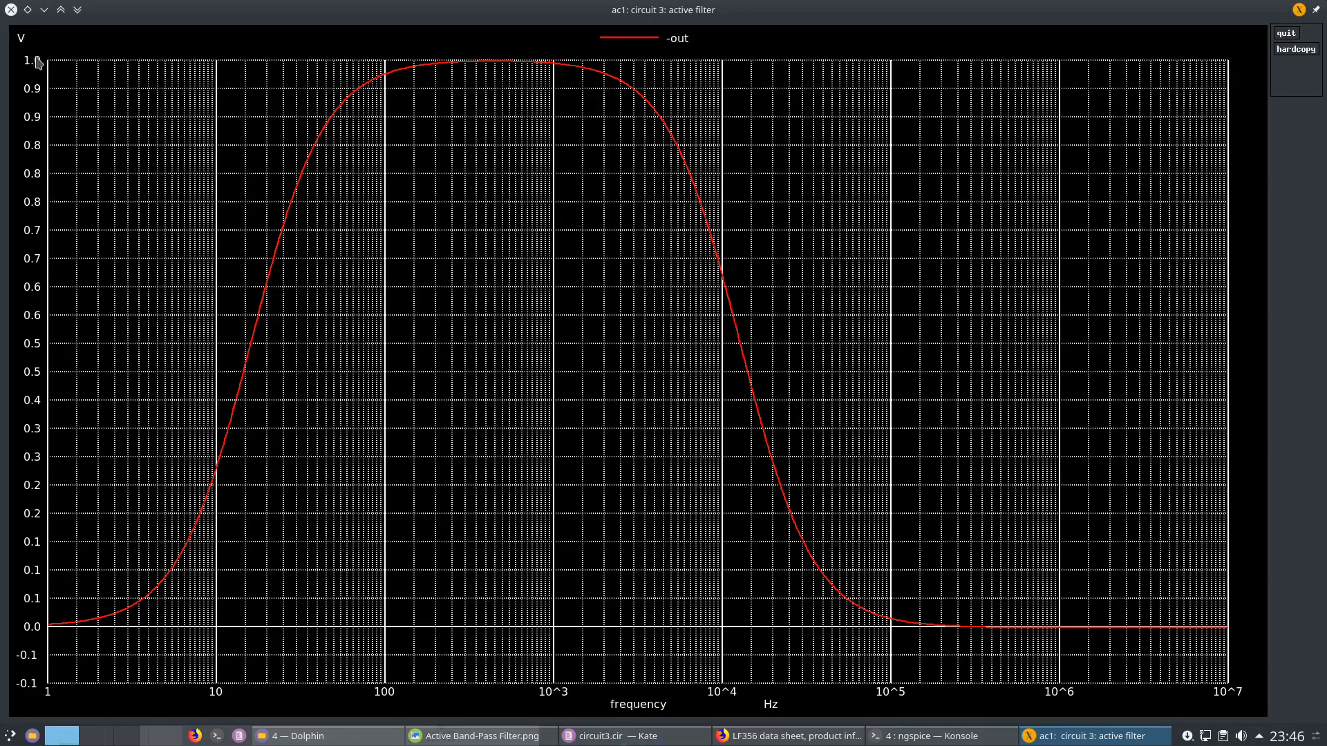
pyautogui.moveTo(251, 294)
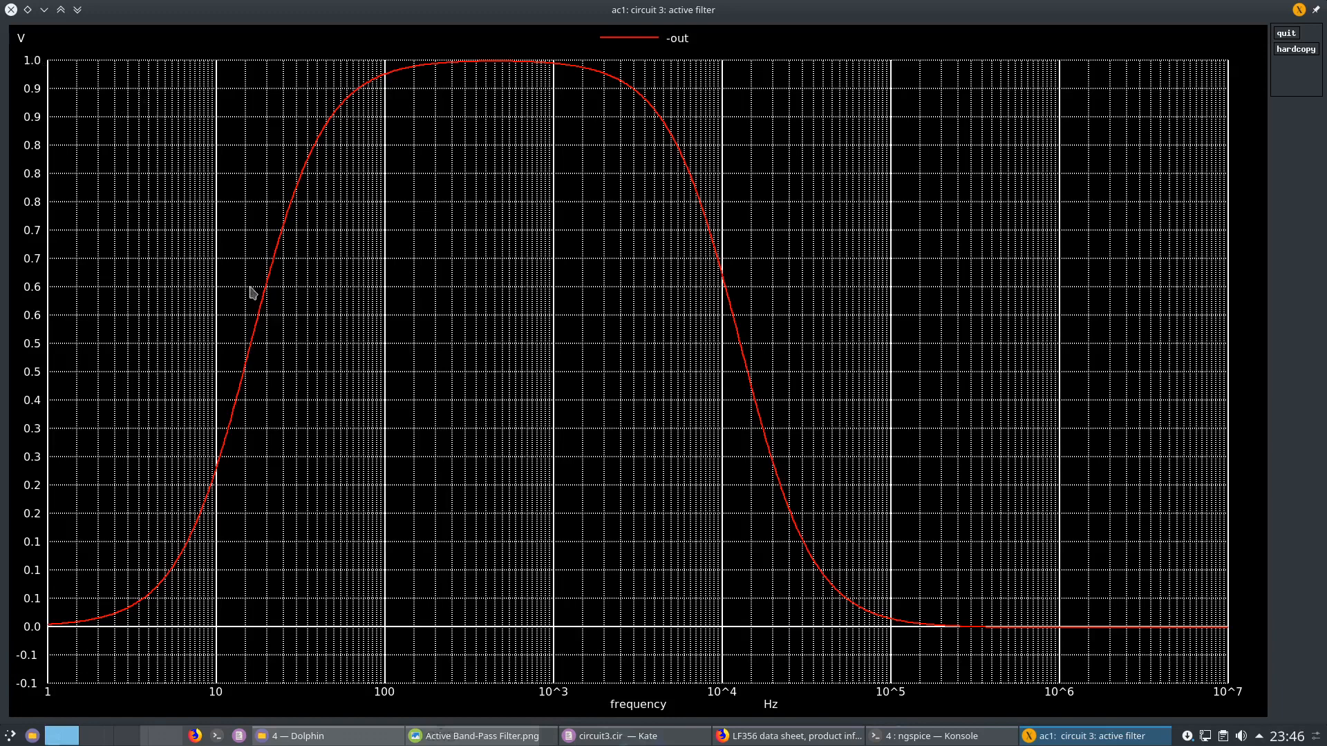
pyautogui.moveTo(279, 288)
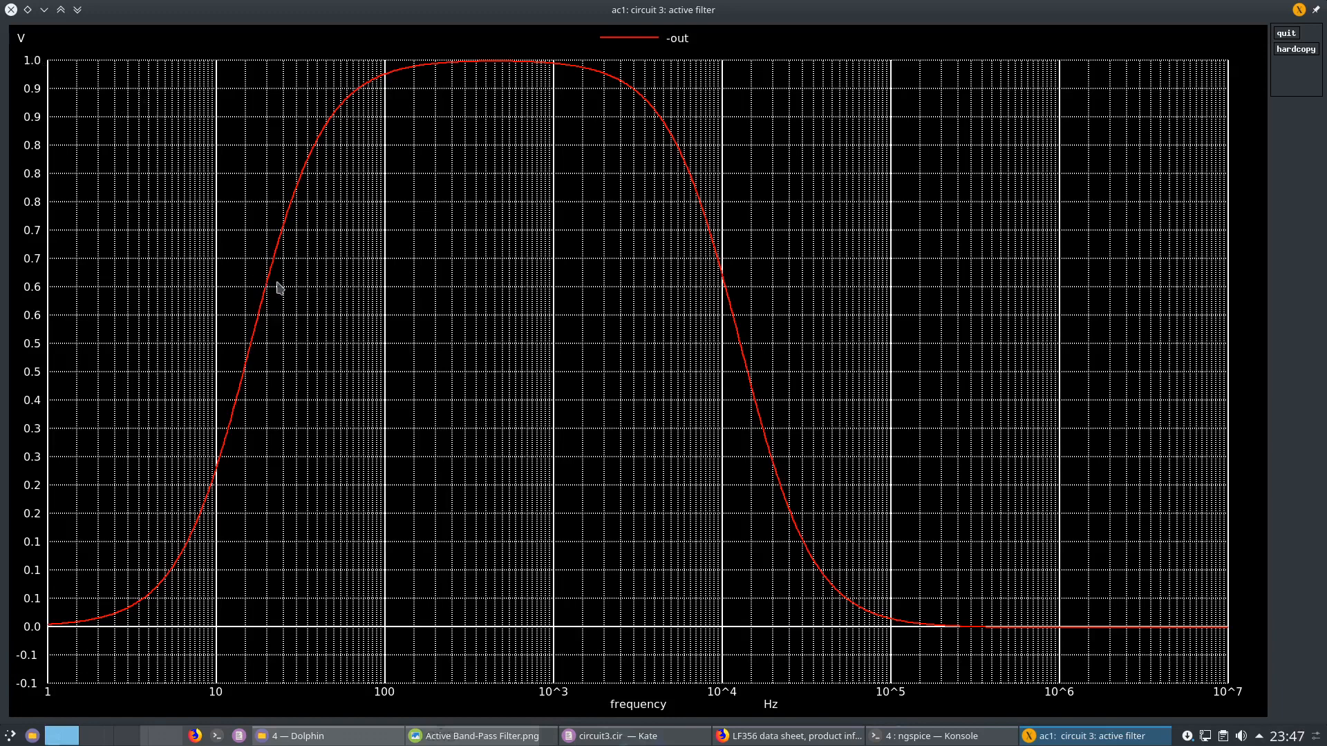
pyautogui.moveTo(495, 72)
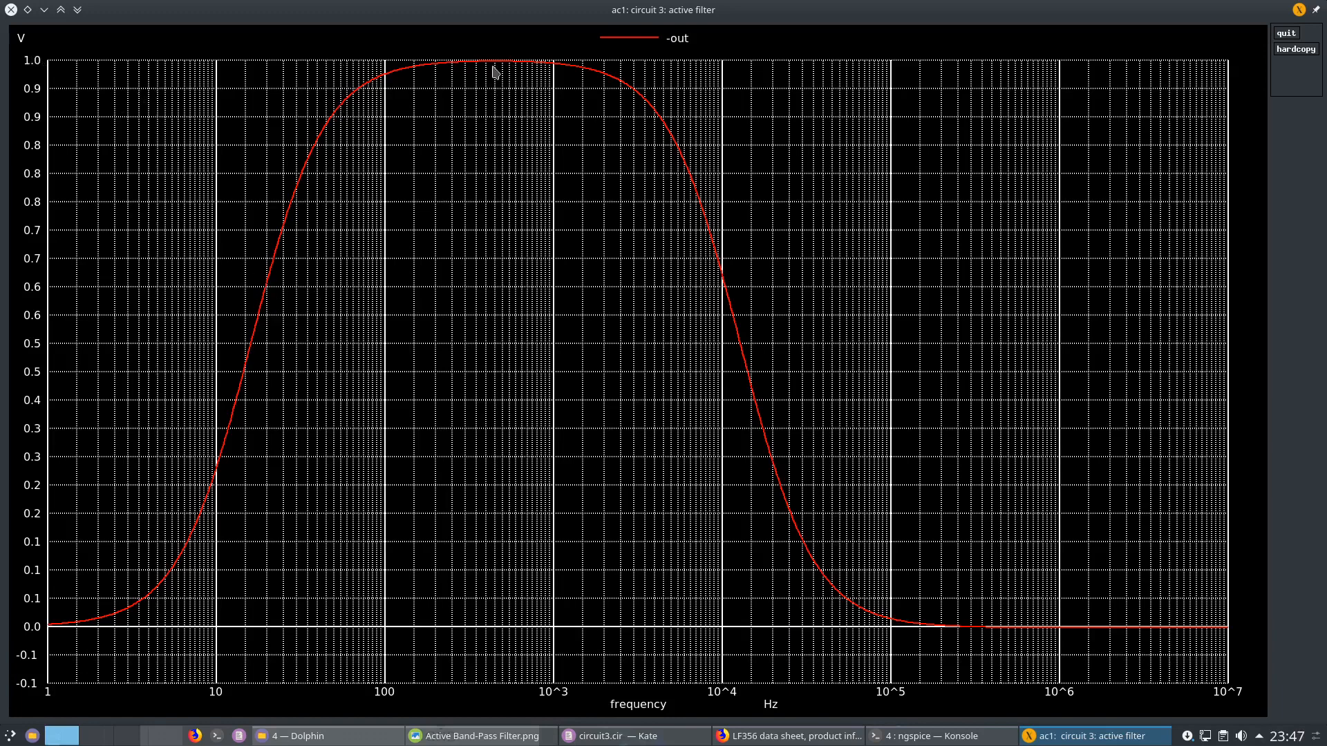
pyautogui.moveTo(71, 53)
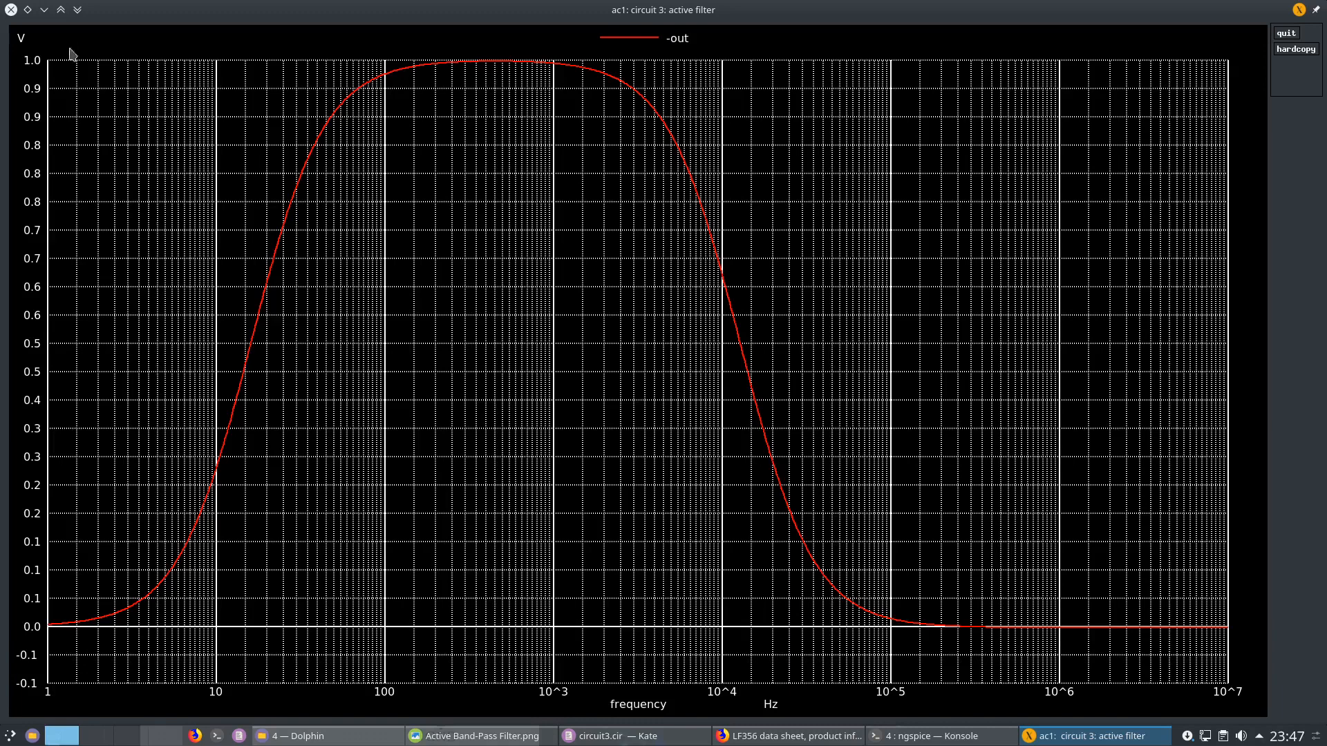
pyautogui.moveTo(125, 72)
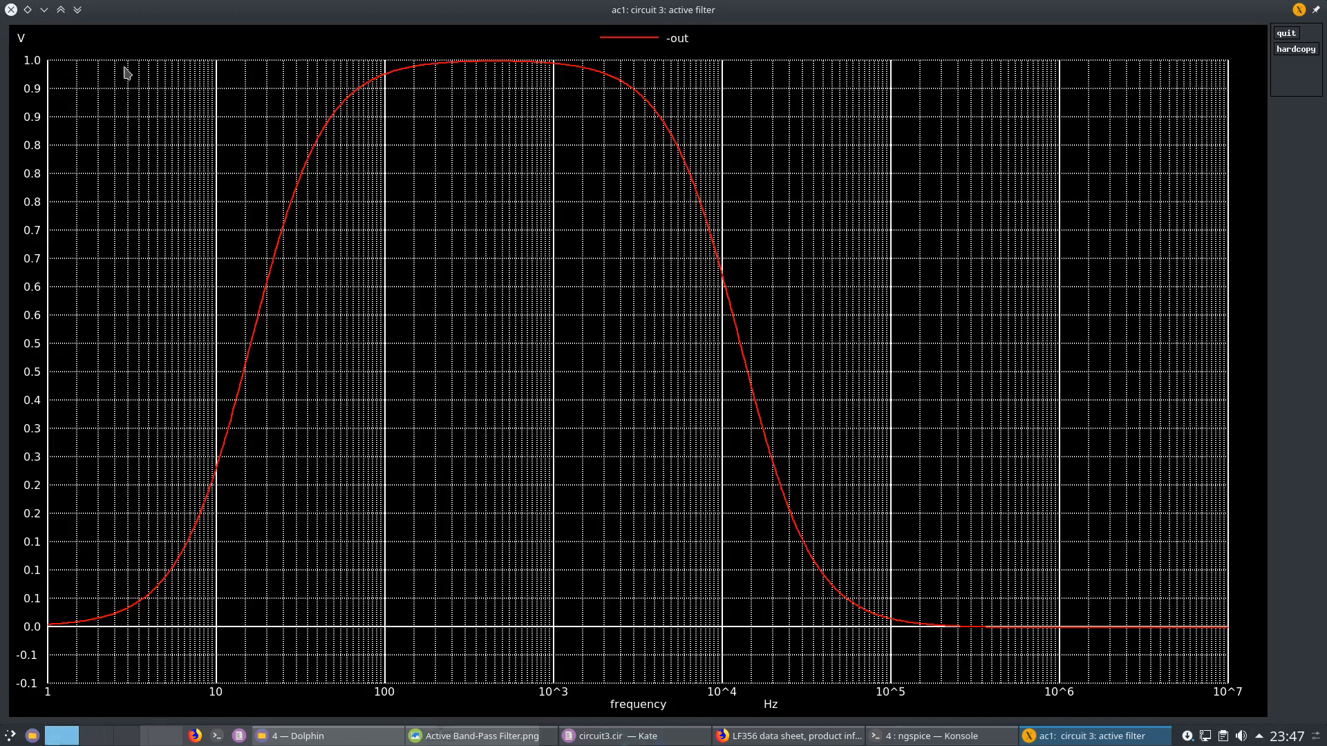
pyautogui.moveTo(129, 117)
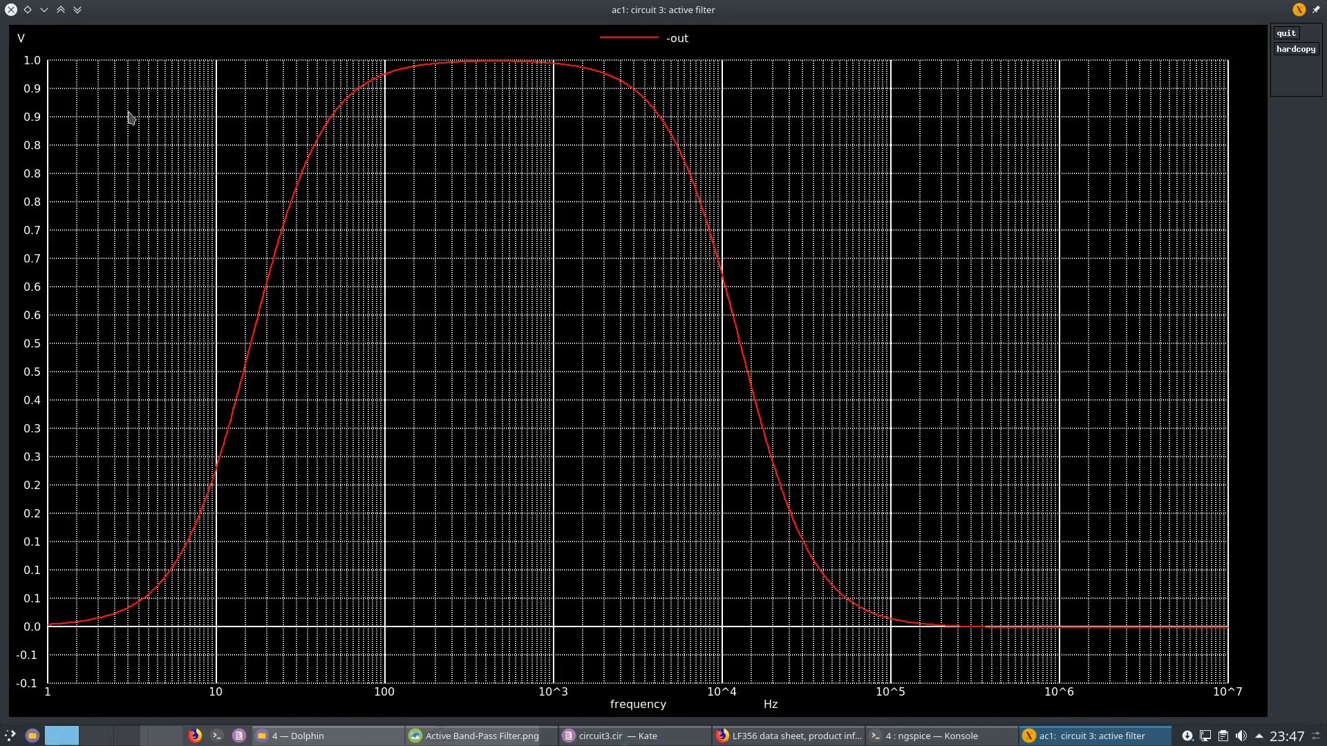
pyautogui.moveTo(165, 233)
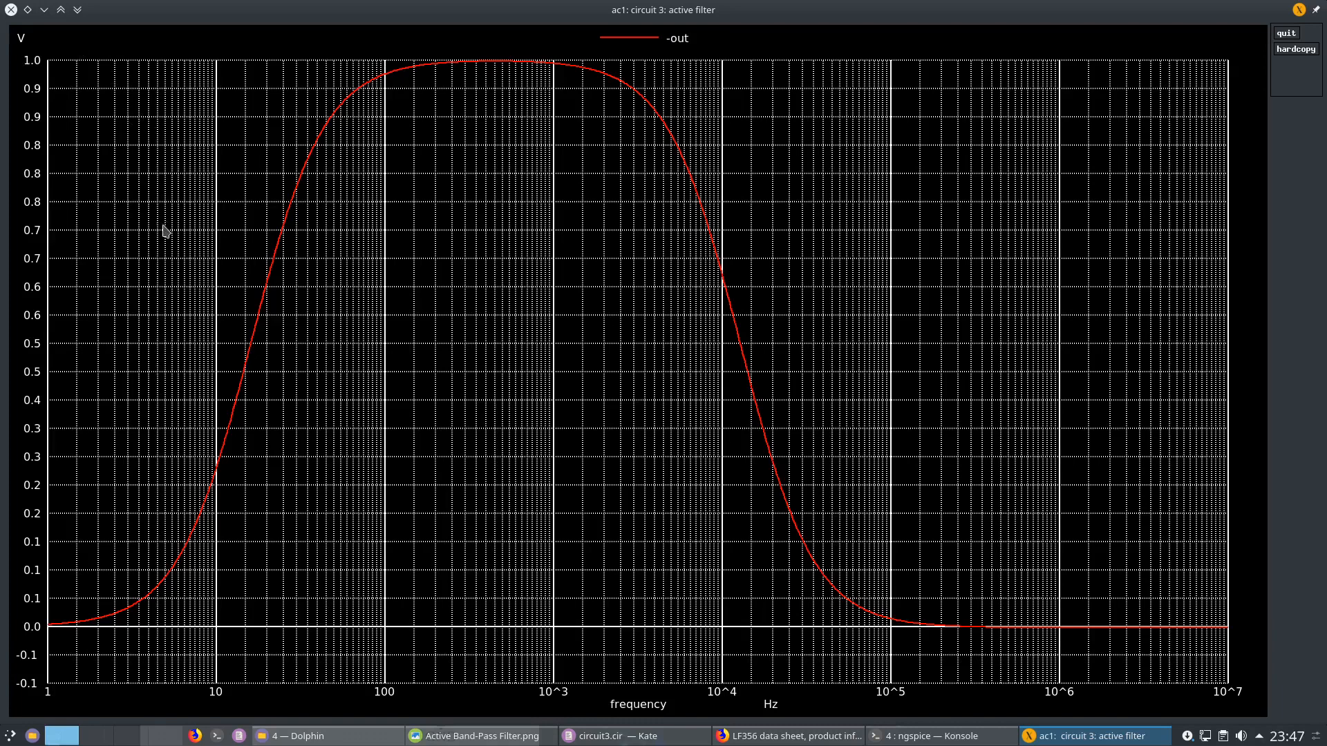
pyautogui.moveTo(133, 251)
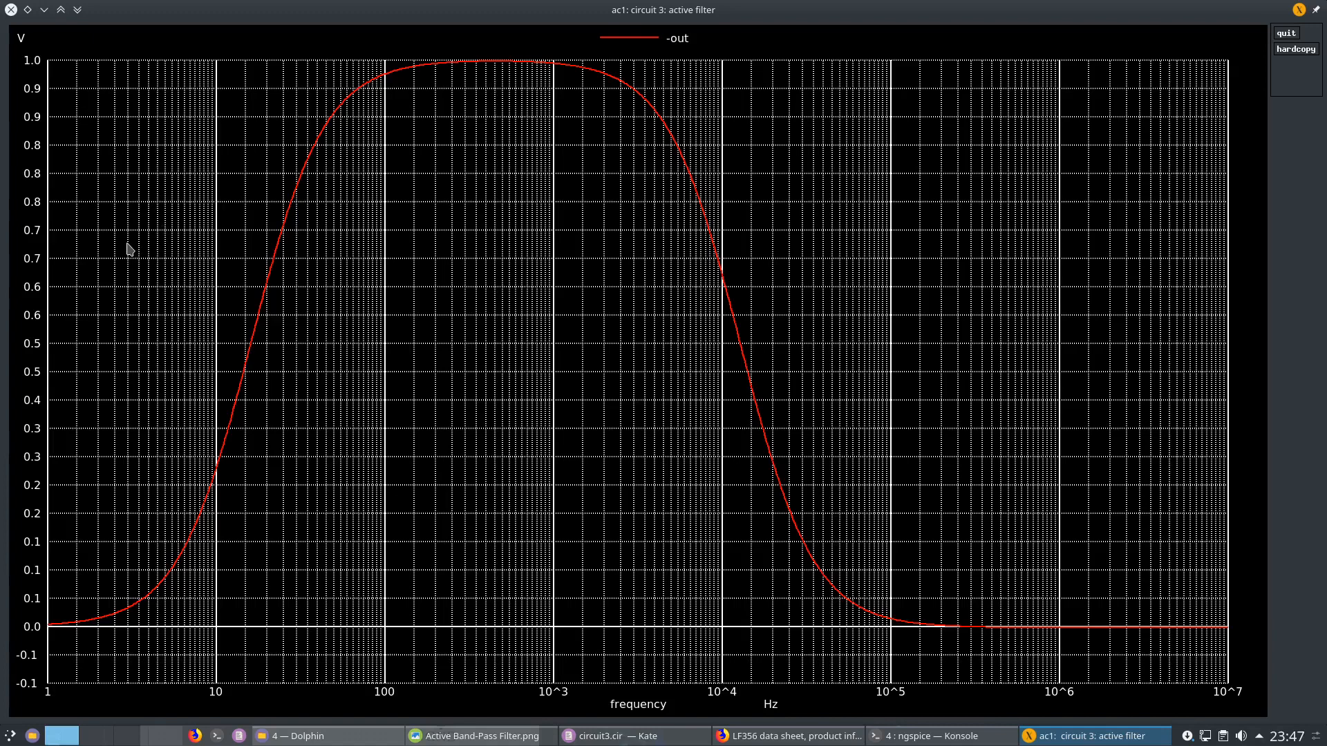
pyautogui.moveTo(141, 246)
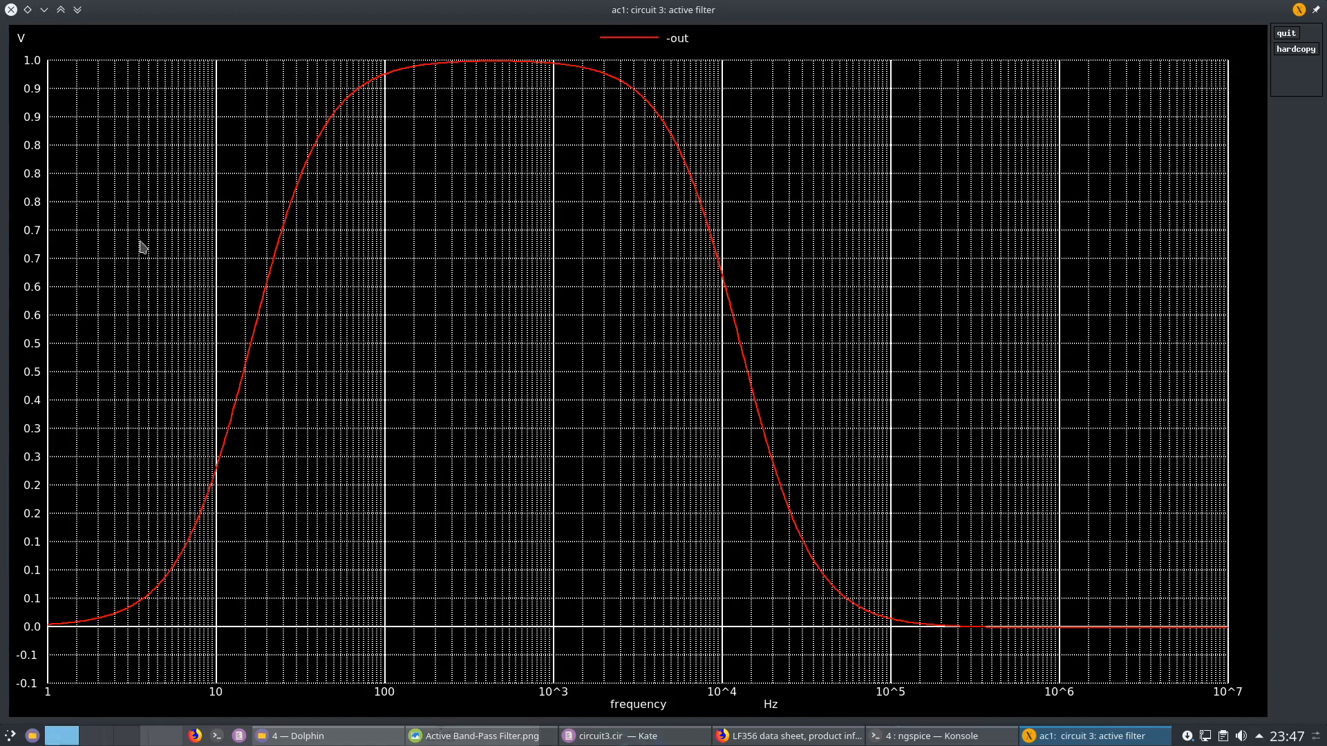
pyautogui.moveTo(242, 323)
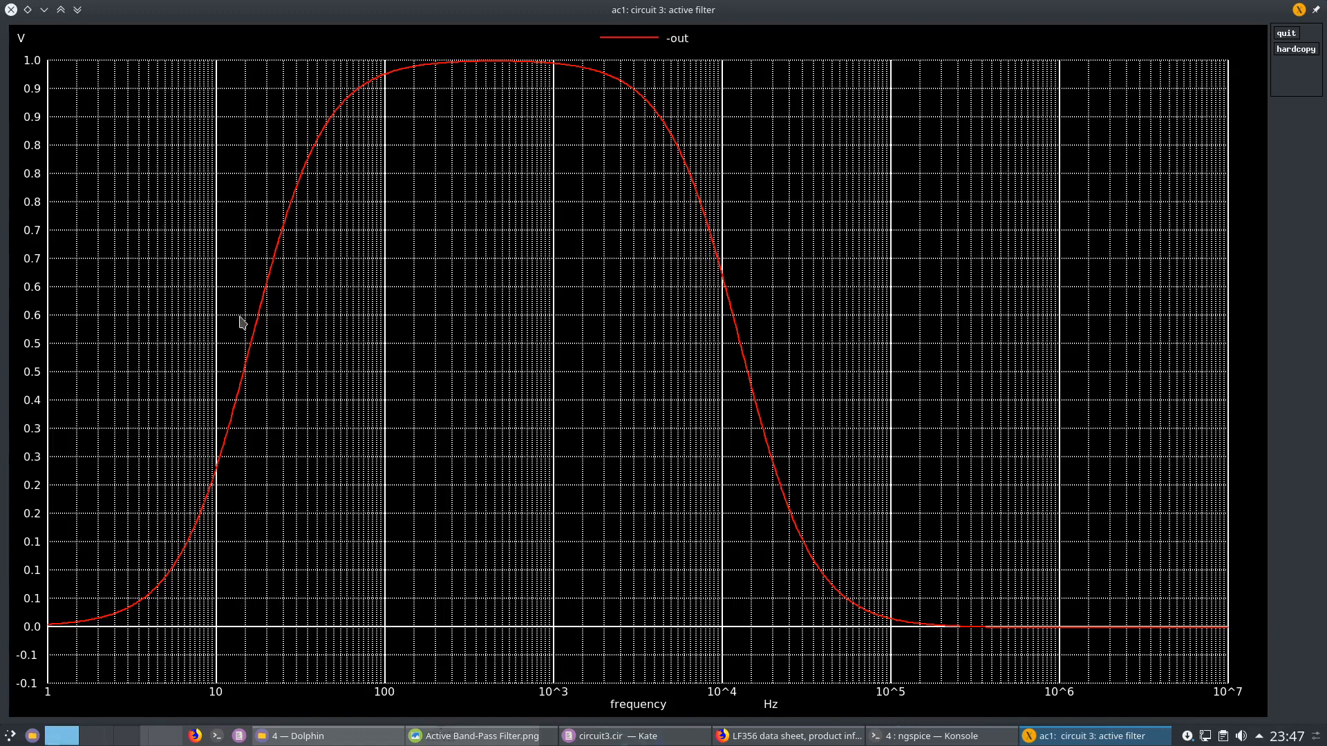
pyautogui.moveTo(268, 320)
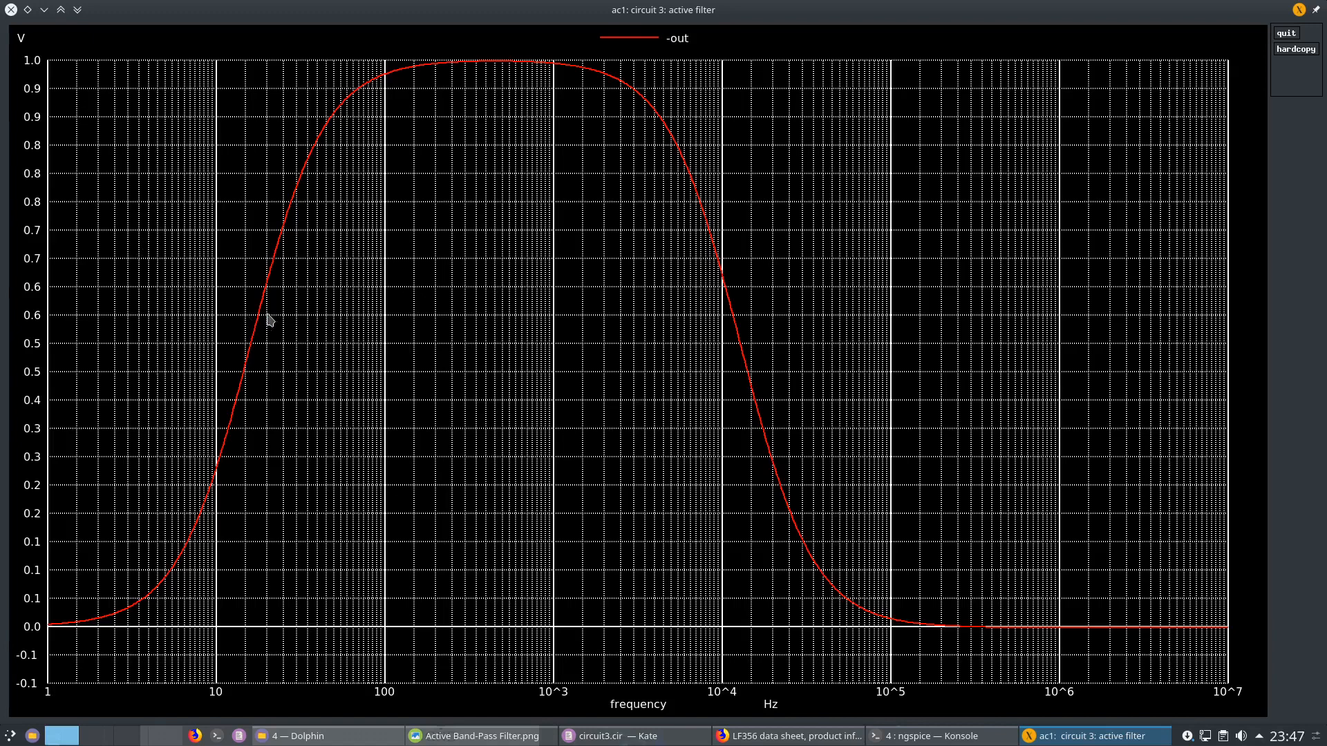
pyautogui.moveTo(344, 272)
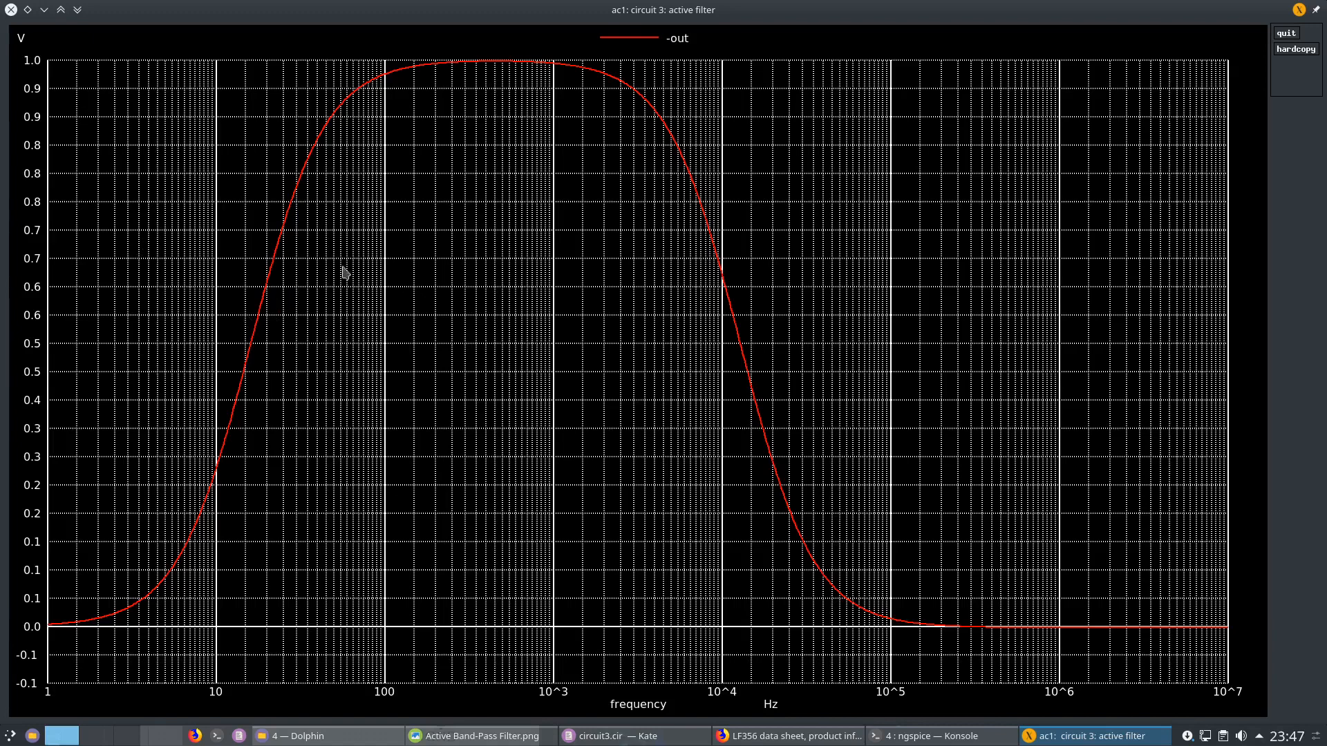
pyautogui.moveTo(110, 434)
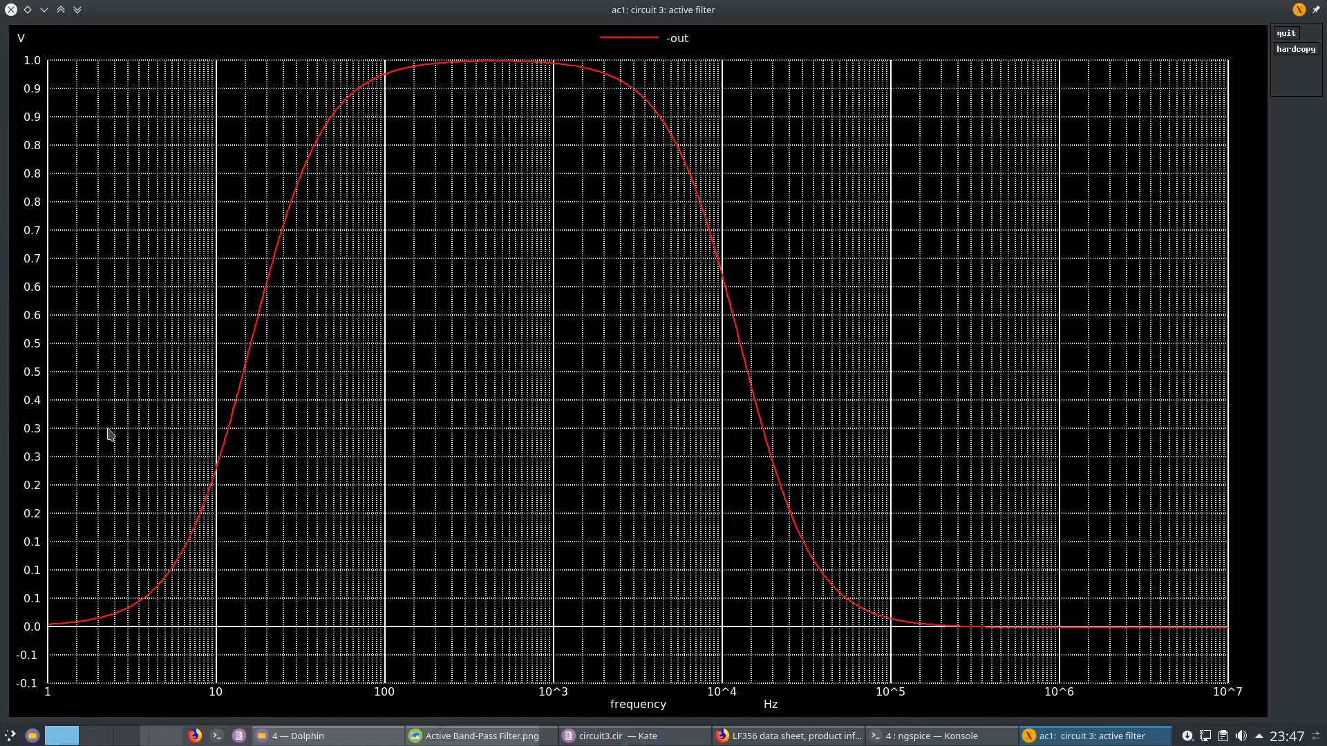
pyautogui.moveTo(269, 321)
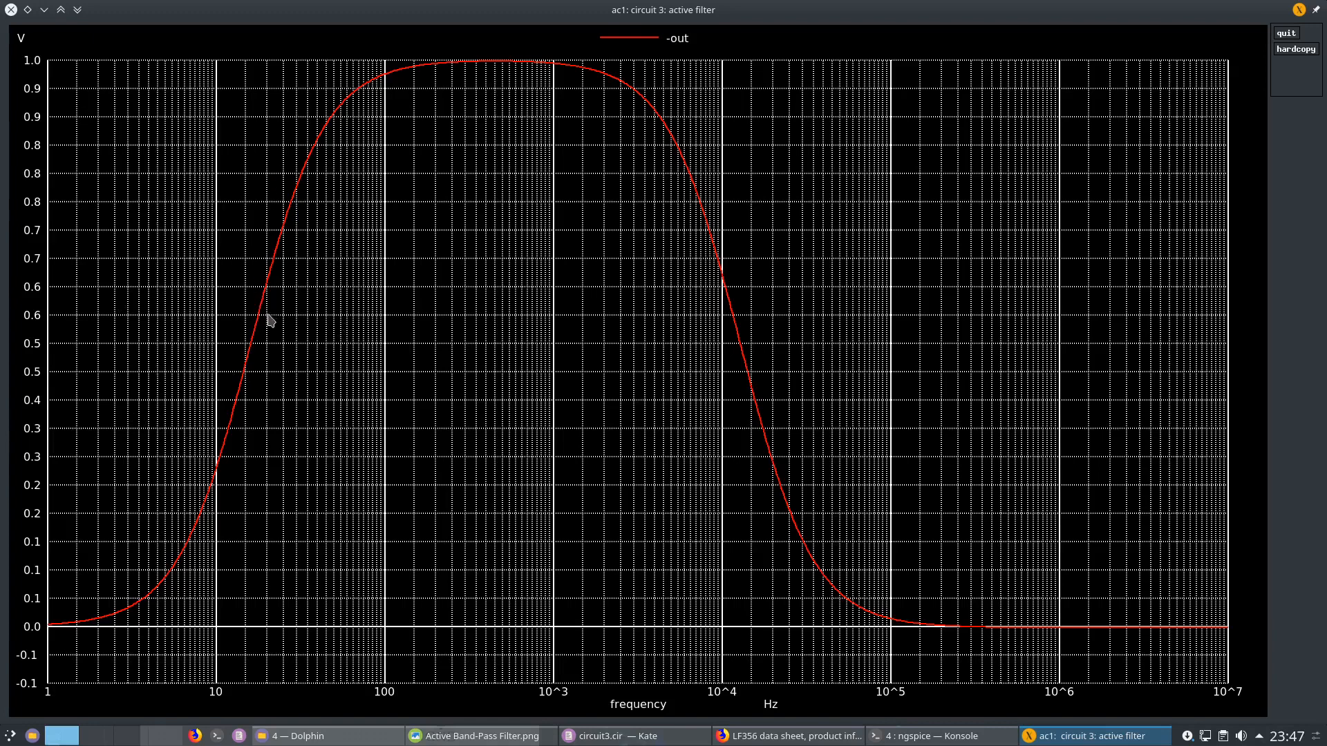
pyautogui.moveTo(274, 309)
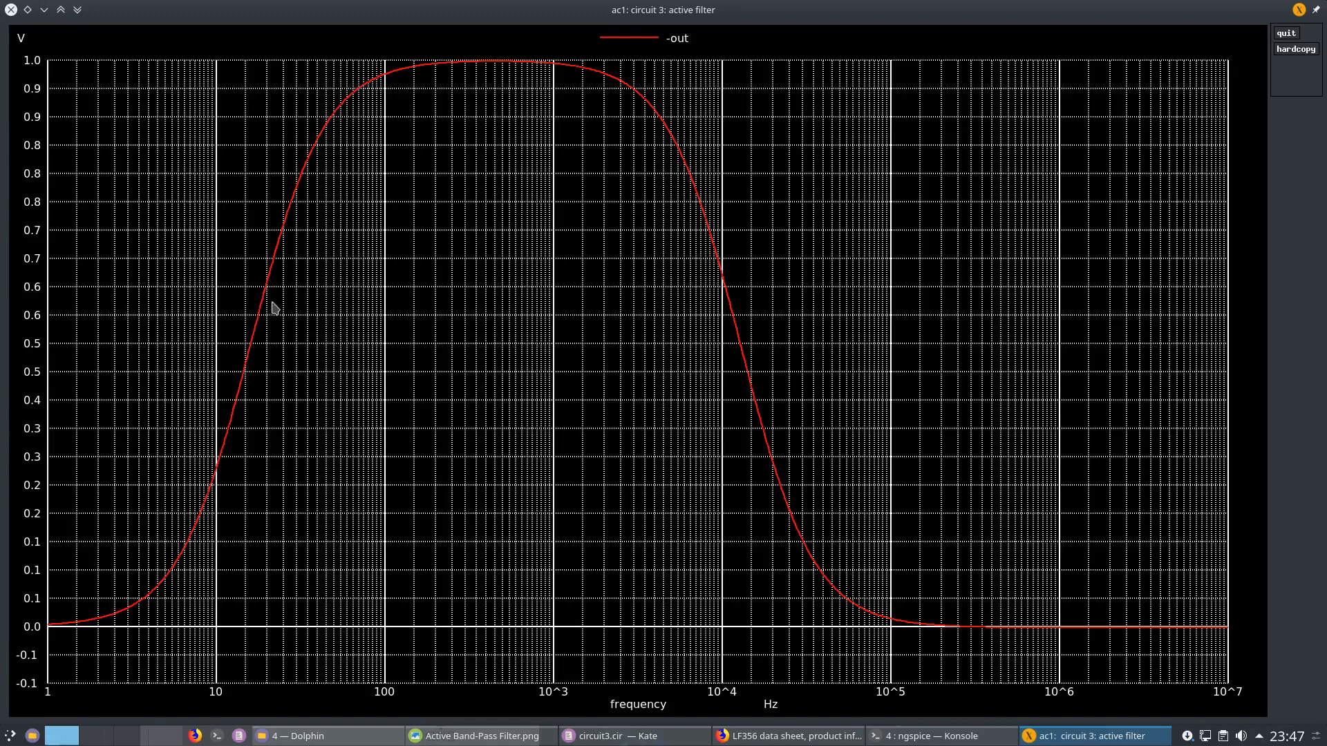
pyautogui.moveTo(296, 226)
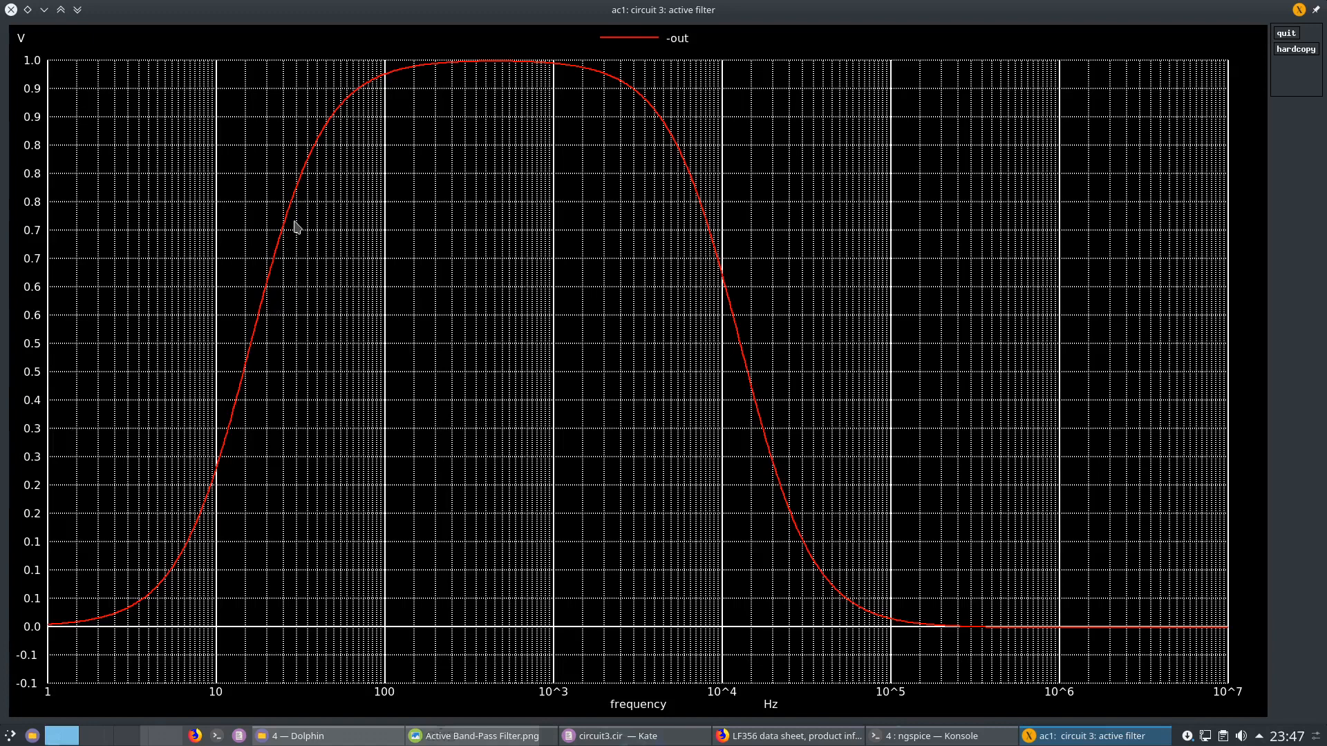
pyautogui.moveTo(460, 141)
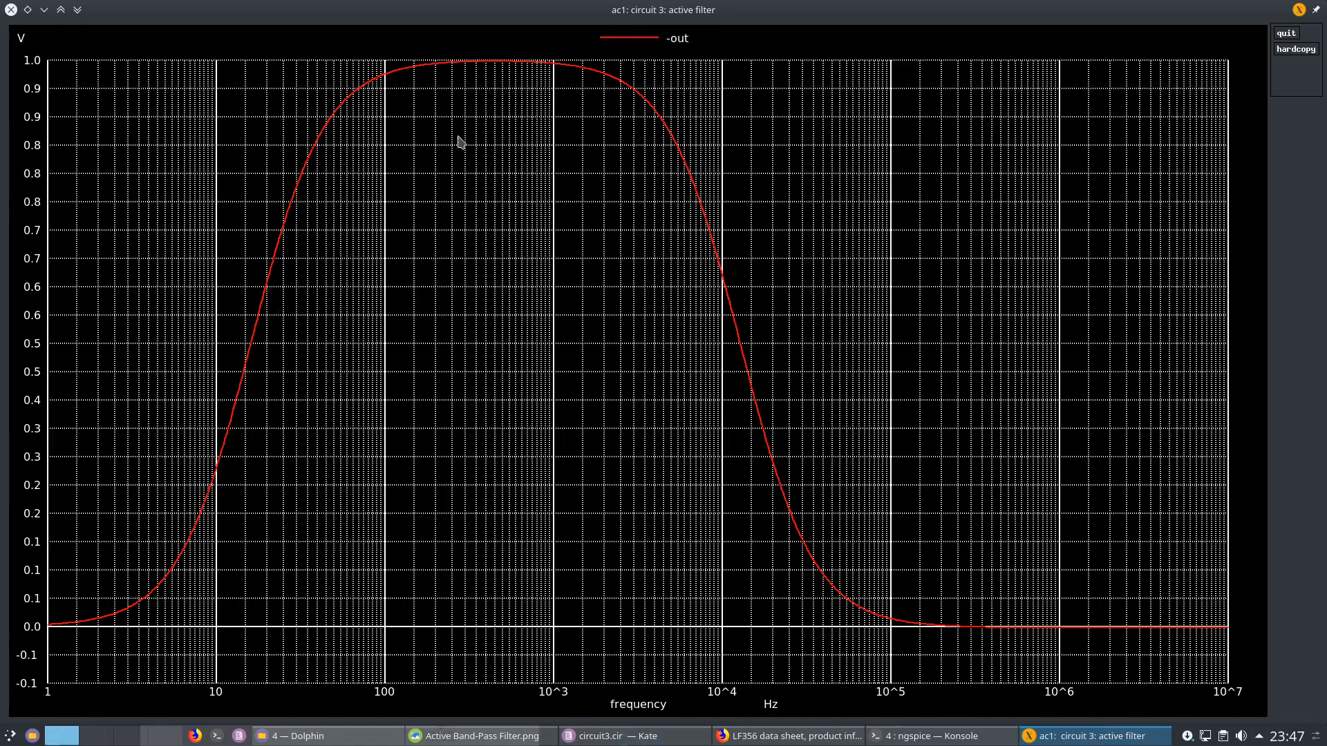
pyautogui.moveTo(472, 135)
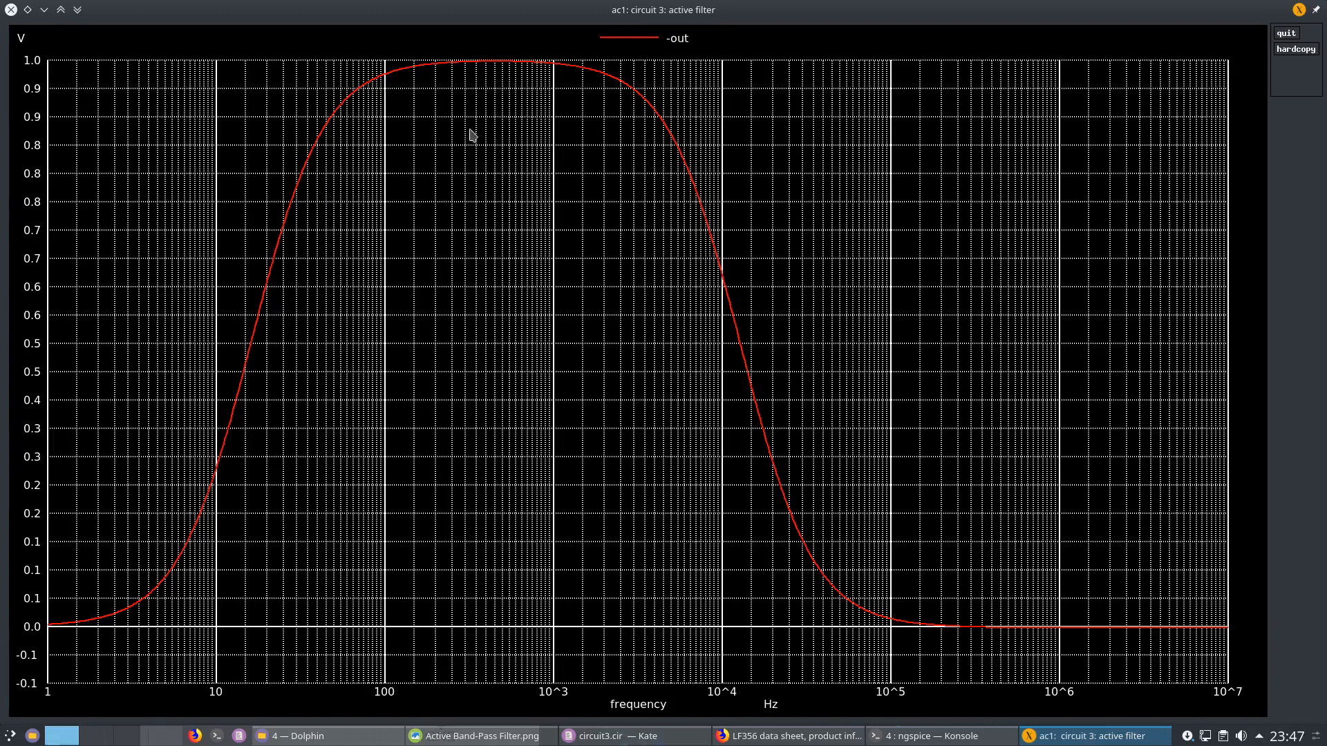
pyautogui.moveTo(97, 101)
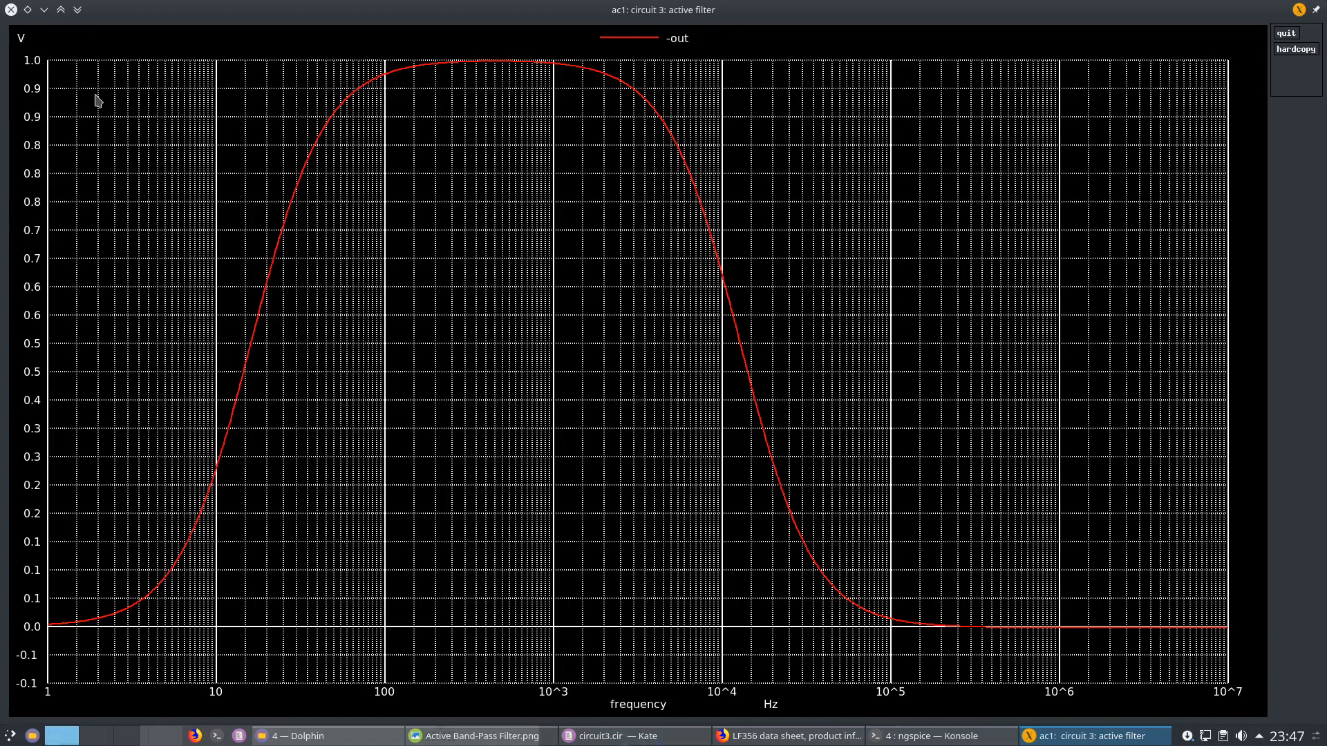
pyautogui.moveTo(44, 169)
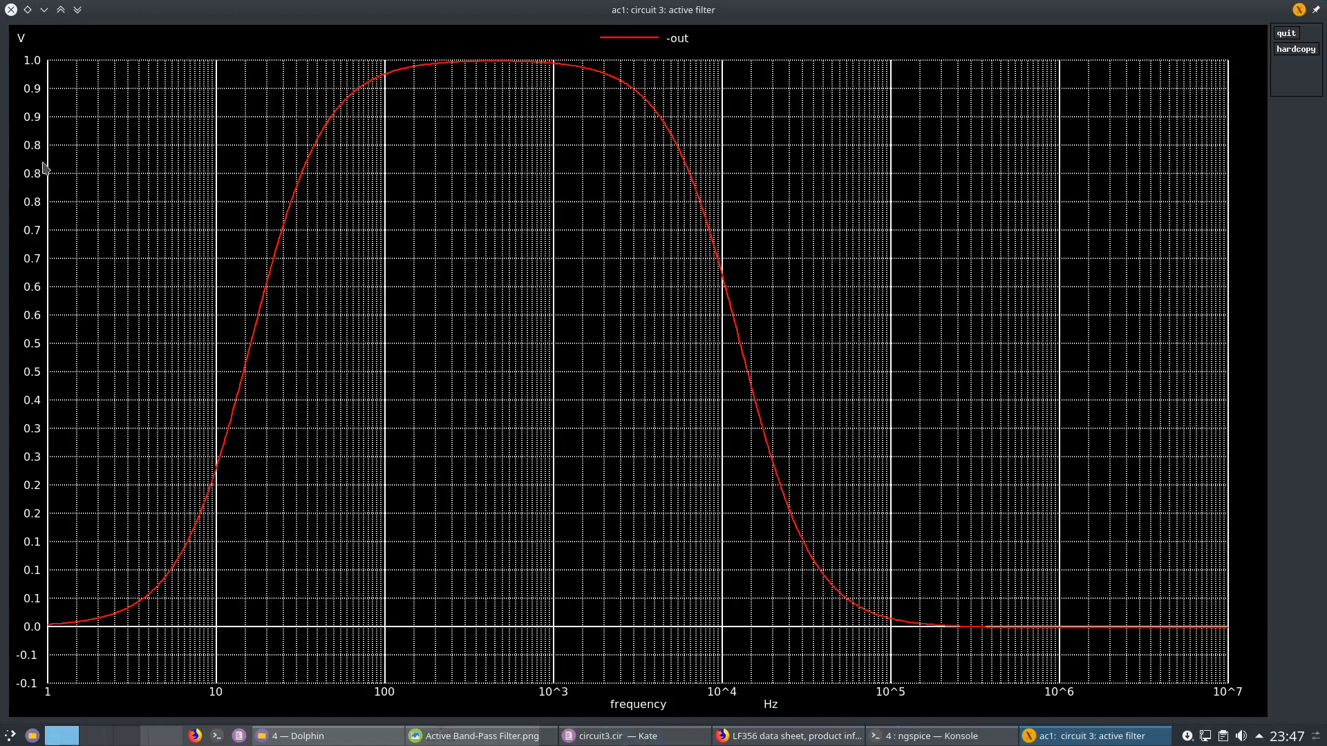
pyautogui.moveTo(51, 231)
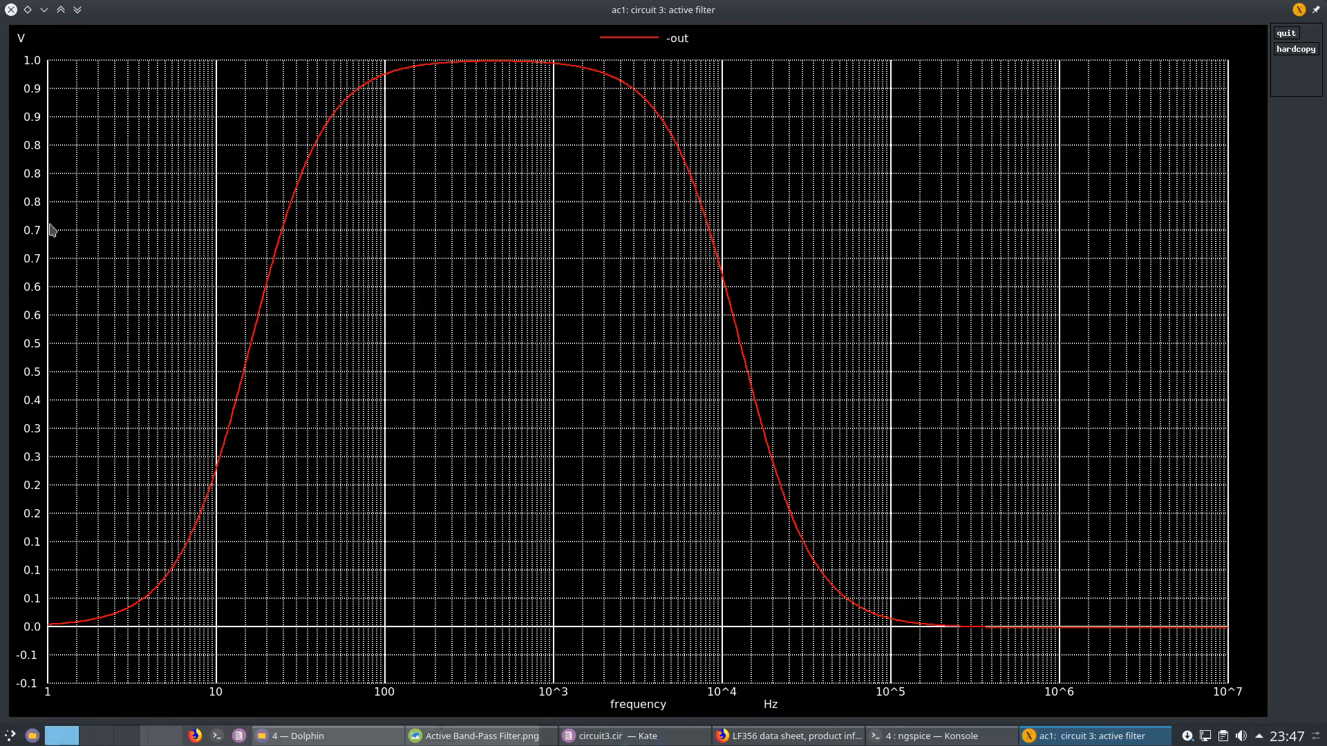
pyautogui.moveTo(212, 260)
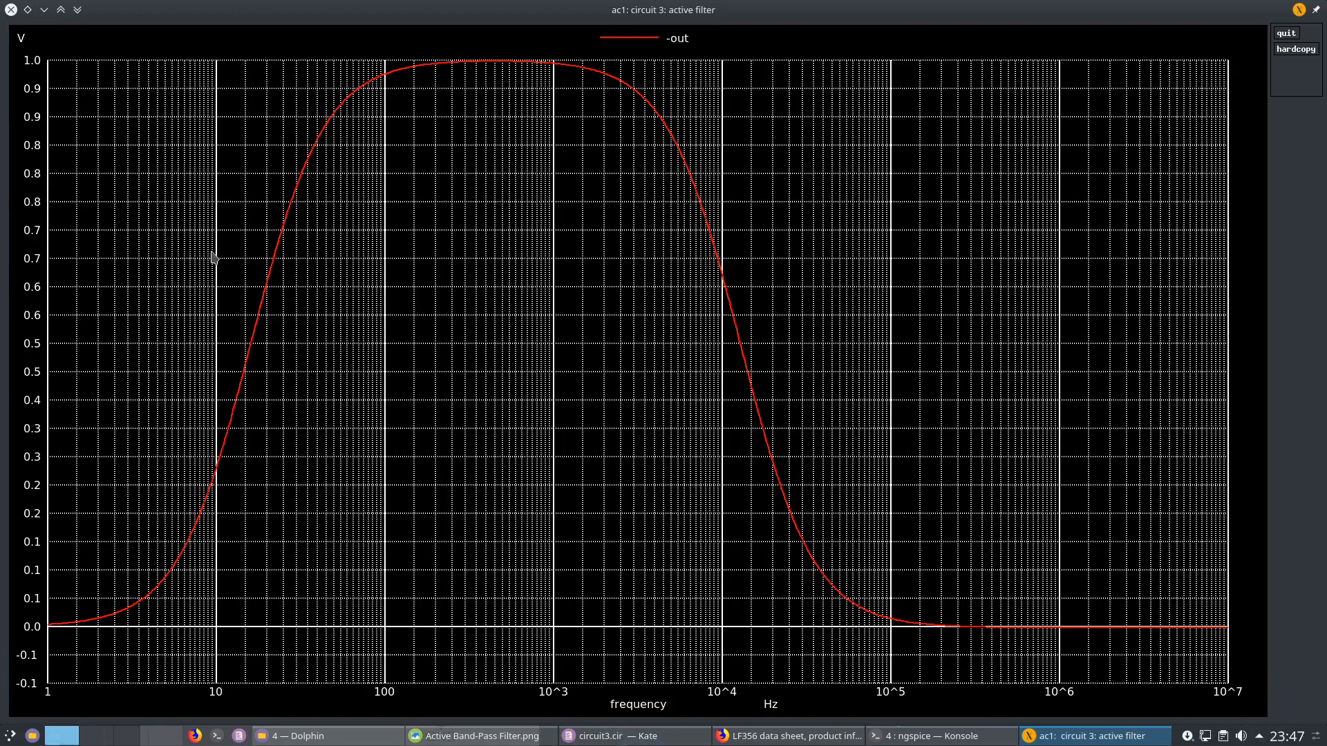
pyautogui.moveTo(280, 253)
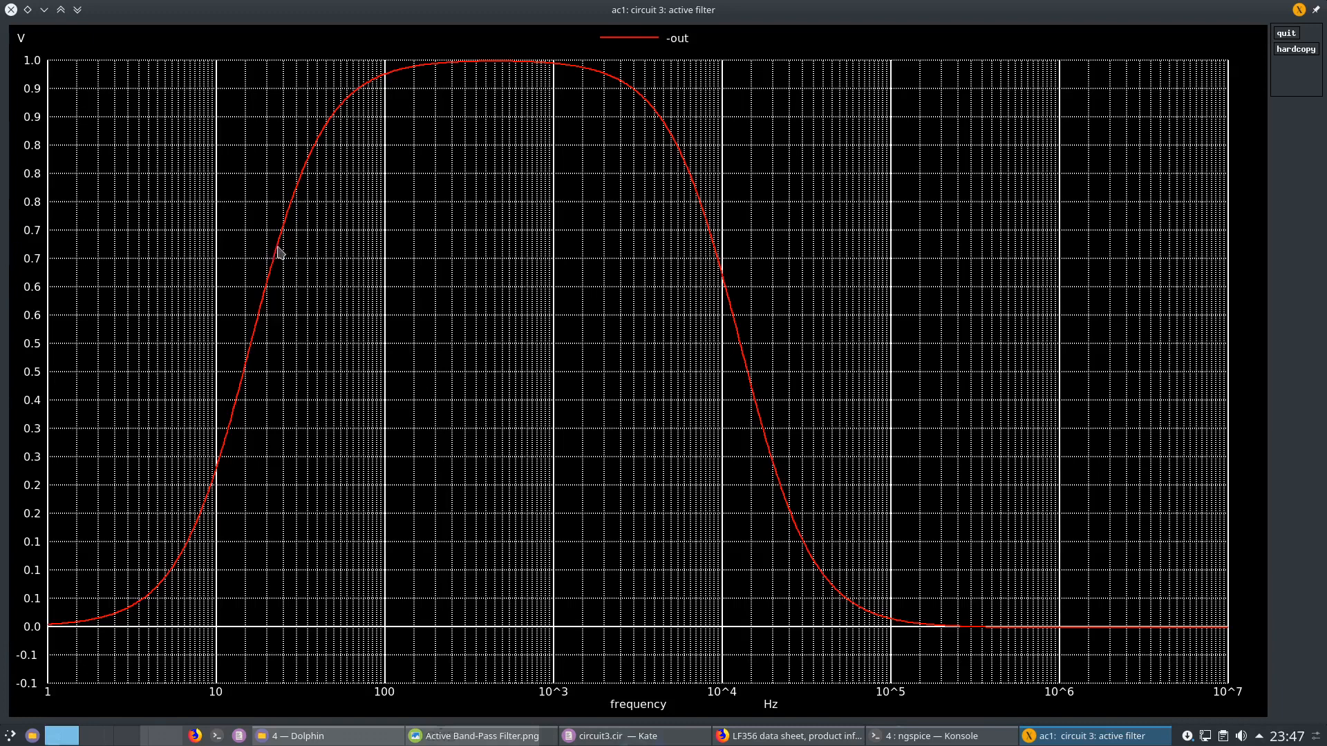
pyautogui.moveTo(266, 260)
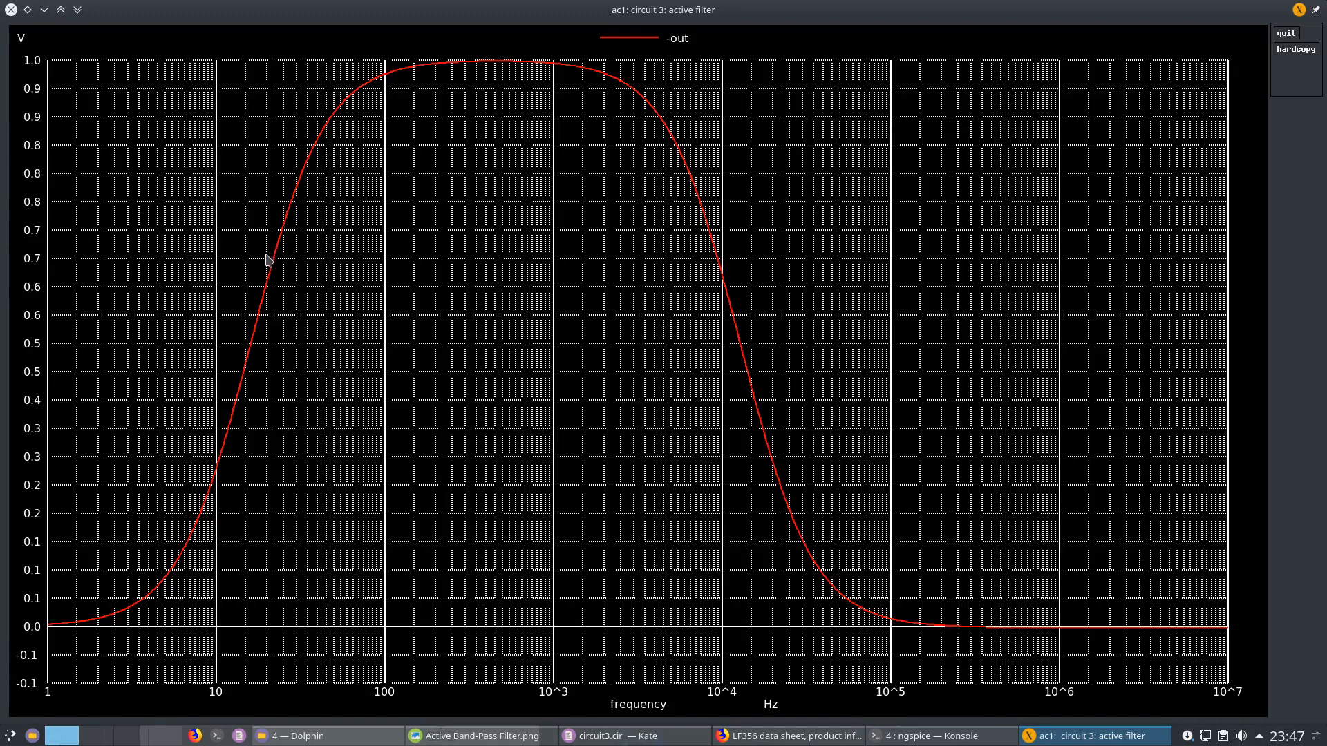
pyautogui.moveTo(273, 260)
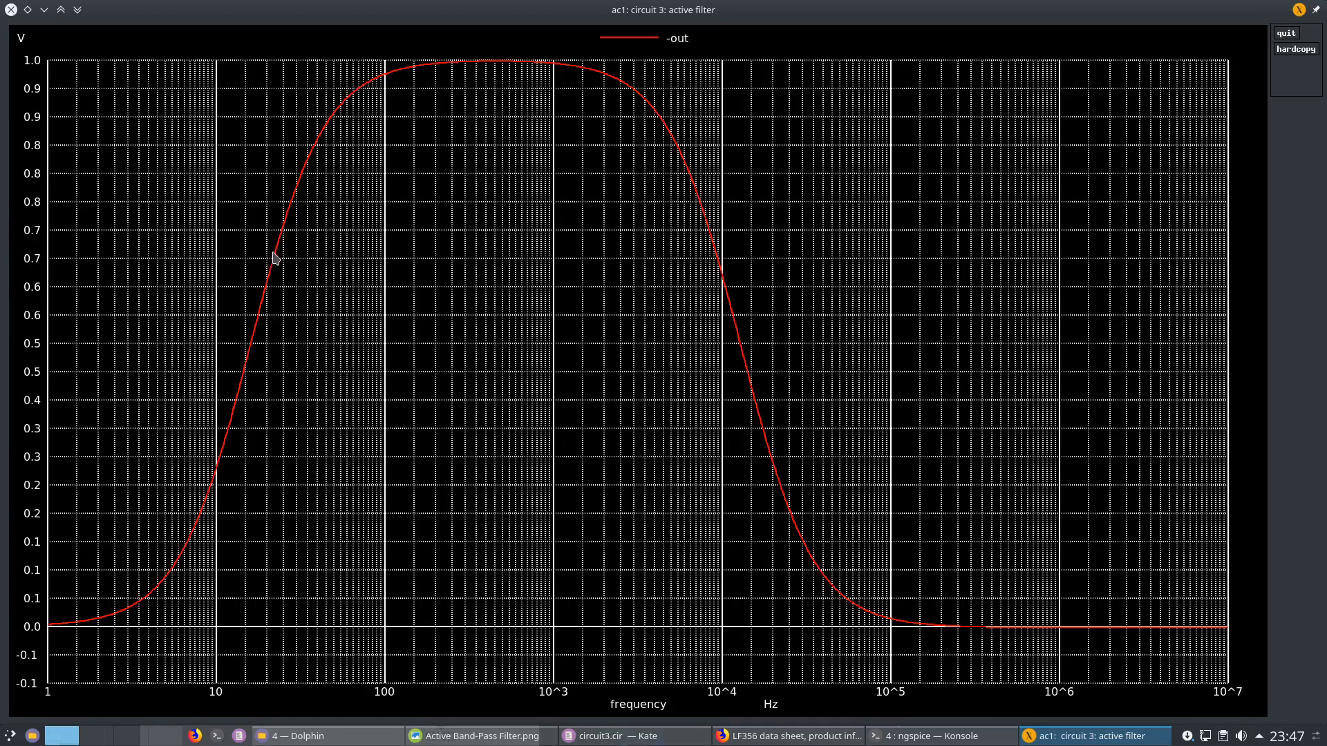
pyautogui.moveTo(694, 252)
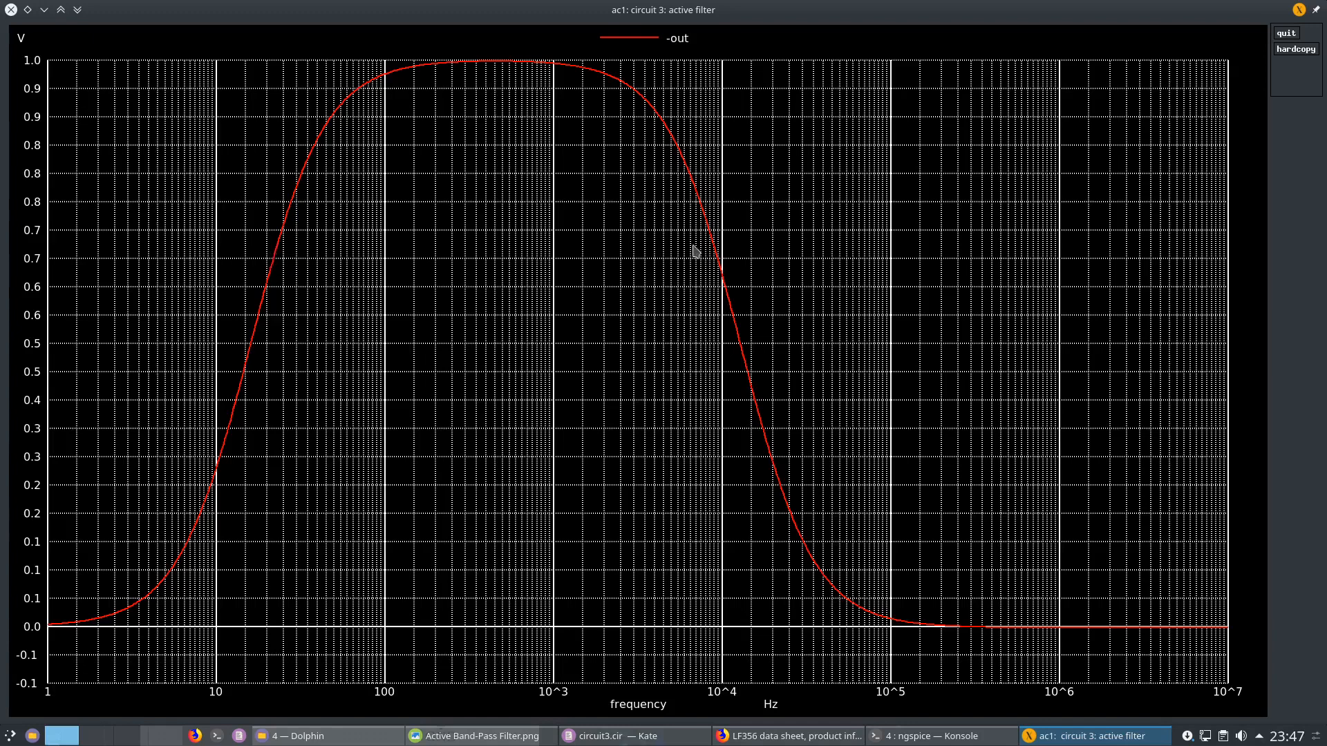
pyautogui.moveTo(717, 259)
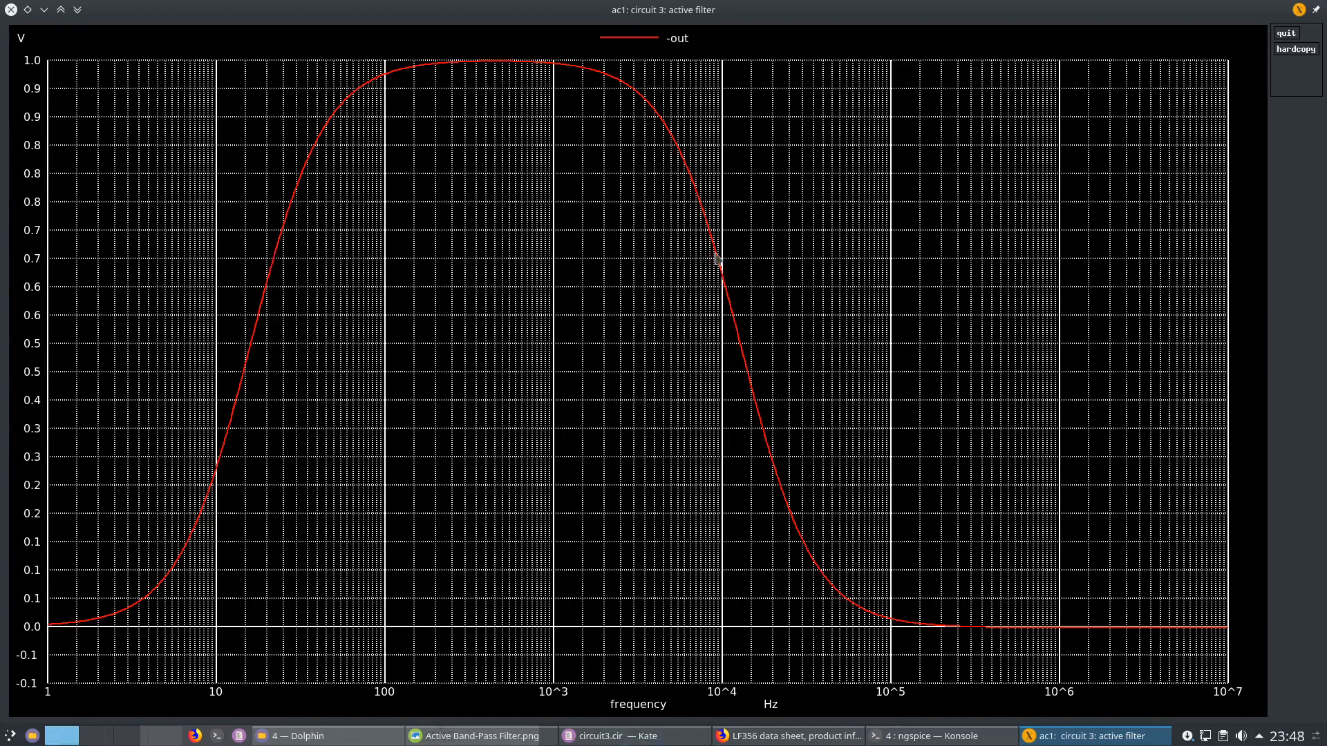
pyautogui.moveTo(572, 14)
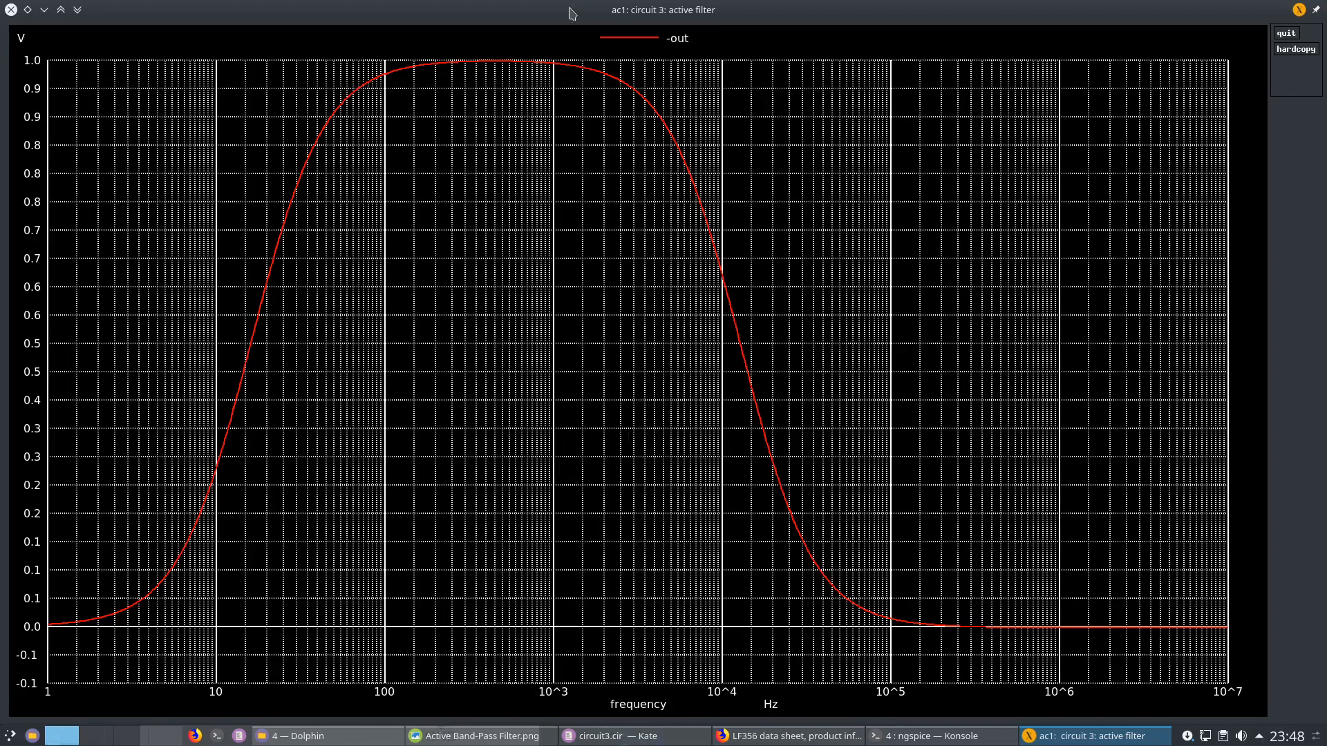
pyautogui.click(931, 735)
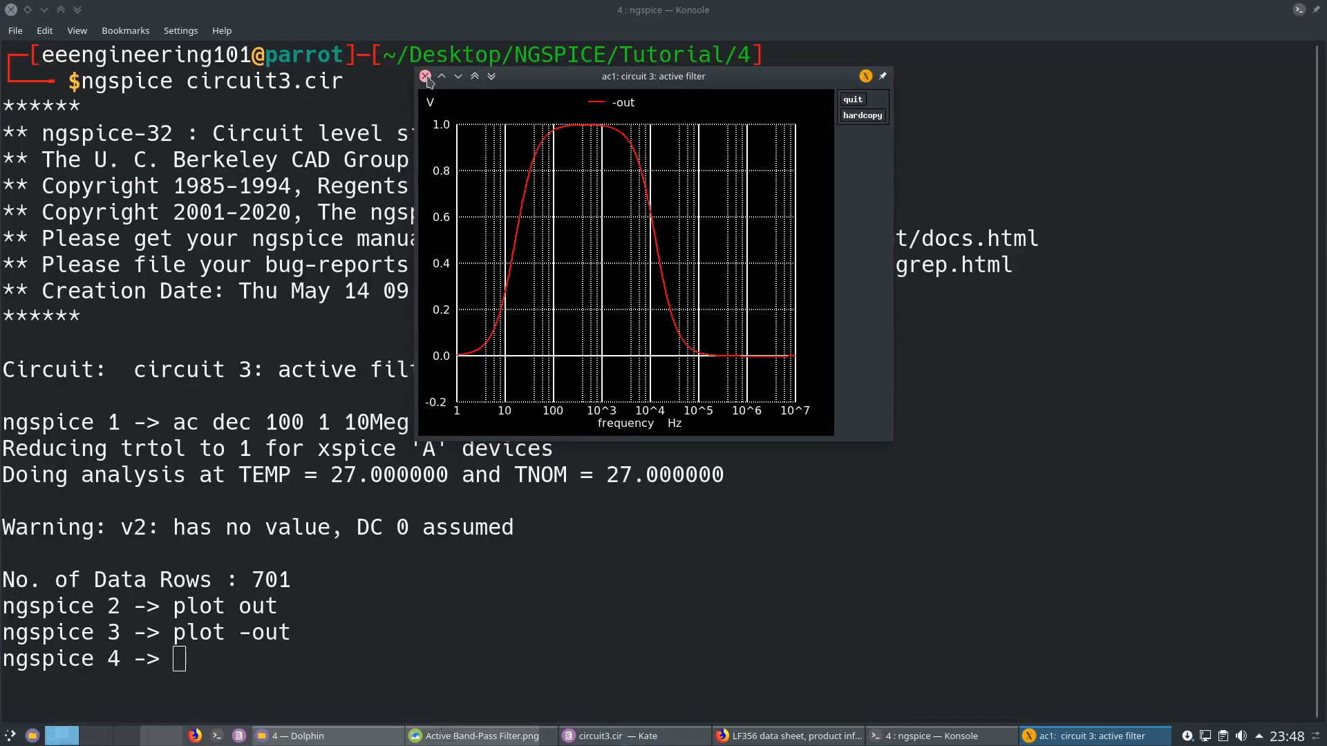
pyautogui.click(425, 76)
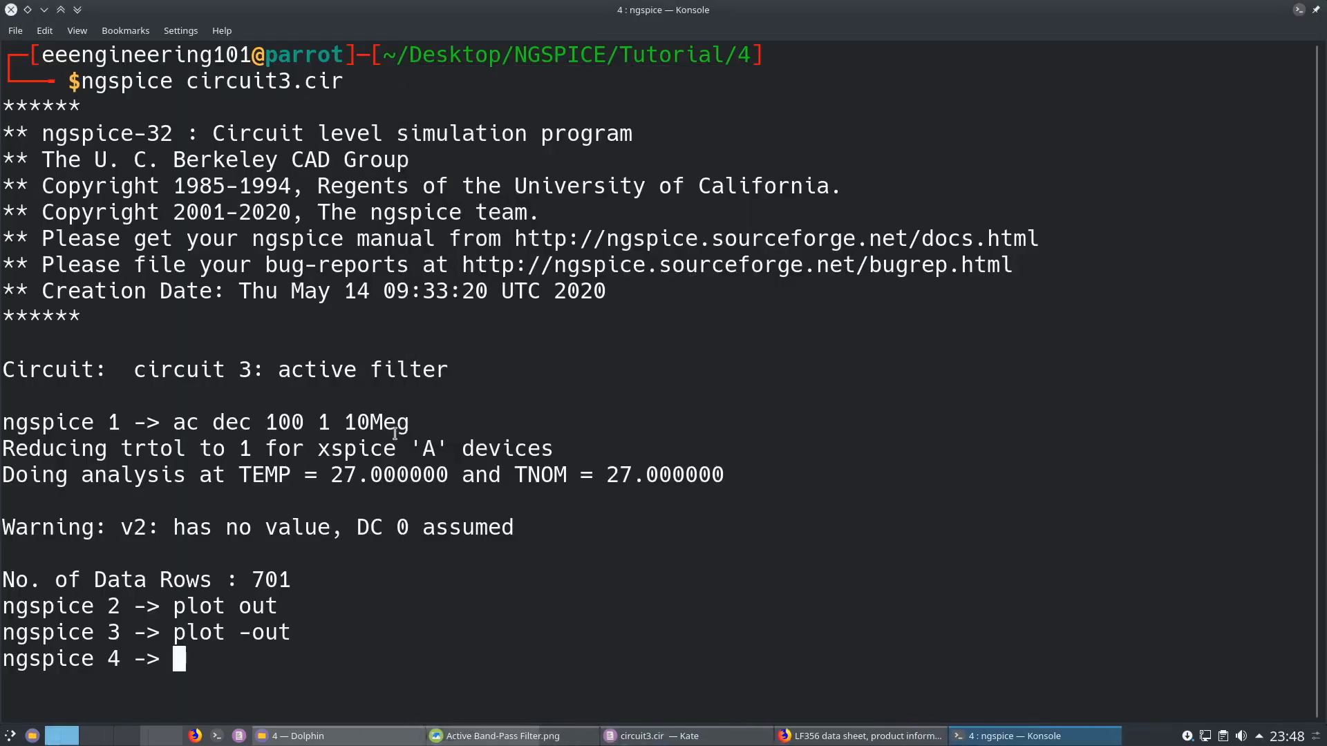